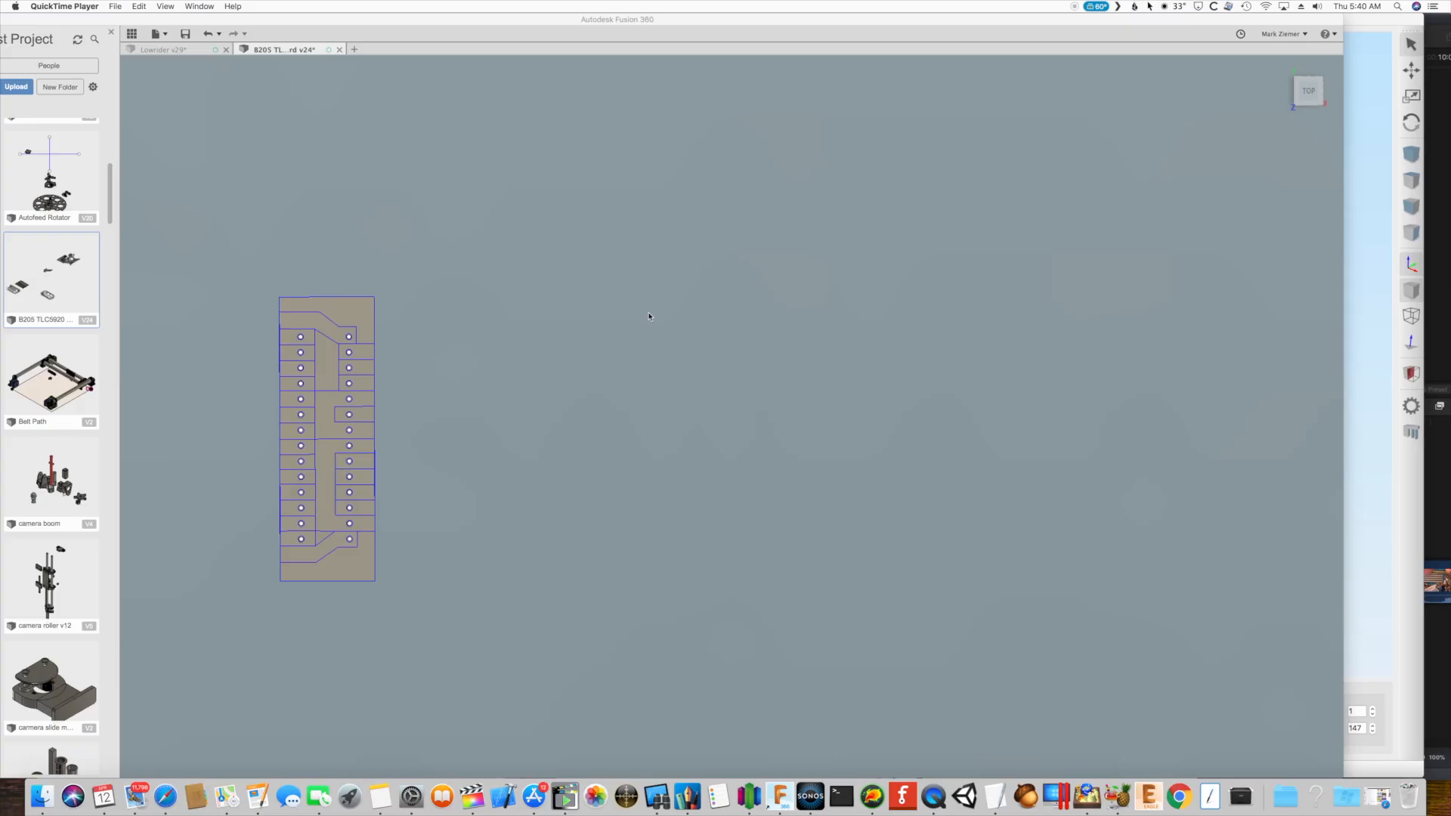
mouse_move(178, 246)
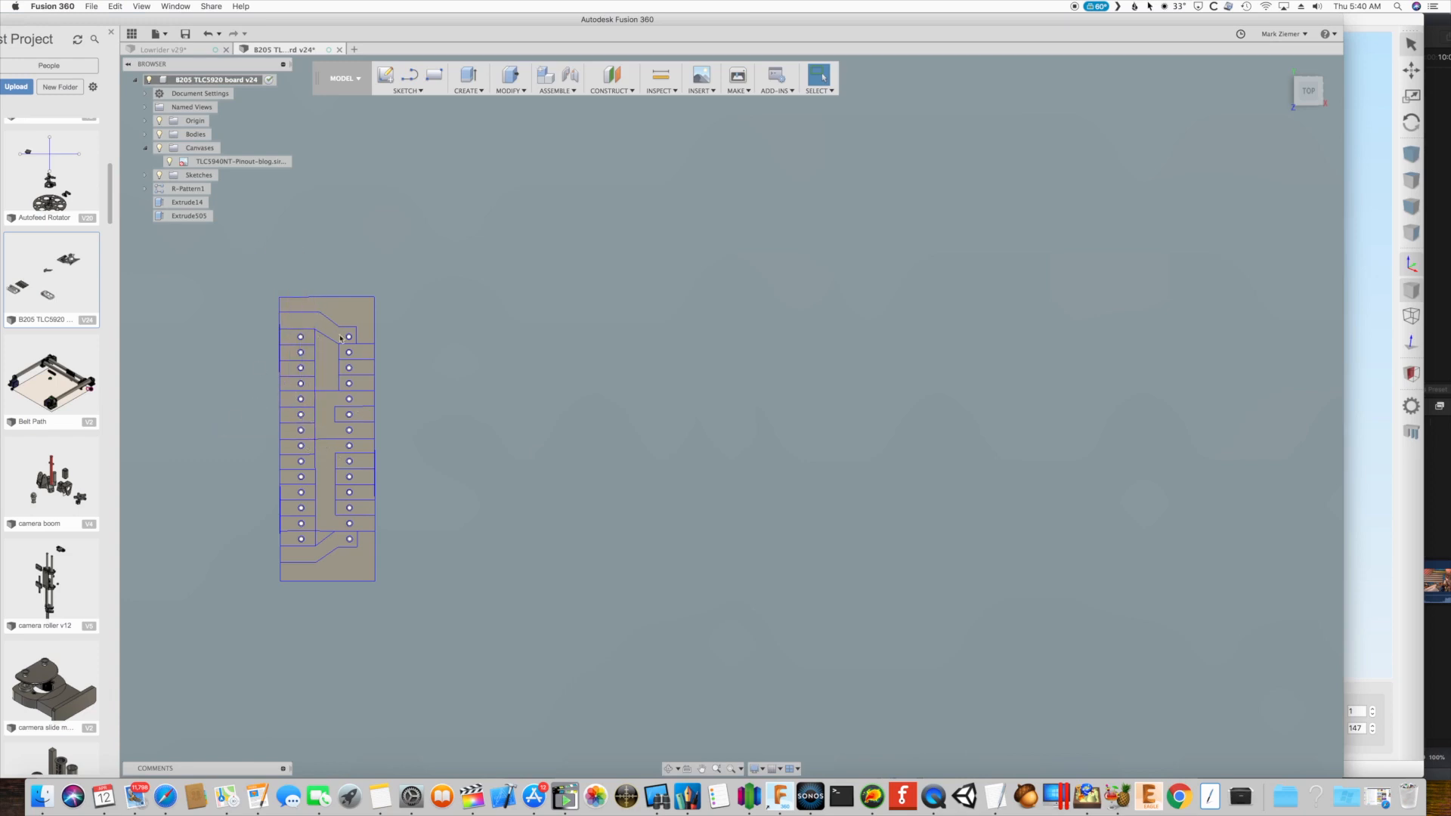
mouse_move(390, 530)
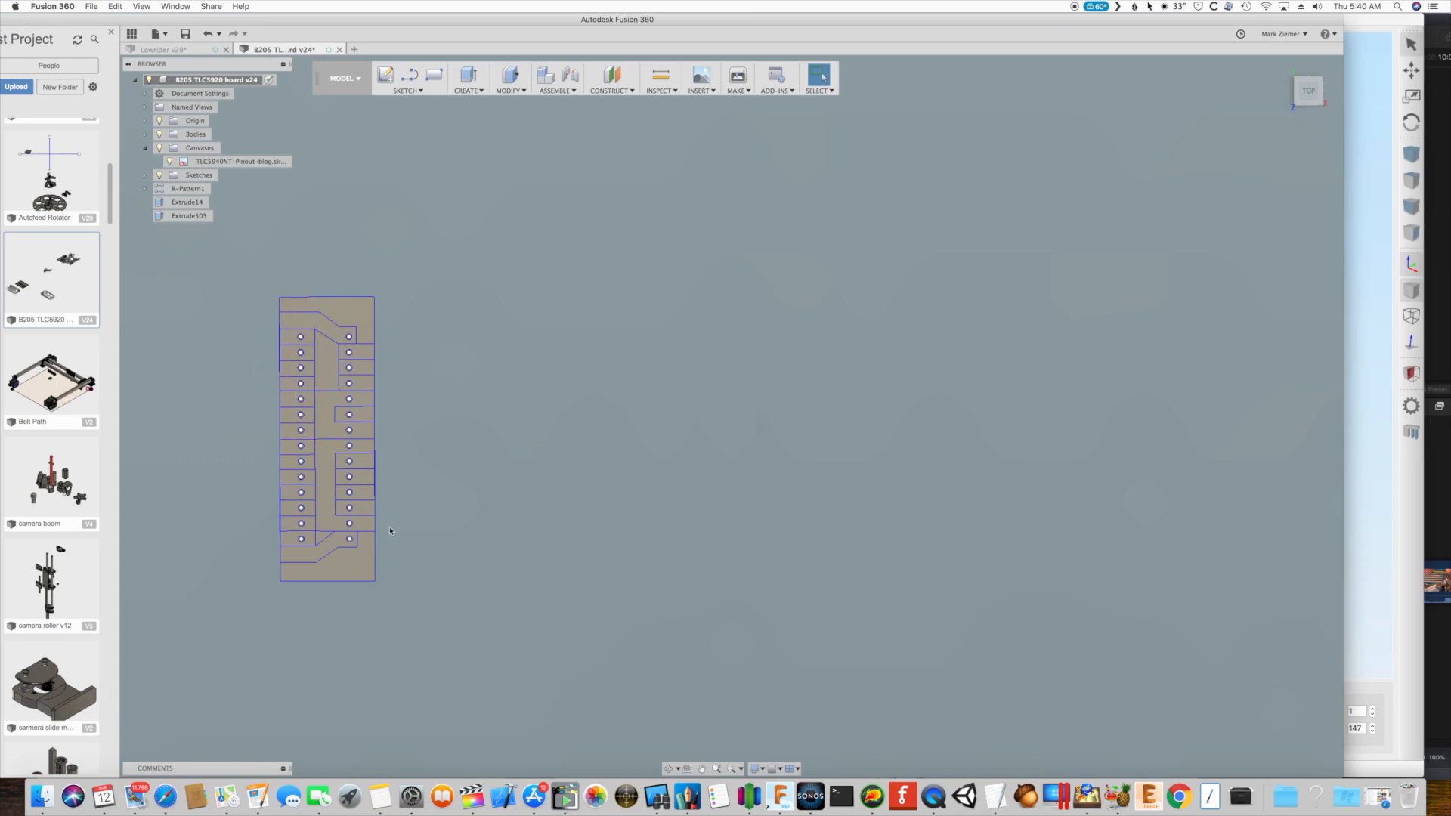
mouse_move(370, 536)
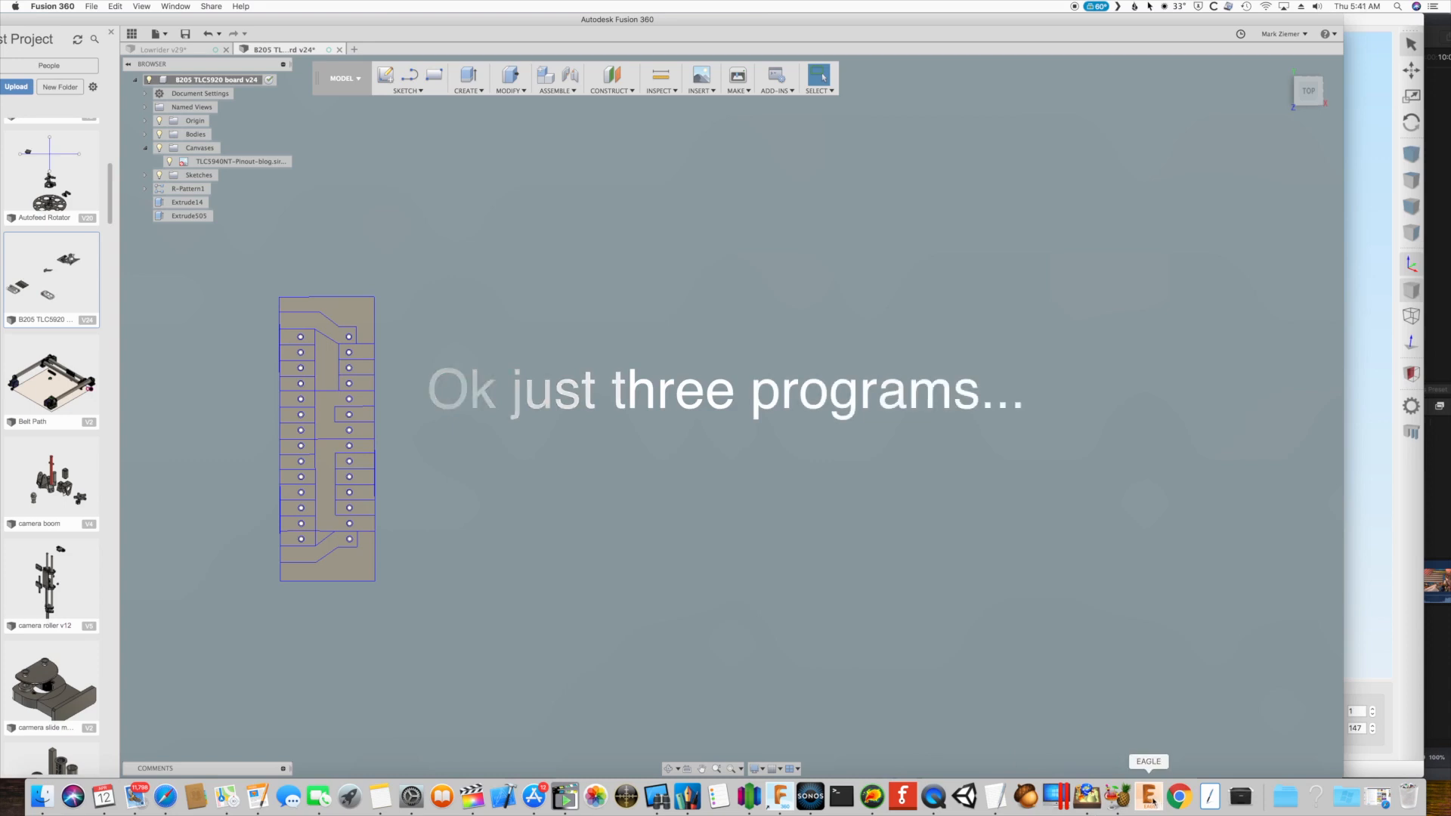
mouse_move(902, 795)
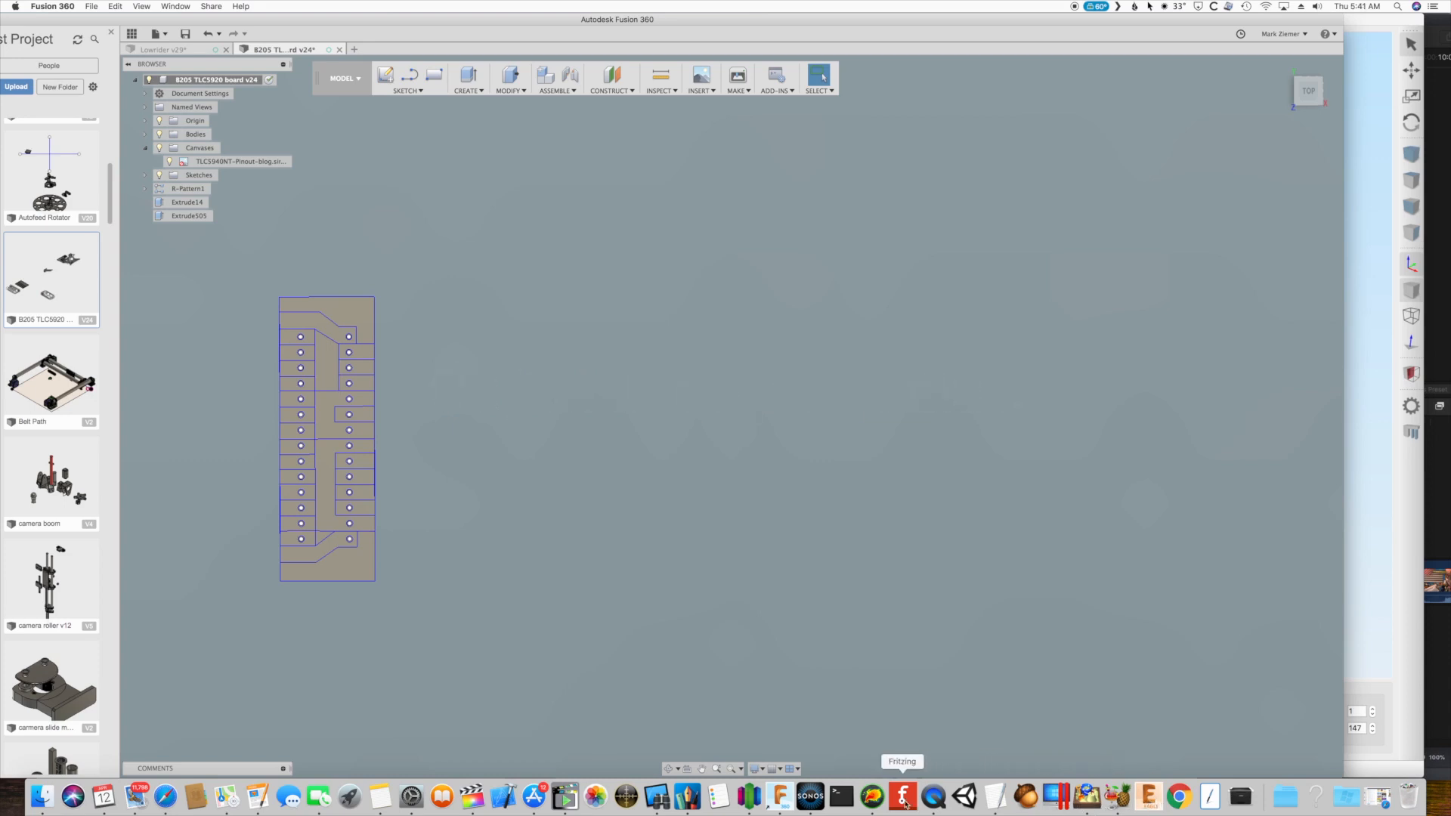
mouse_move(1024, 796)
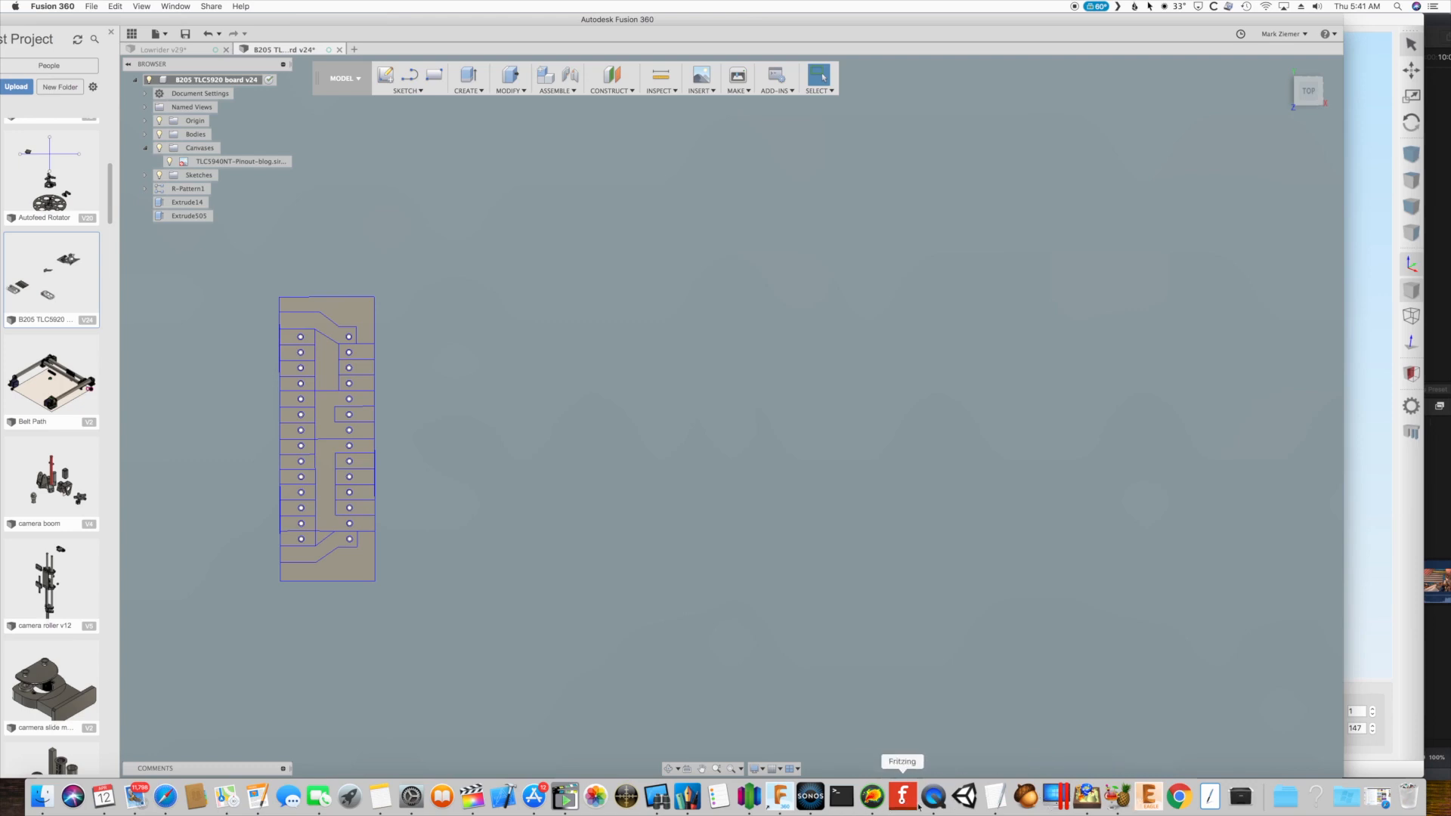
mouse_move(1147, 796)
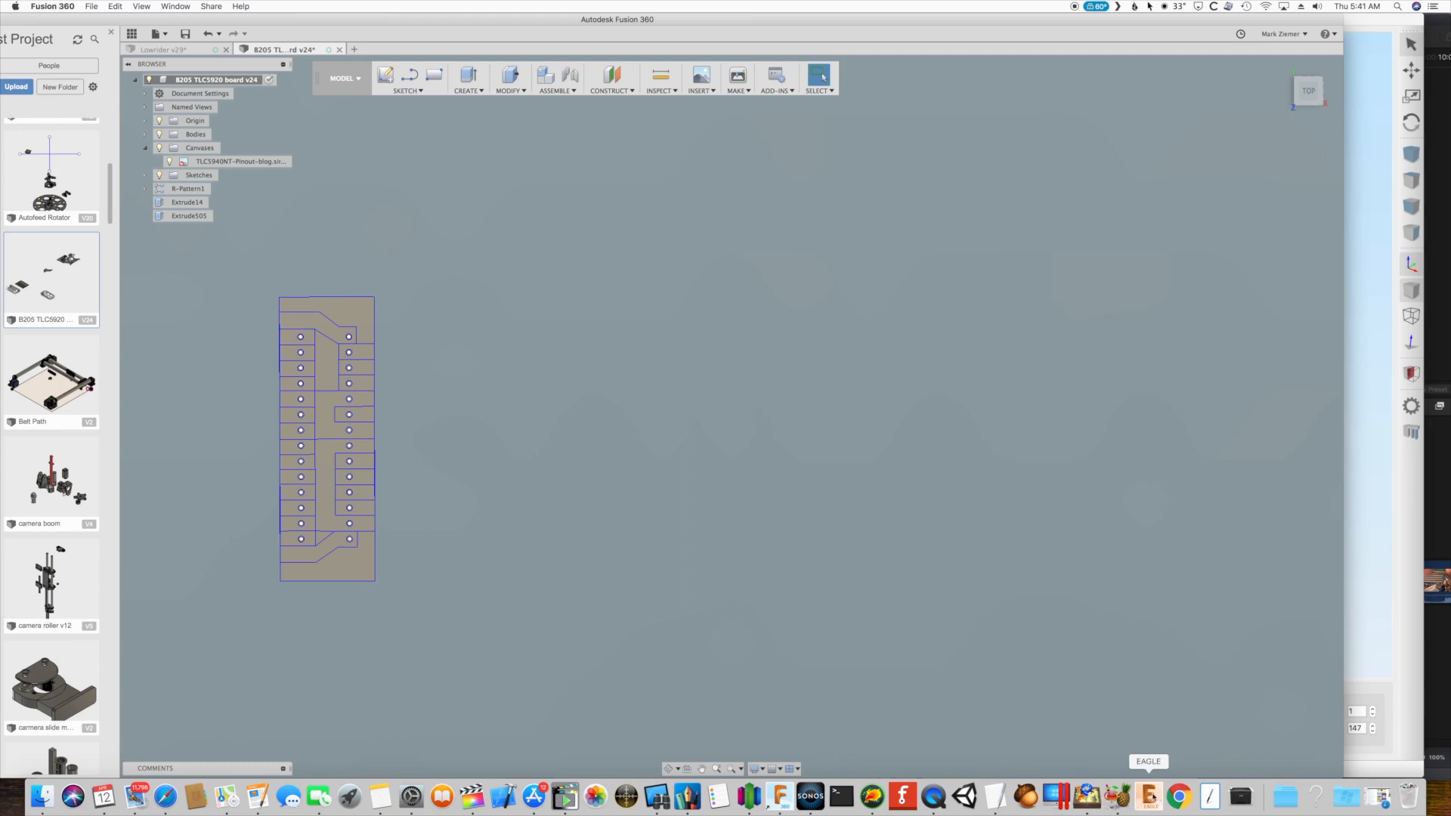
mouse_move(453, 626)
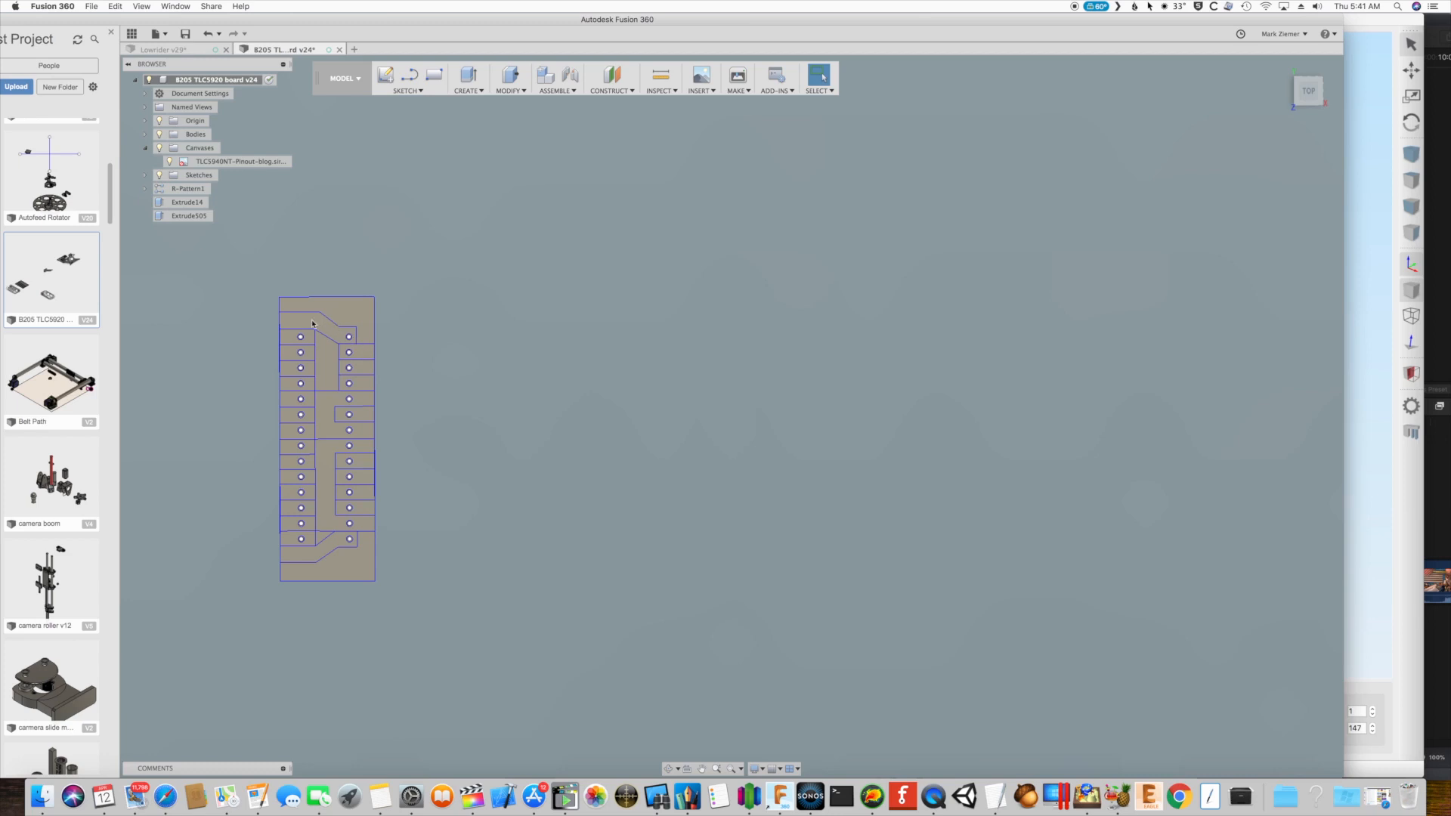
mouse_move(354, 346)
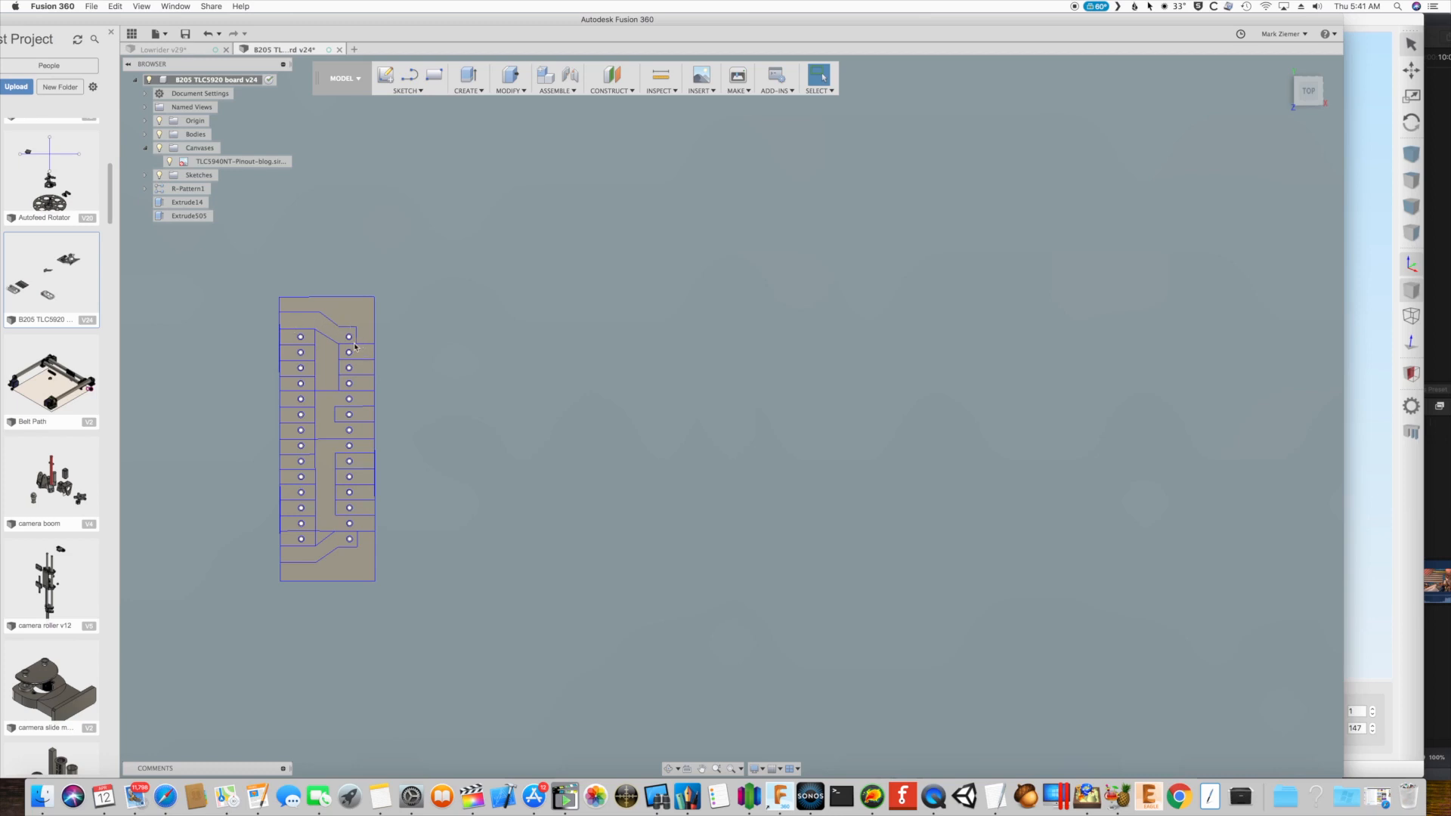
mouse_move(298, 401)
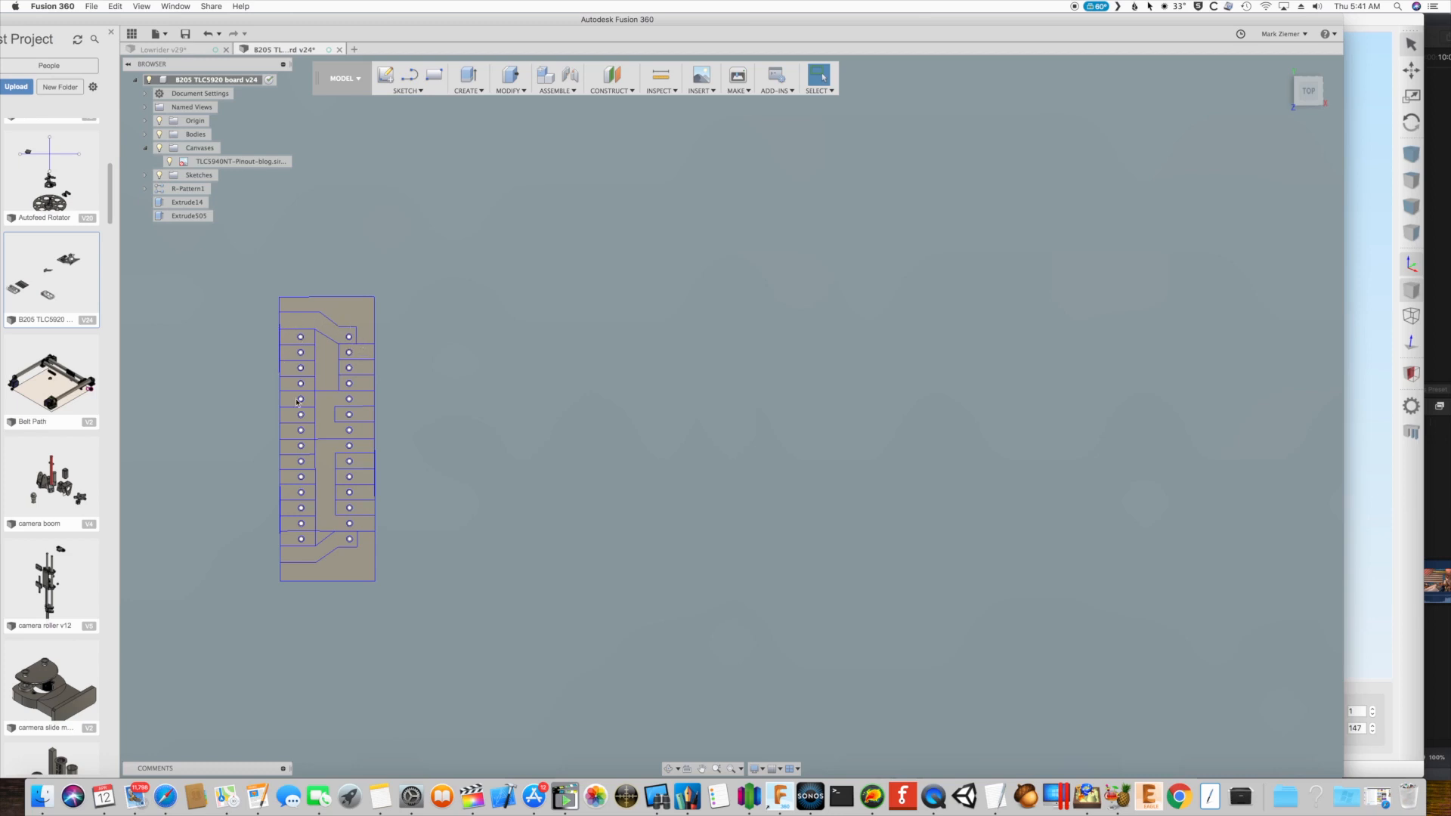
mouse_move(435, 407)
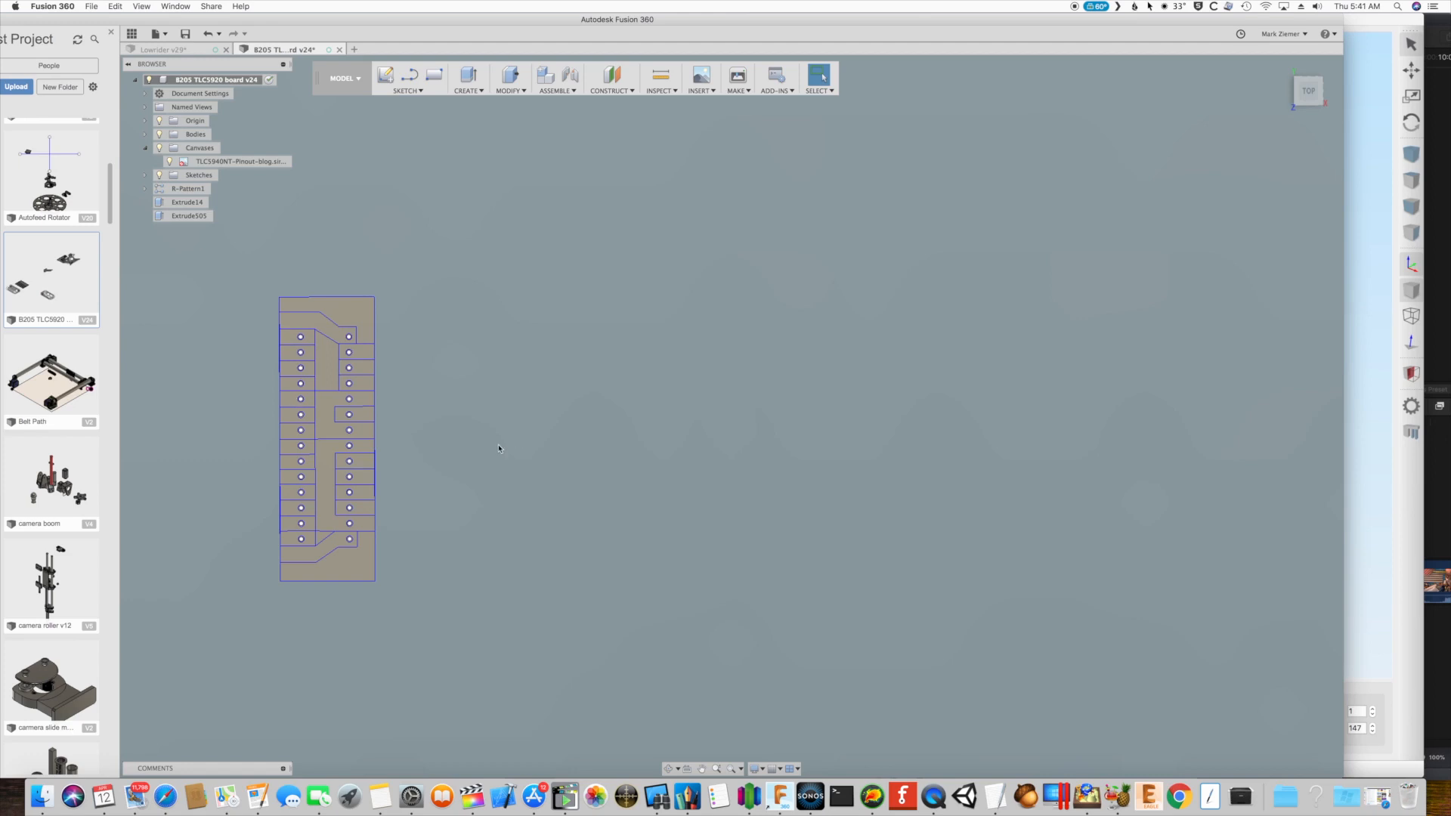
mouse_move(497, 449)
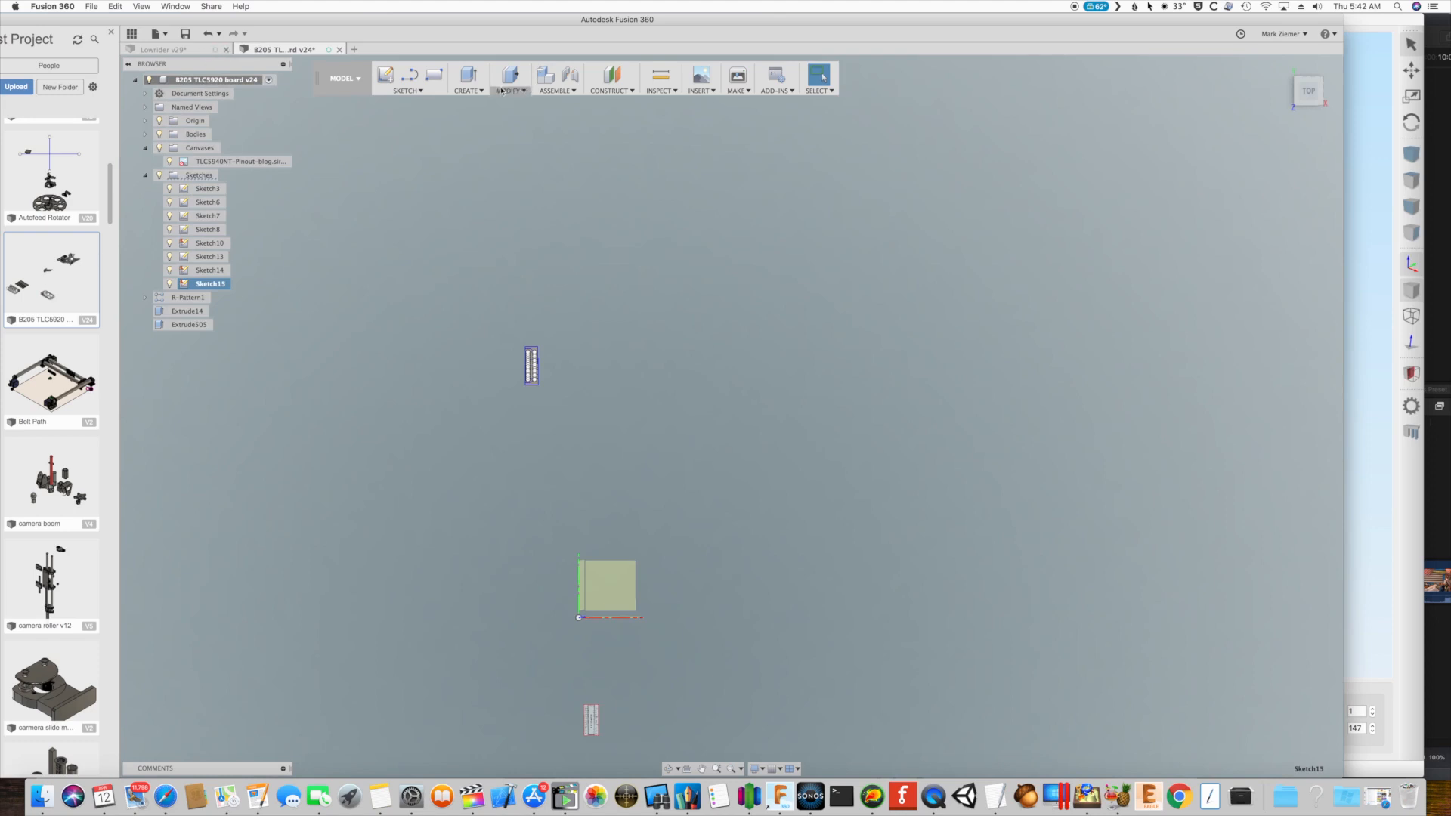
Create Sketch16 on the plane under the board and bring up the Circle options
click(405, 78)
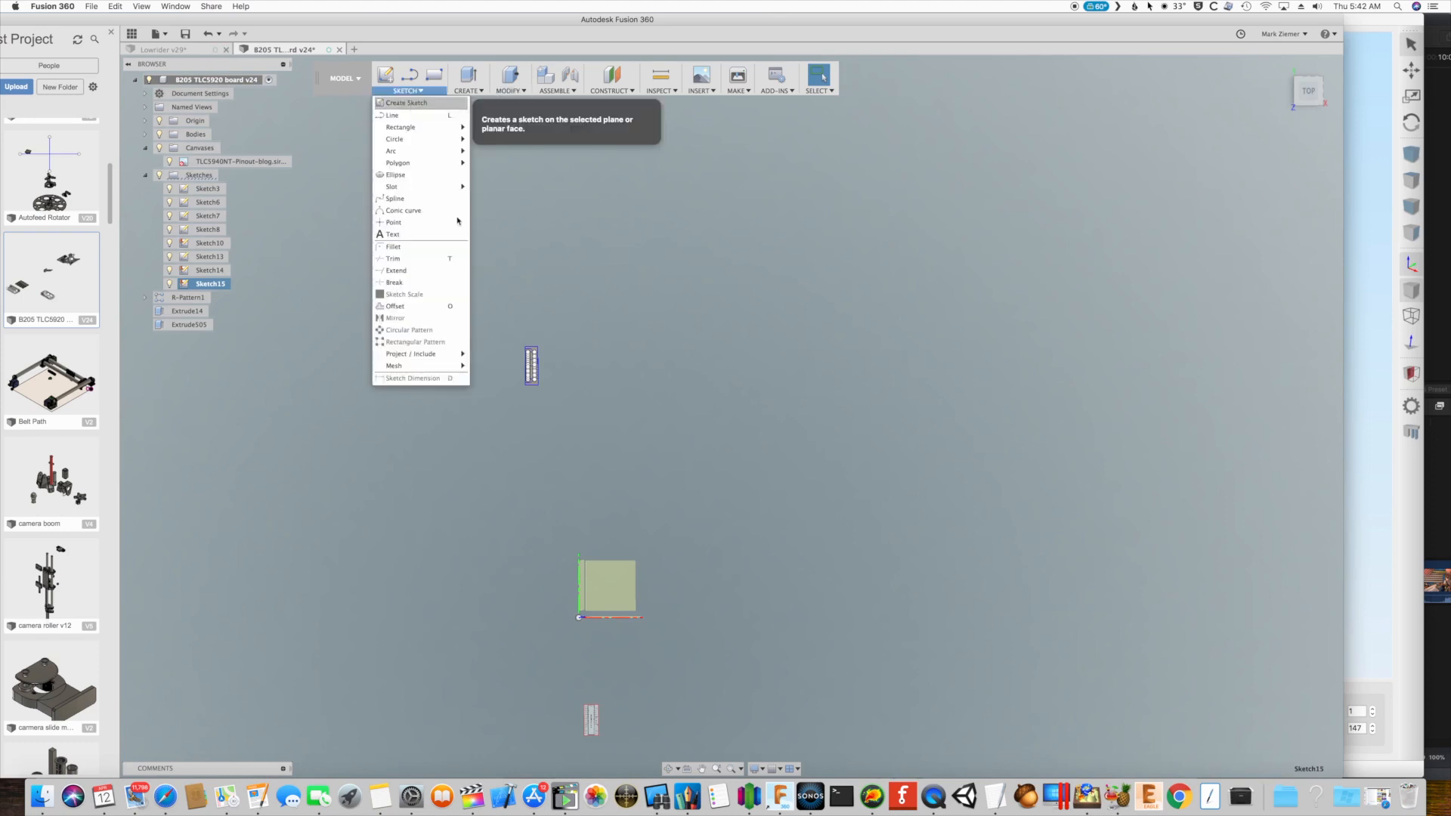
click(405, 103)
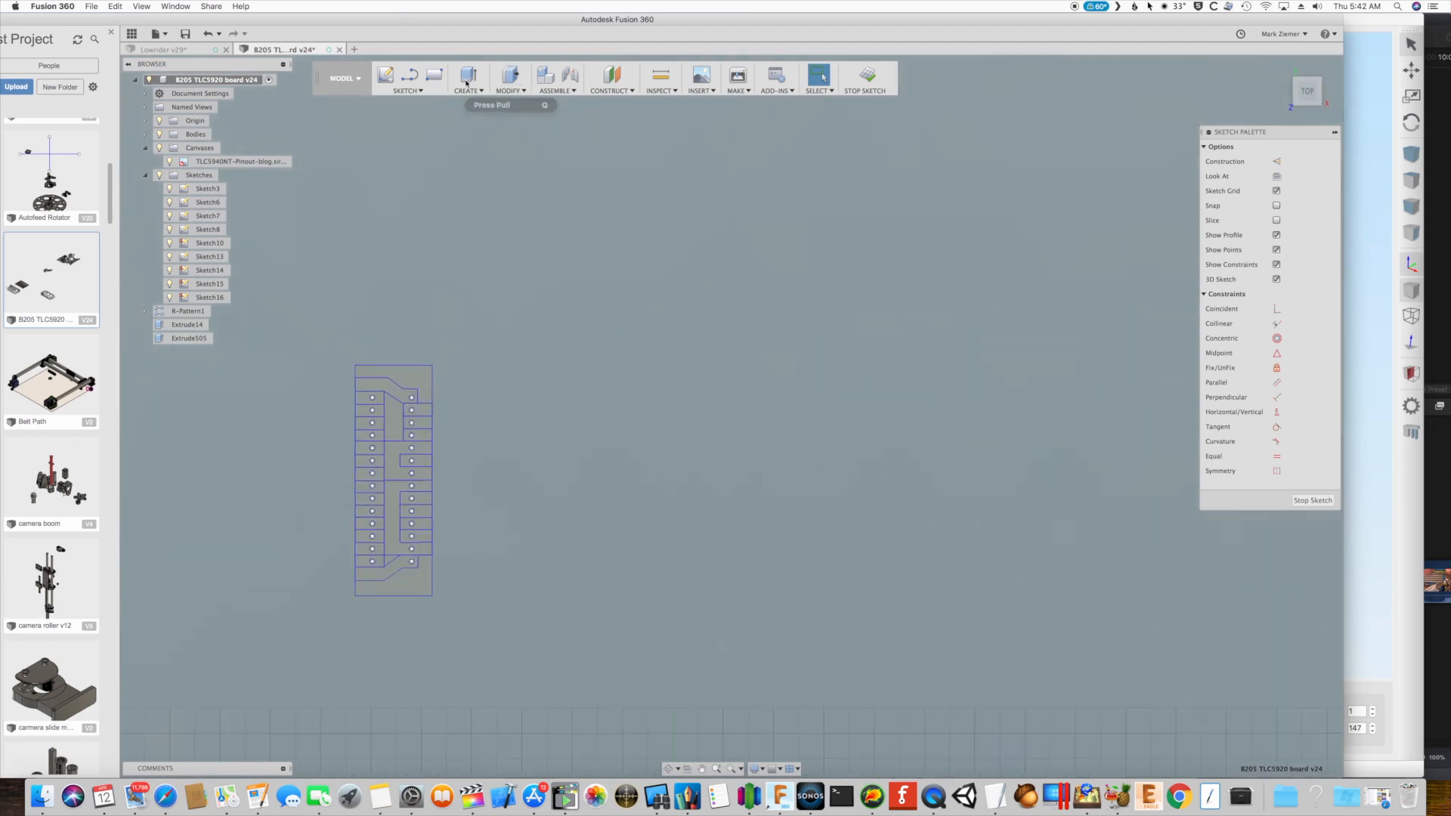
click(407, 78)
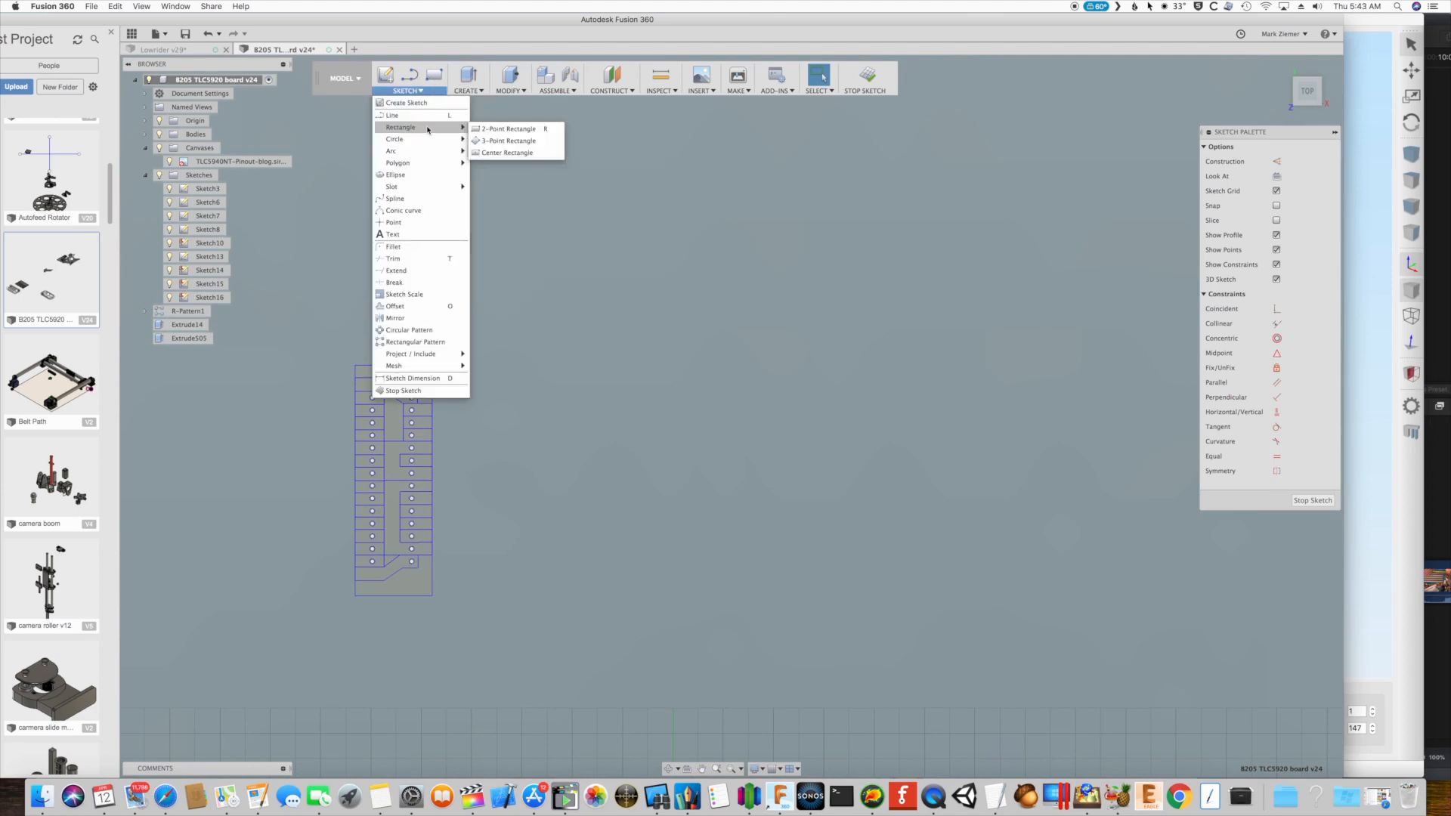
mouse_move(394, 137)
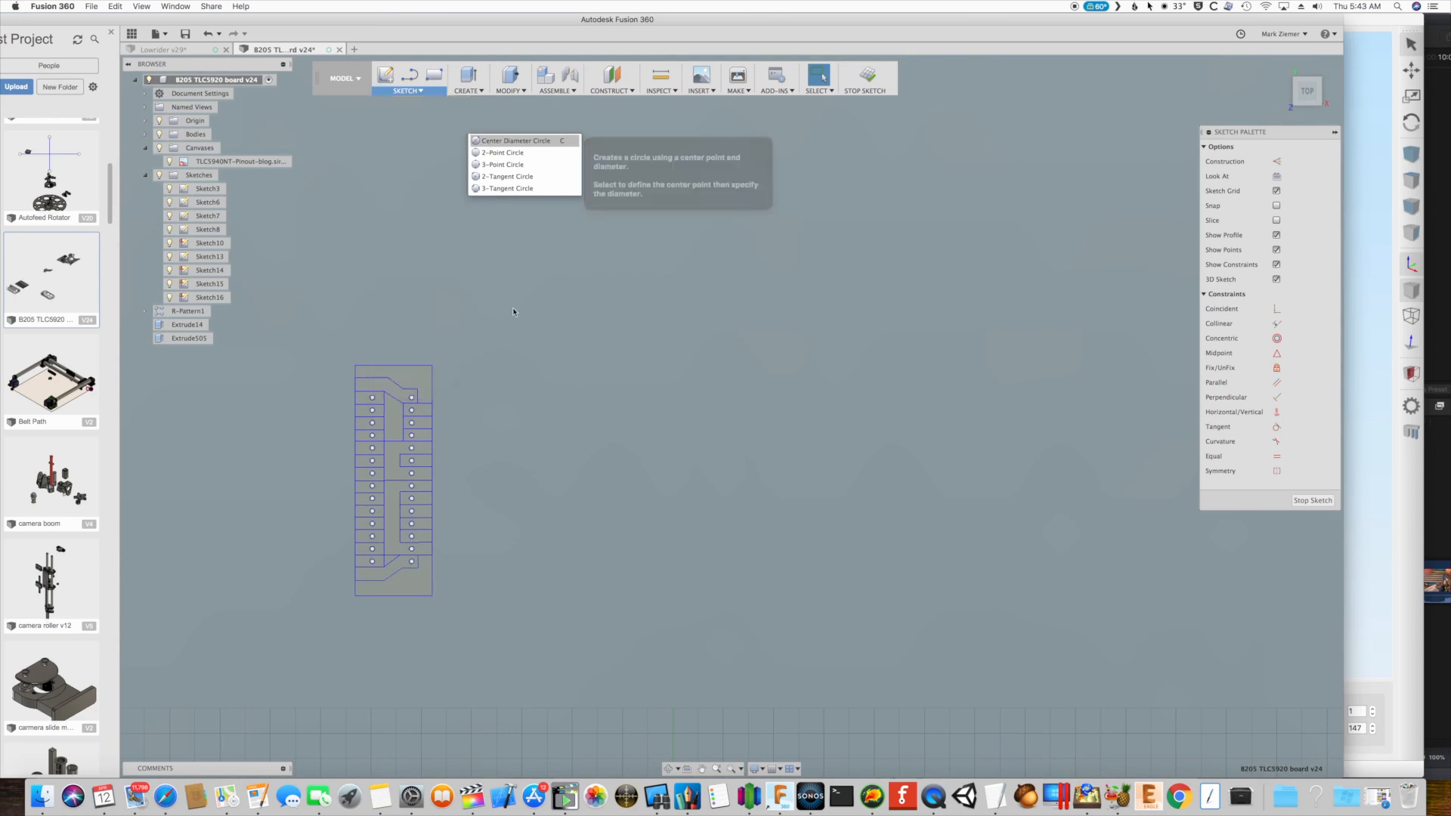
mouse_move(515, 398)
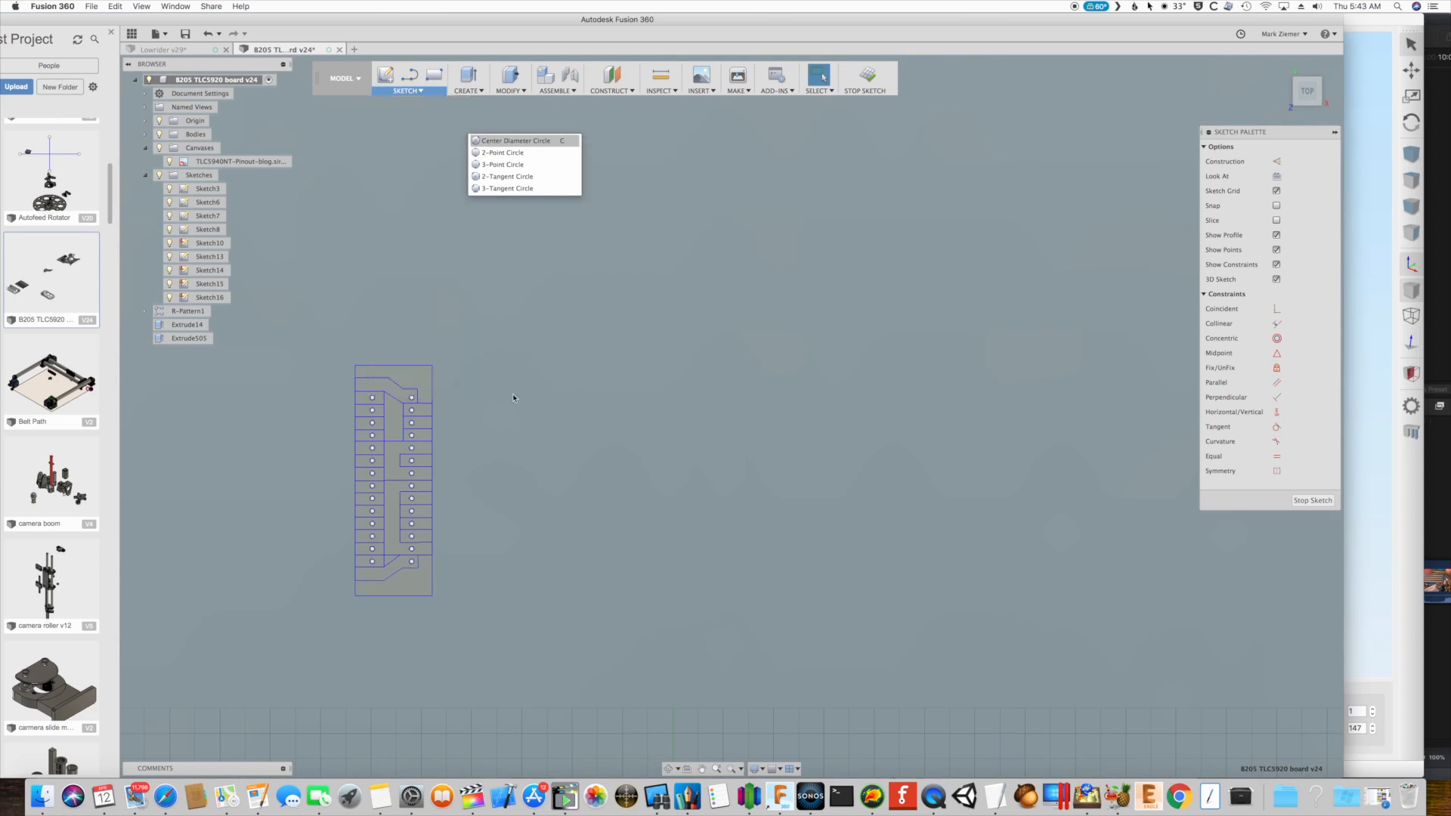
Search Google for "dip pin spacing" to find the 0.1 inch (2.54 mm) pitch
click(514, 139)
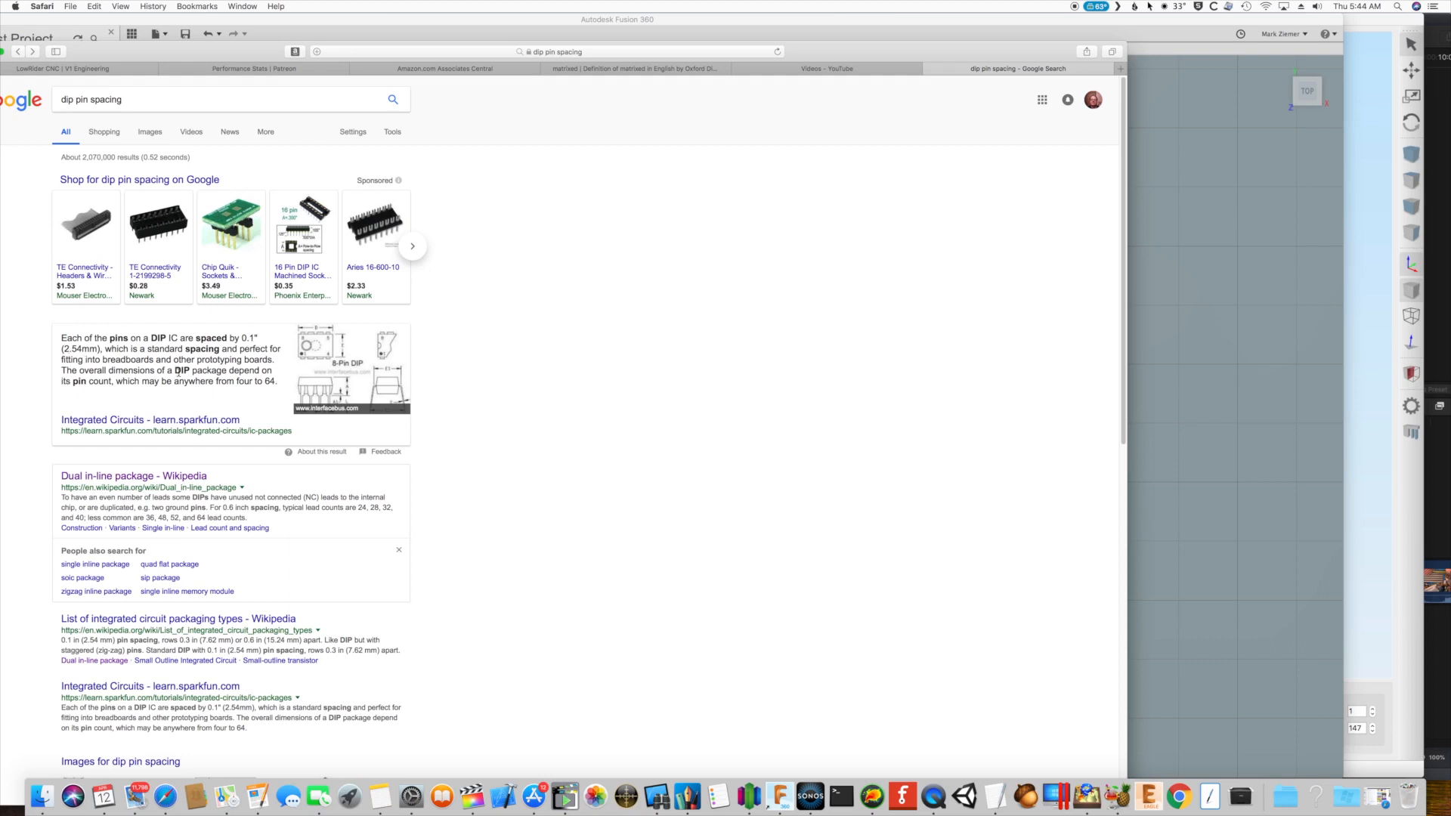
mouse_move(351, 426)
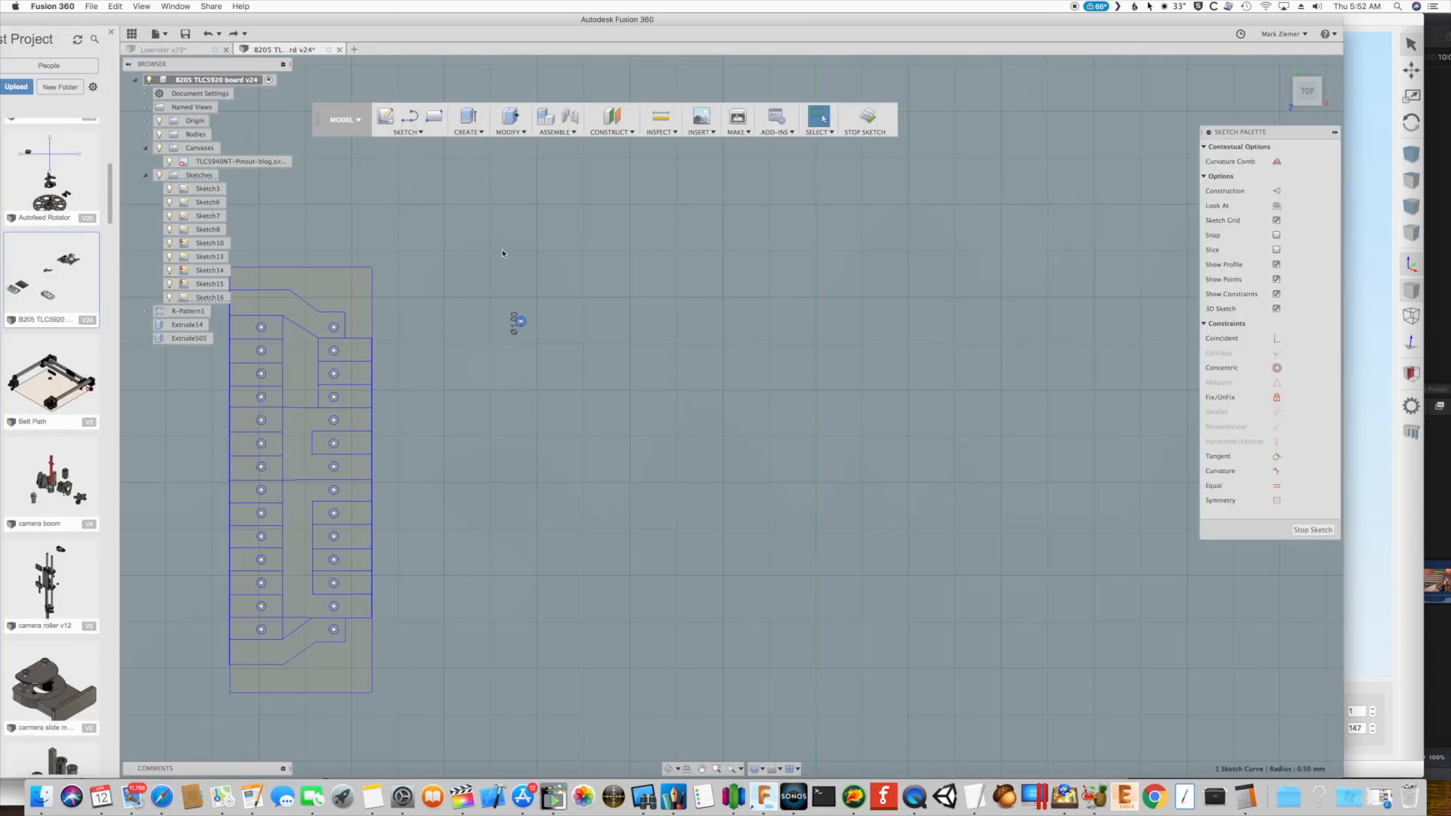
Rectangular-pattern the hole circle into a column of 14 holes spaced 0.1 inch apart
click(466, 120)
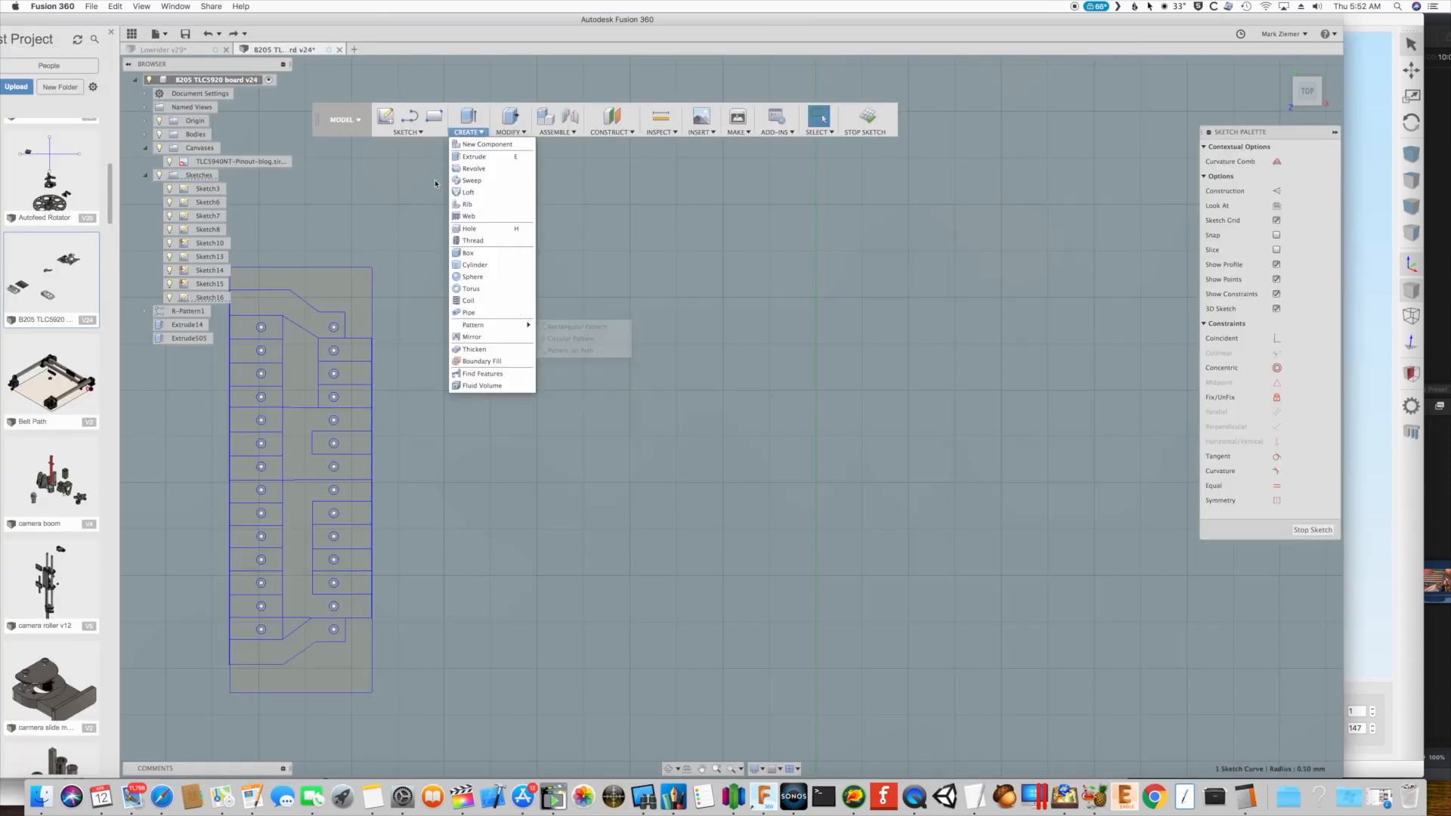
click(405, 132)
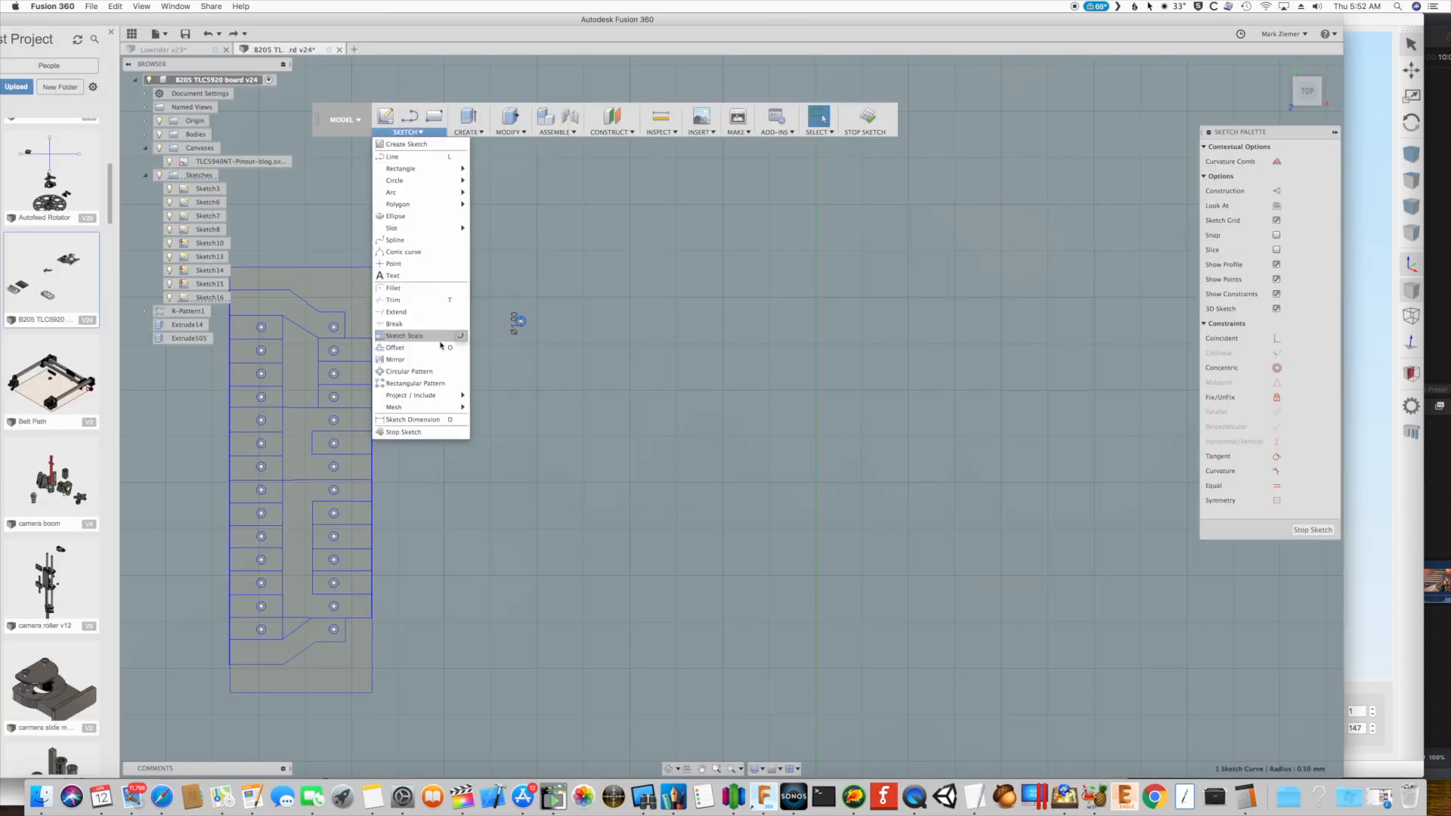
click(413, 383)
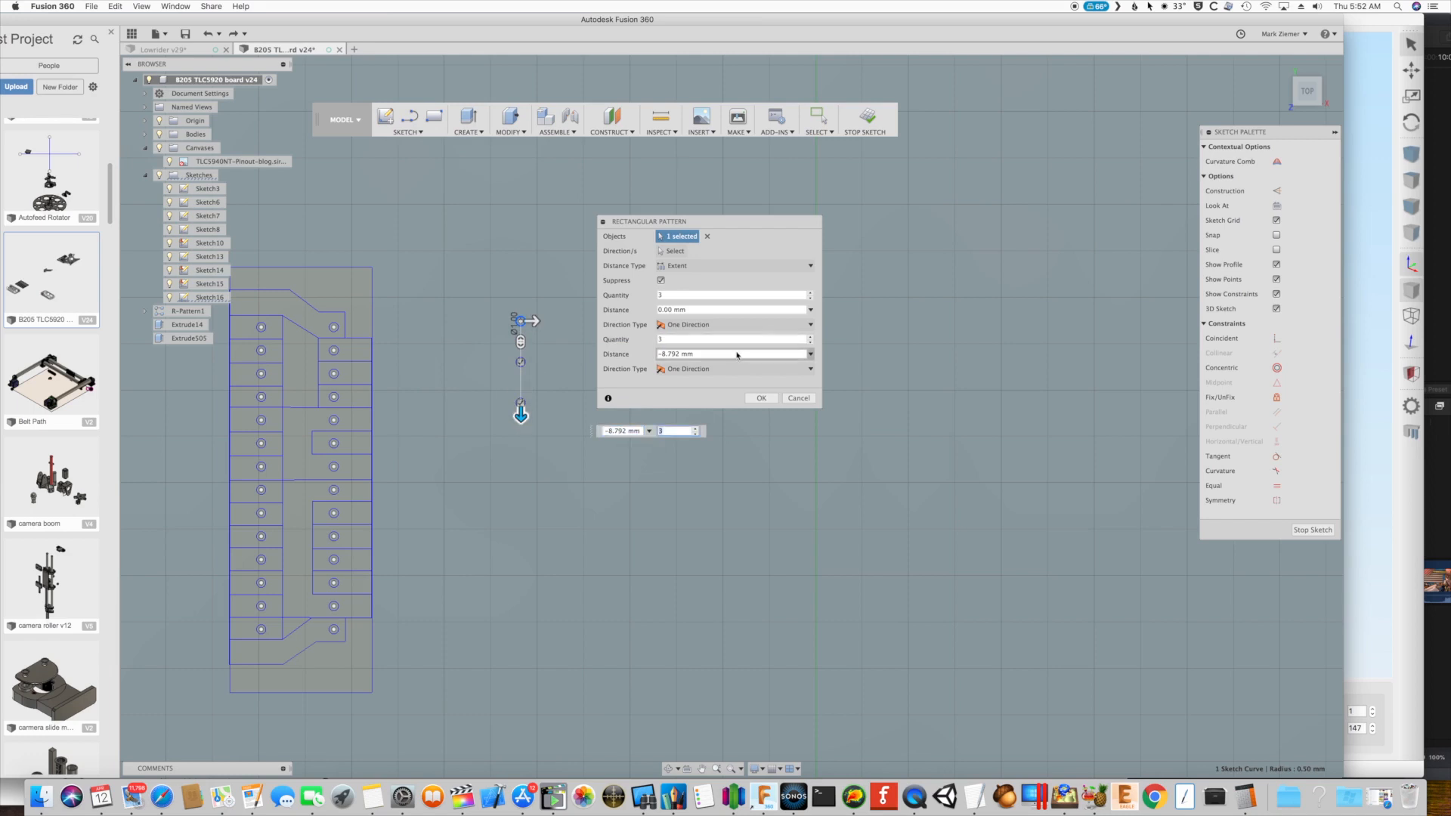
click(731, 339)
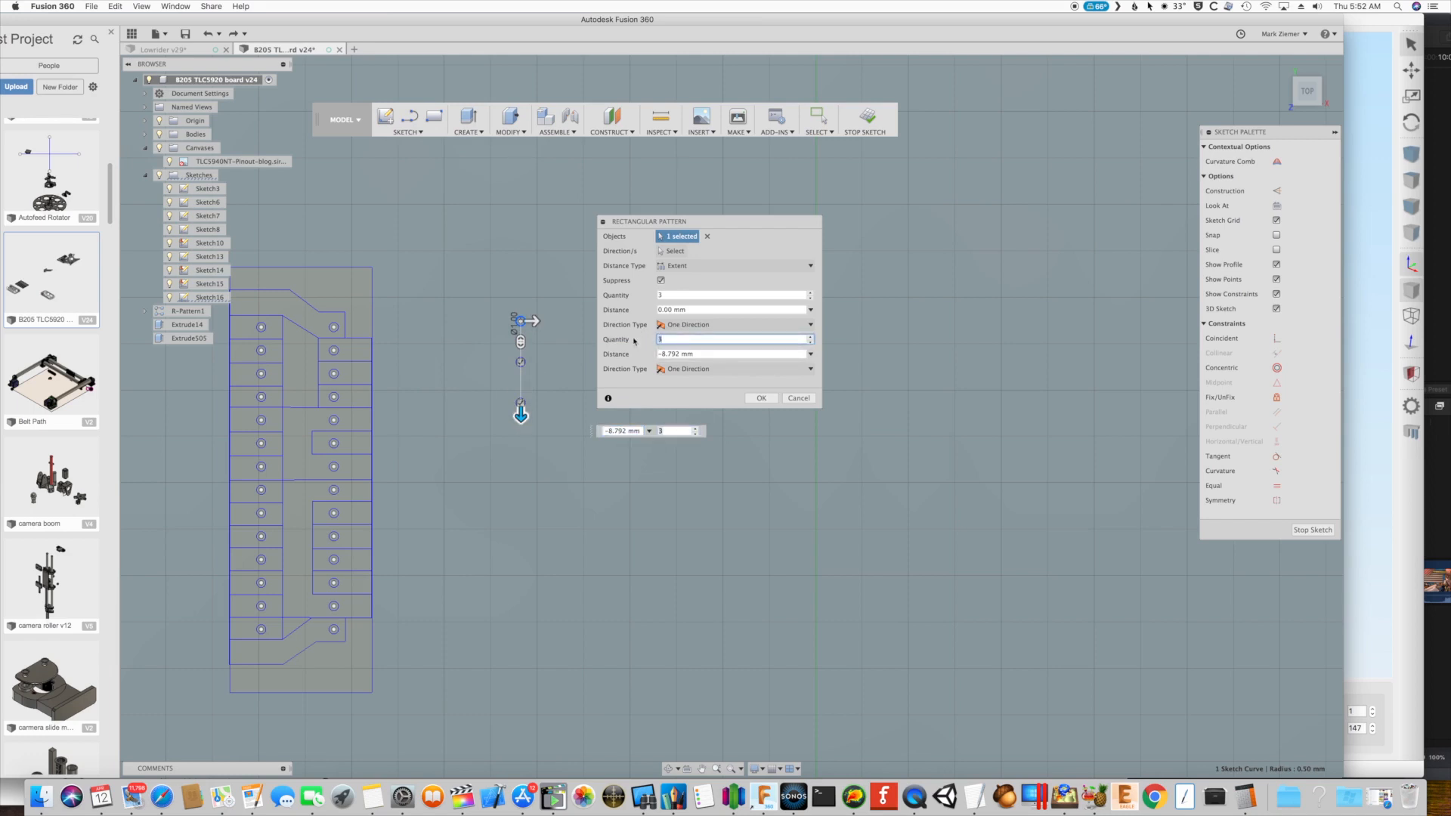
text(14)
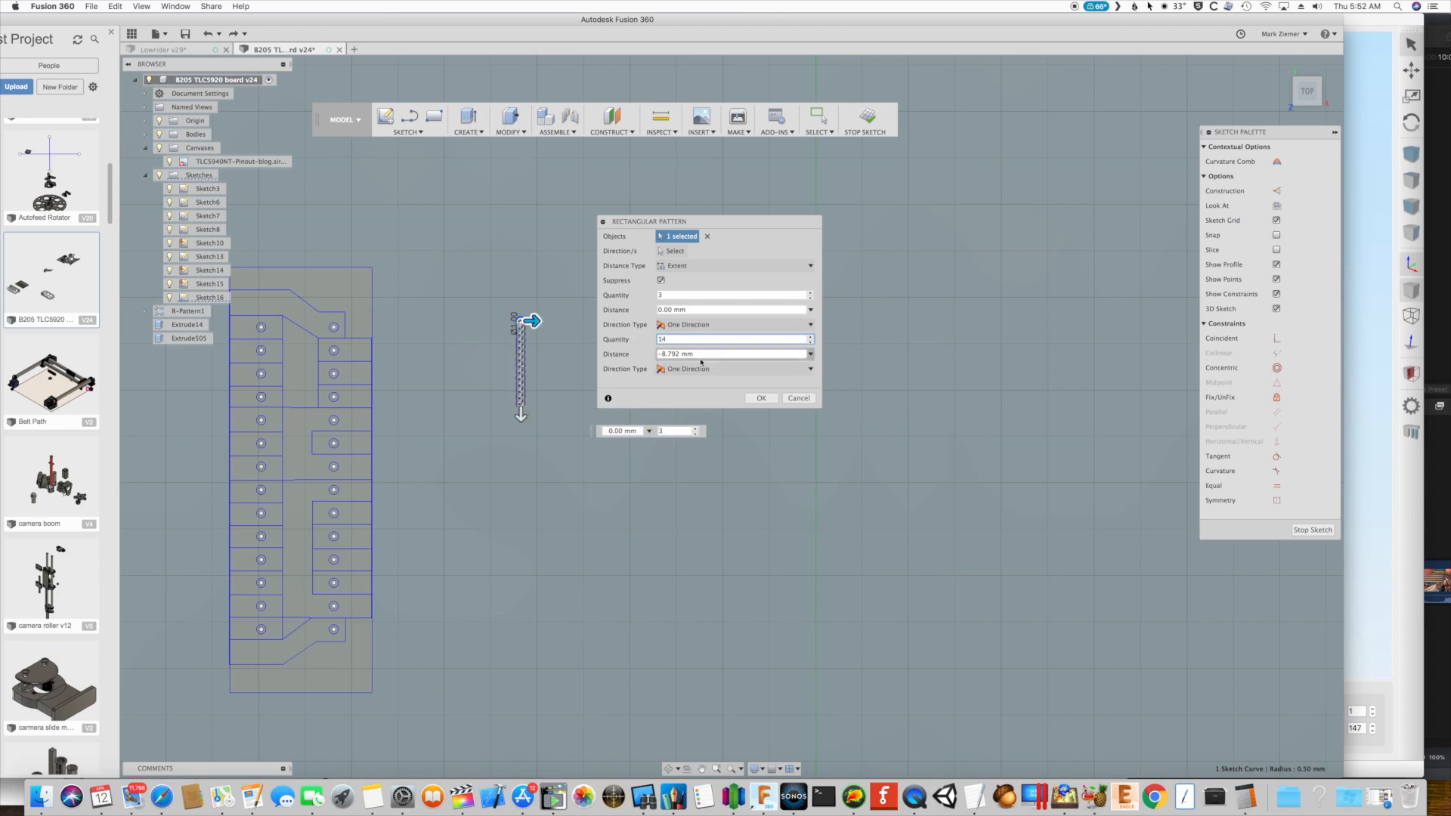
click(731, 354)
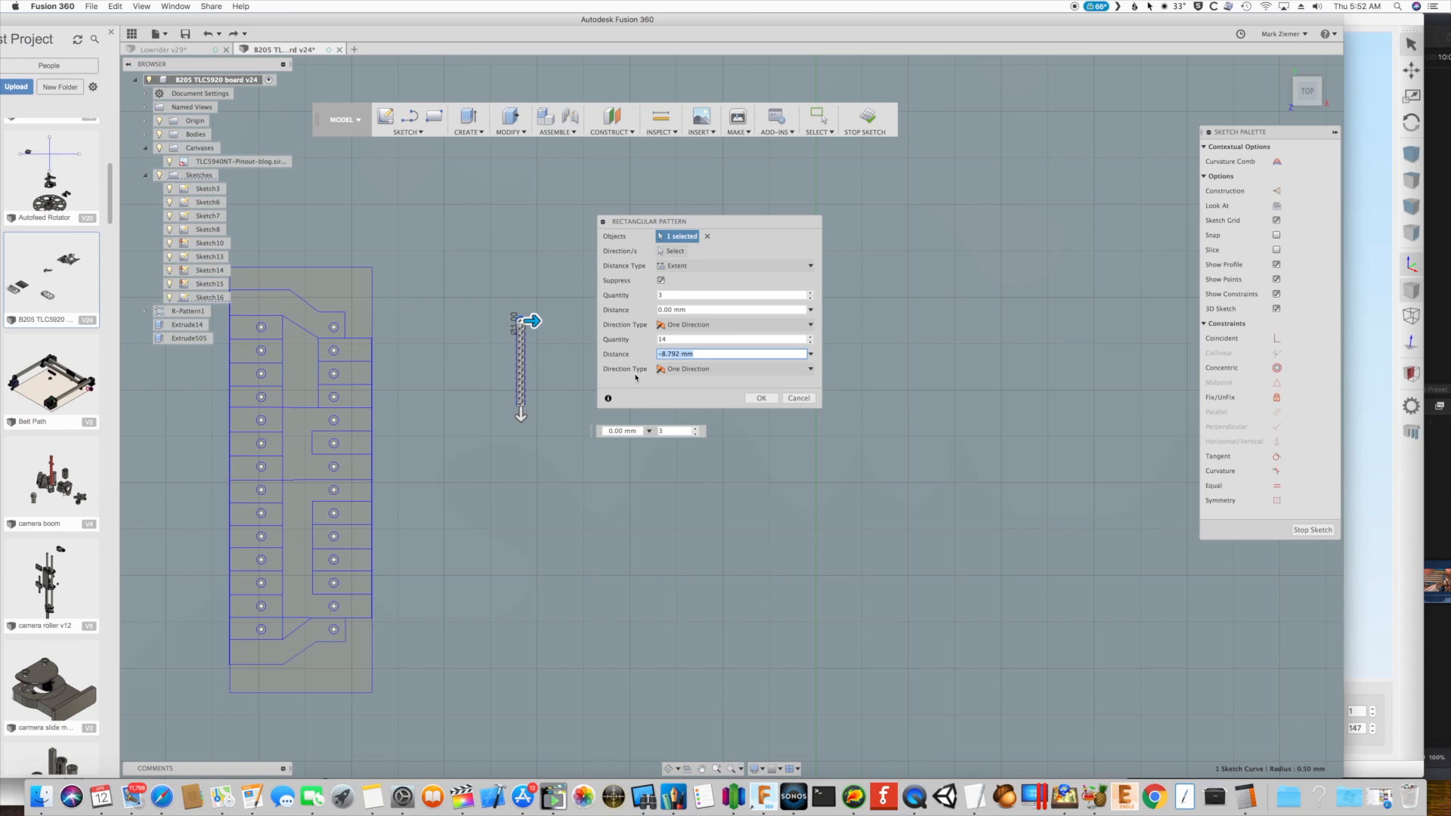
text(1.3")
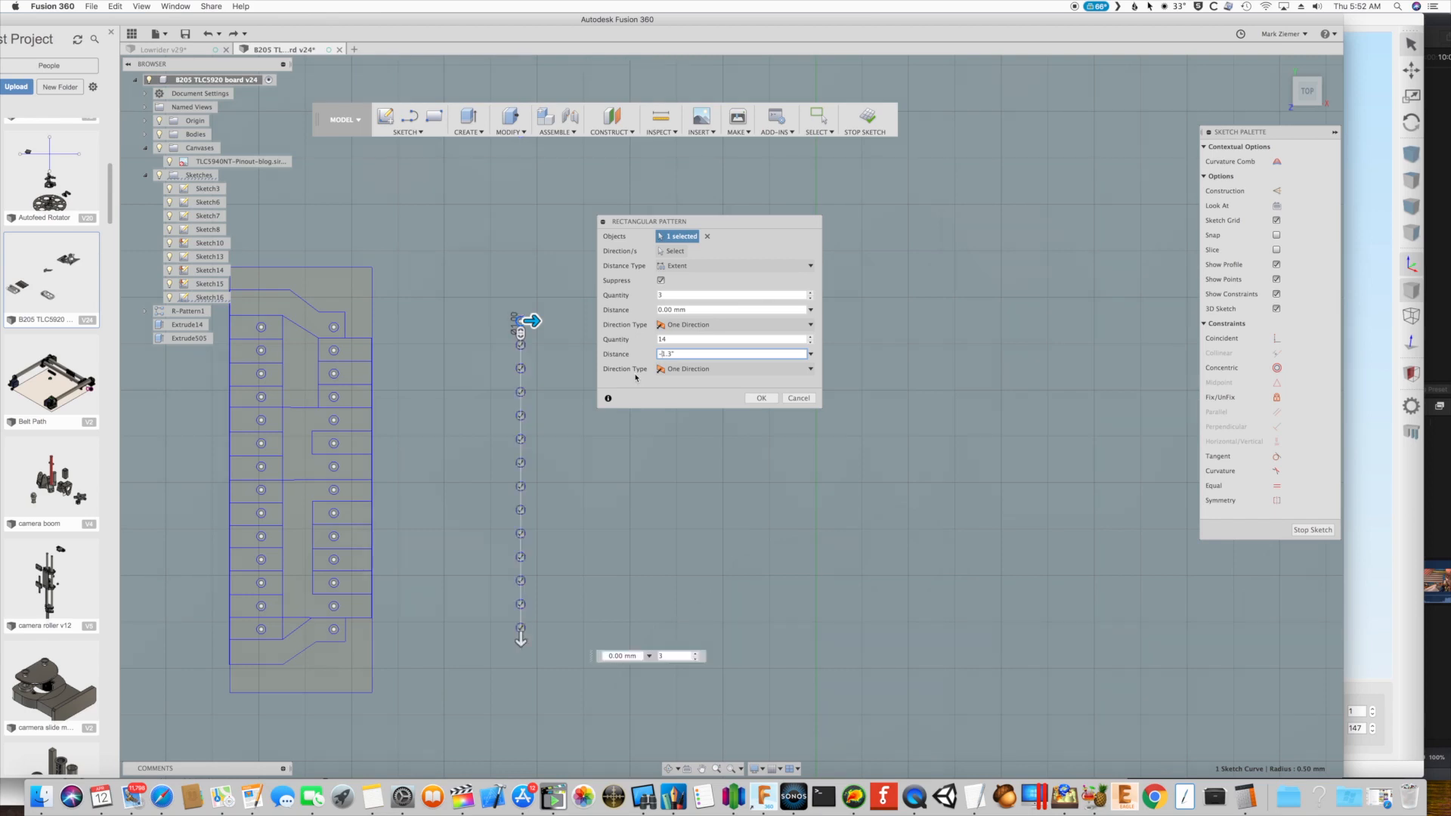
click(759, 399)
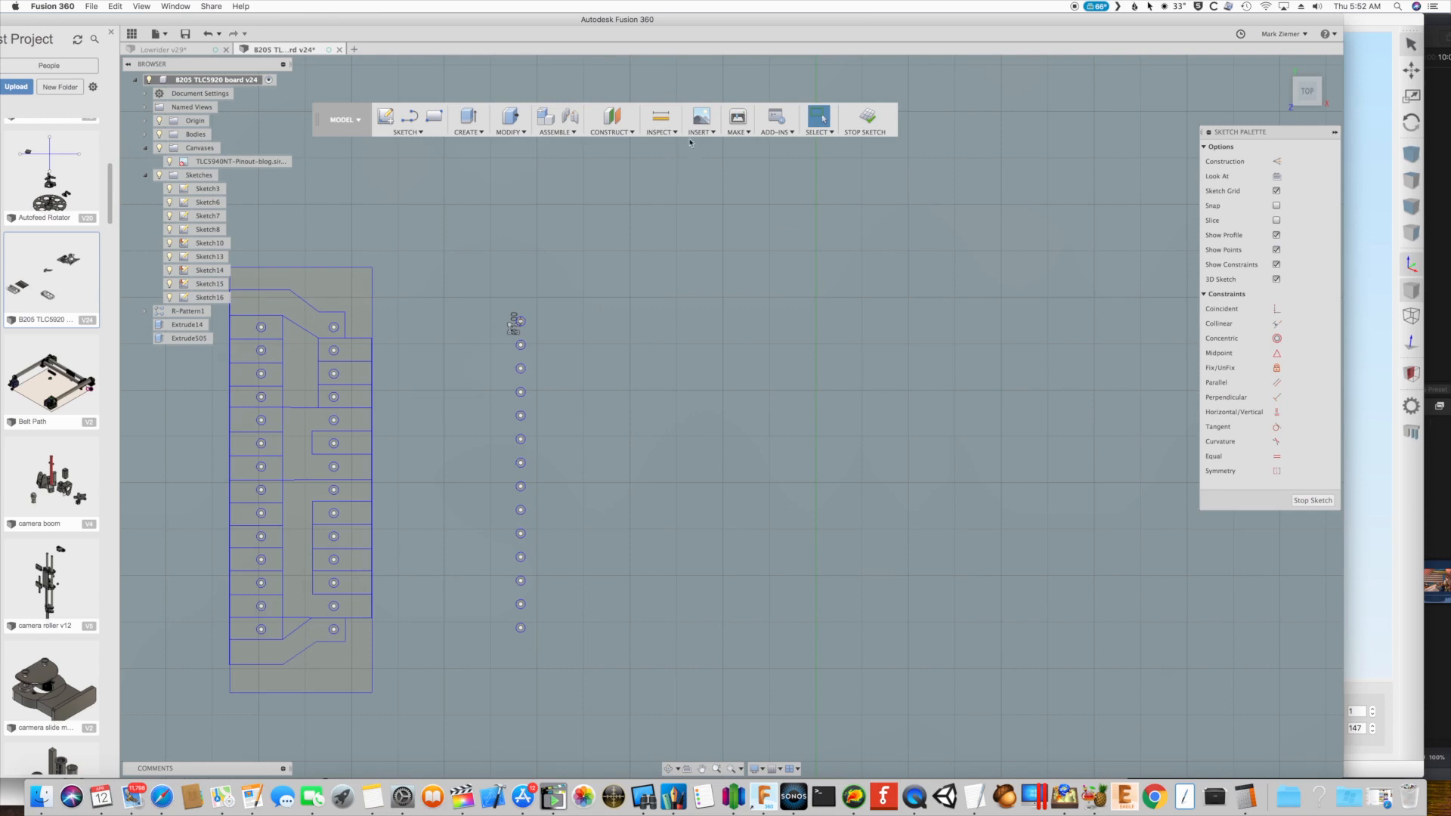
Measure two neighbouring hole points, confirming 2.54 mm spacing, and close Measure
click(660, 118)
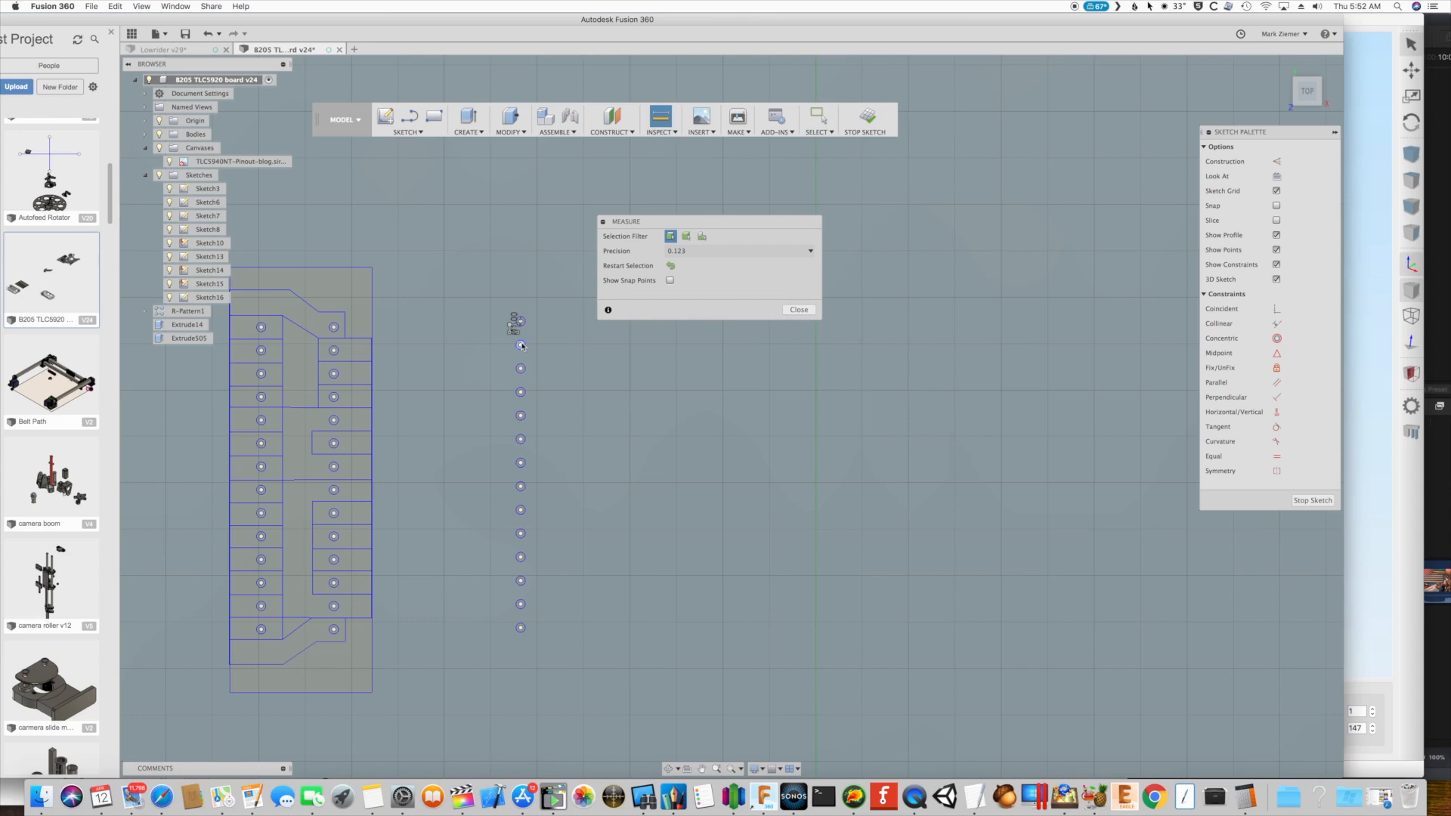
click(520, 344)
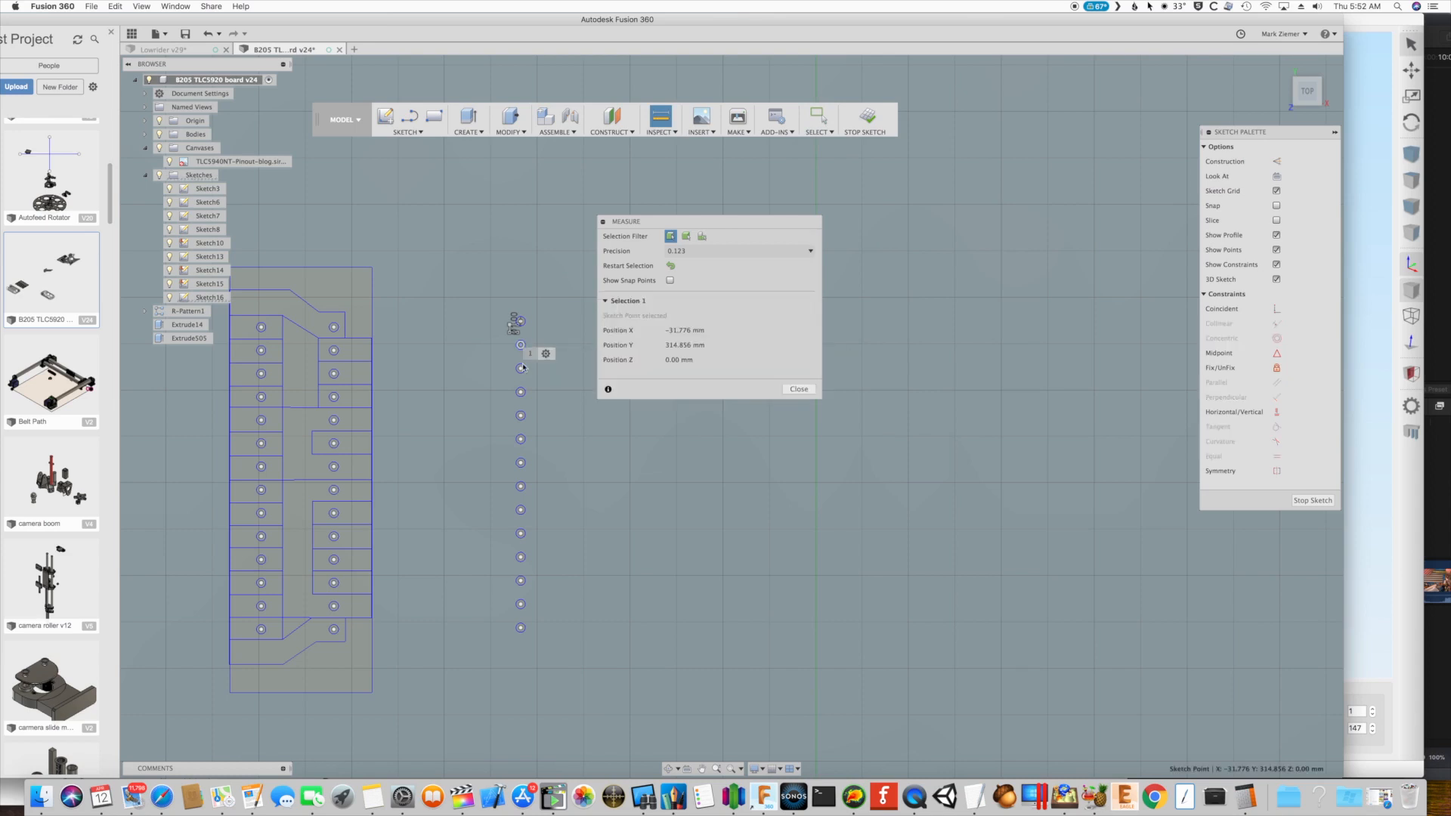
click(520, 366)
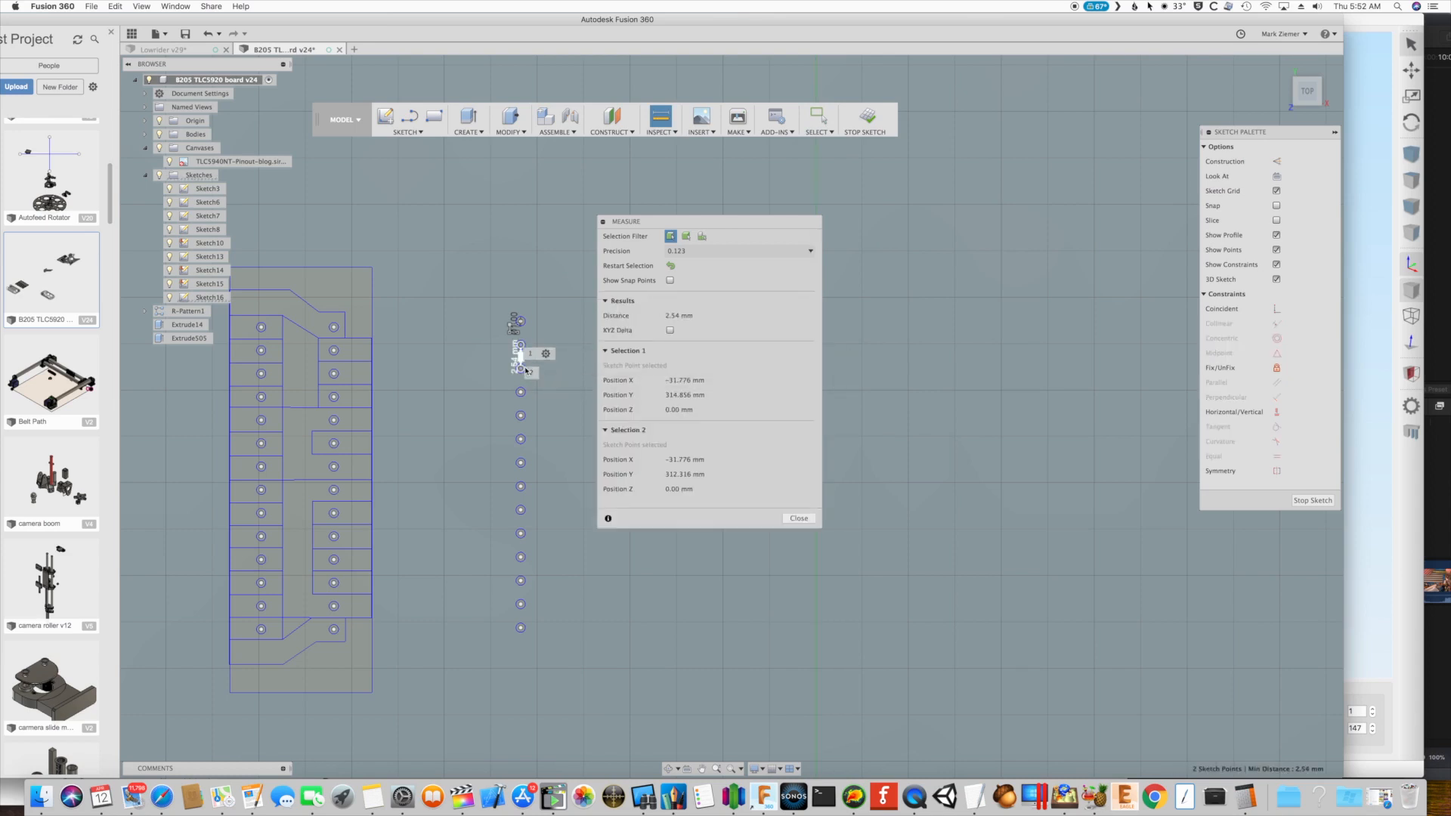
mouse_move(730, 315)
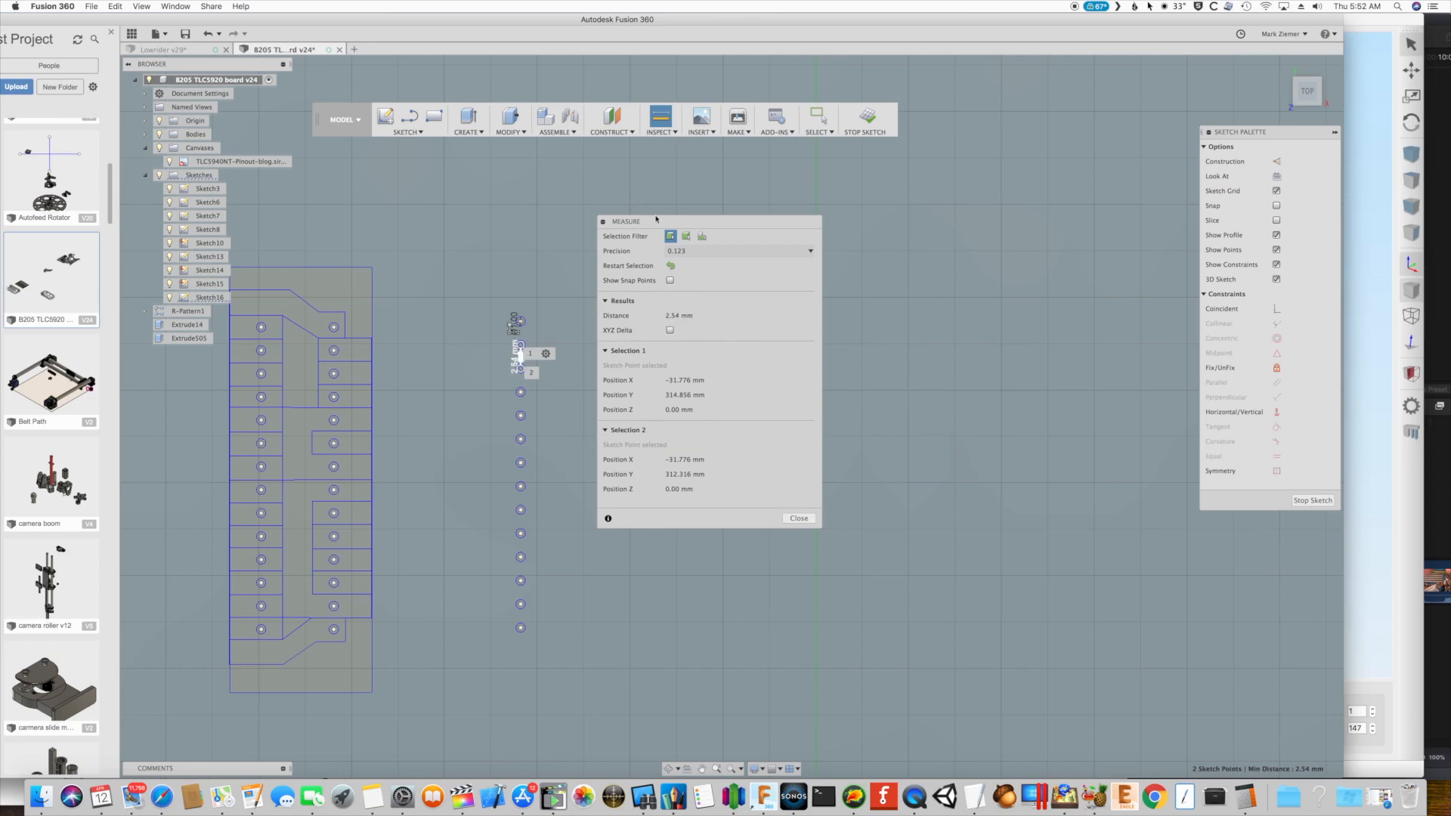
click(798, 518)
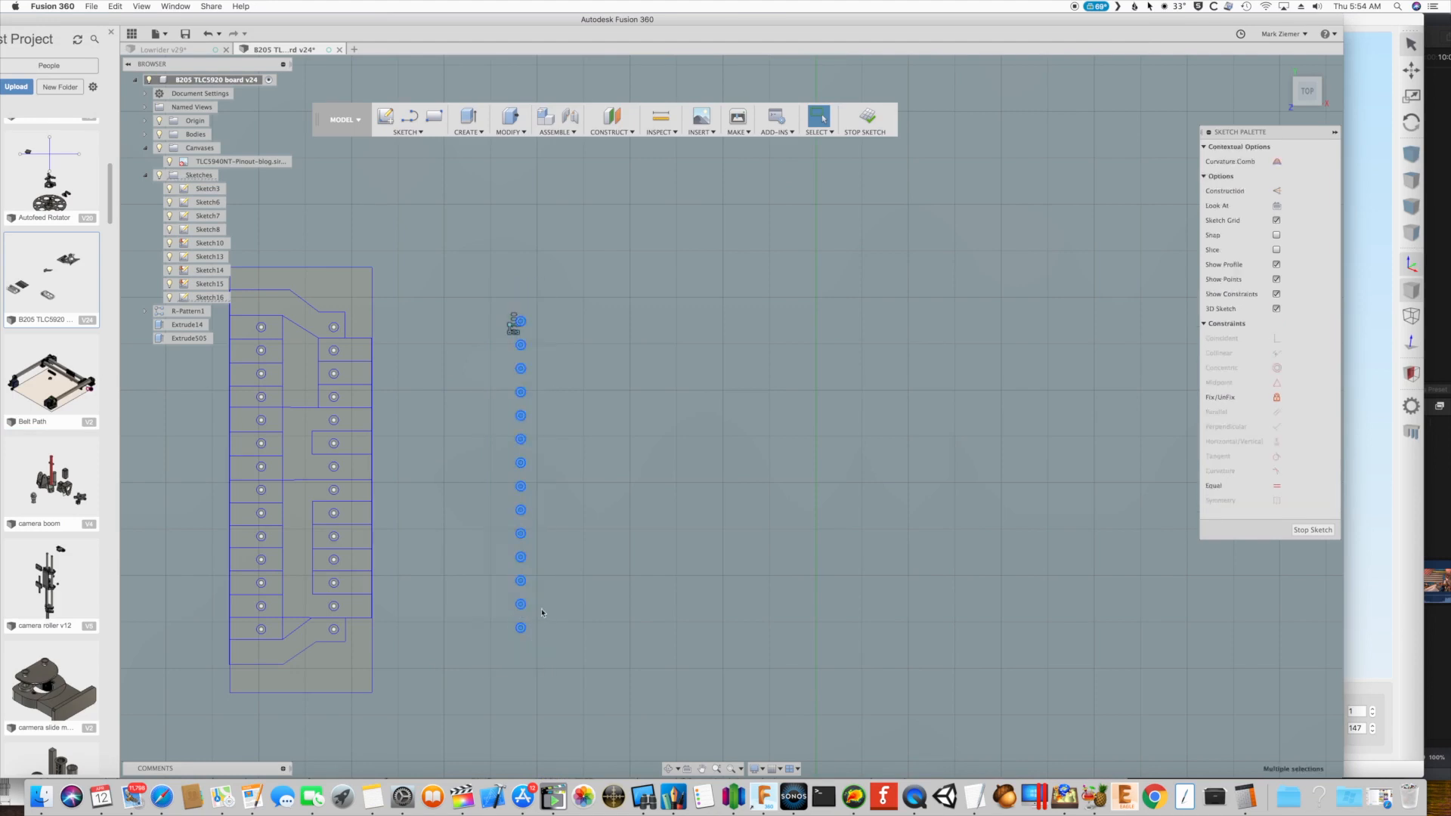
Rectangular-pattern the hole column into 2 columns 0.3 inch apart
click(406, 119)
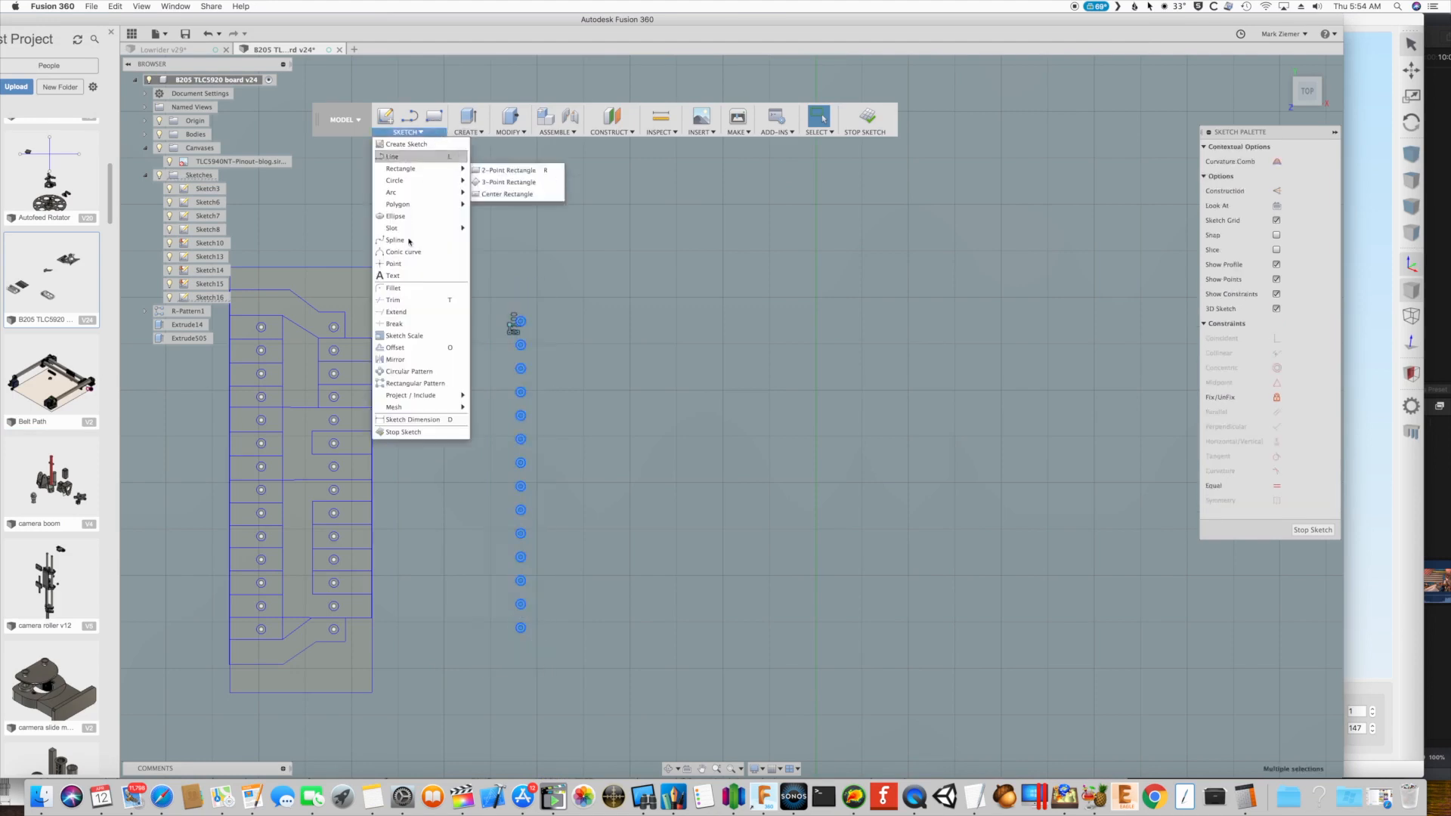
click(413, 383)
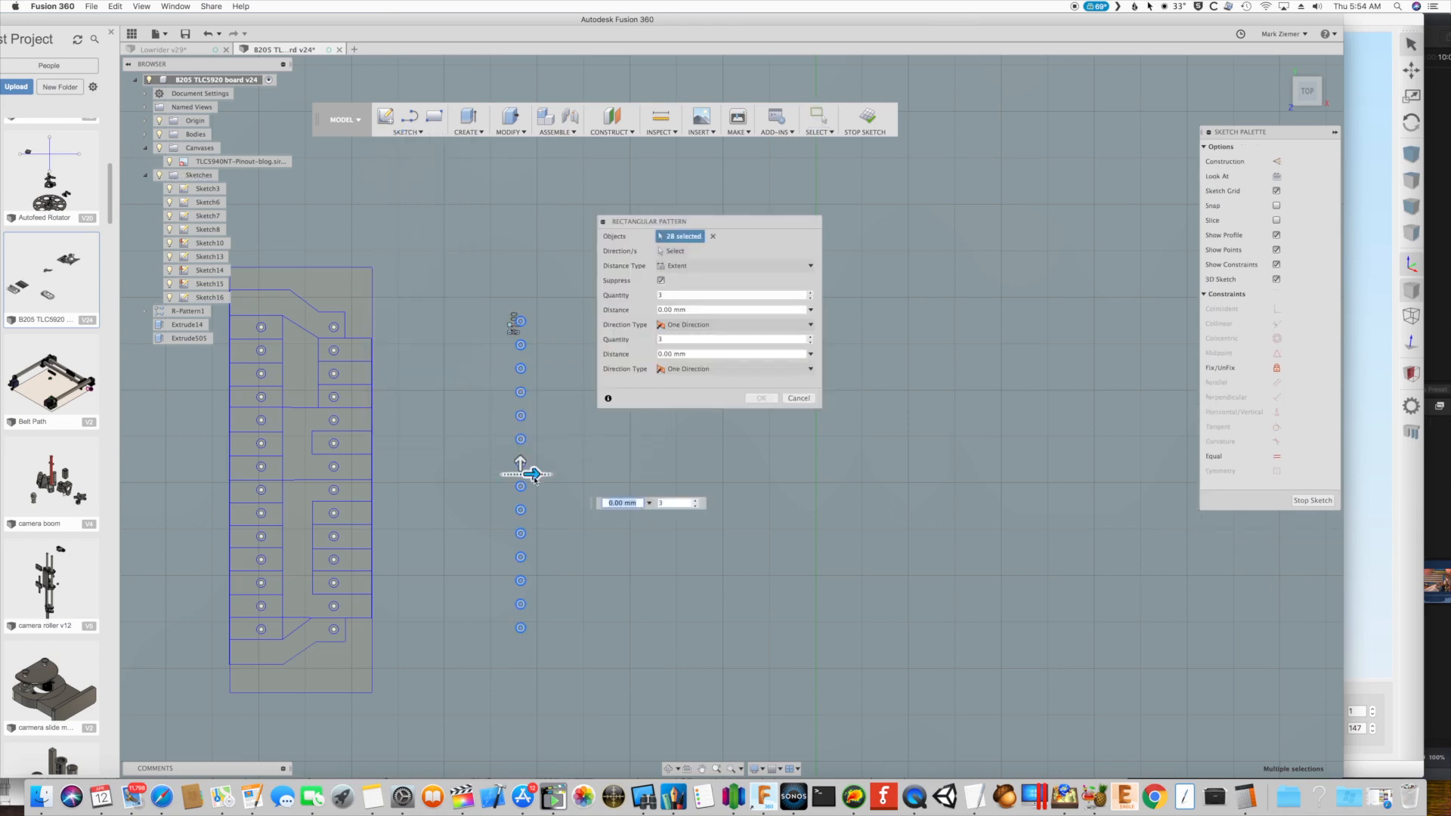
drag(535, 473, 572, 474)
text(2)
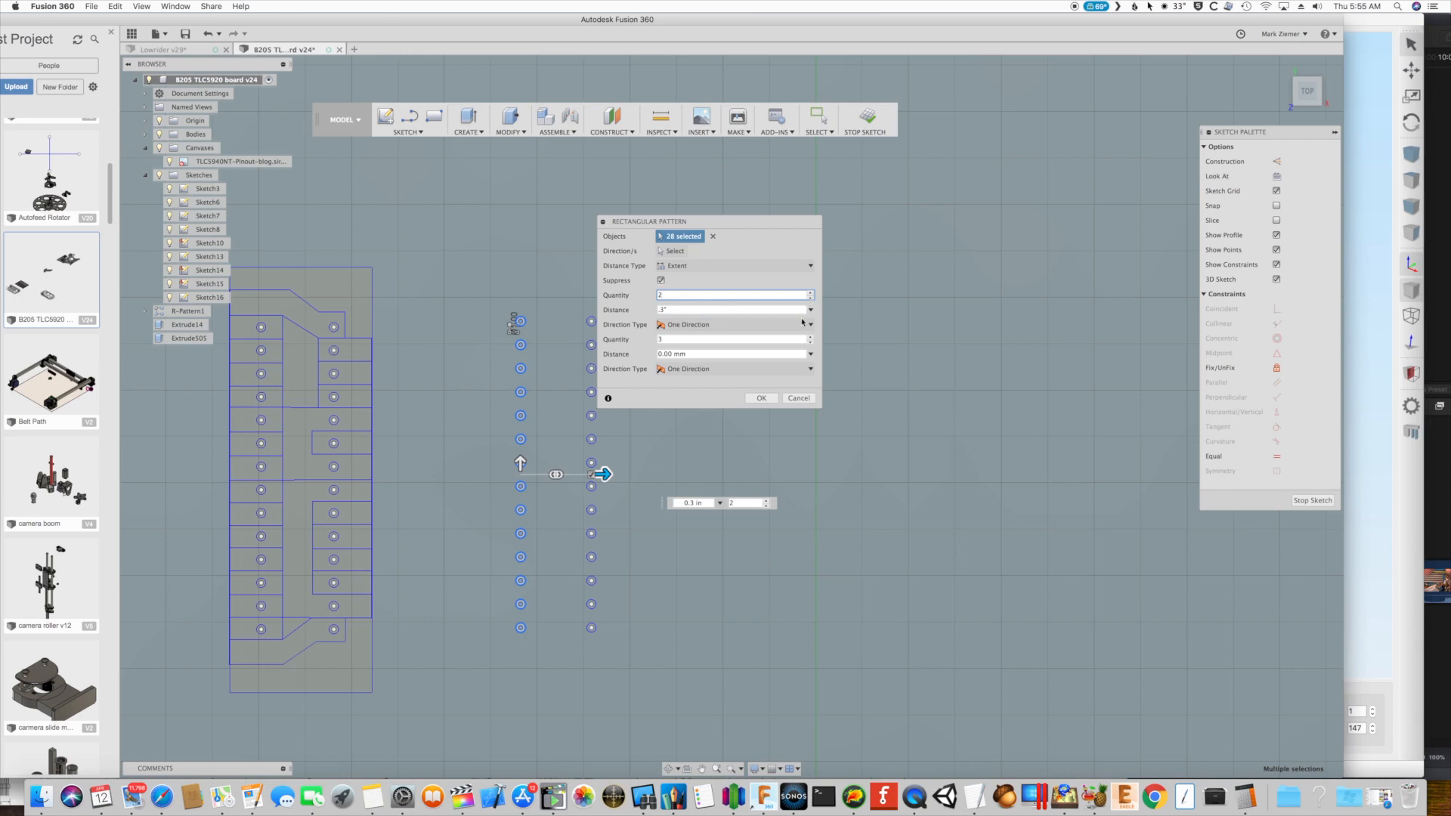
click(759, 398)
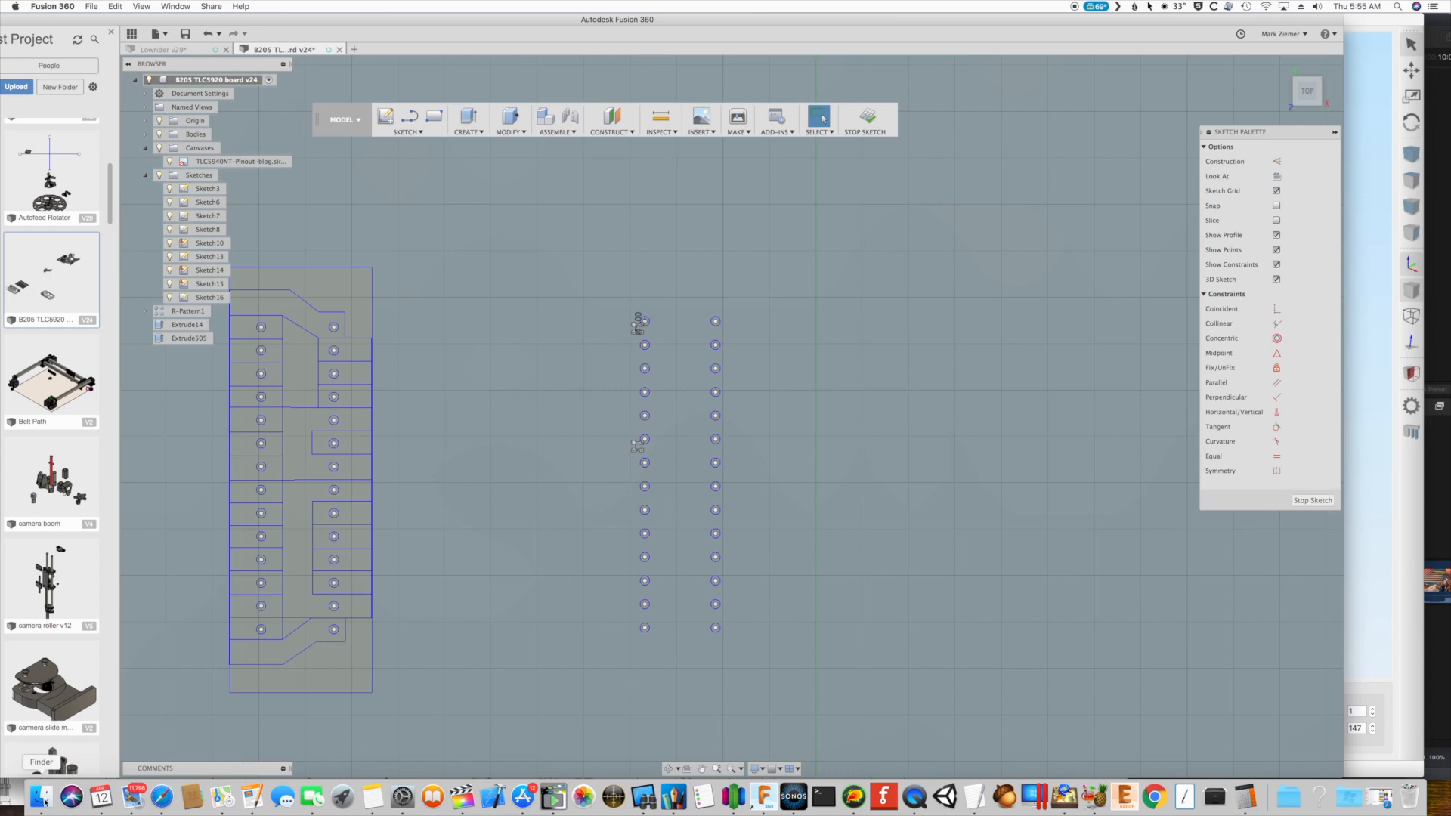
Attach the TLC5940NT pinout PNG as a canvas on the sketch plane
click(701, 119)
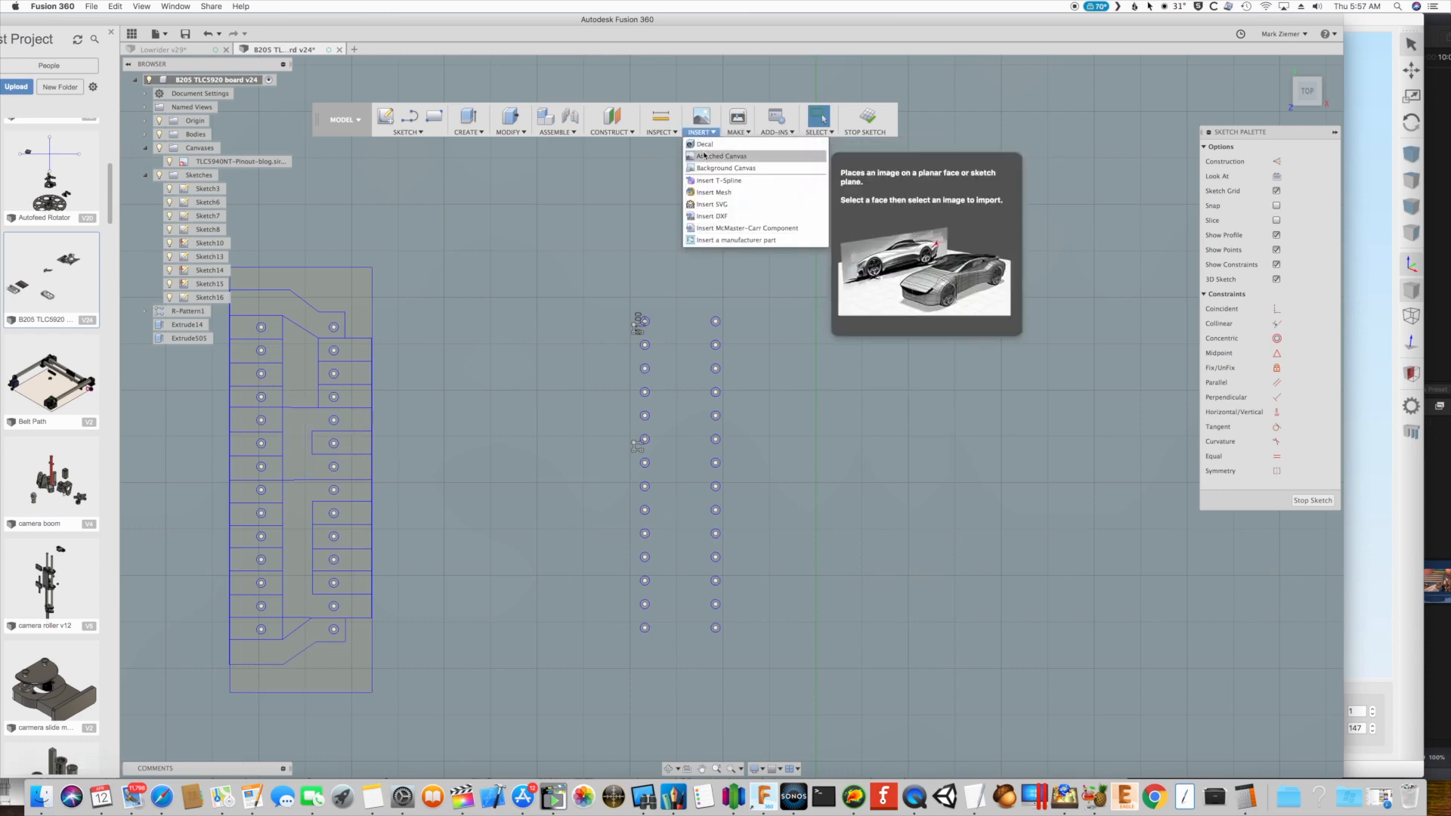
click(722, 156)
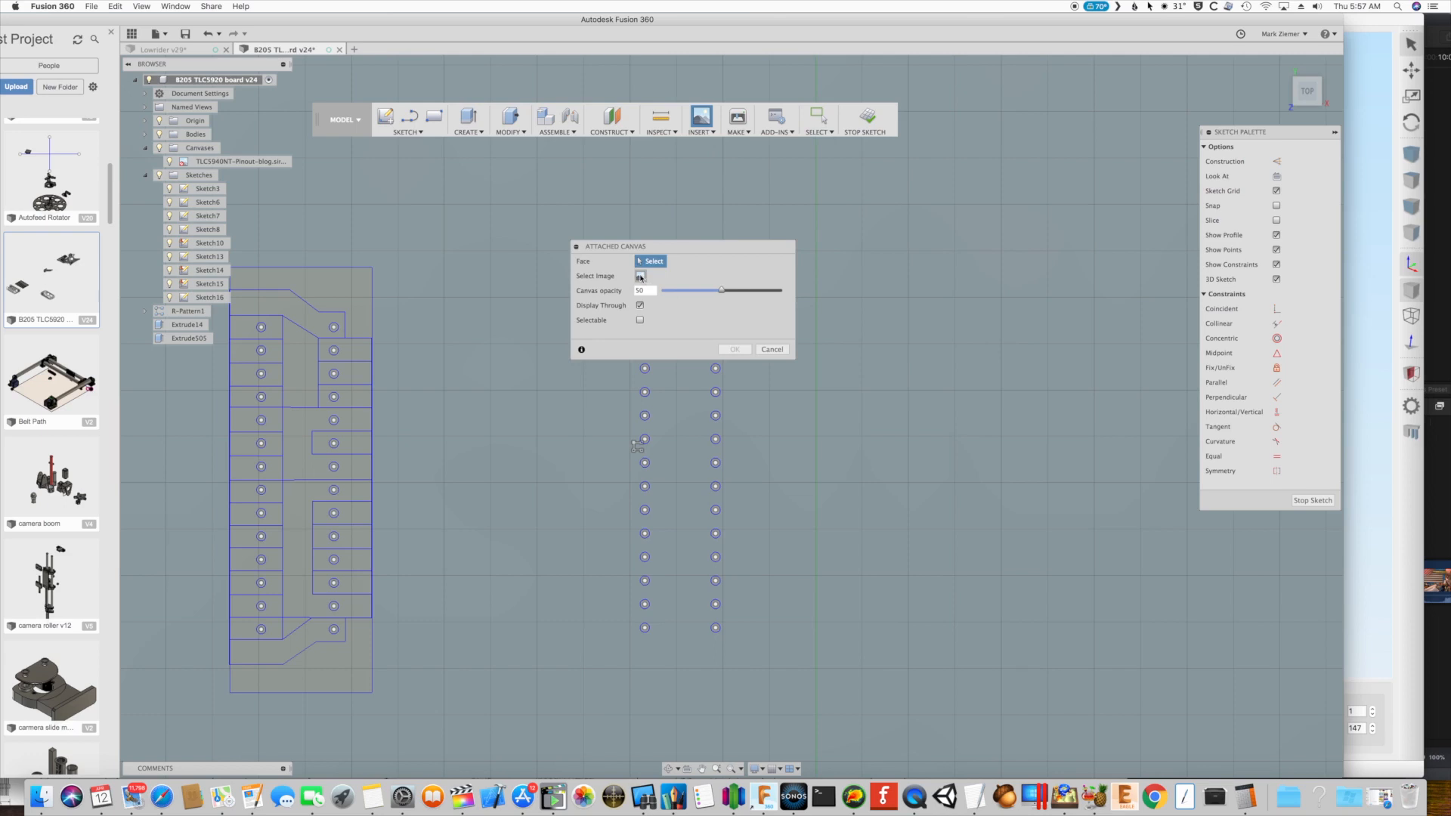
click(644, 462)
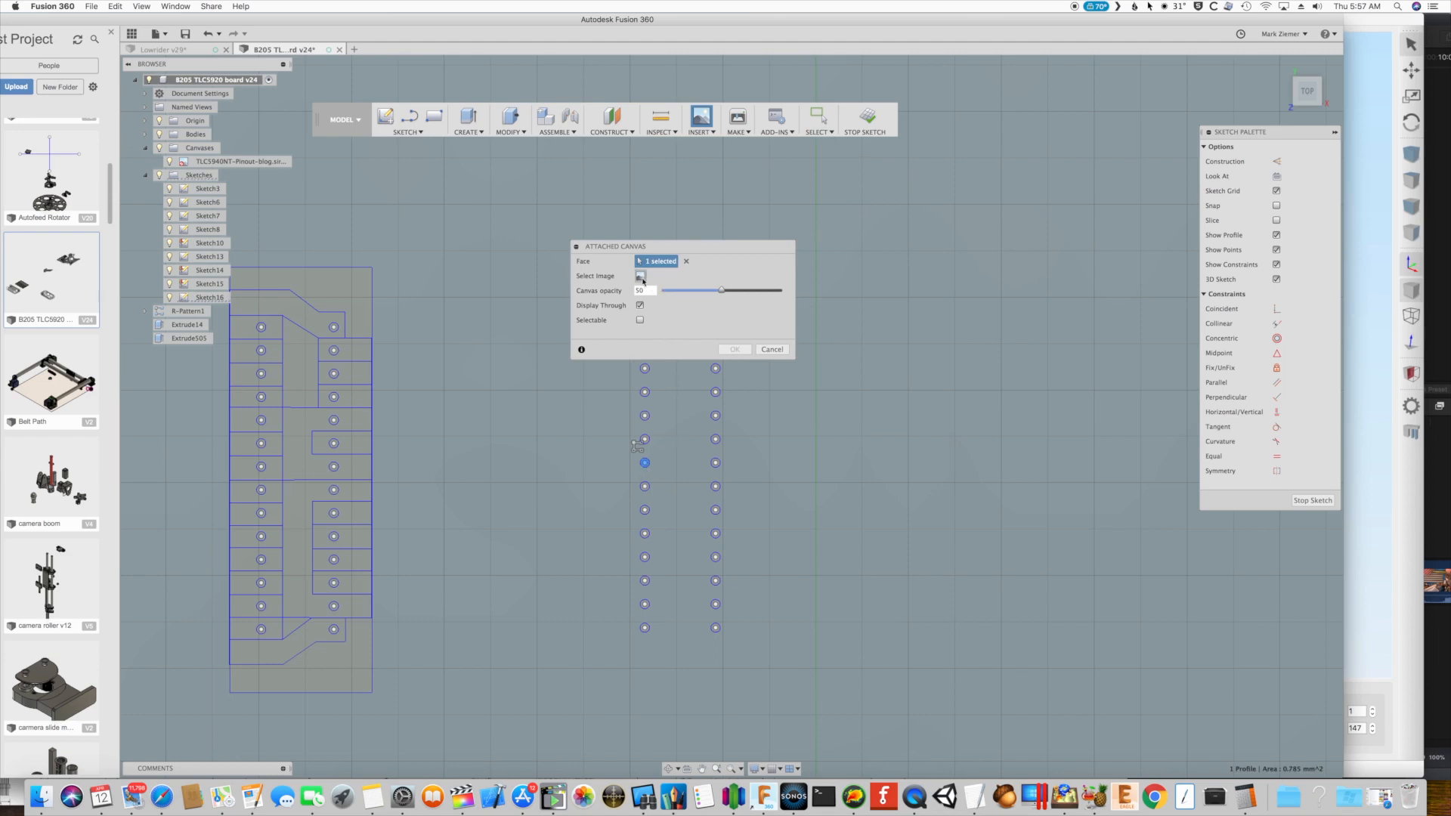
click(640, 276)
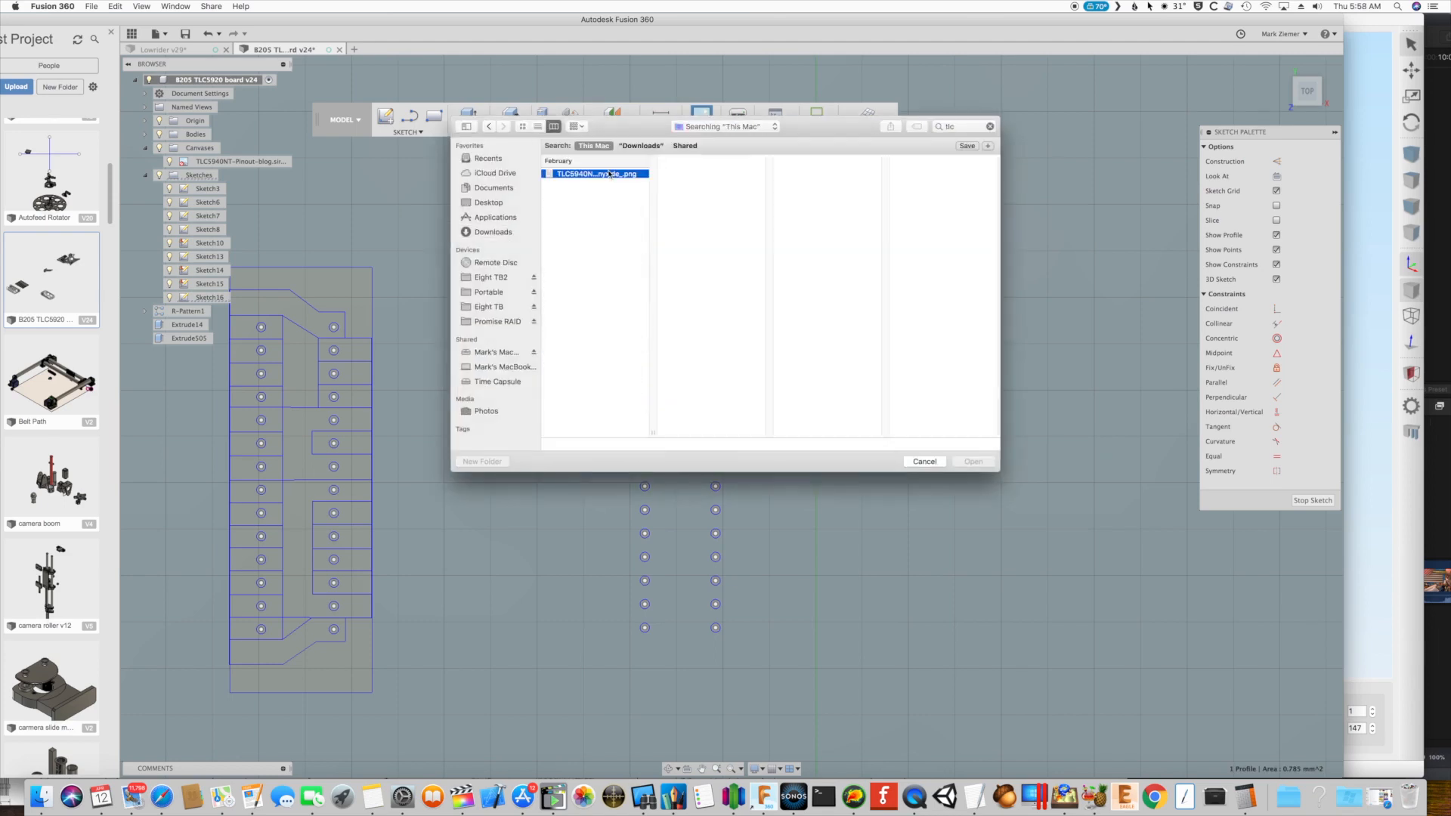
click(597, 174)
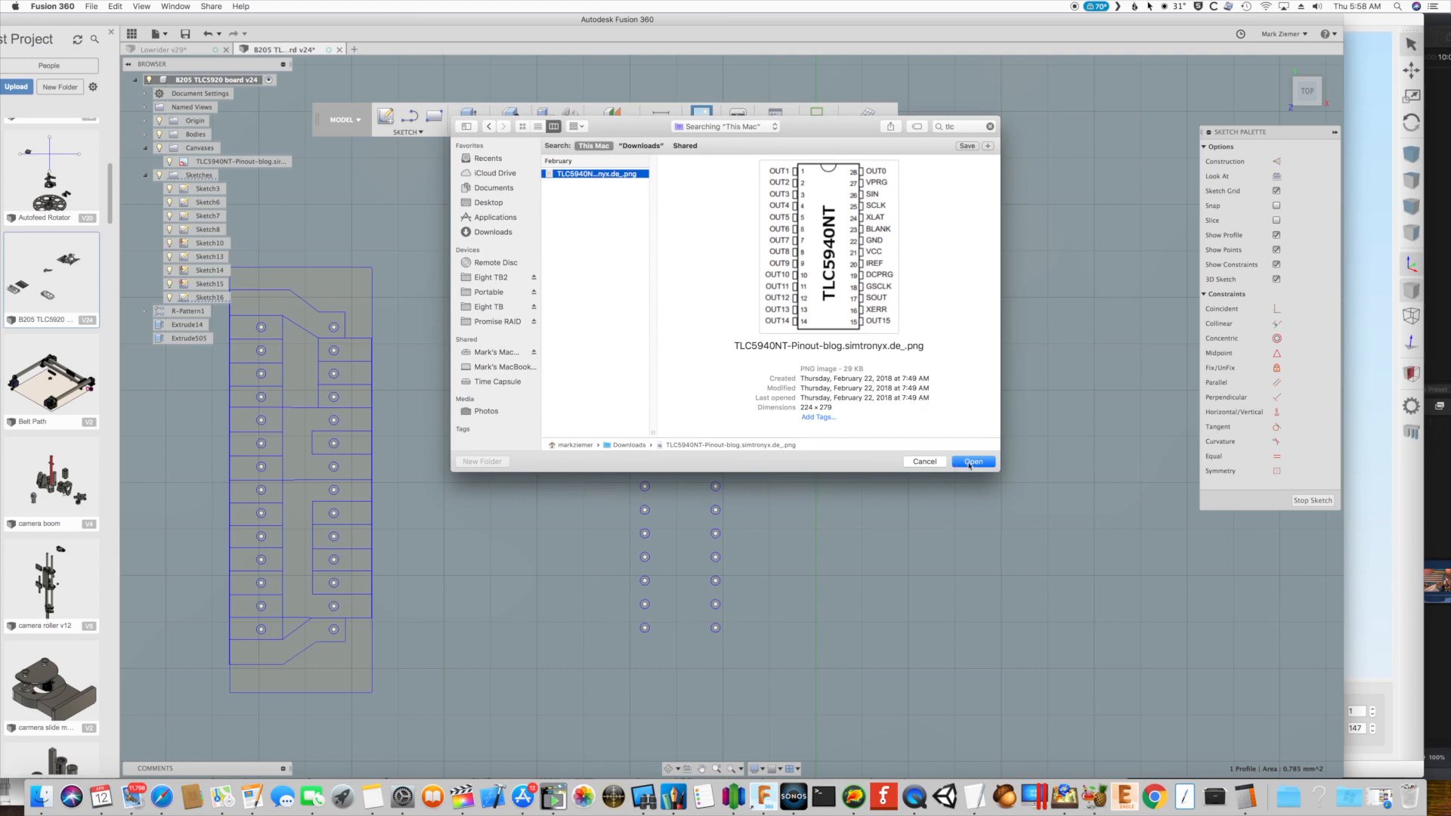
click(973, 462)
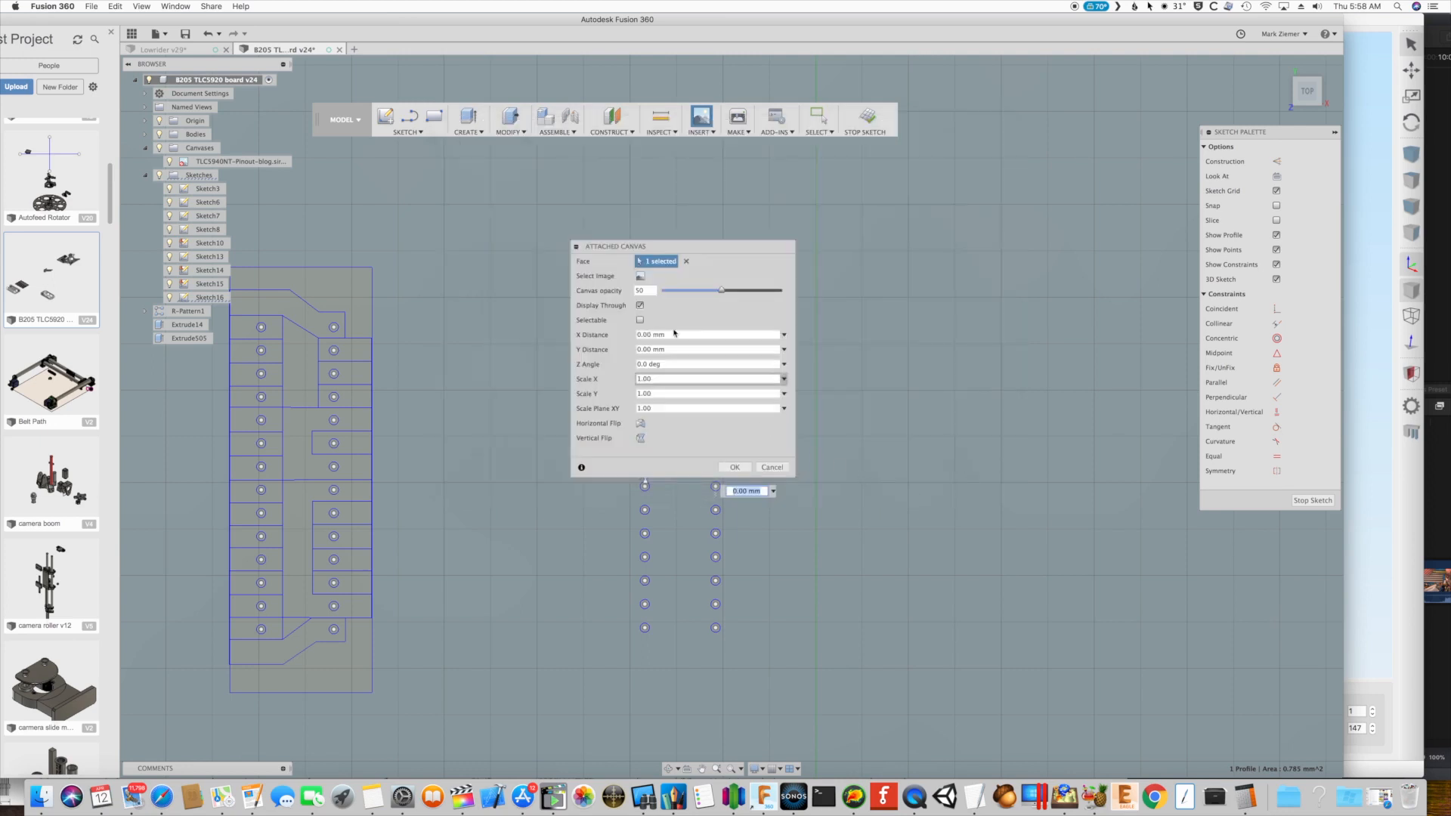
Drag the pinout image left so it sits beside the hole columns
drag(615, 246, 895, 246)
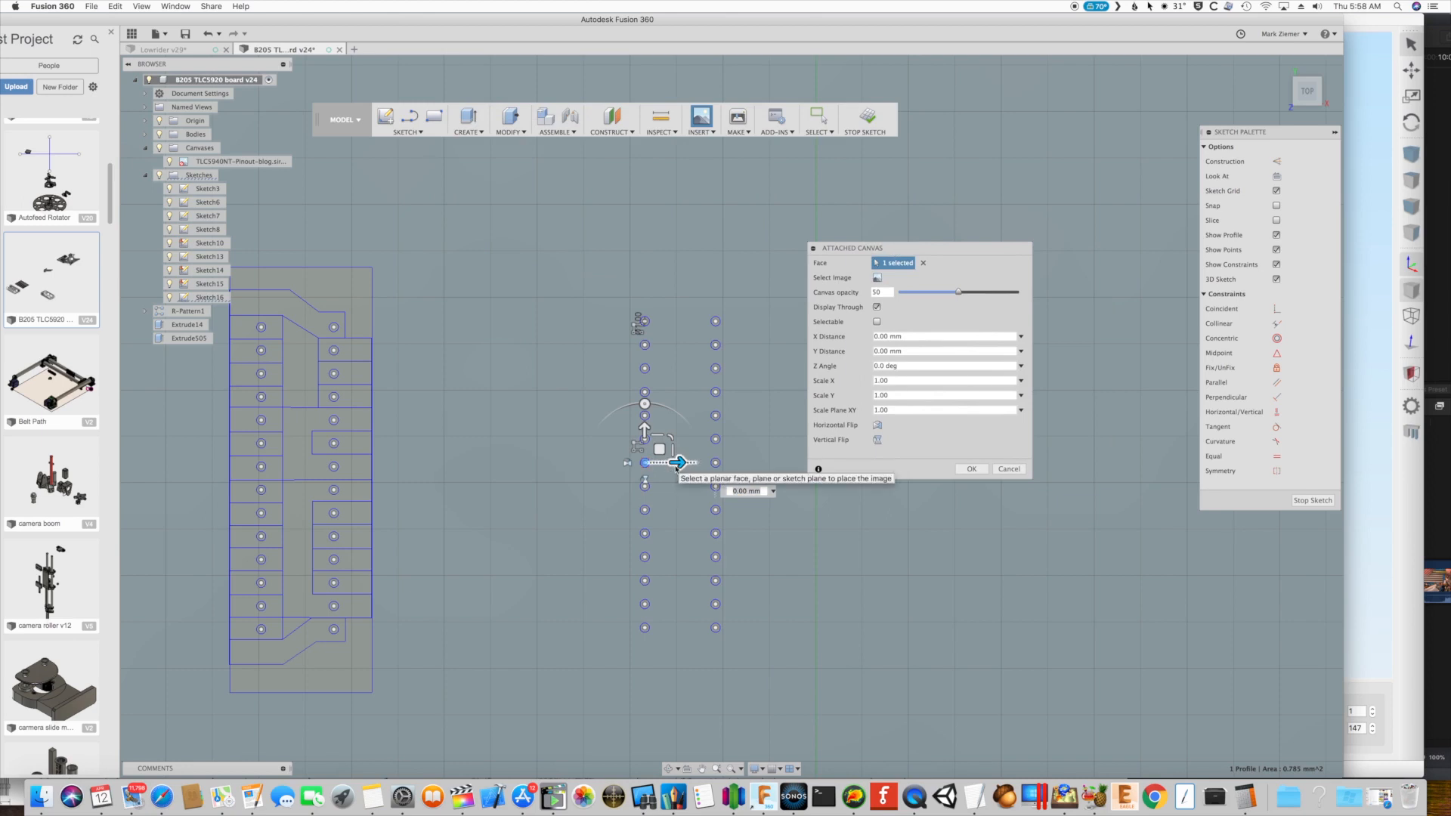
drag(679, 462, 615, 461)
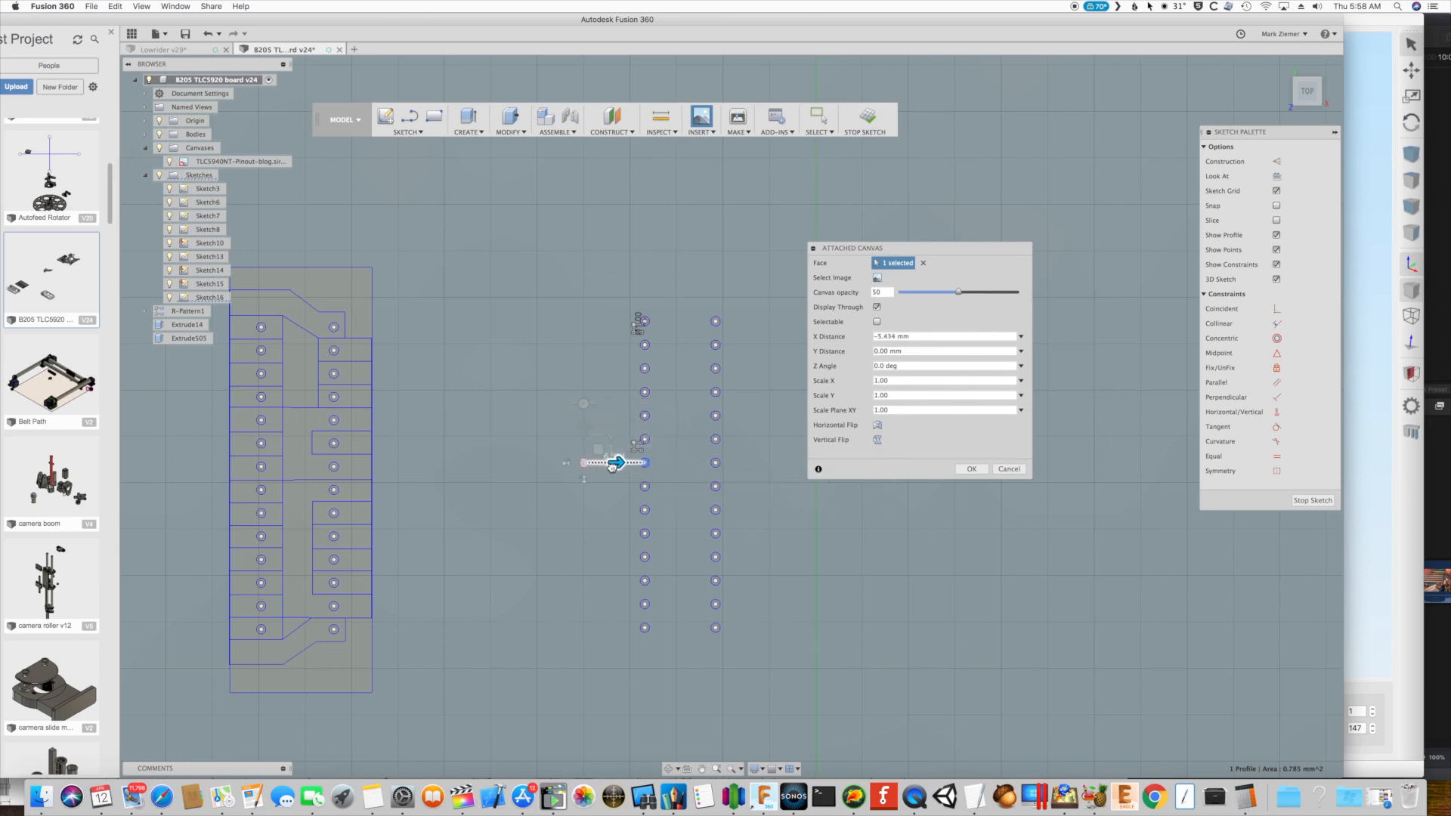
drag(642, 462, 614, 462)
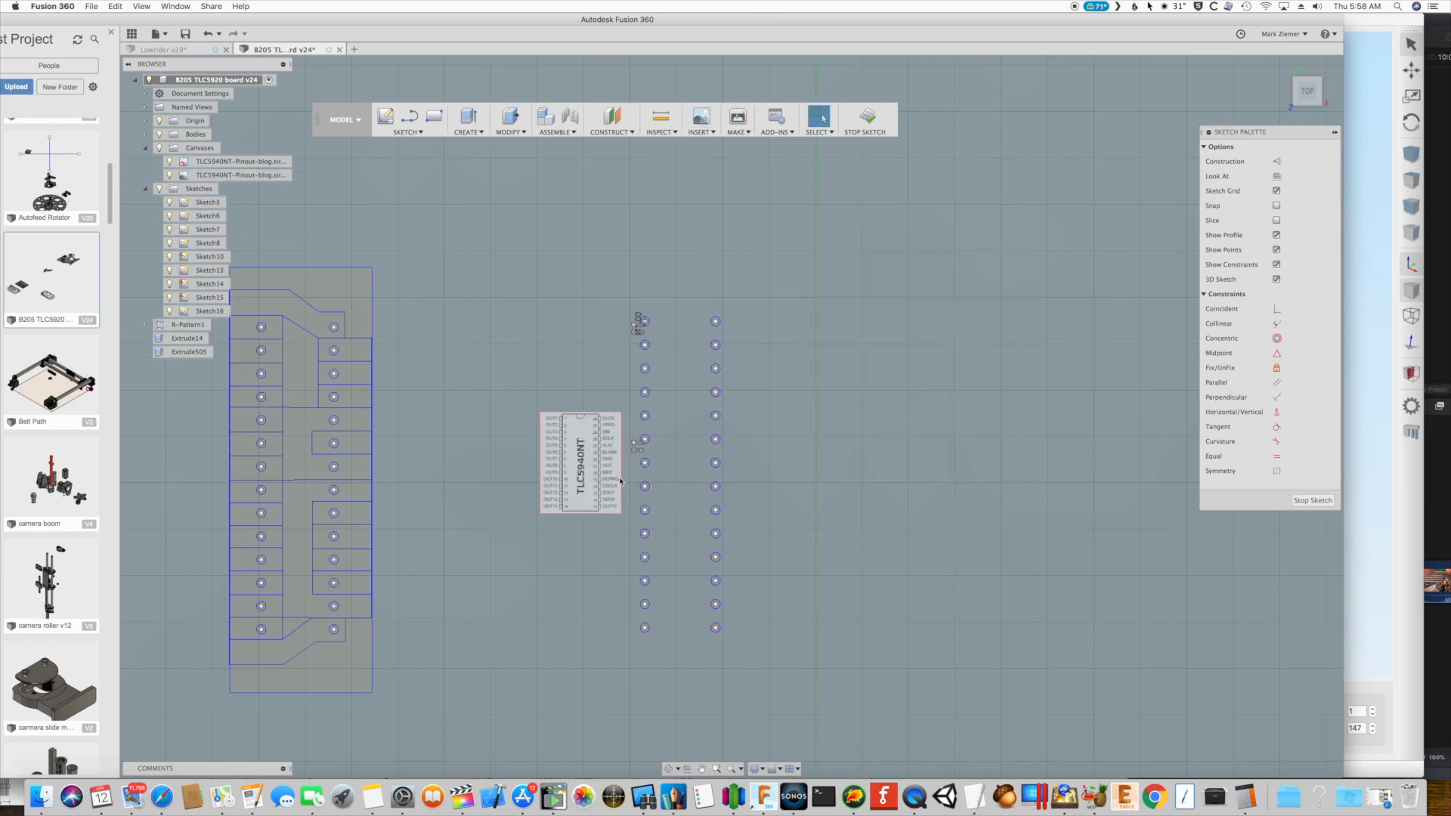
mouse_move(482, 79)
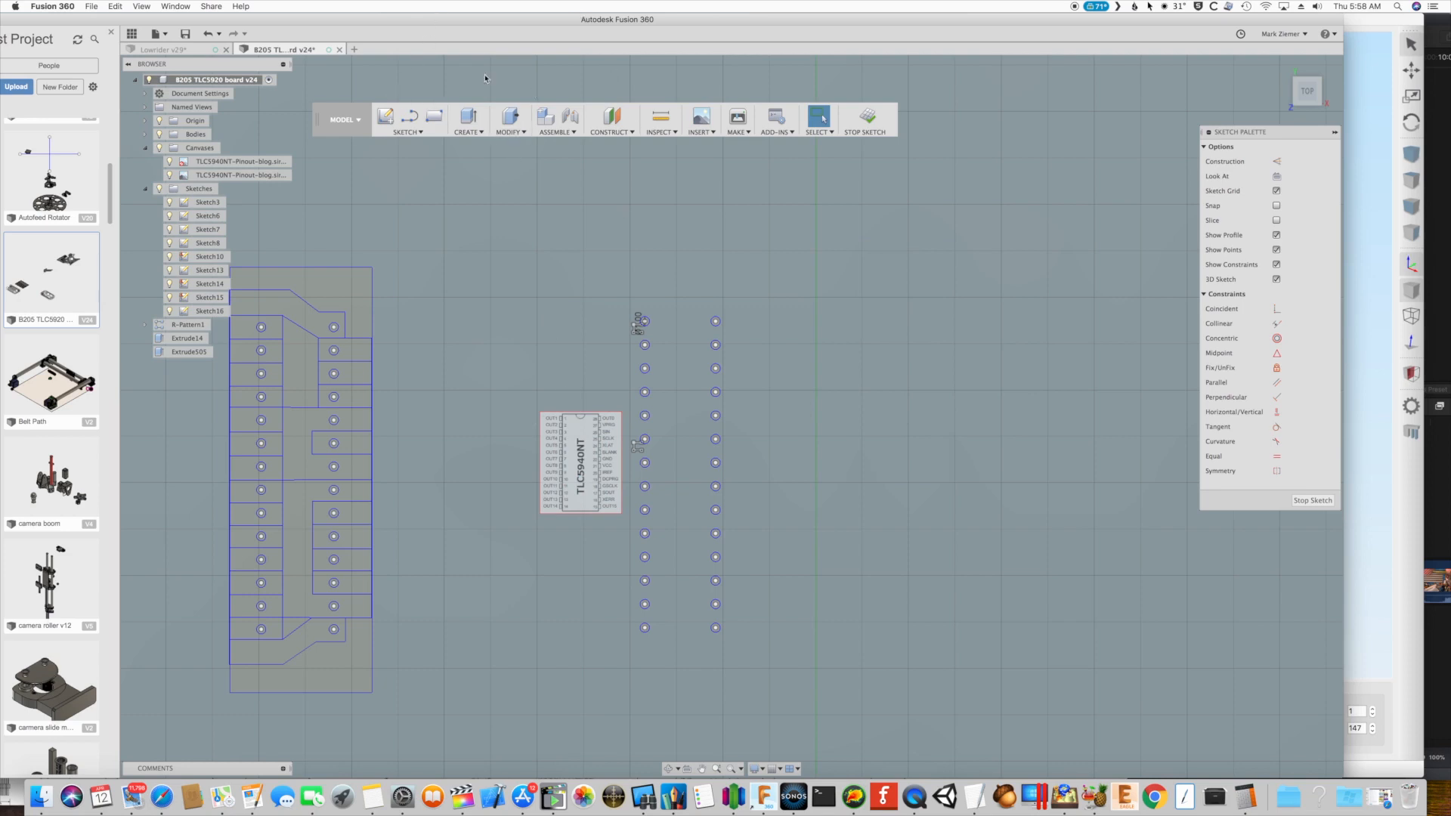
Start Calibrate on the pinout canvas from its browser context menu
right_click(240, 174)
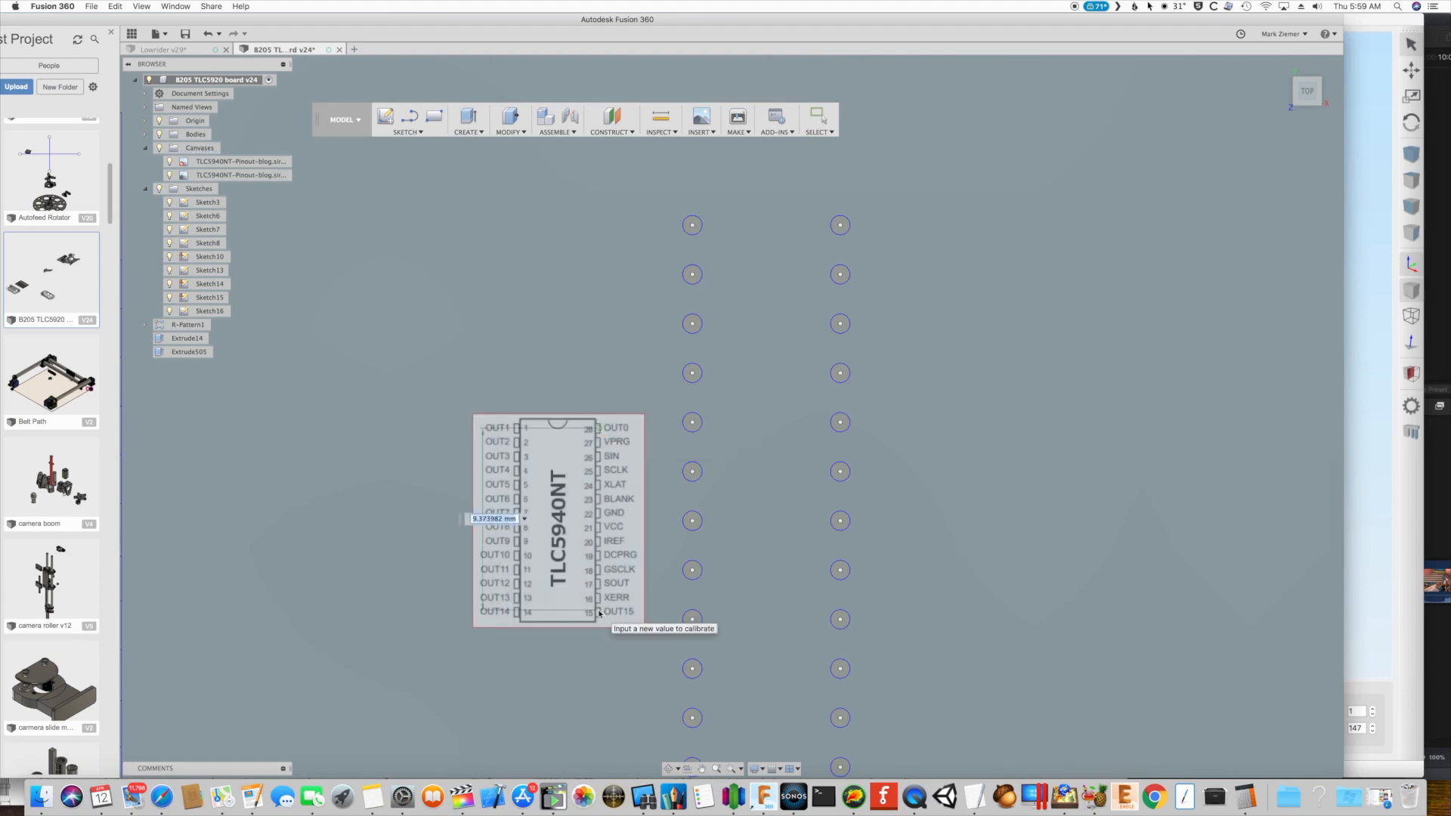
mouse_move(680, 586)
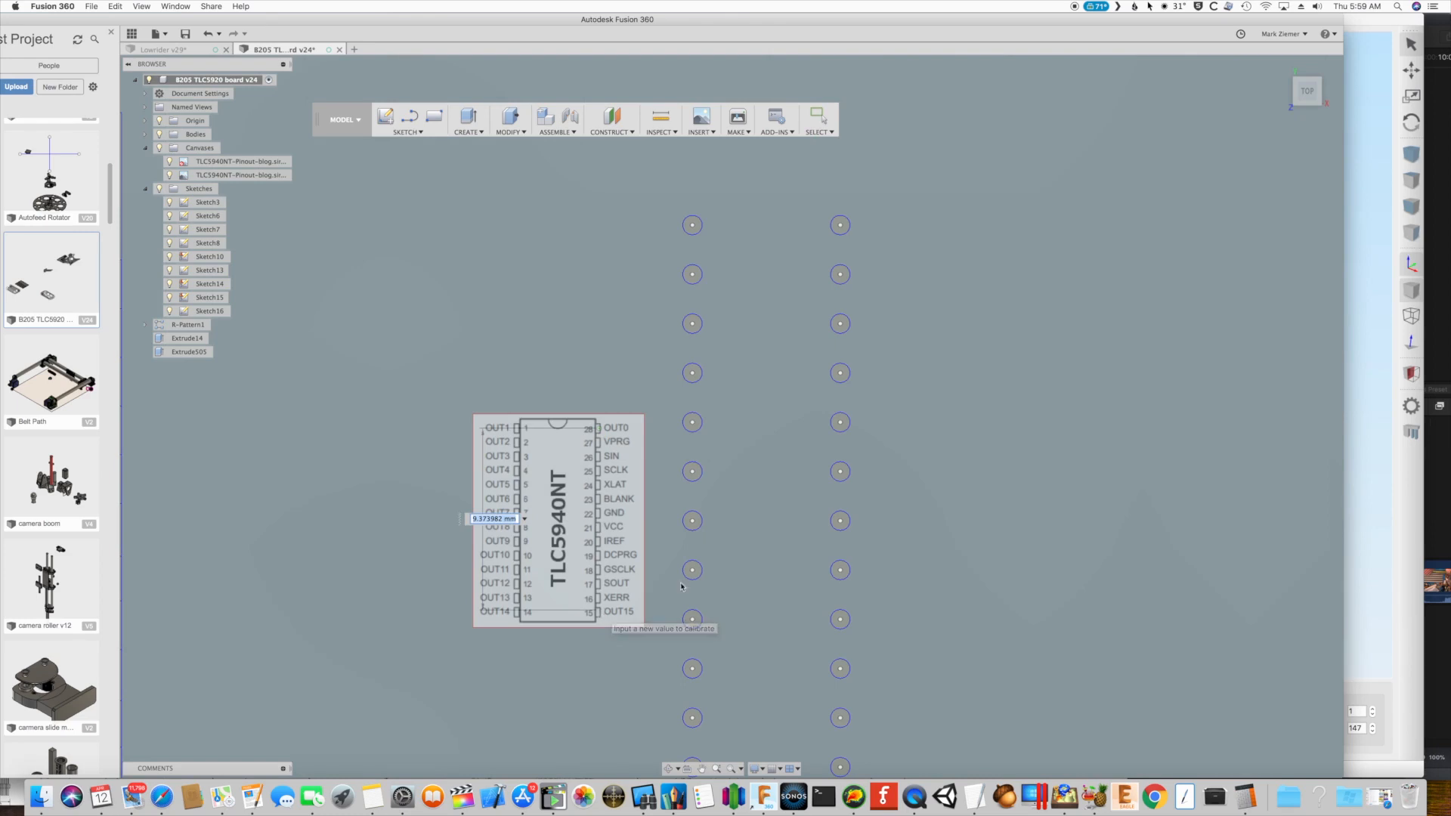
mouse_move(816, 351)
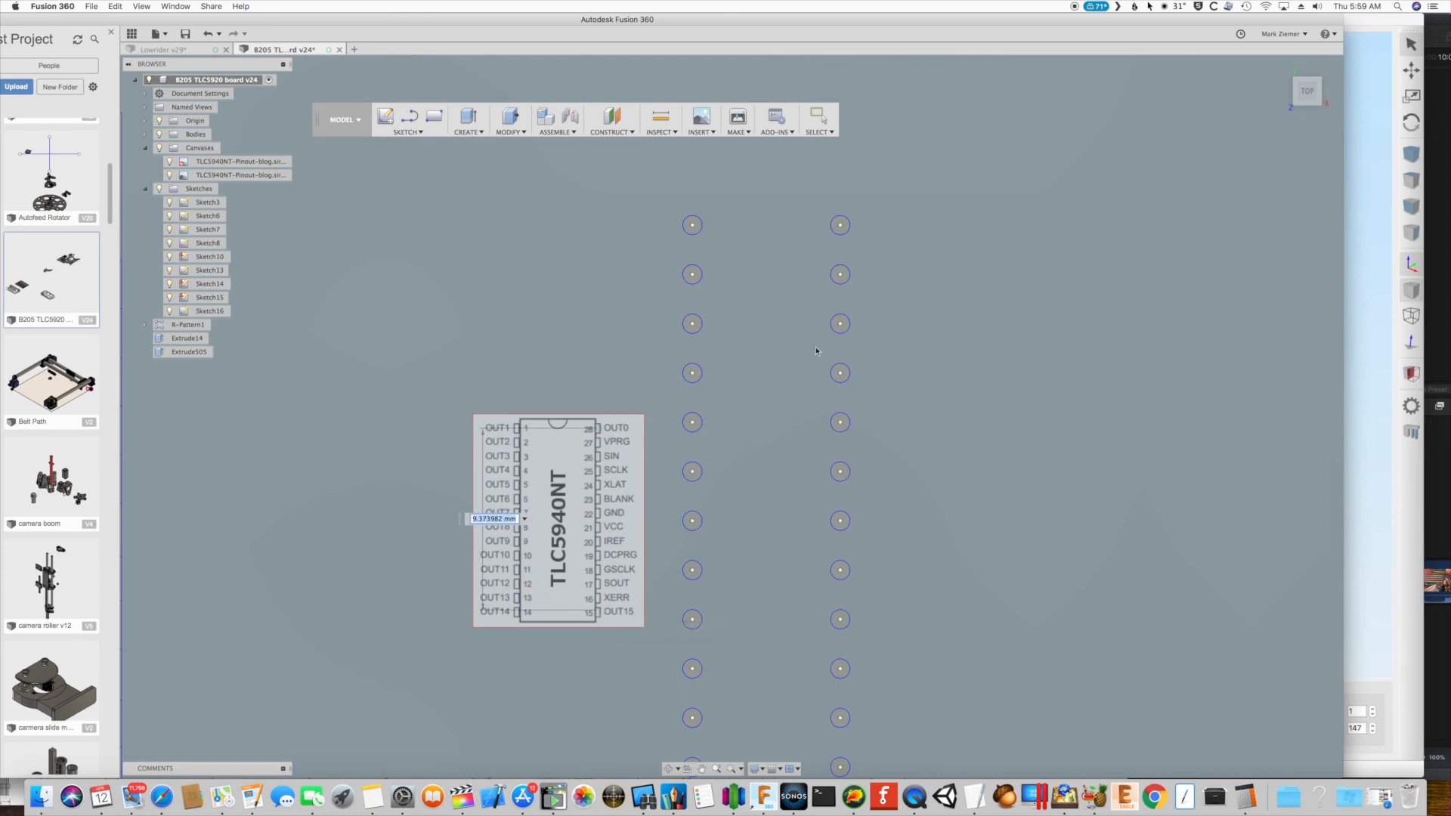
mouse_move(805, 325)
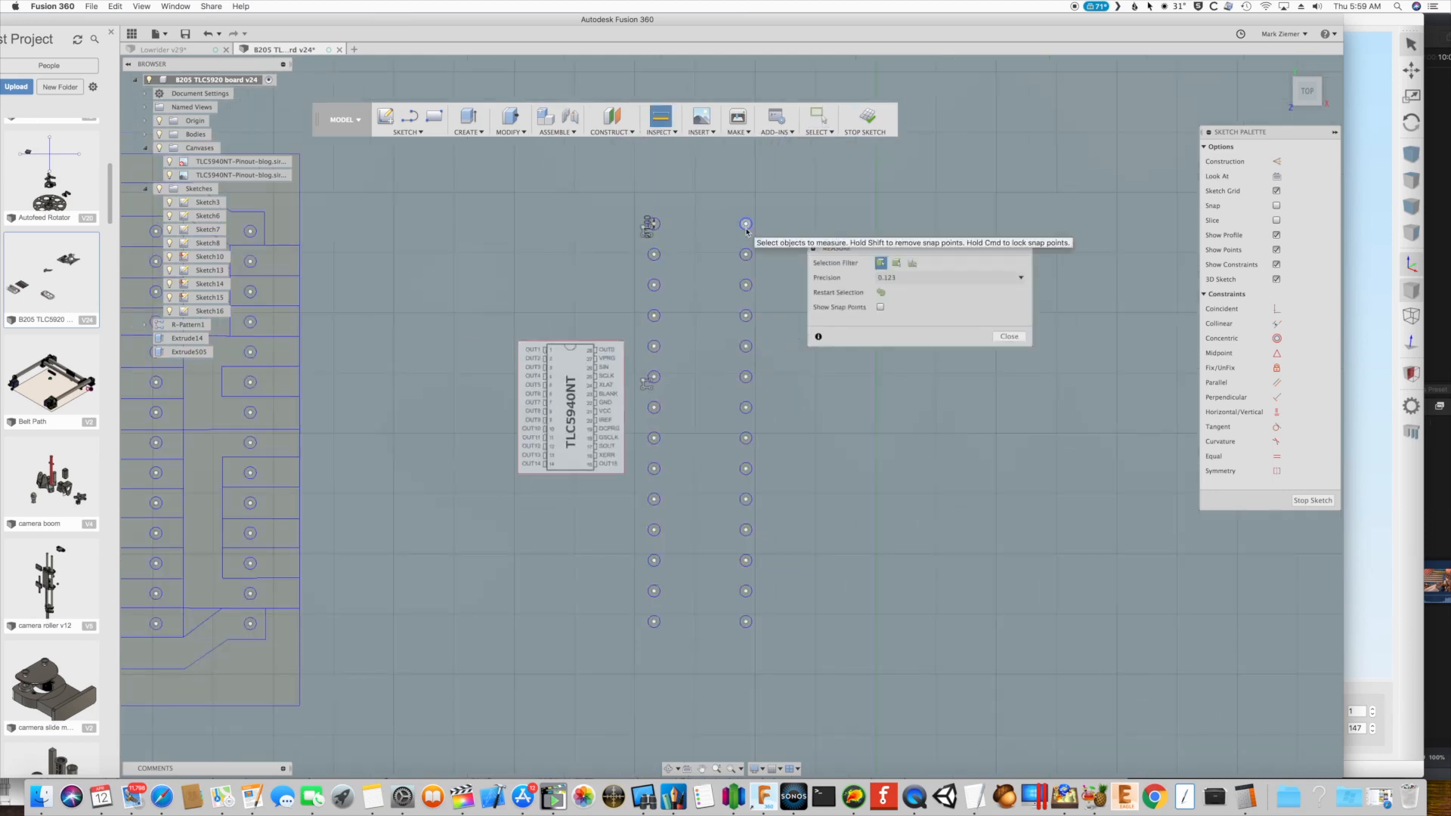
Measure the right hole column from top to bottom point as 33.02 mm and close
click(746, 226)
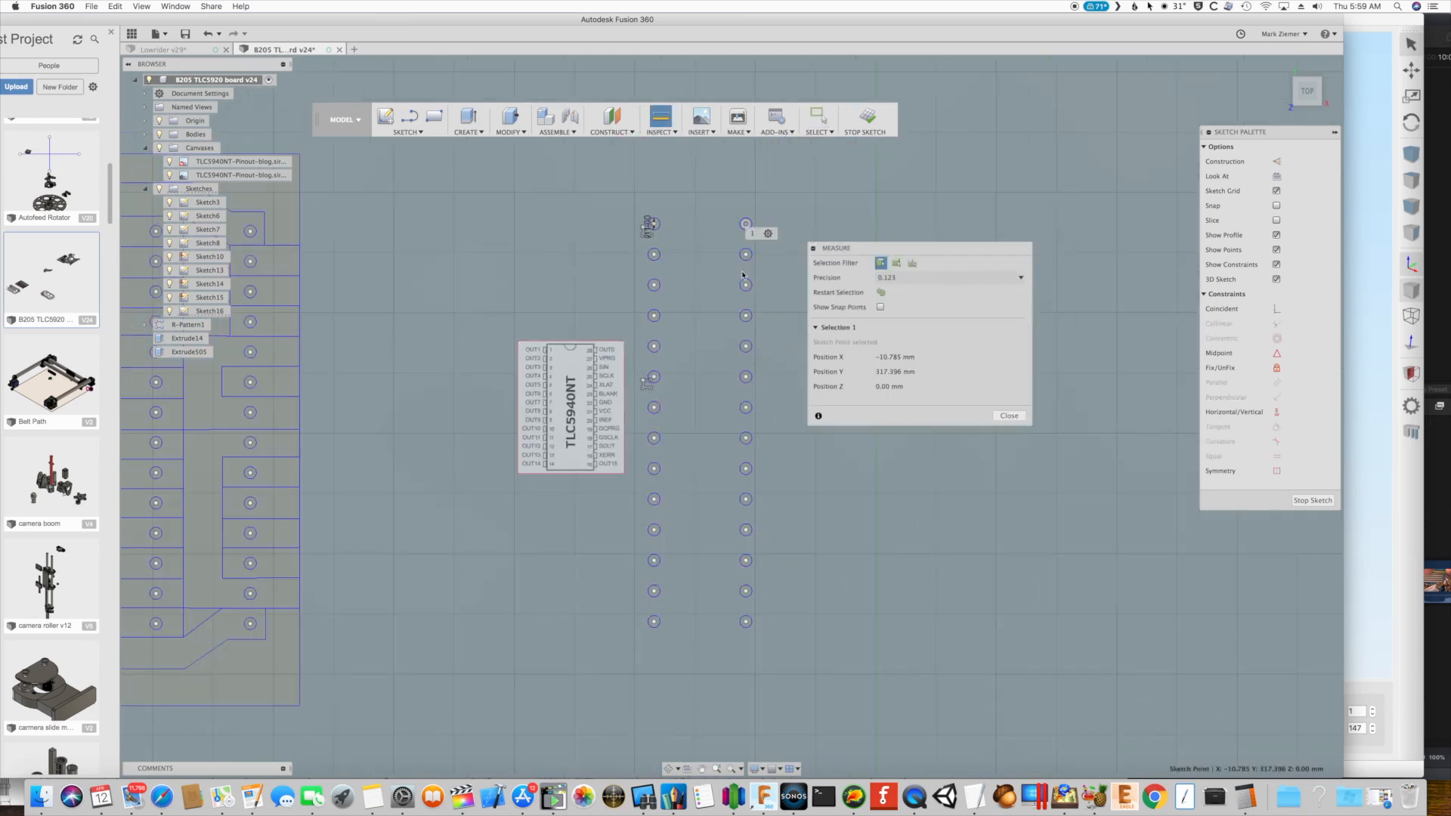
click(746, 621)
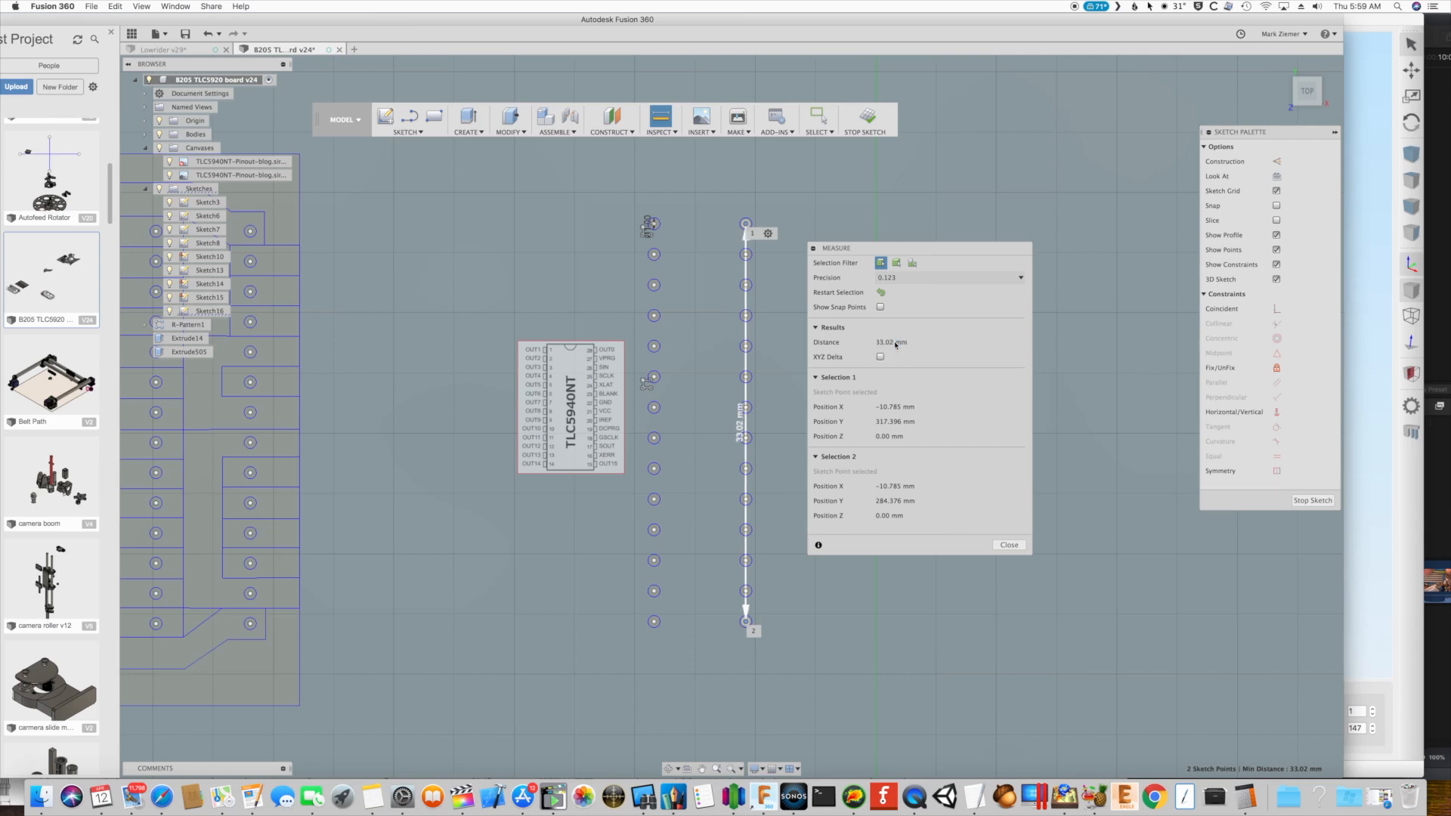
click(1007, 544)
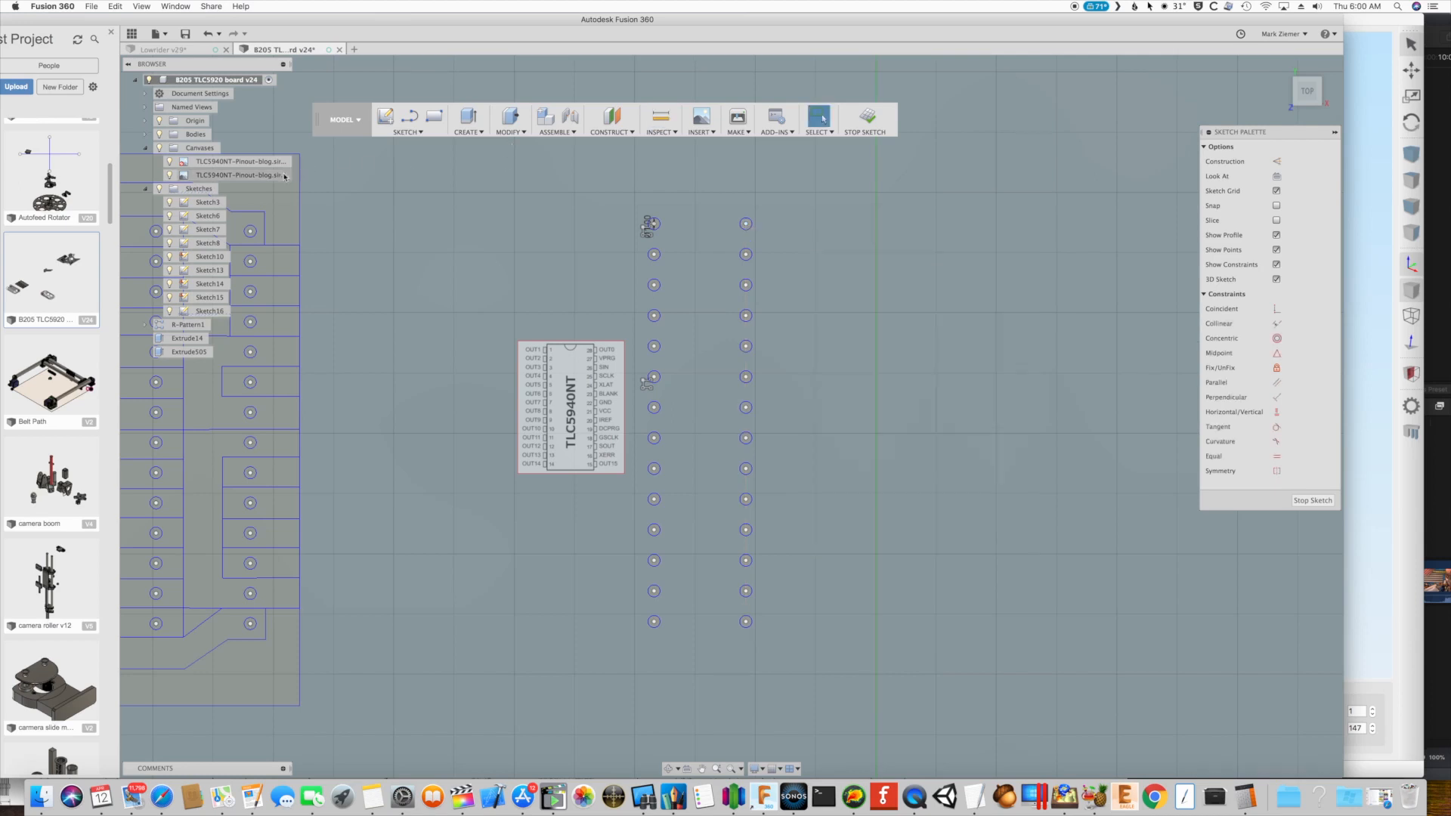
Calibrate the pinout canvas across its end pins to 33.02 mm
right_click(245, 175)
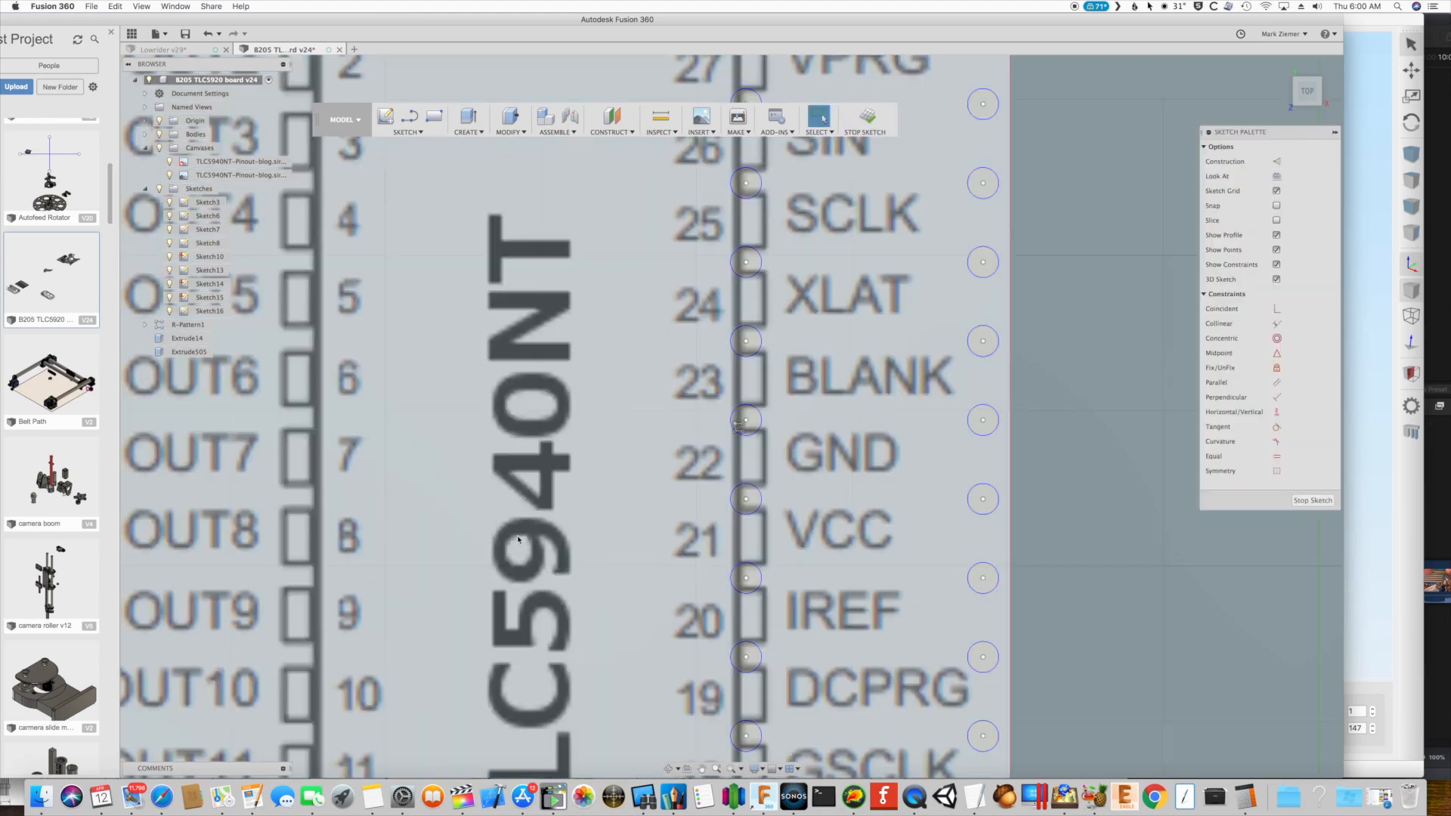
scroll(down, 3)
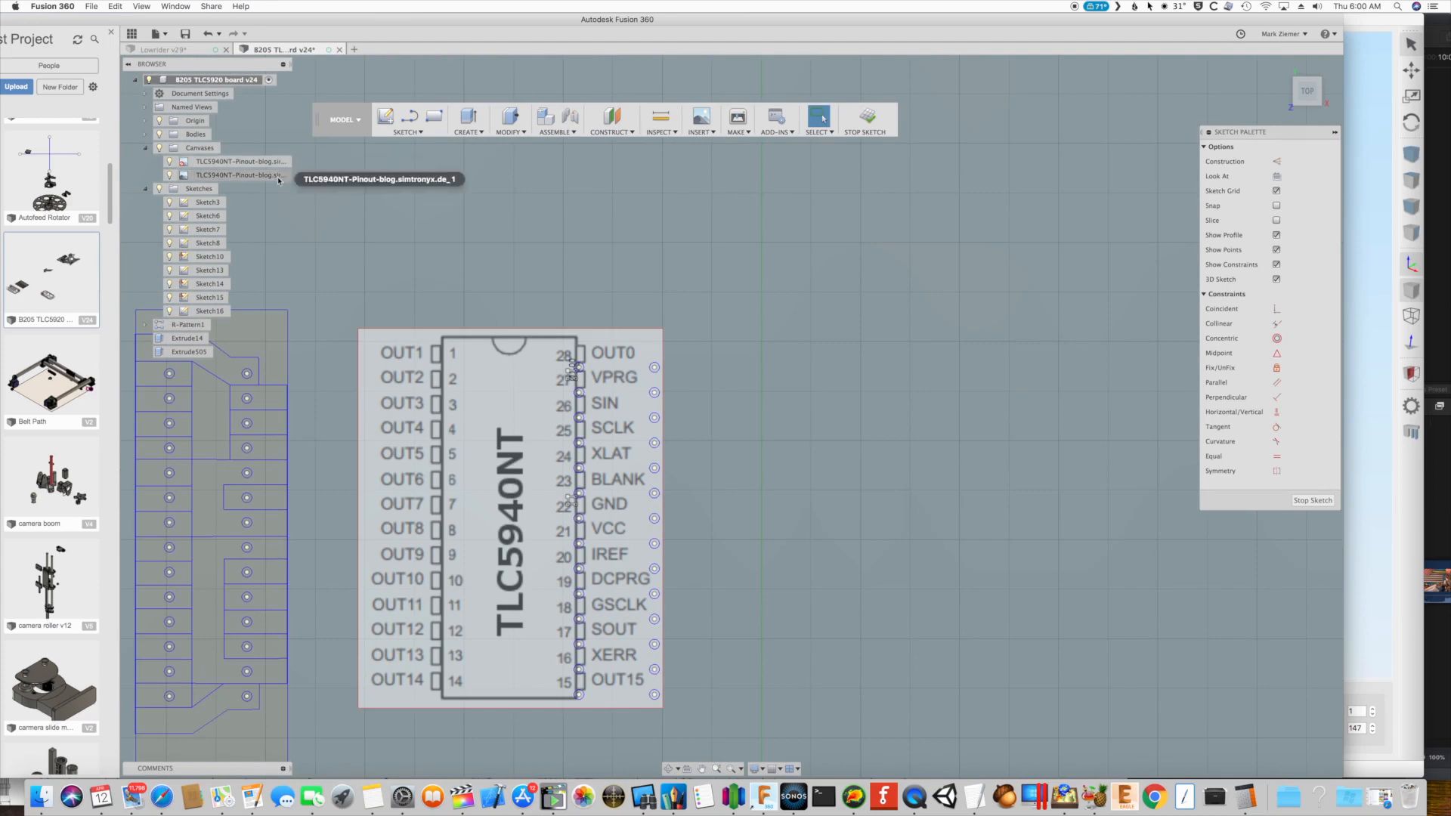
right_click(245, 175)
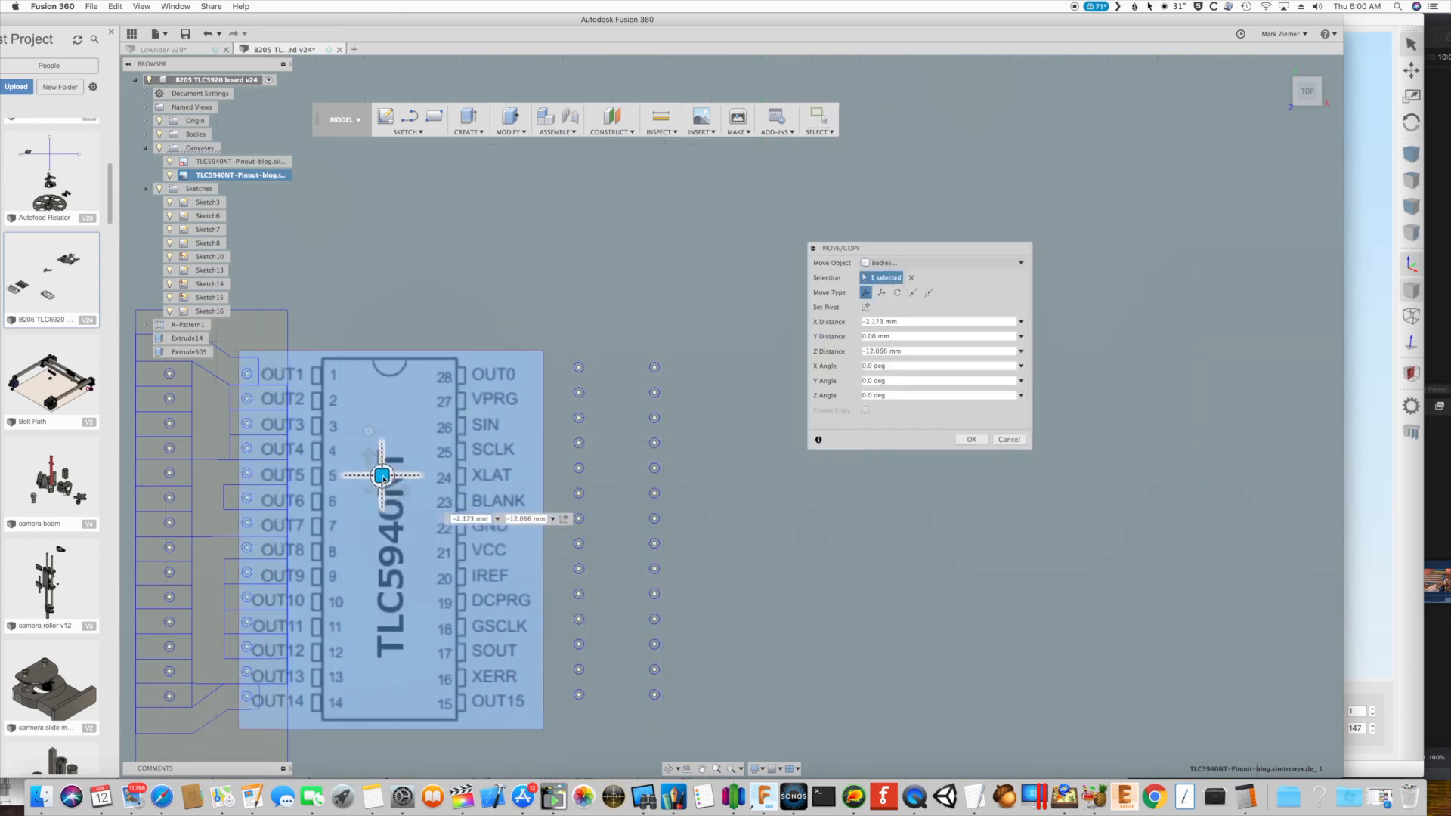
Move the enlarged pinout canvas left onto the board layout and reselect Sketch16
drag(383, 474, 335, 467)
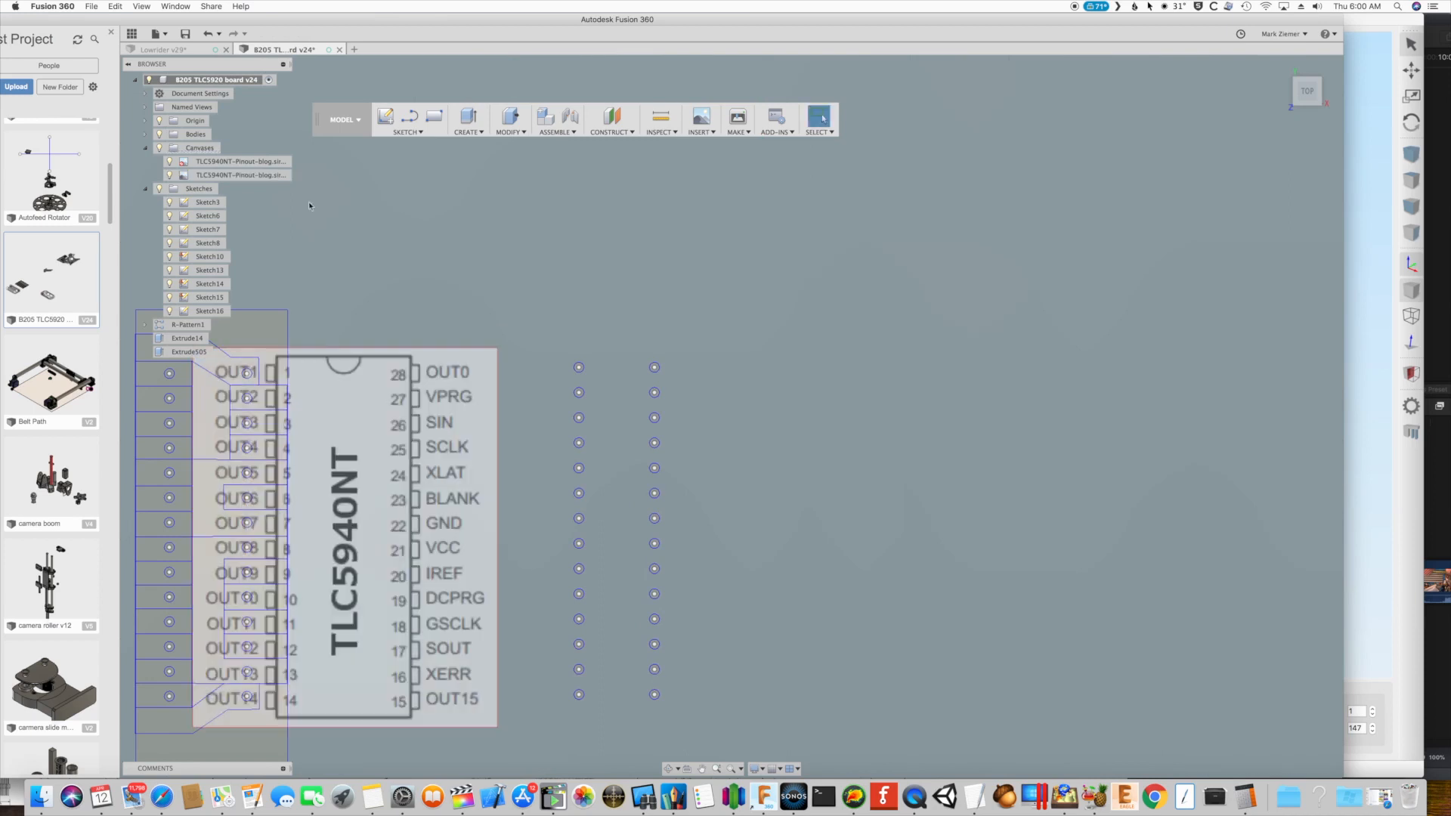
click(210, 311)
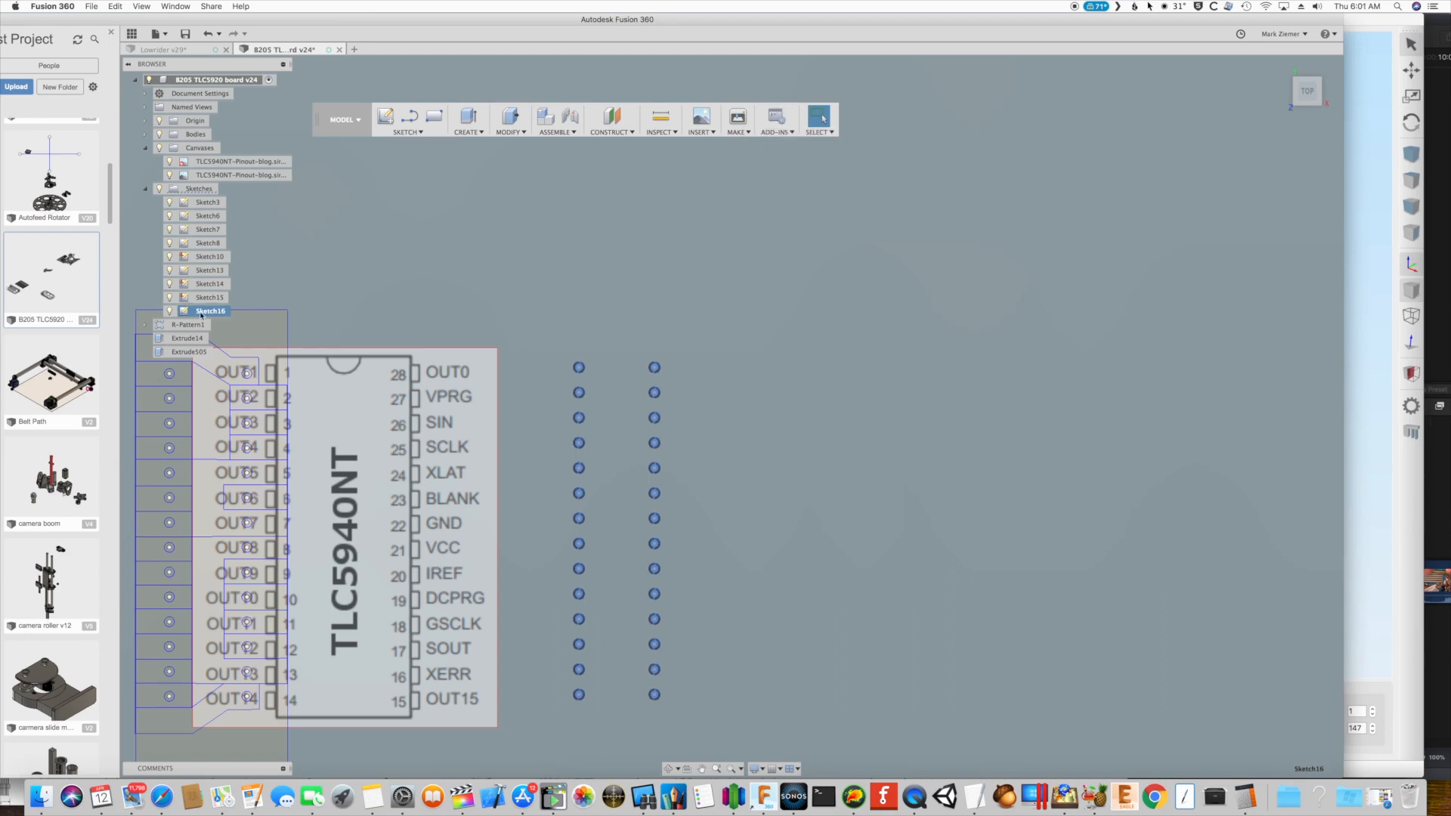
Reopen Sketch16 from the browser and browse the sketch drawing tools for circles and rectangles
right_click(210, 311)
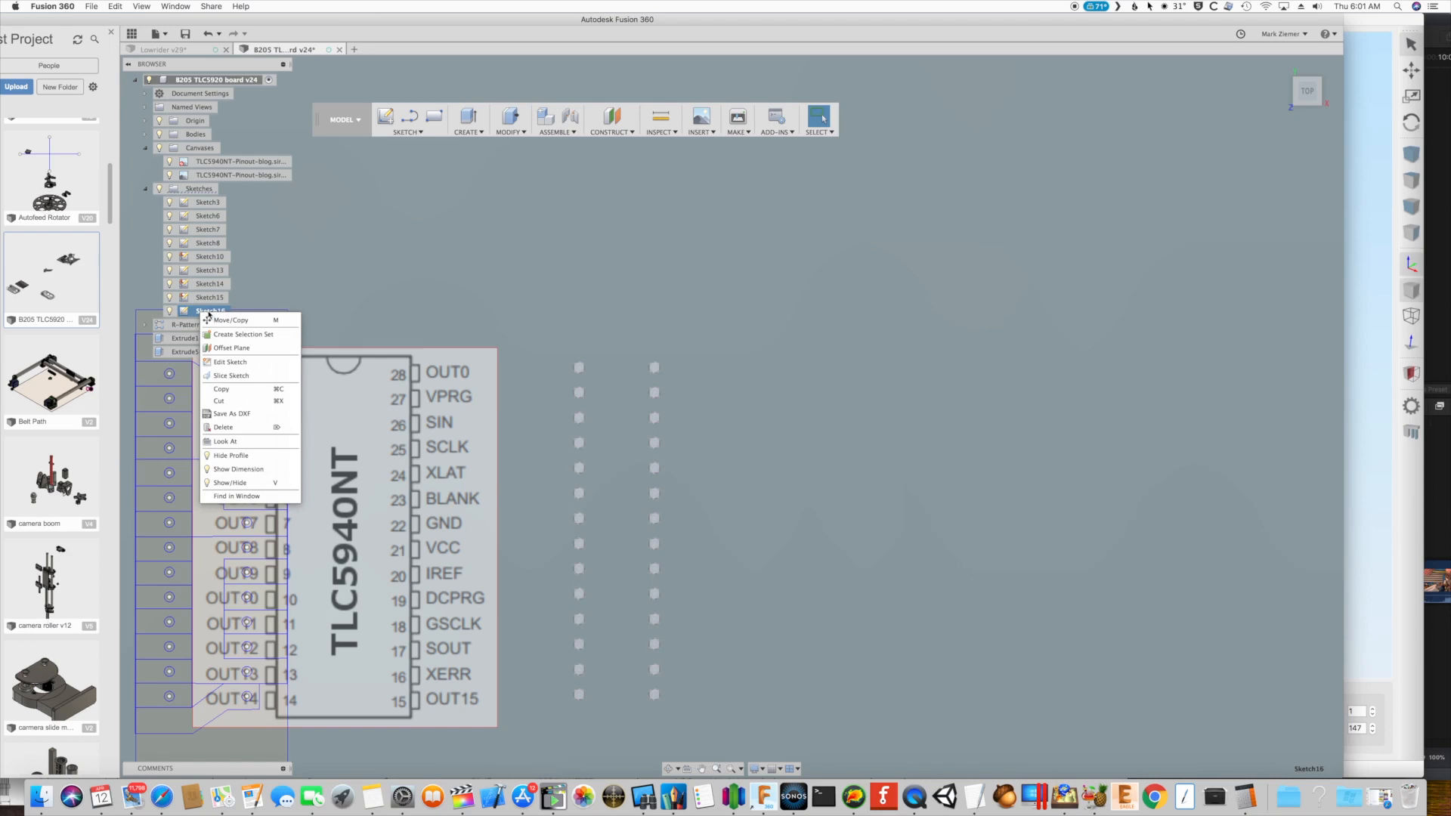
mouse_move(241, 362)
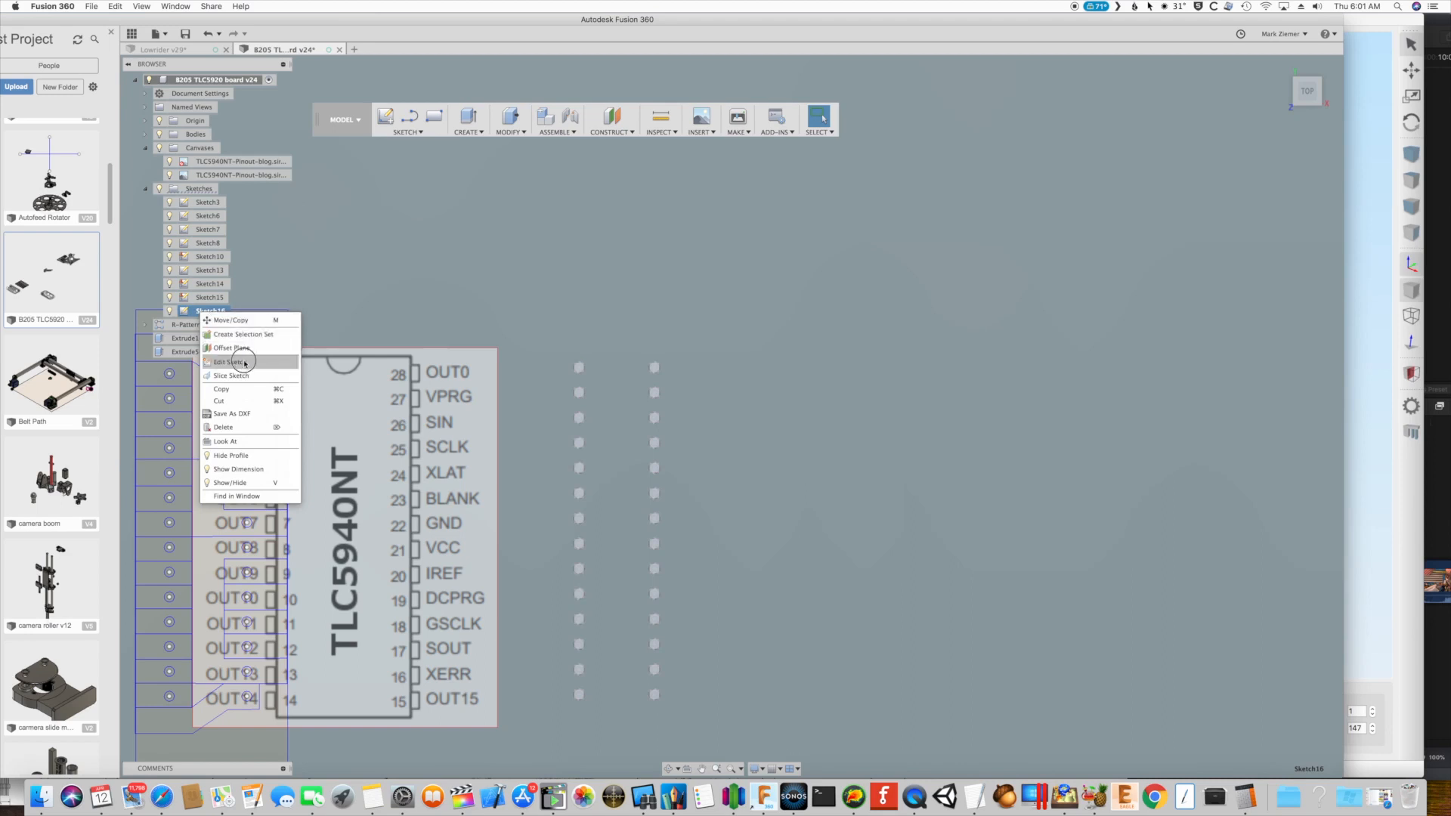
click(231, 361)
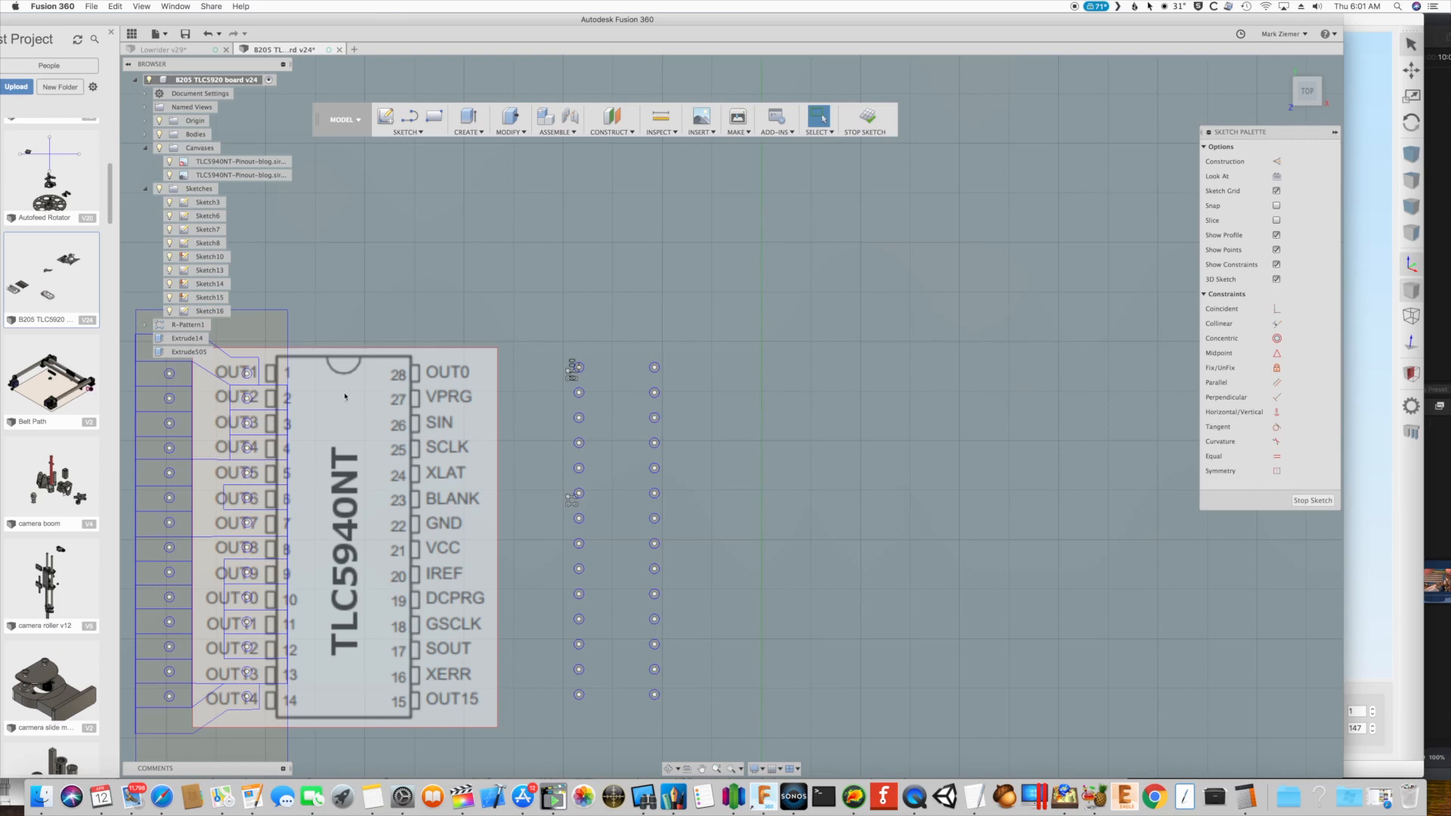
mouse_move(495, 370)
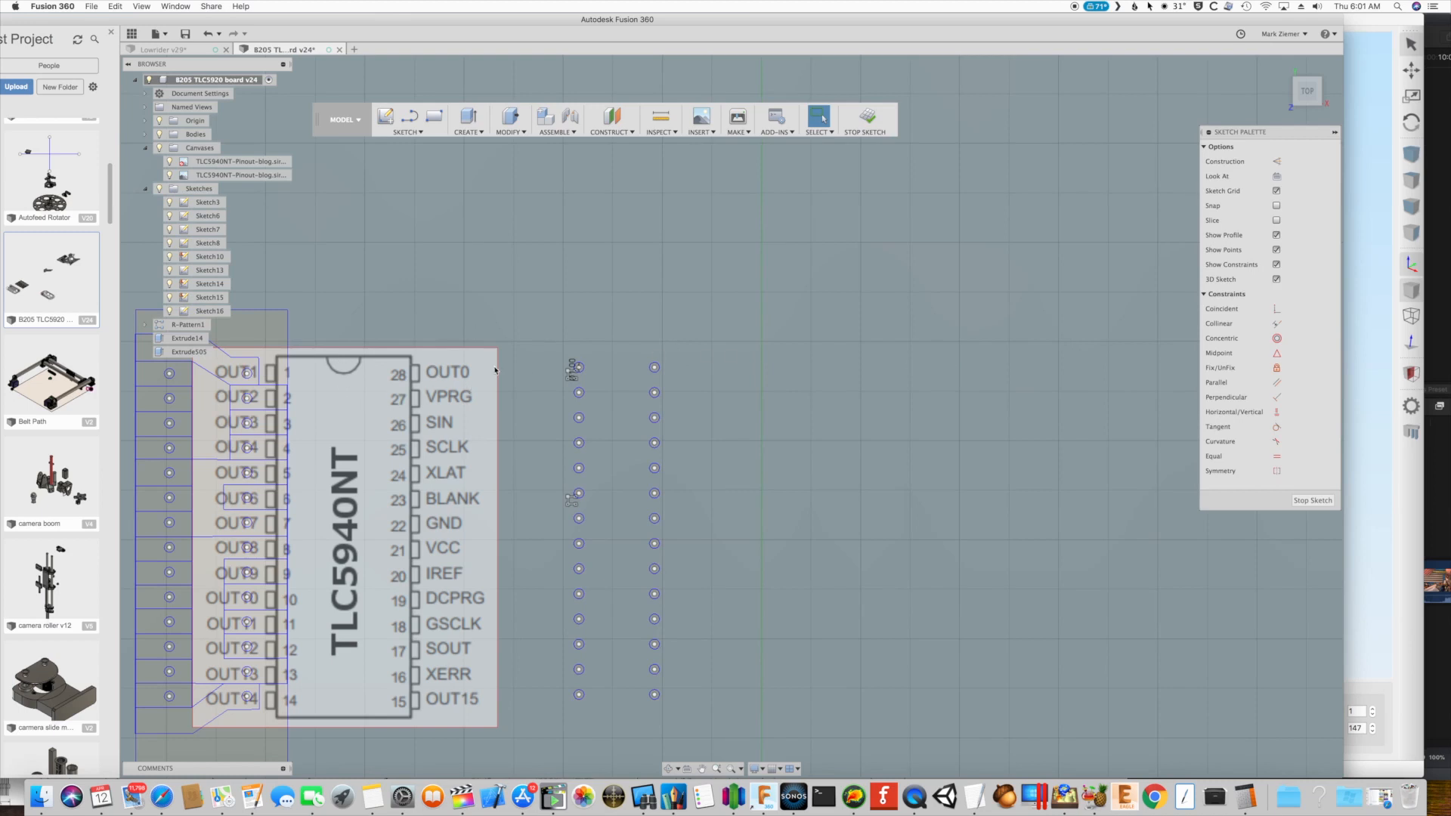
mouse_move(733, 766)
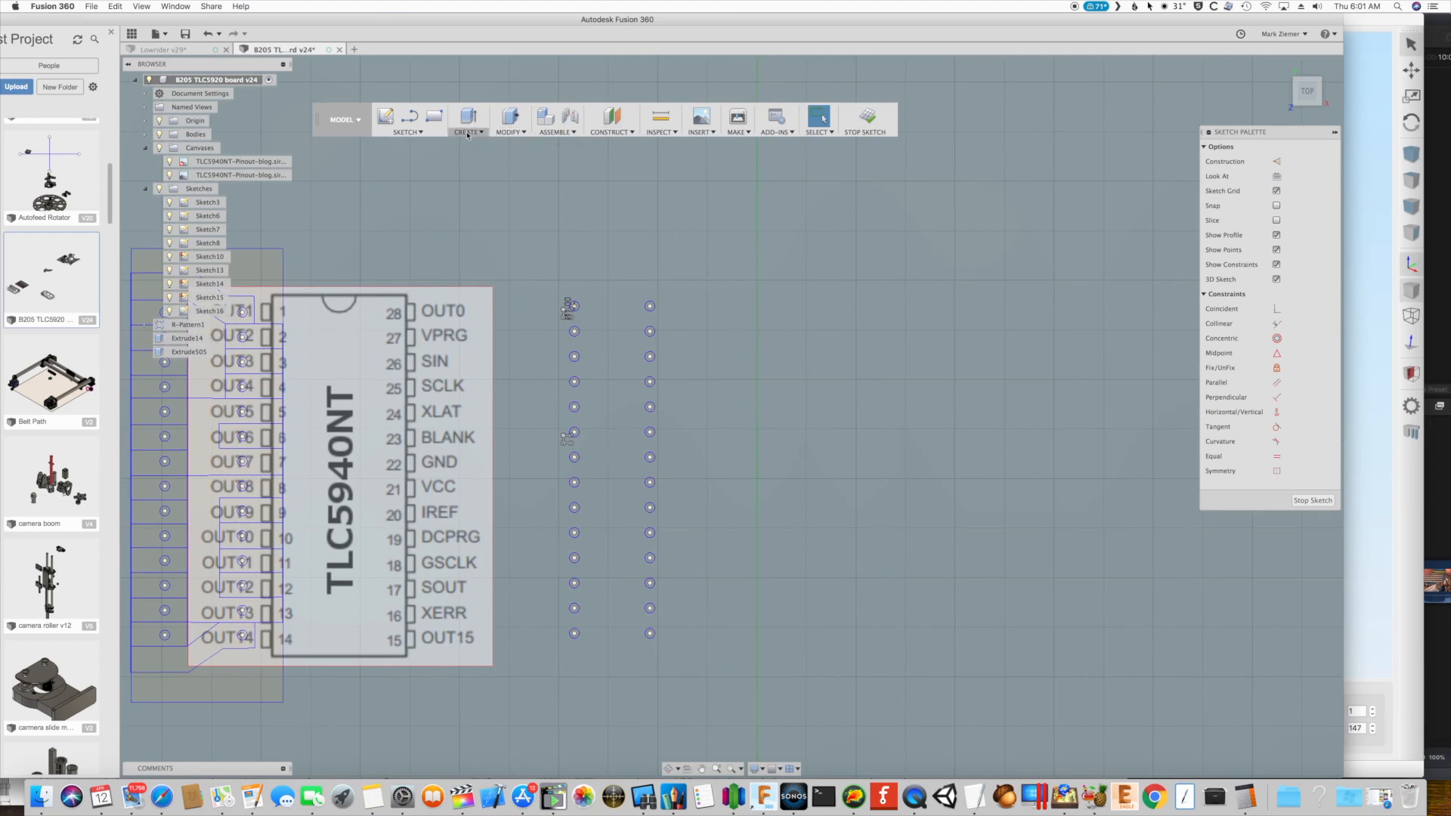
click(405, 118)
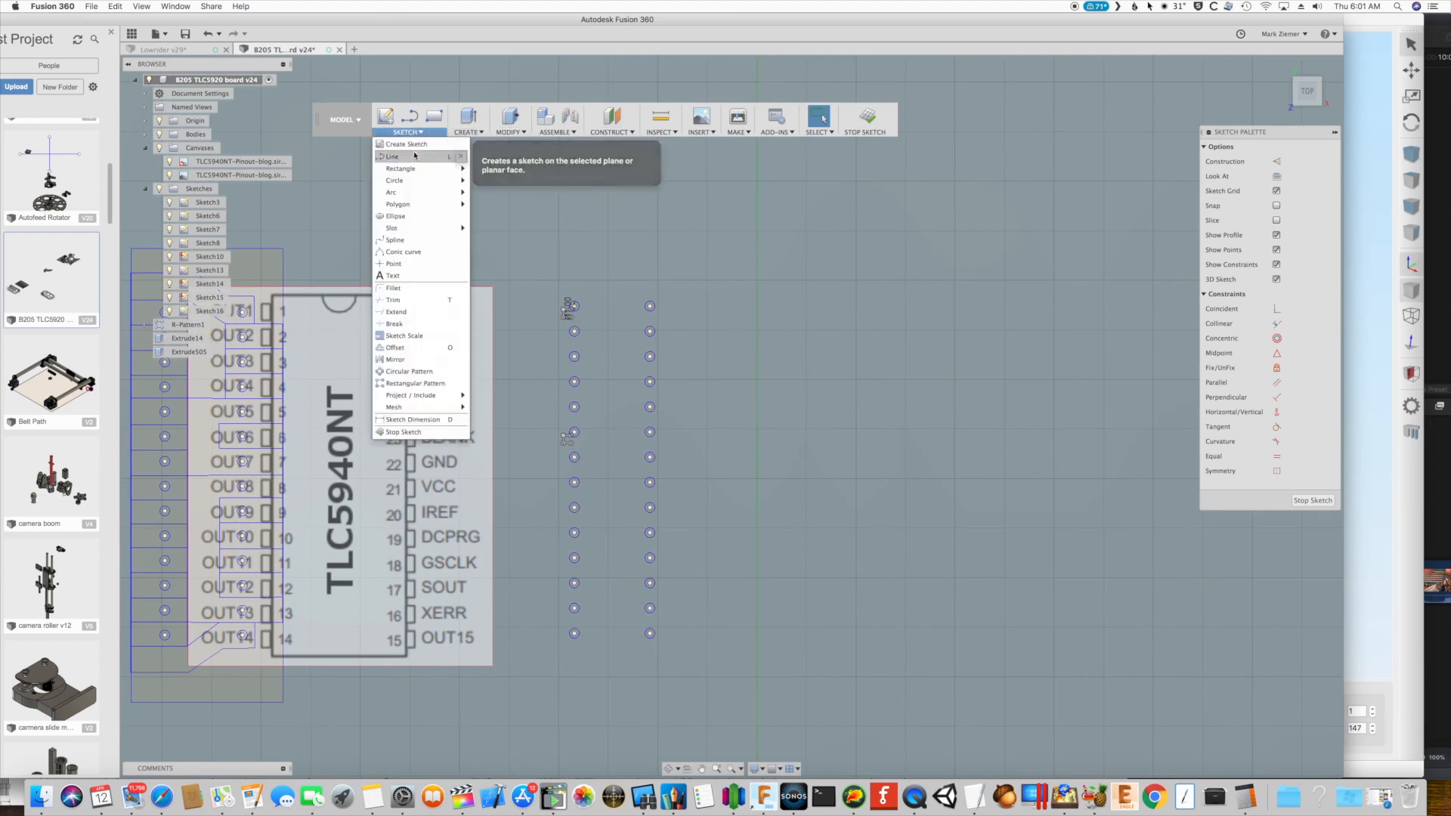
mouse_move(394, 180)
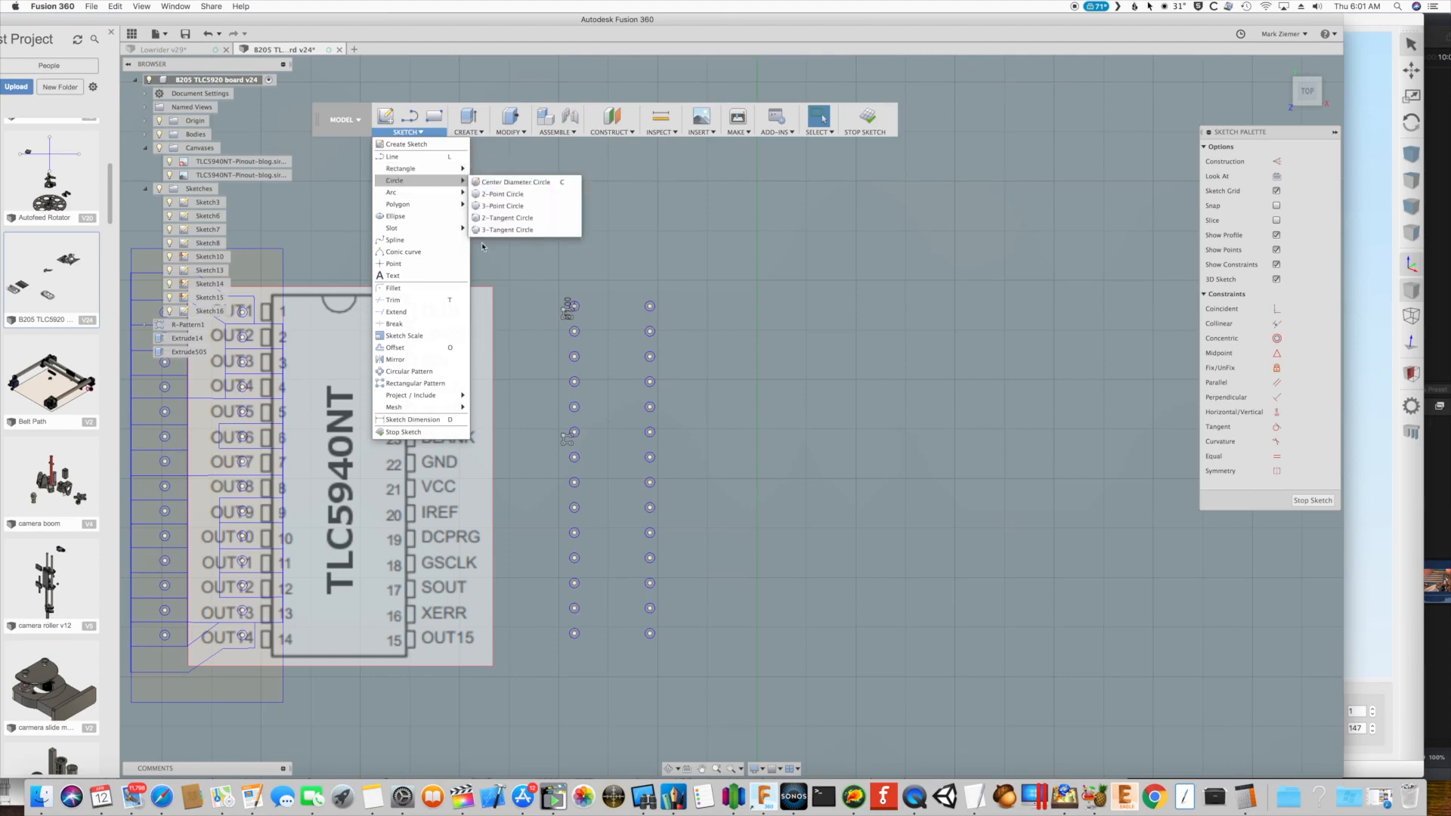
click(514, 182)
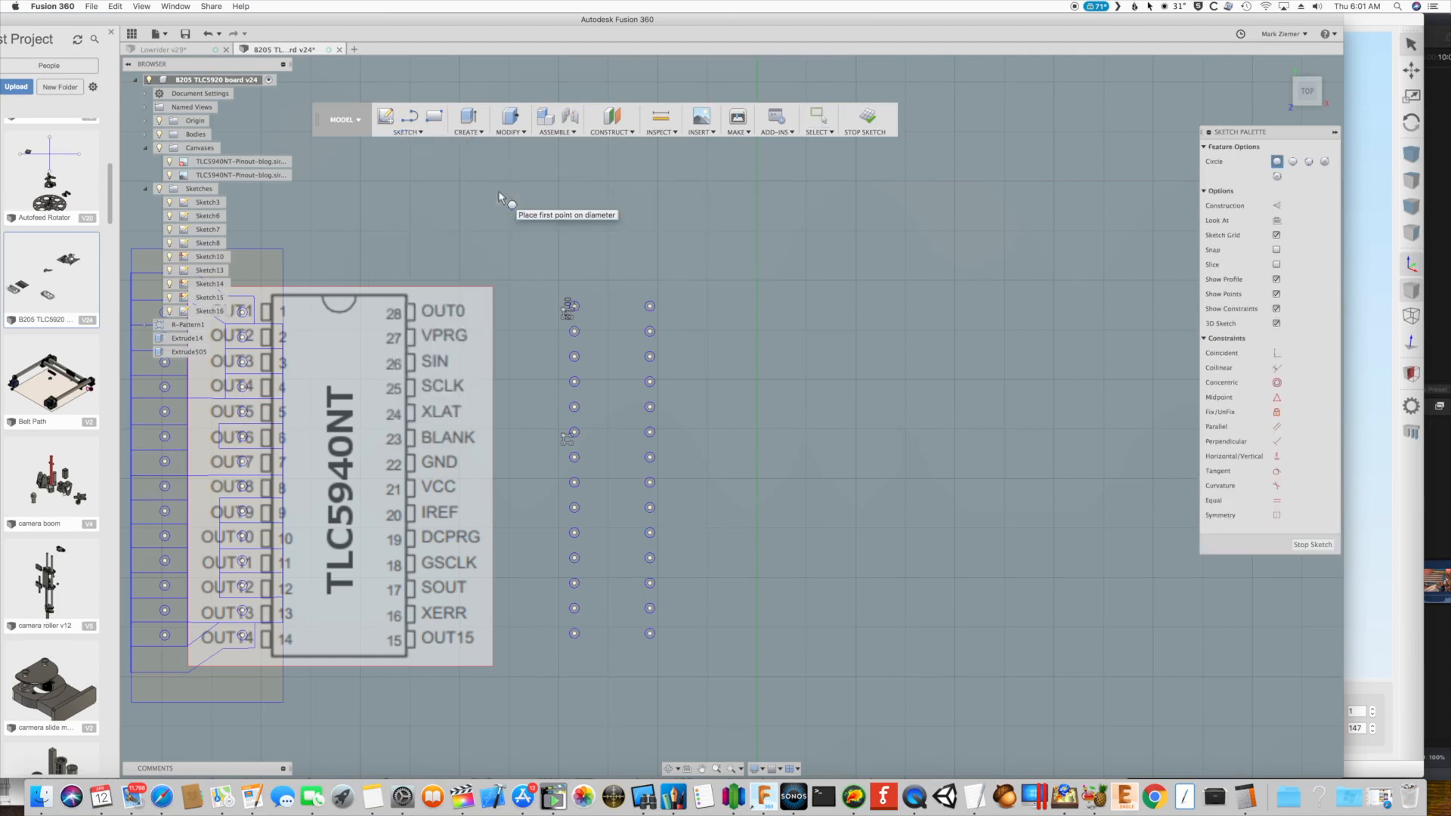
click(407, 119)
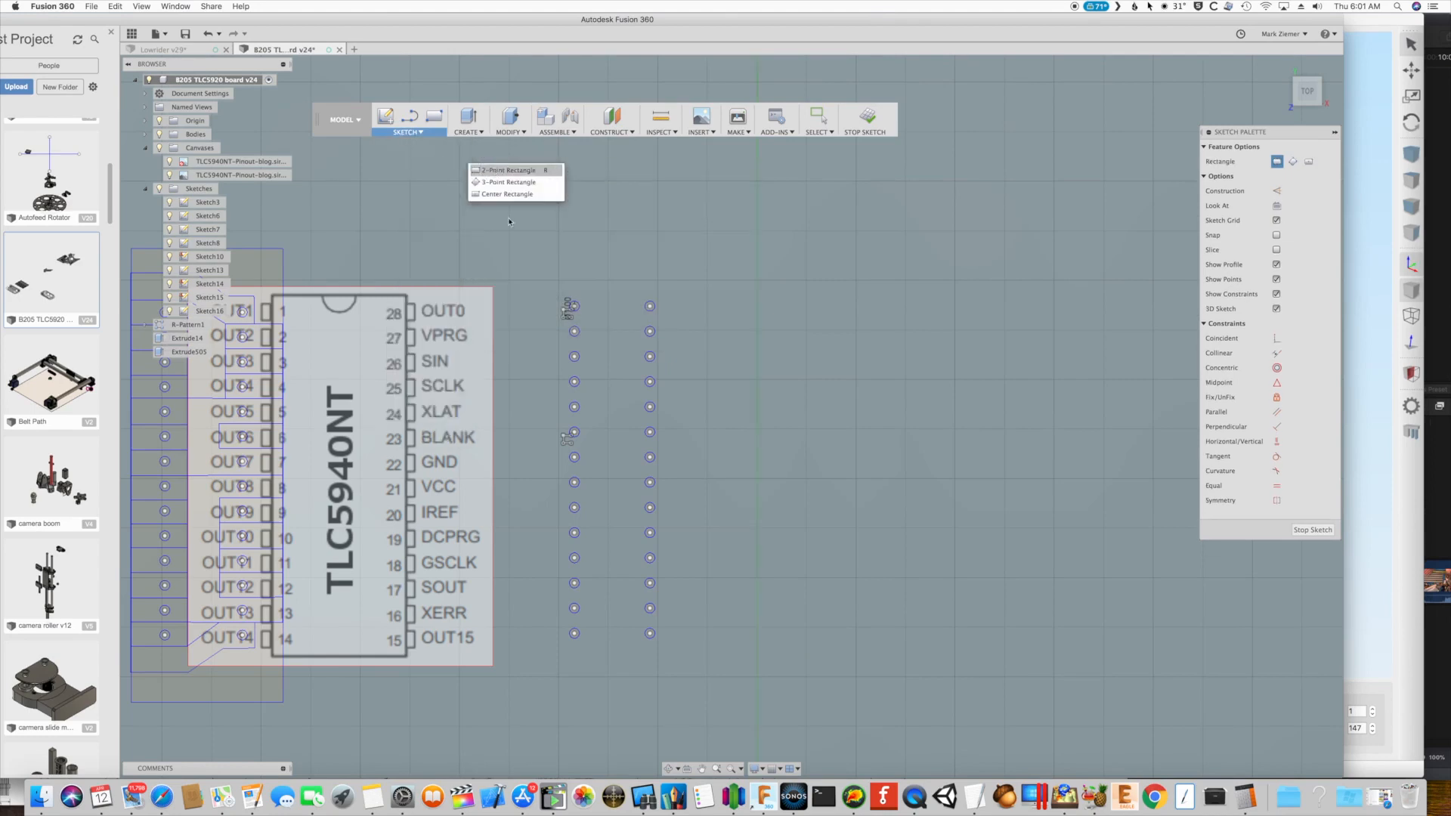
Draw a 2-point rectangle as the board outline enclosing both pin-hole columns
click(507, 169)
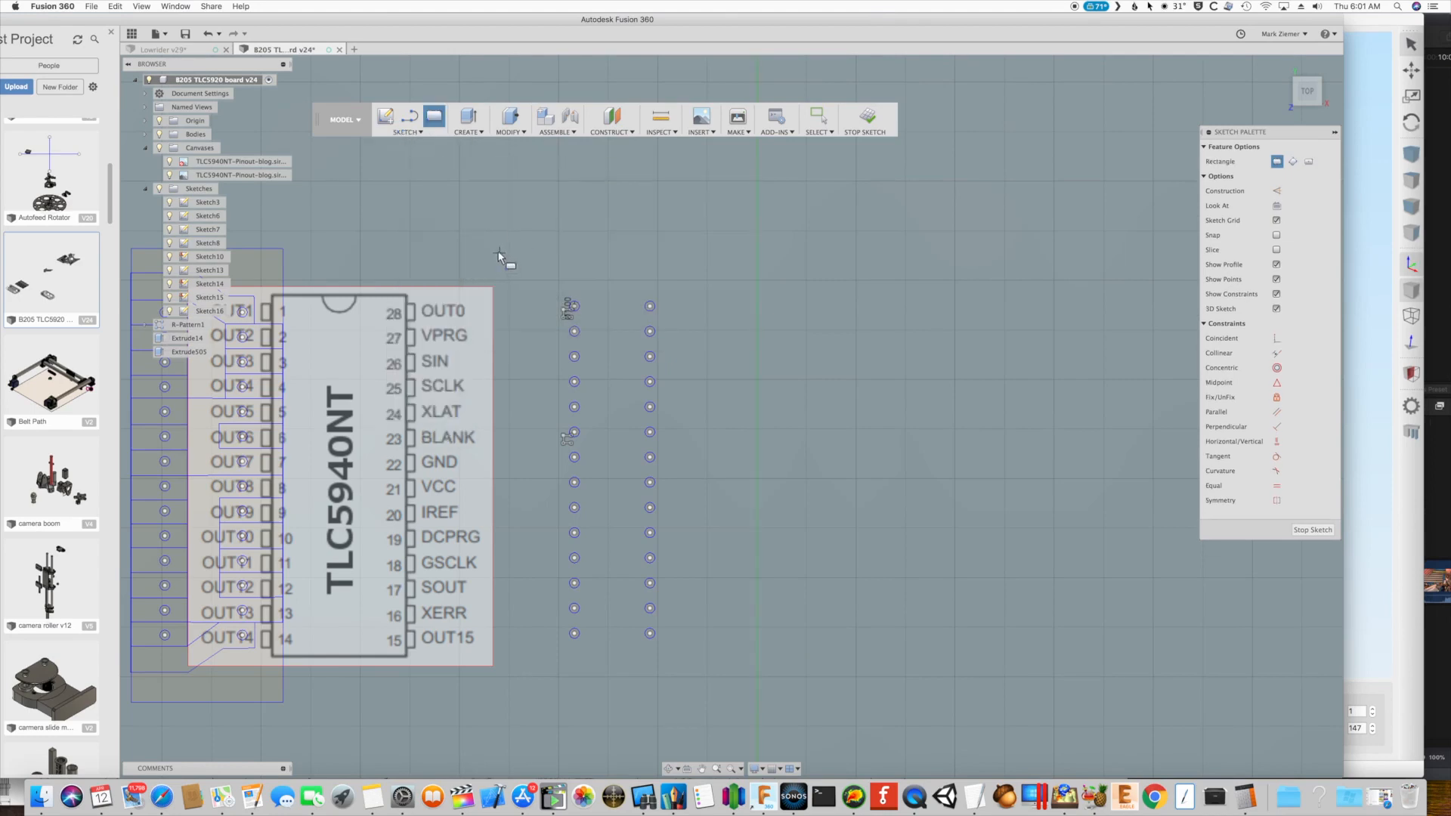
drag(487, 252, 741, 703)
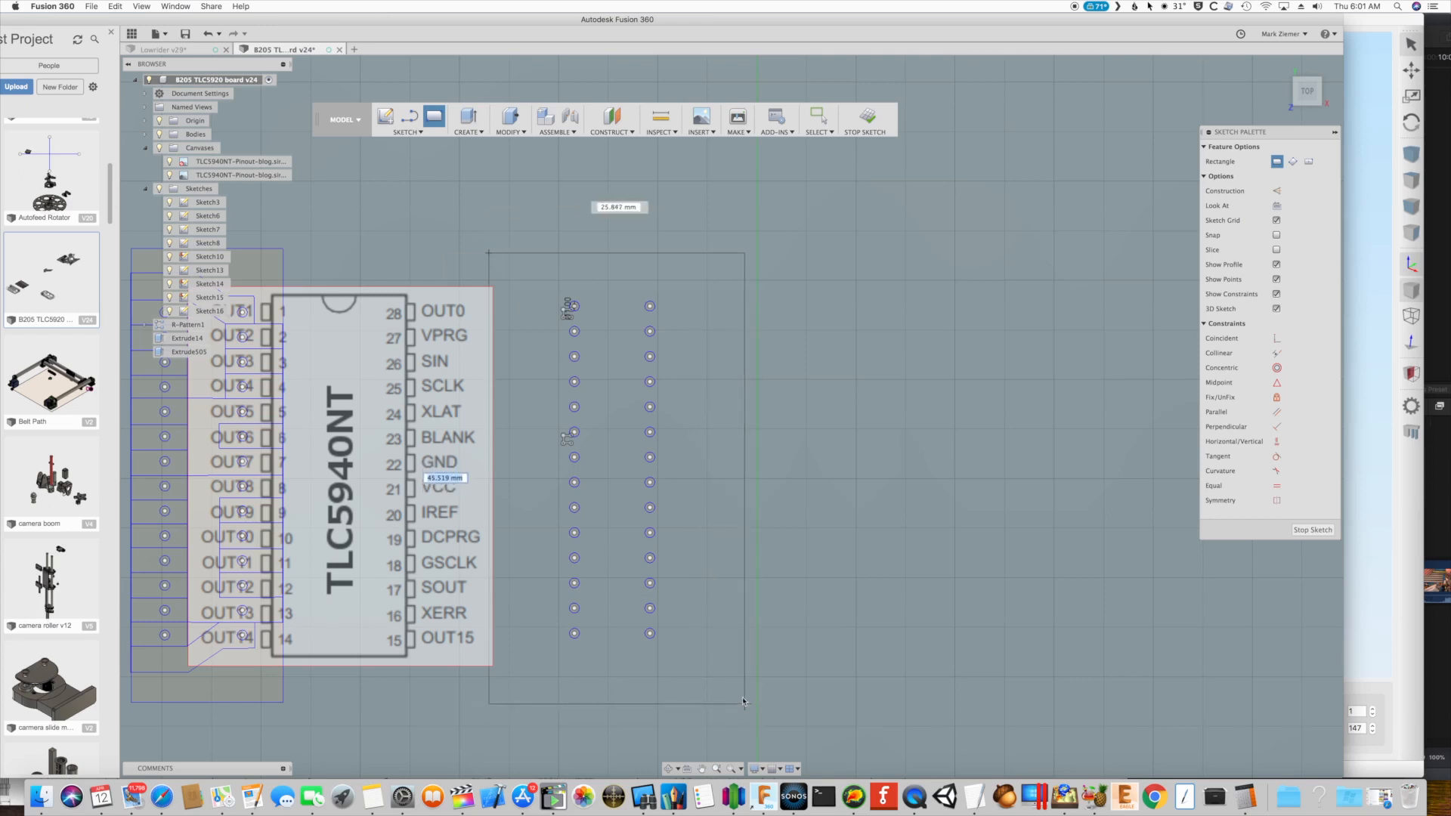
click(865, 118)
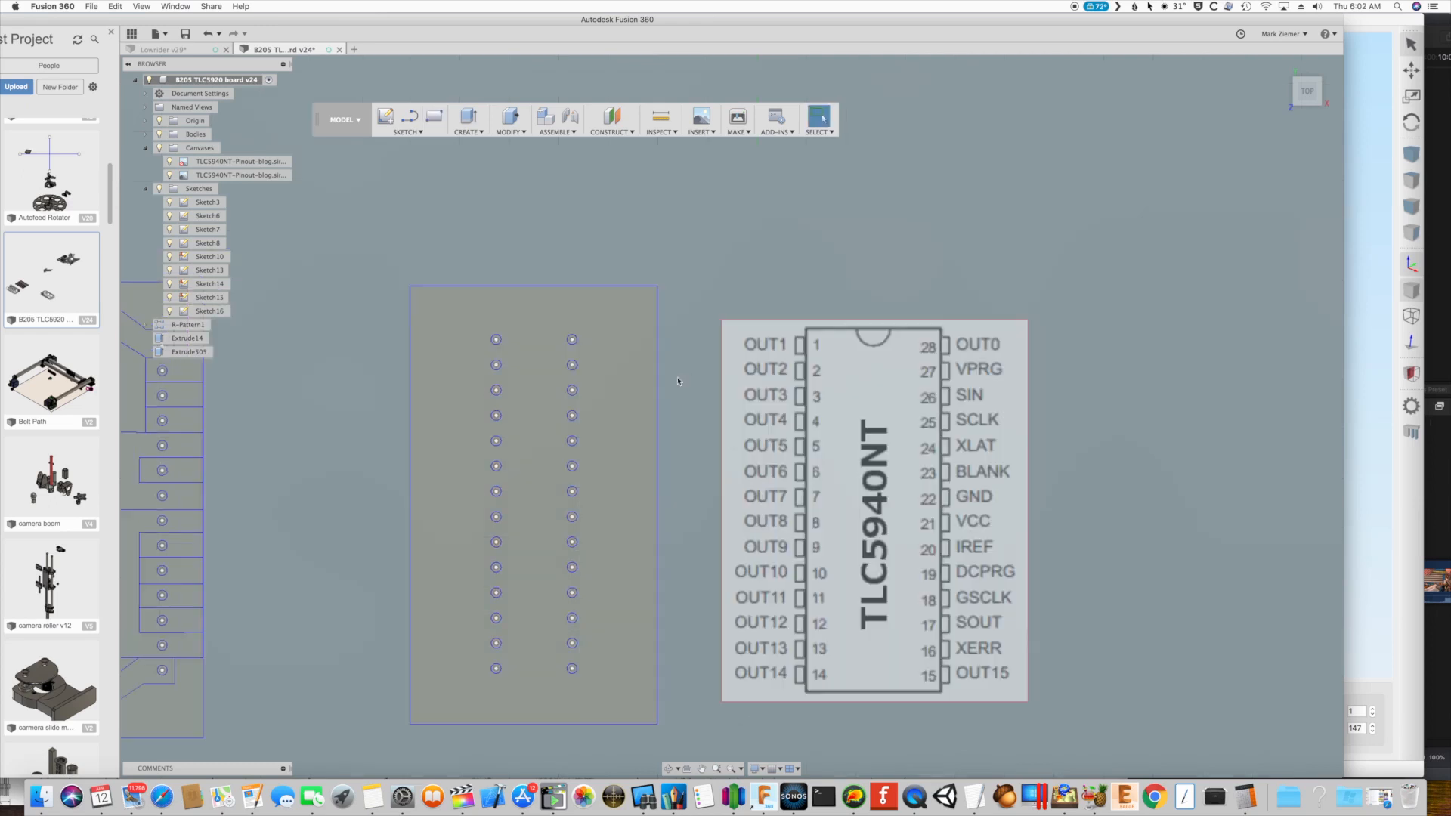
mouse_move(809, 662)
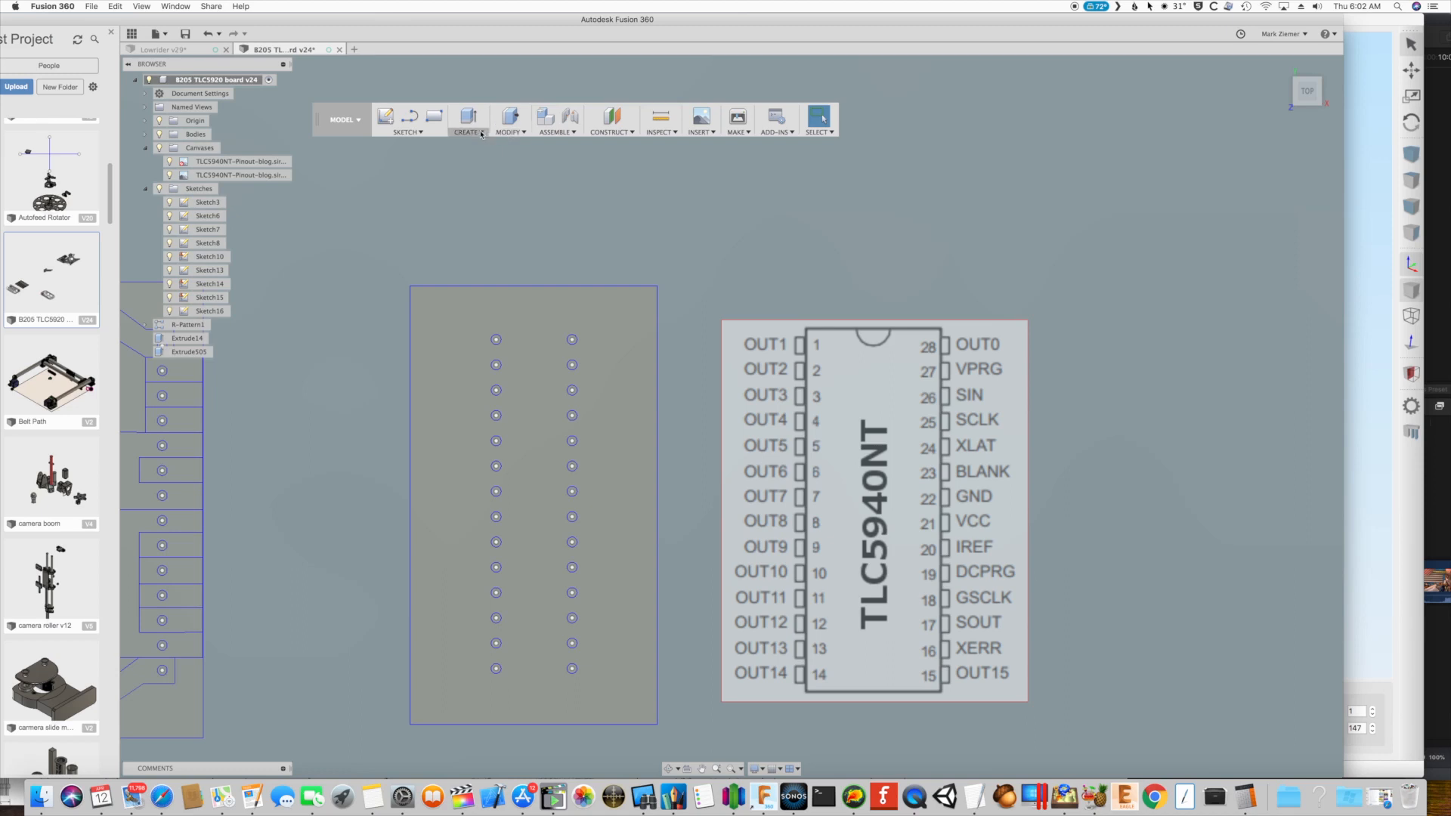
mouse_move(300, 172)
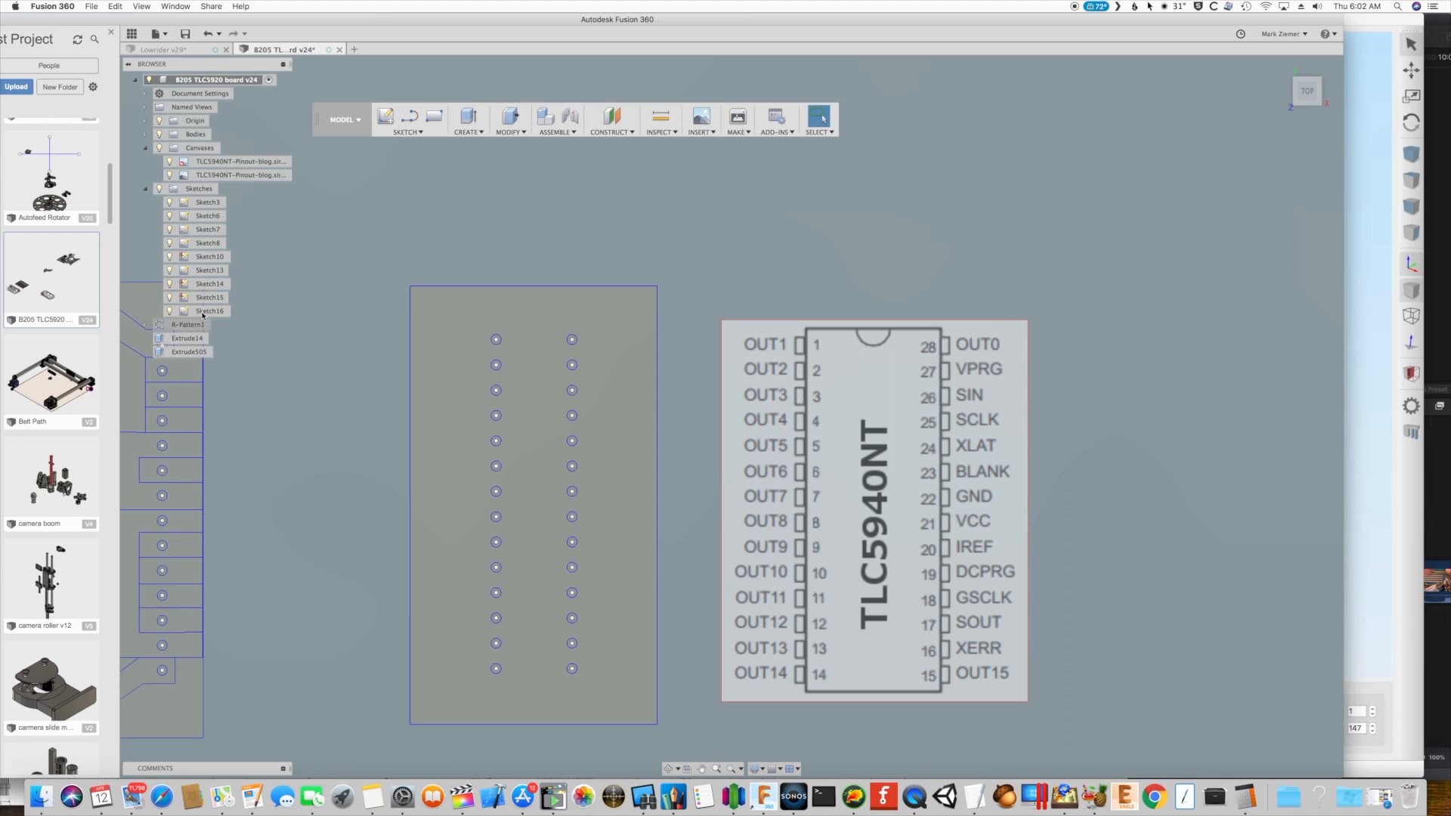
click(405, 119)
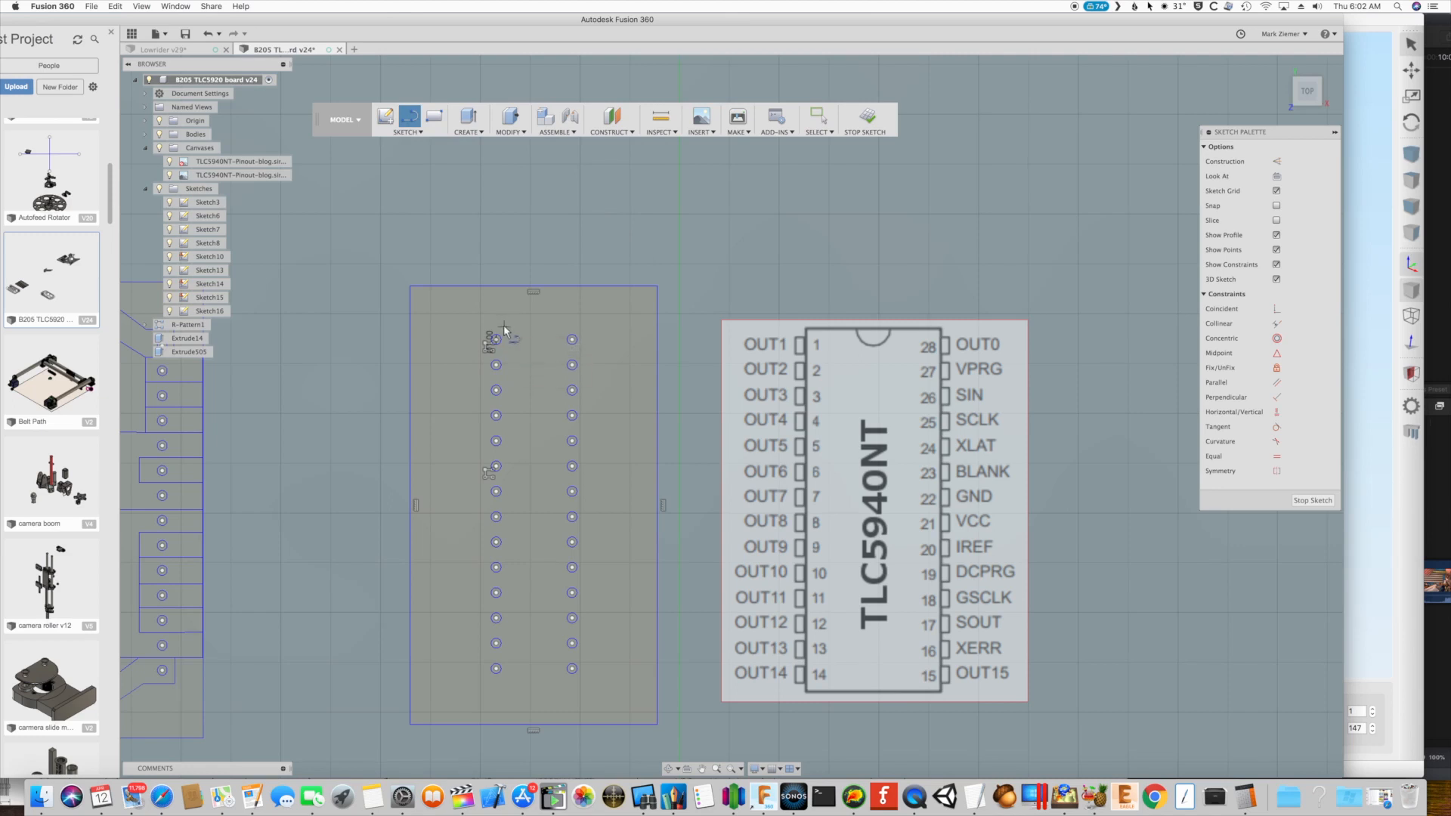
mouse_move(504, 331)
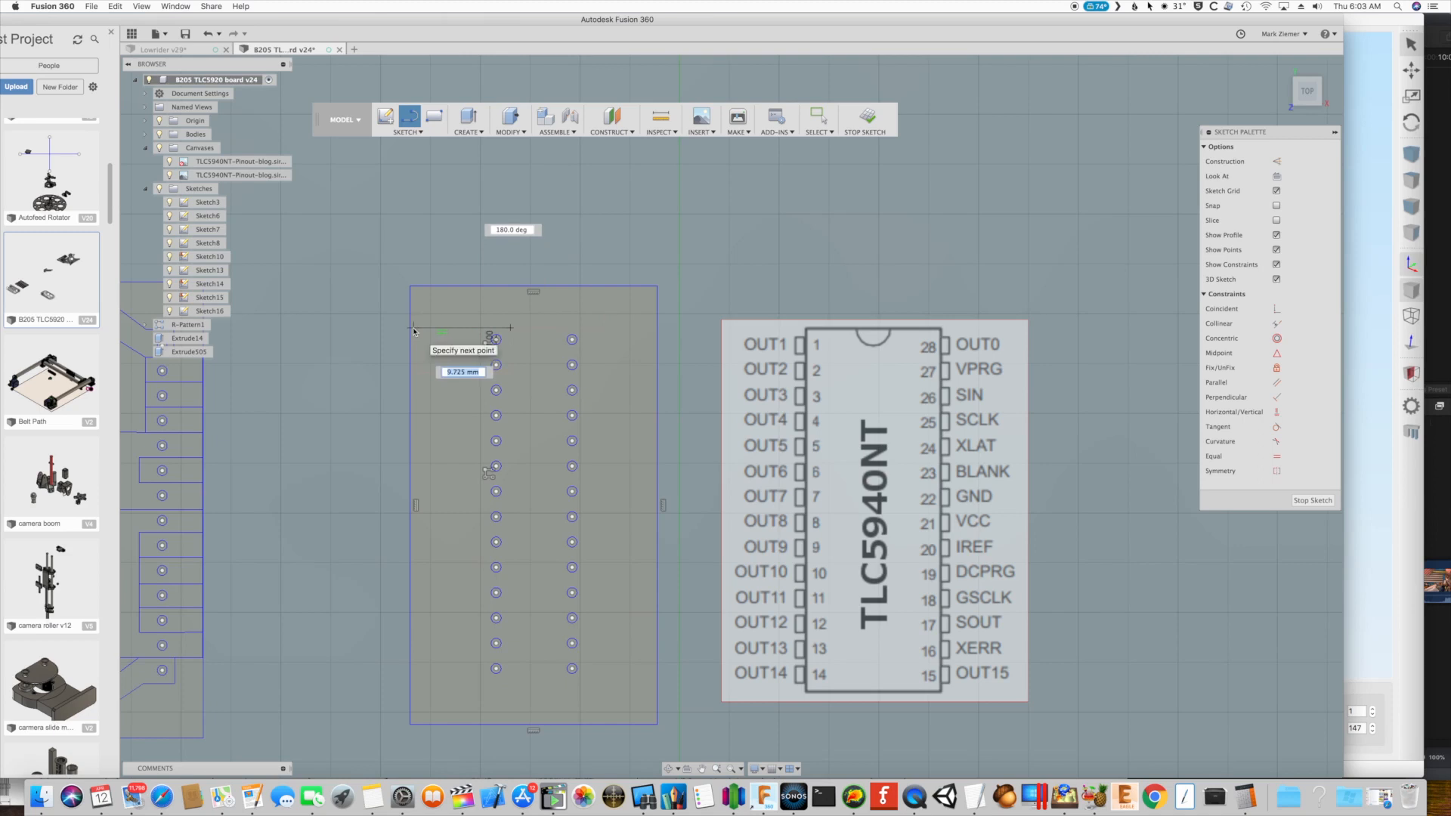
mouse_move(414, 334)
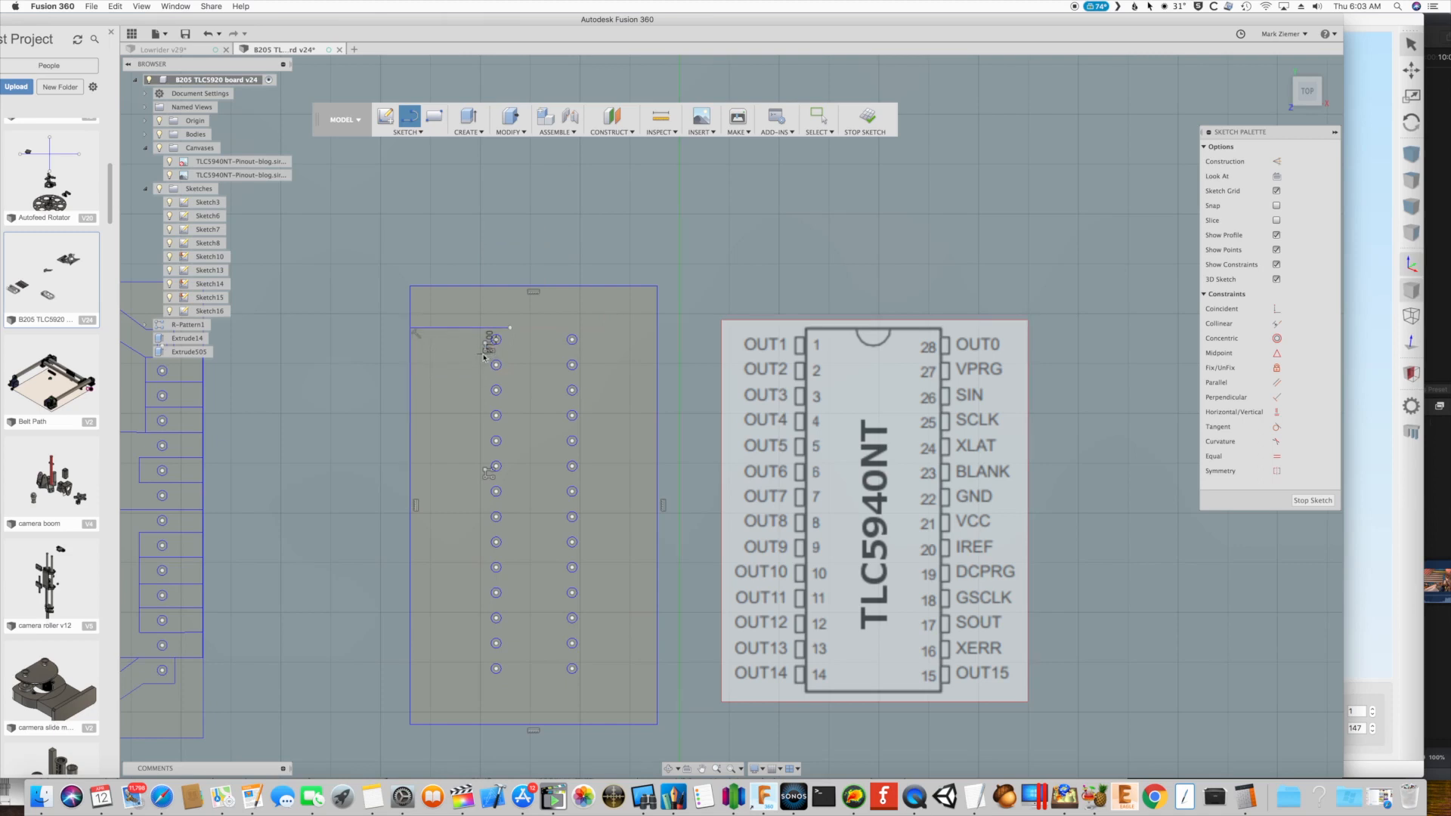
mouse_move(507, 356)
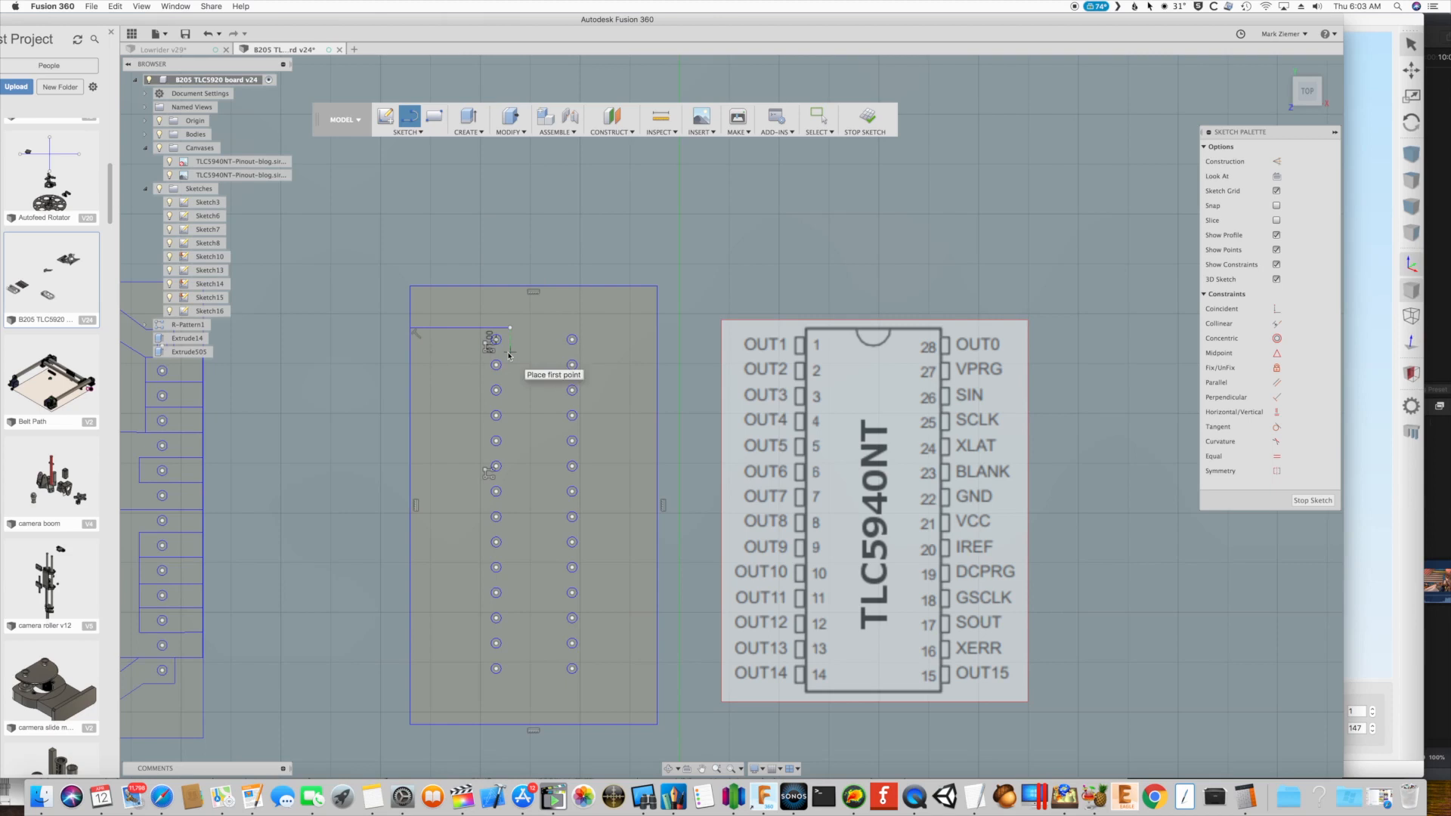
Start a trace line at the top pin hole of the left column toward the board edge
click(495, 347)
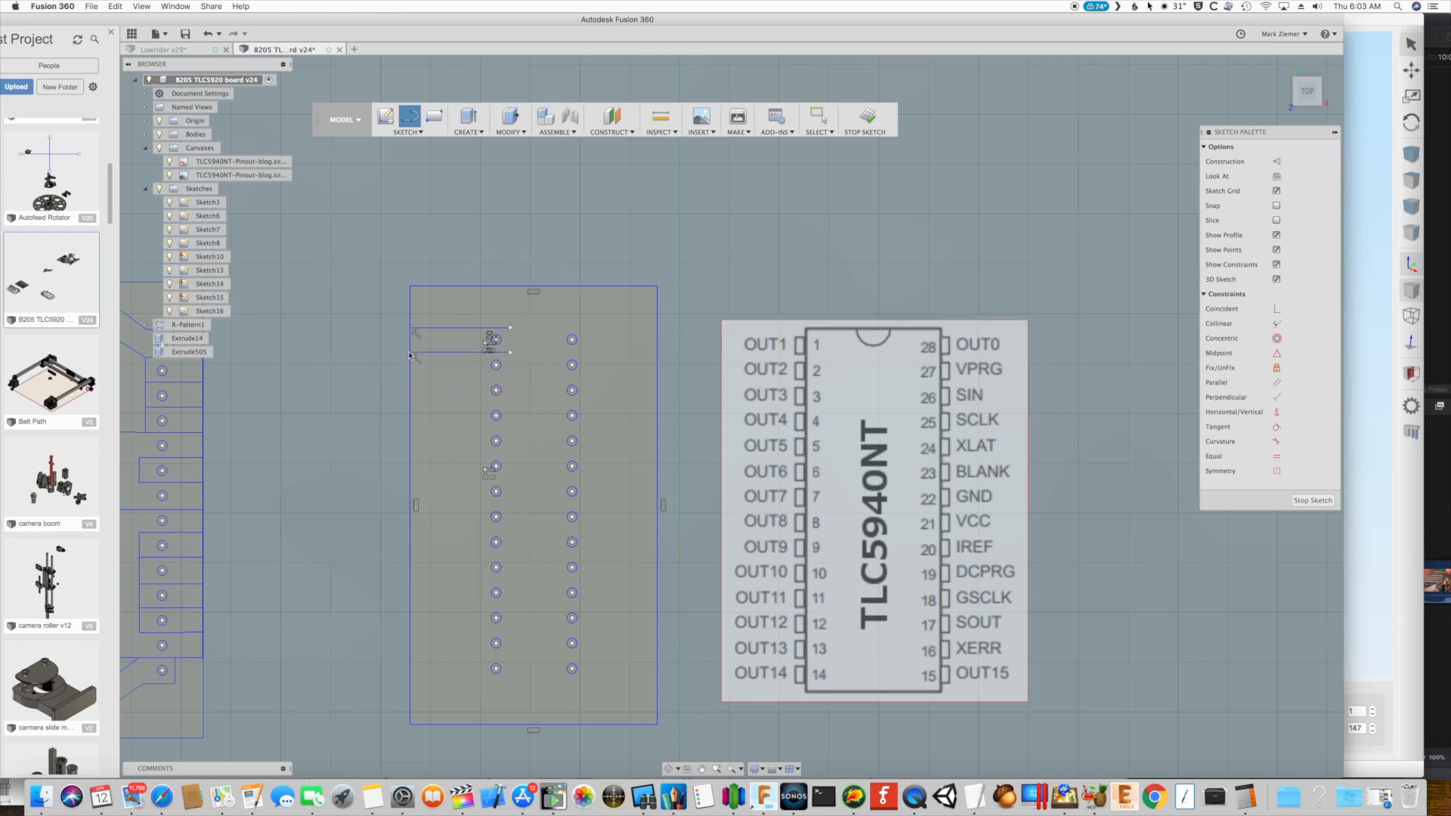
mouse_move(507, 380)
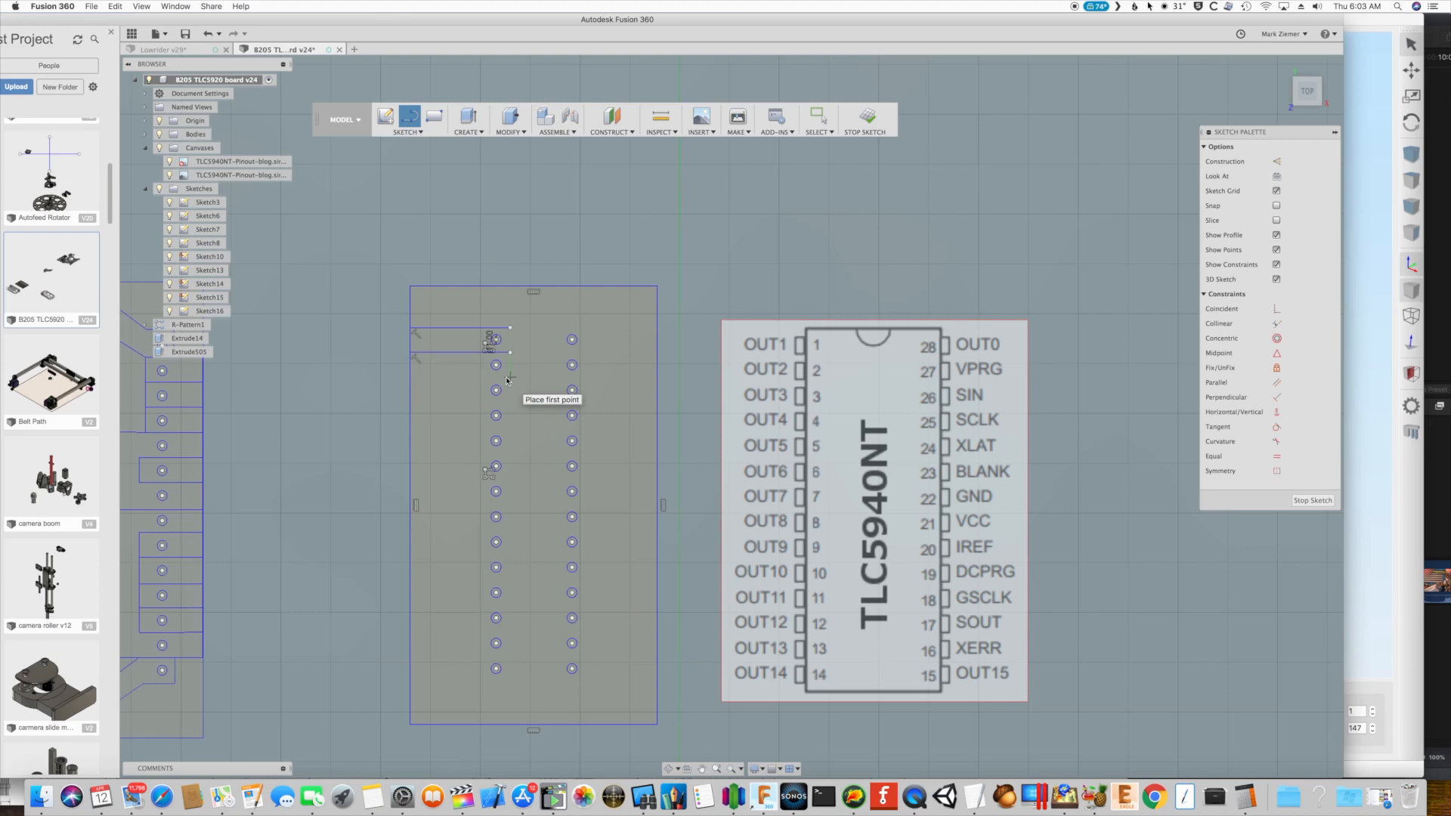
mouse_move(335, 219)
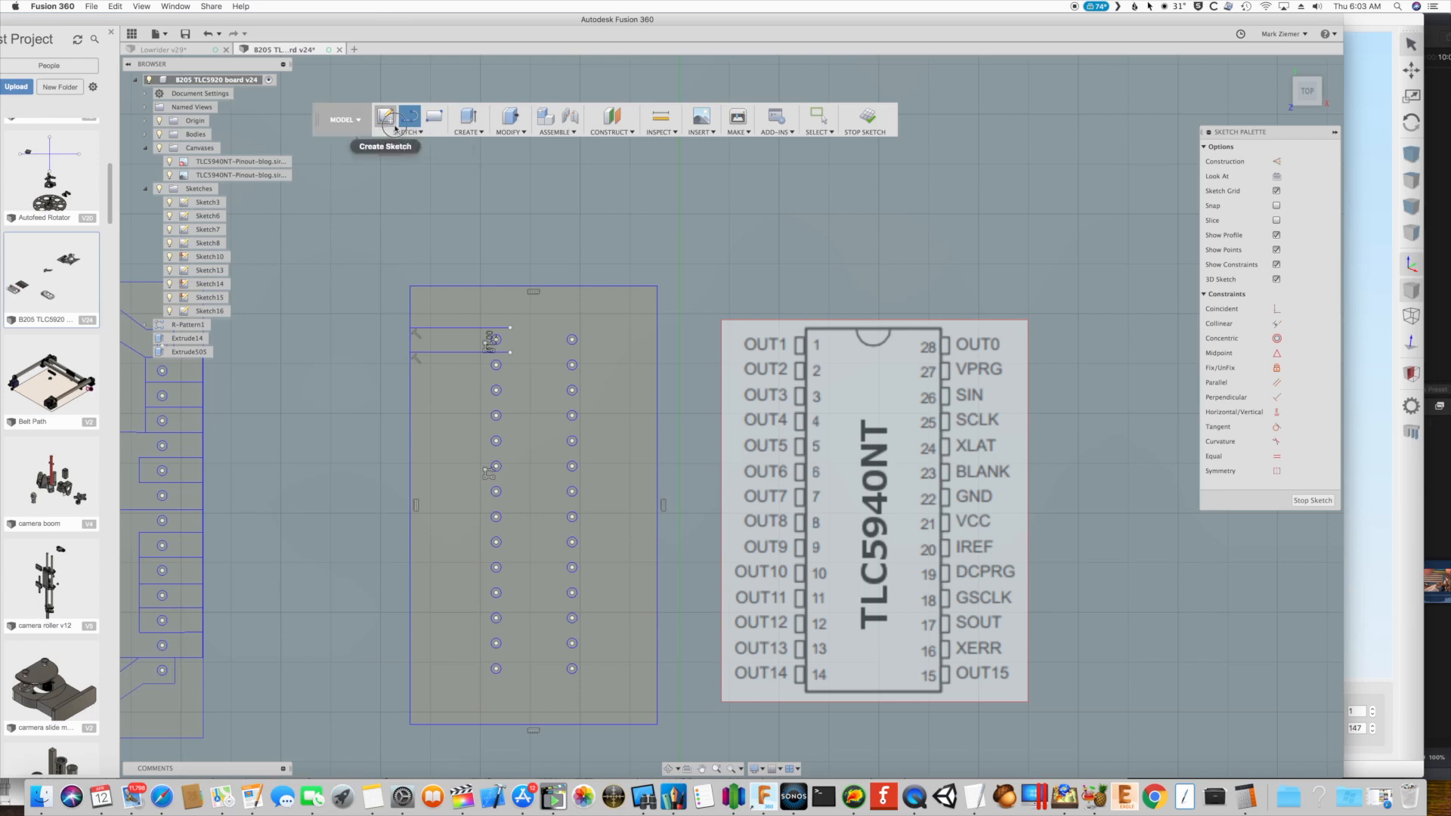
Rectangular-pattern the trace downward with quantity 14 to reach every left-column pin hole
click(404, 118)
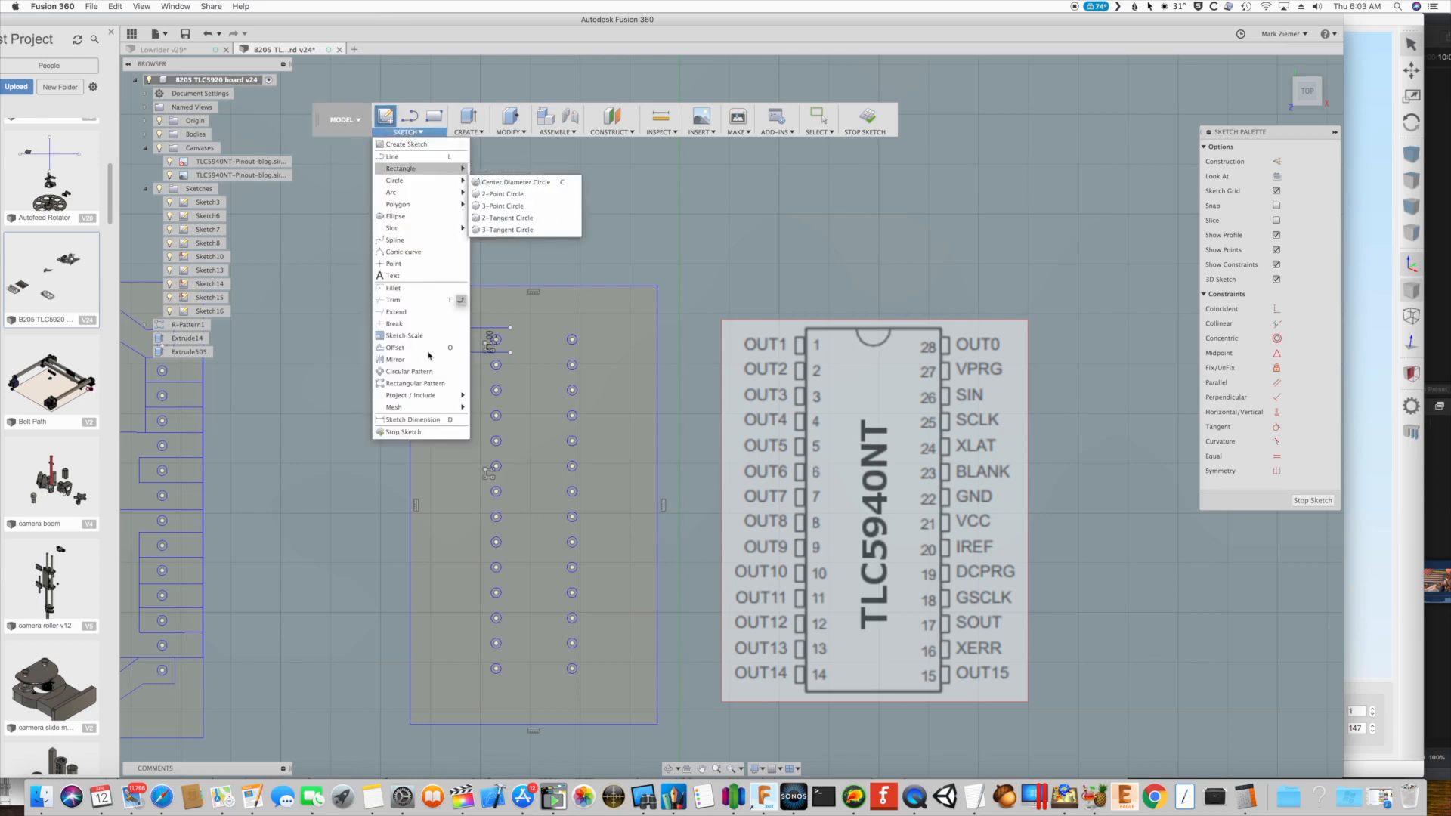
click(413, 383)
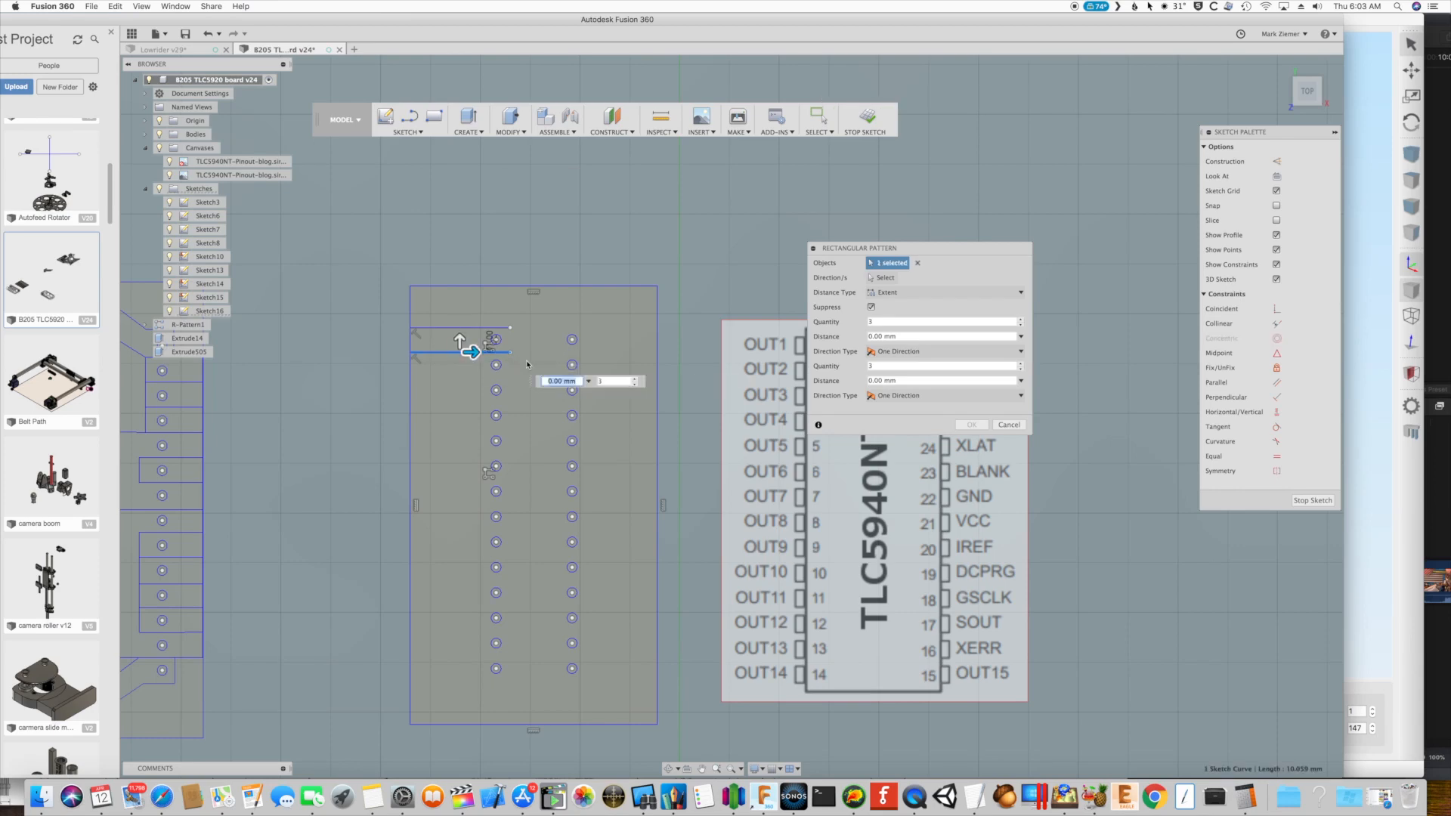
drag(472, 351, 461, 470)
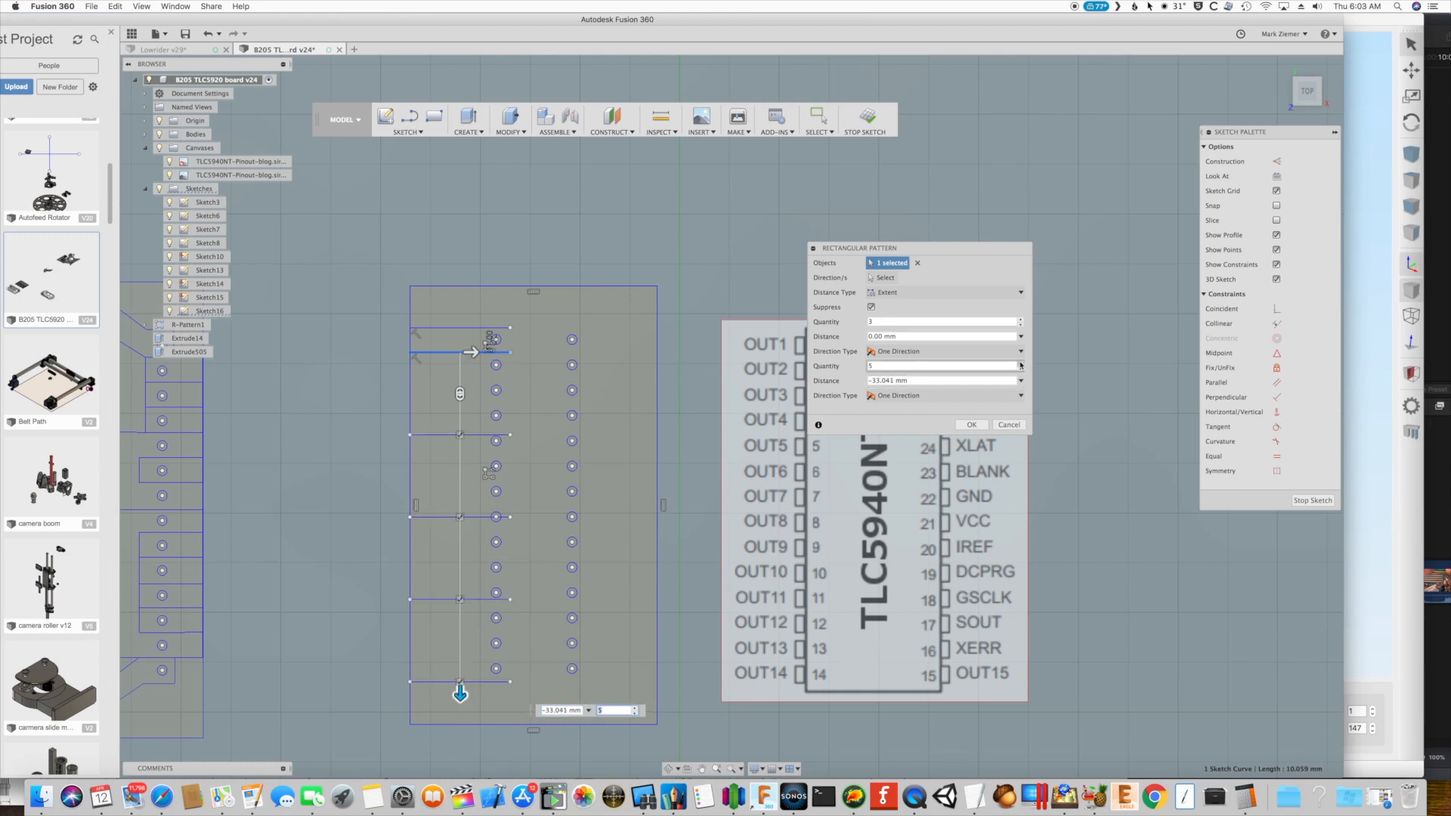
click(1019, 363)
text(12)
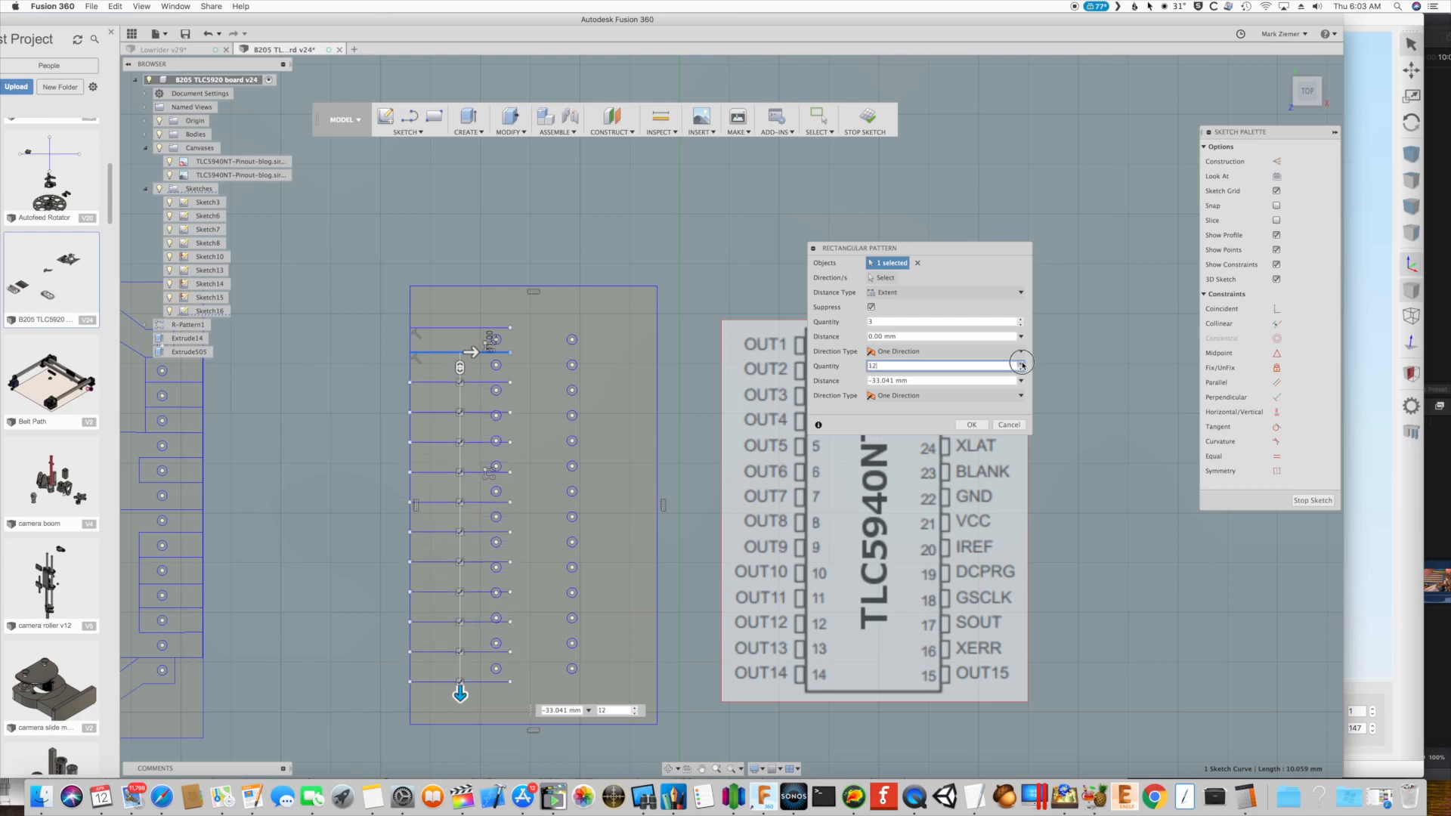
click(1022, 363)
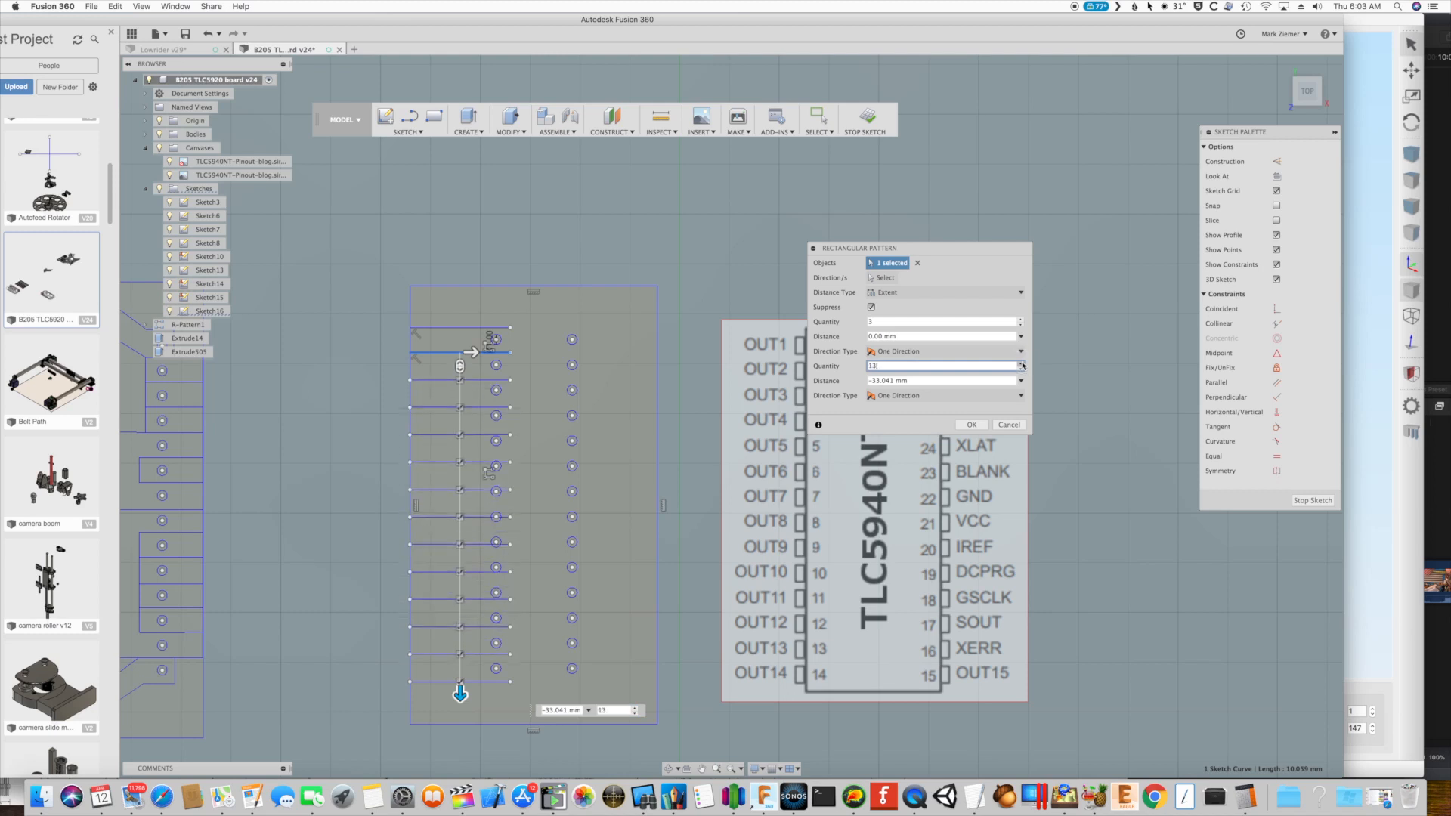
click(1022, 363)
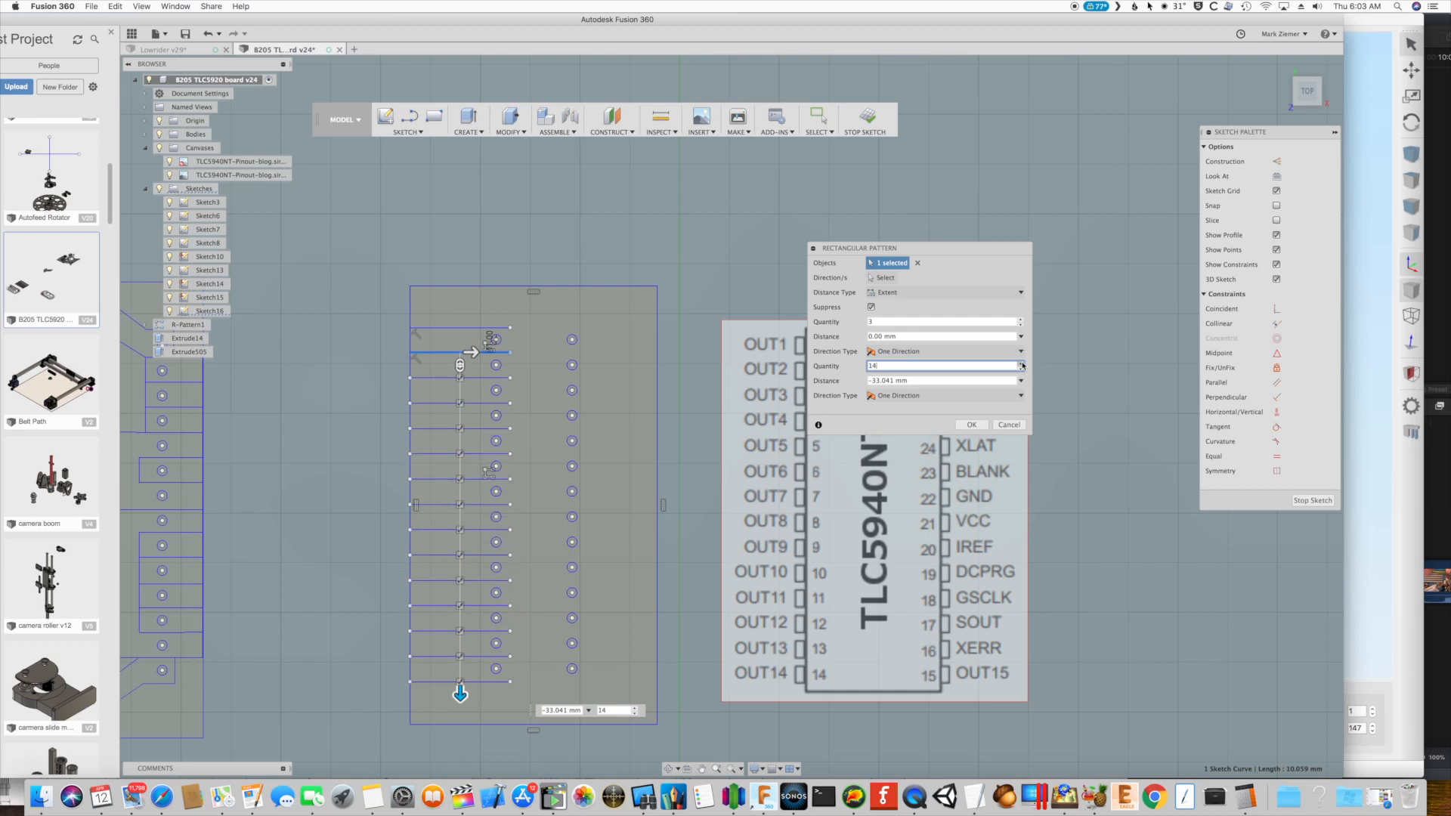
click(970, 424)
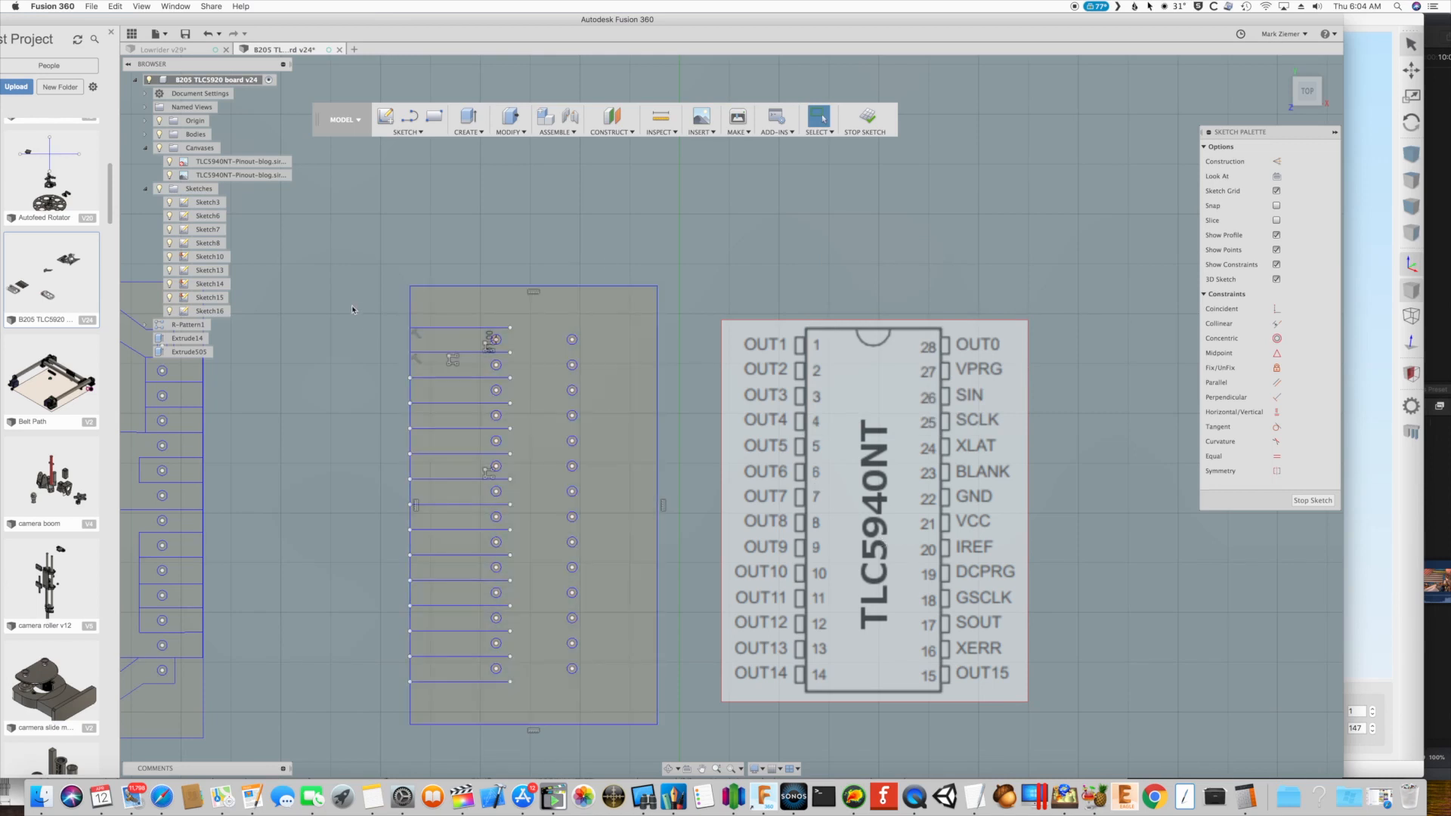
Rectangular-pattern the left traces about 14.7 mm to the right with quantity 2 for the right pad column
click(407, 119)
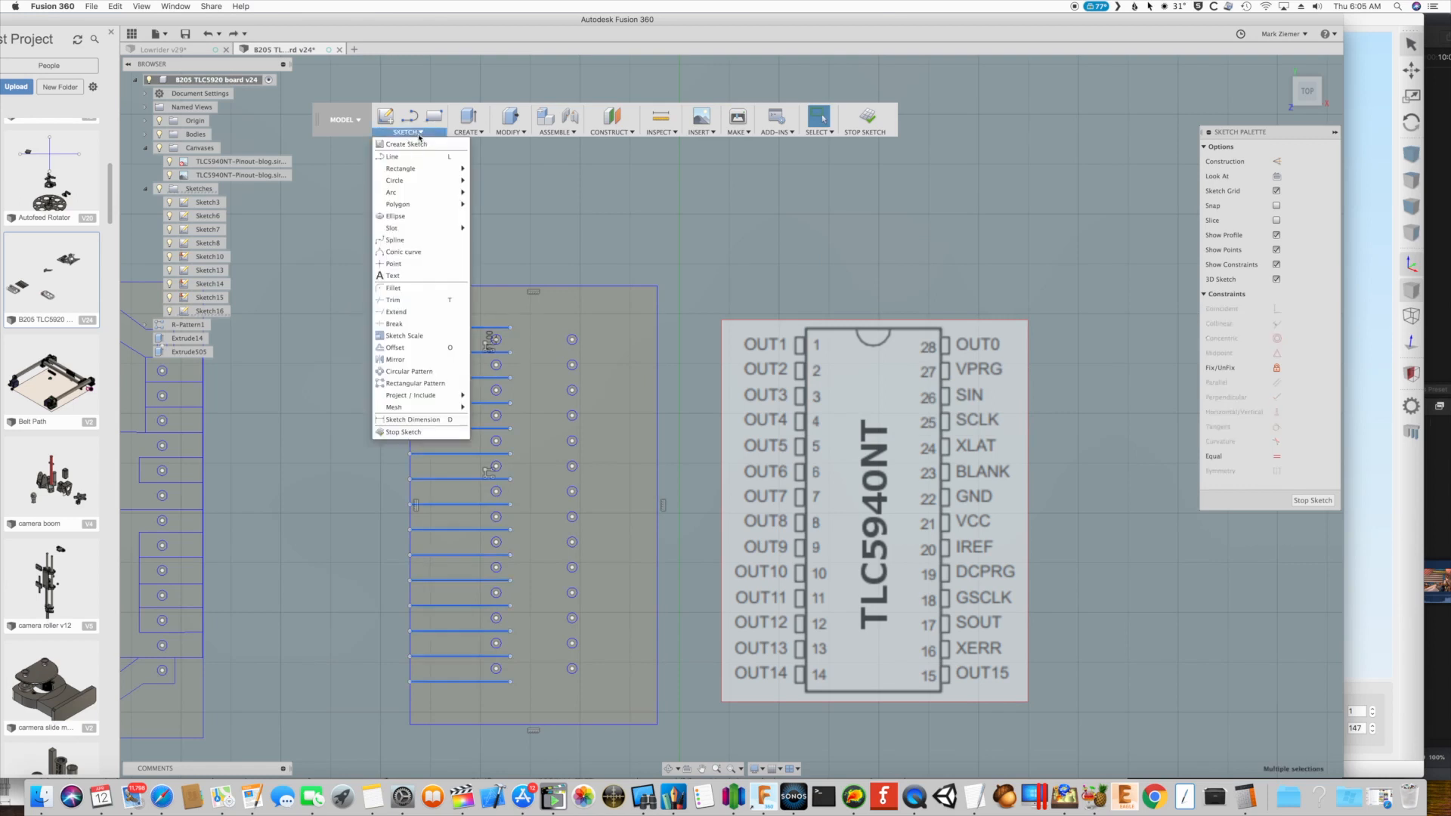
mouse_move(409, 395)
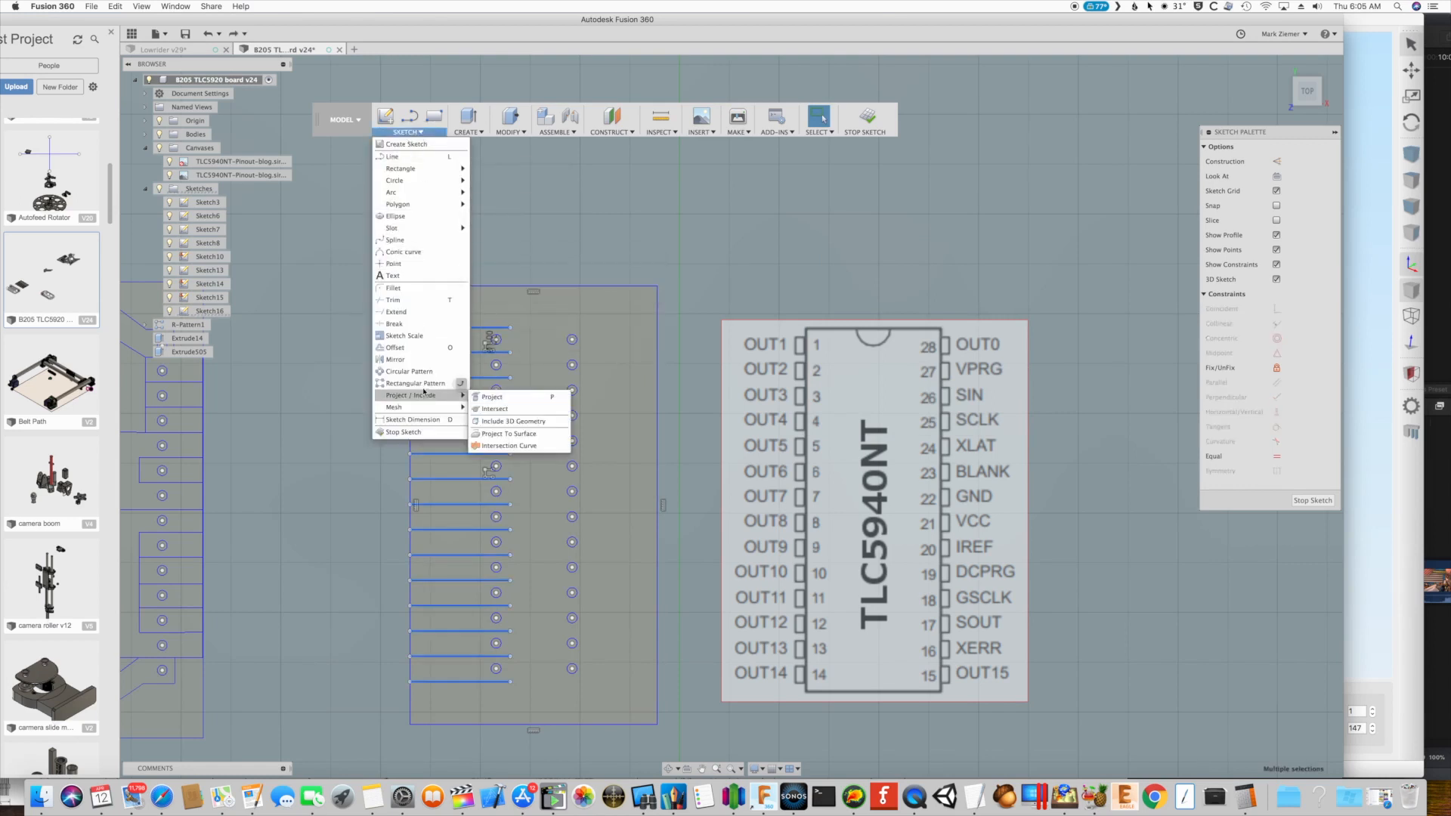
click(409, 384)
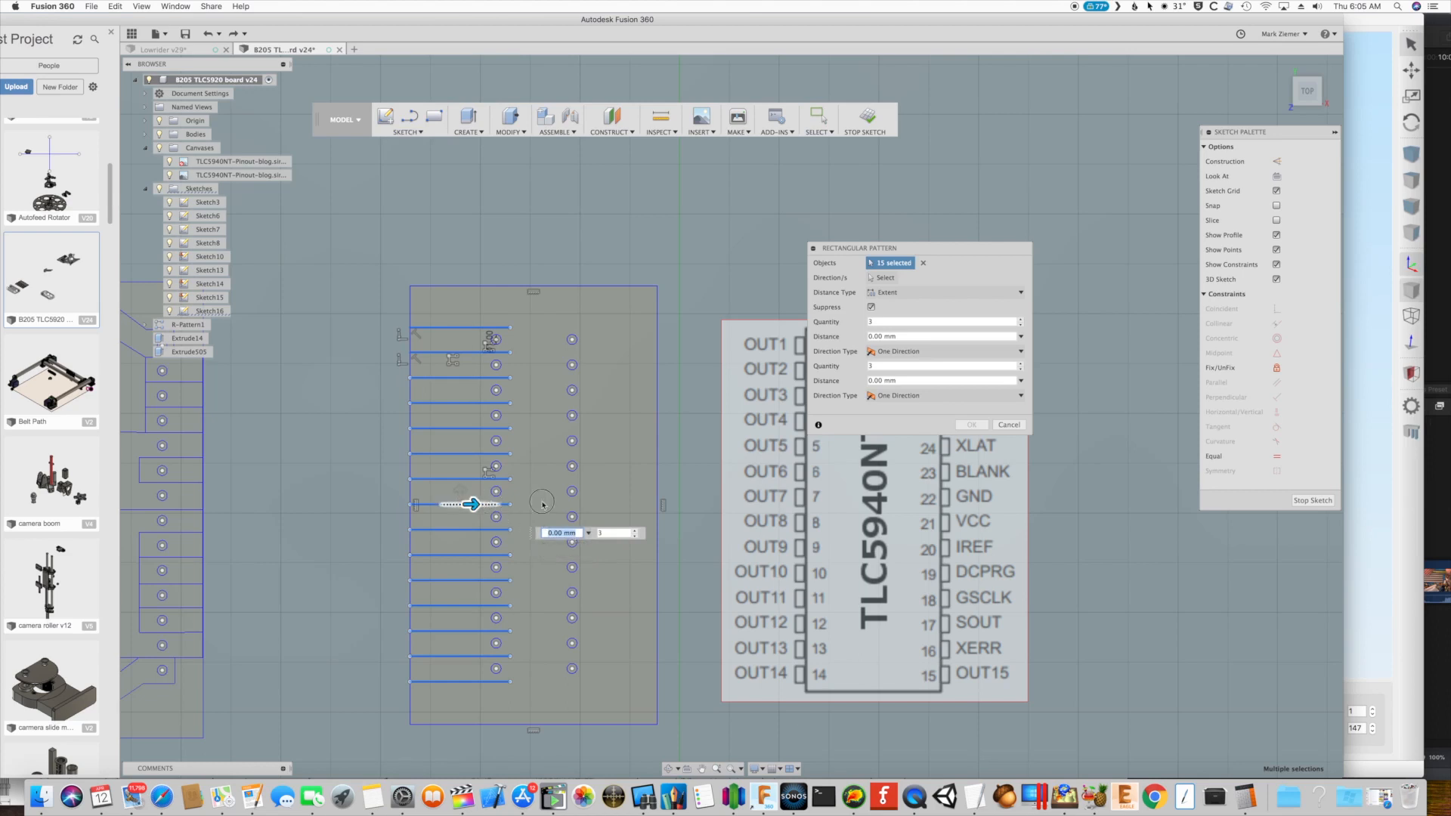
drag(471, 504, 620, 503)
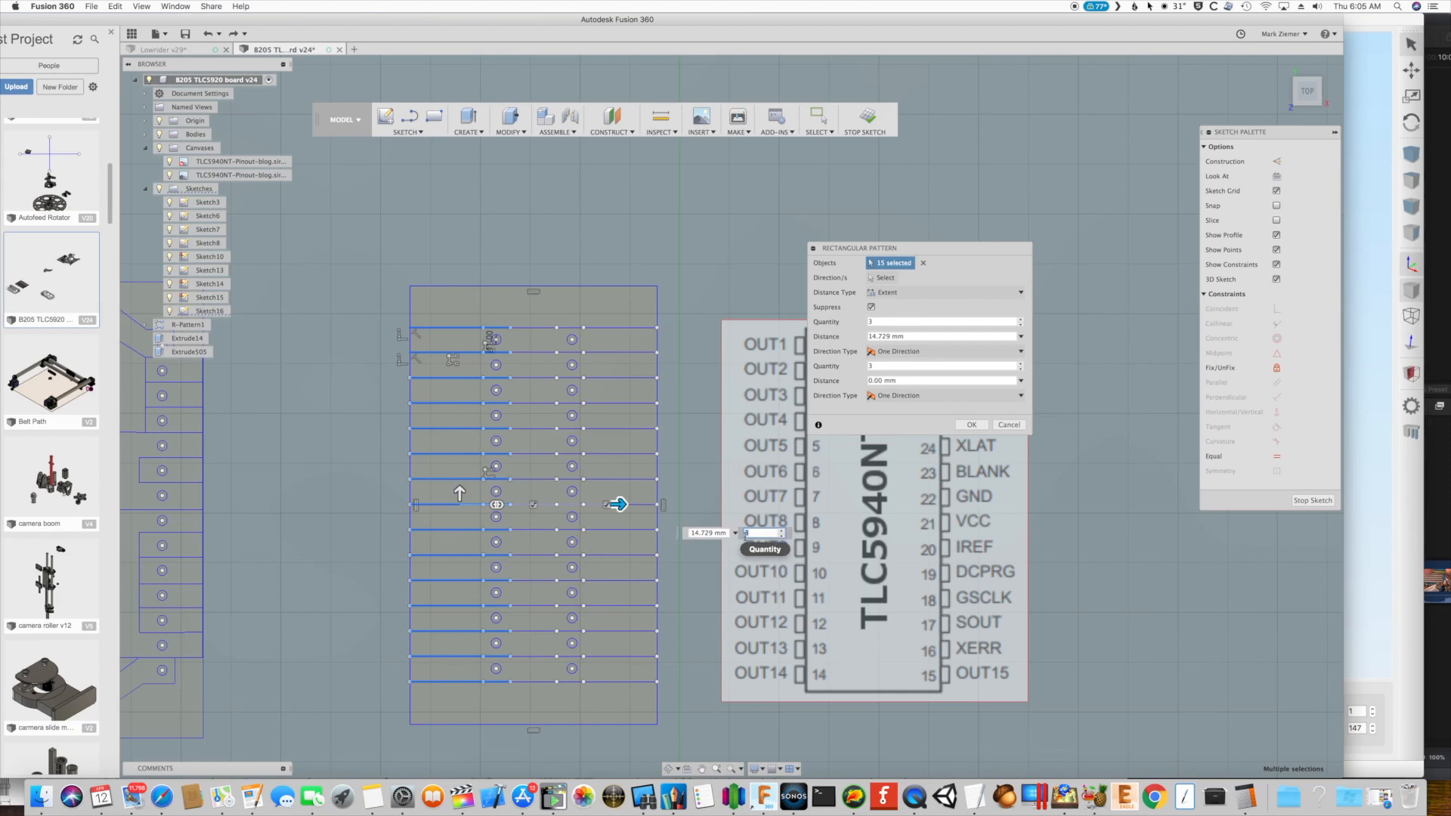
text(2)
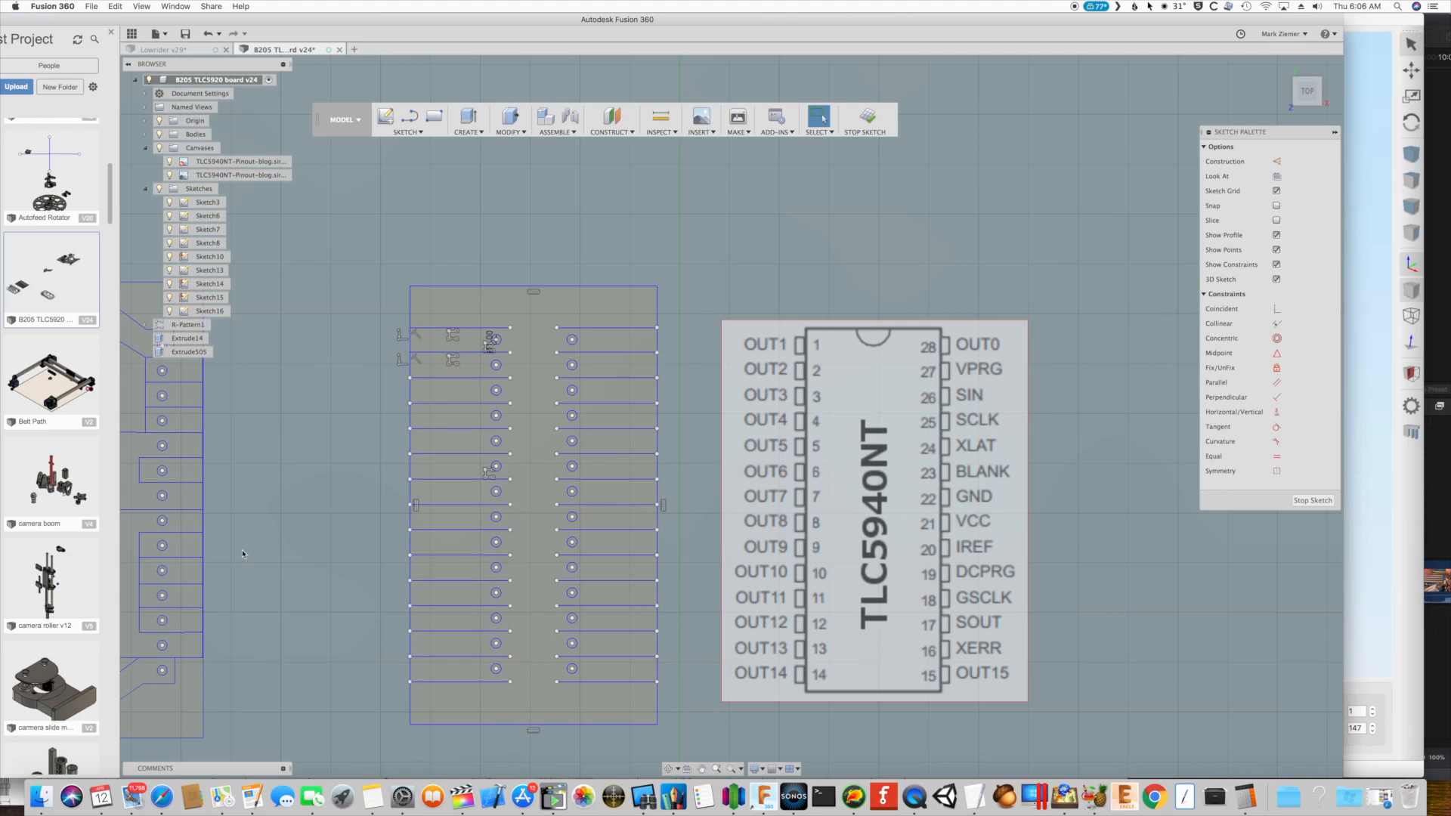
click(526, 490)
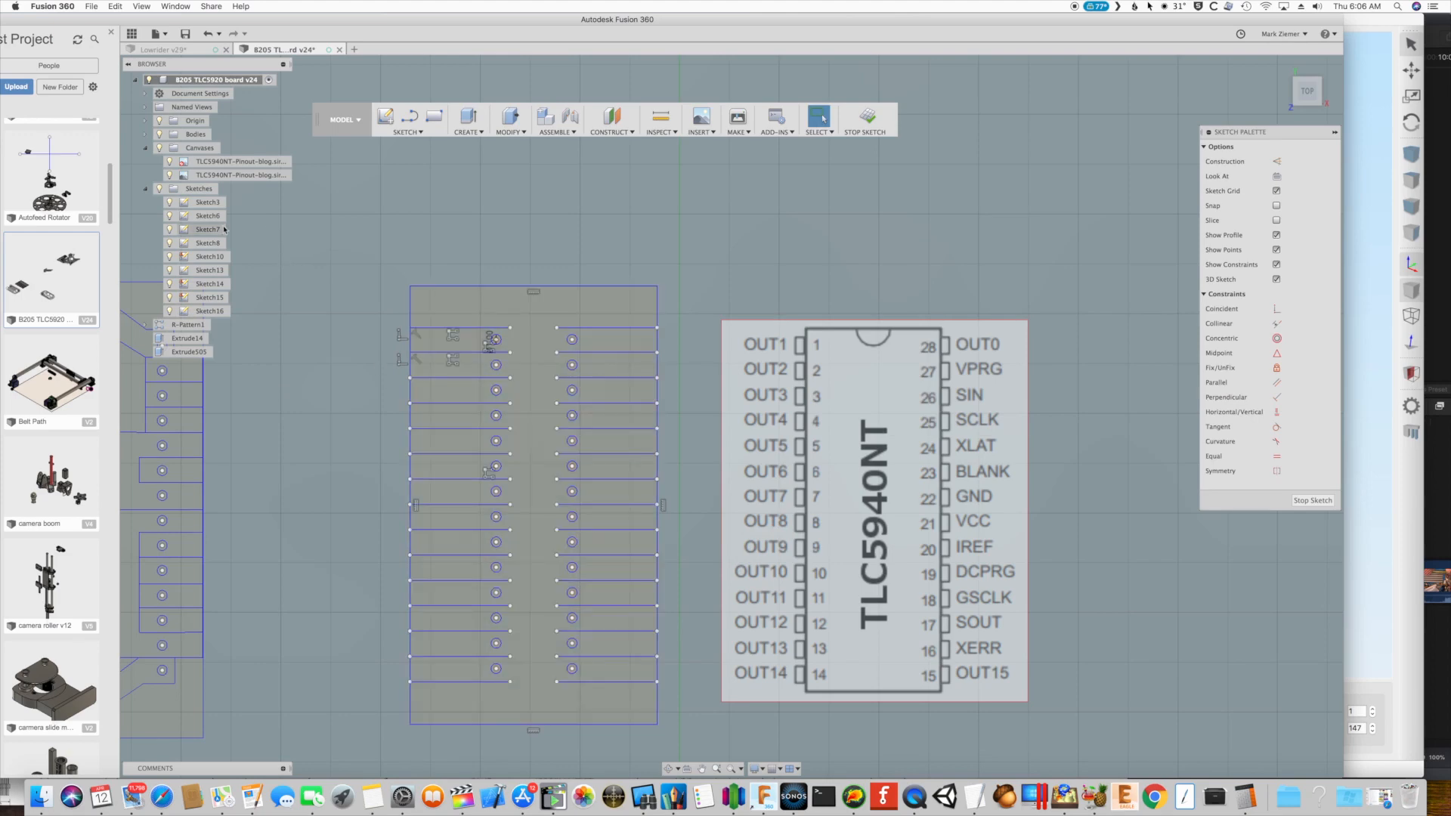
click(405, 119)
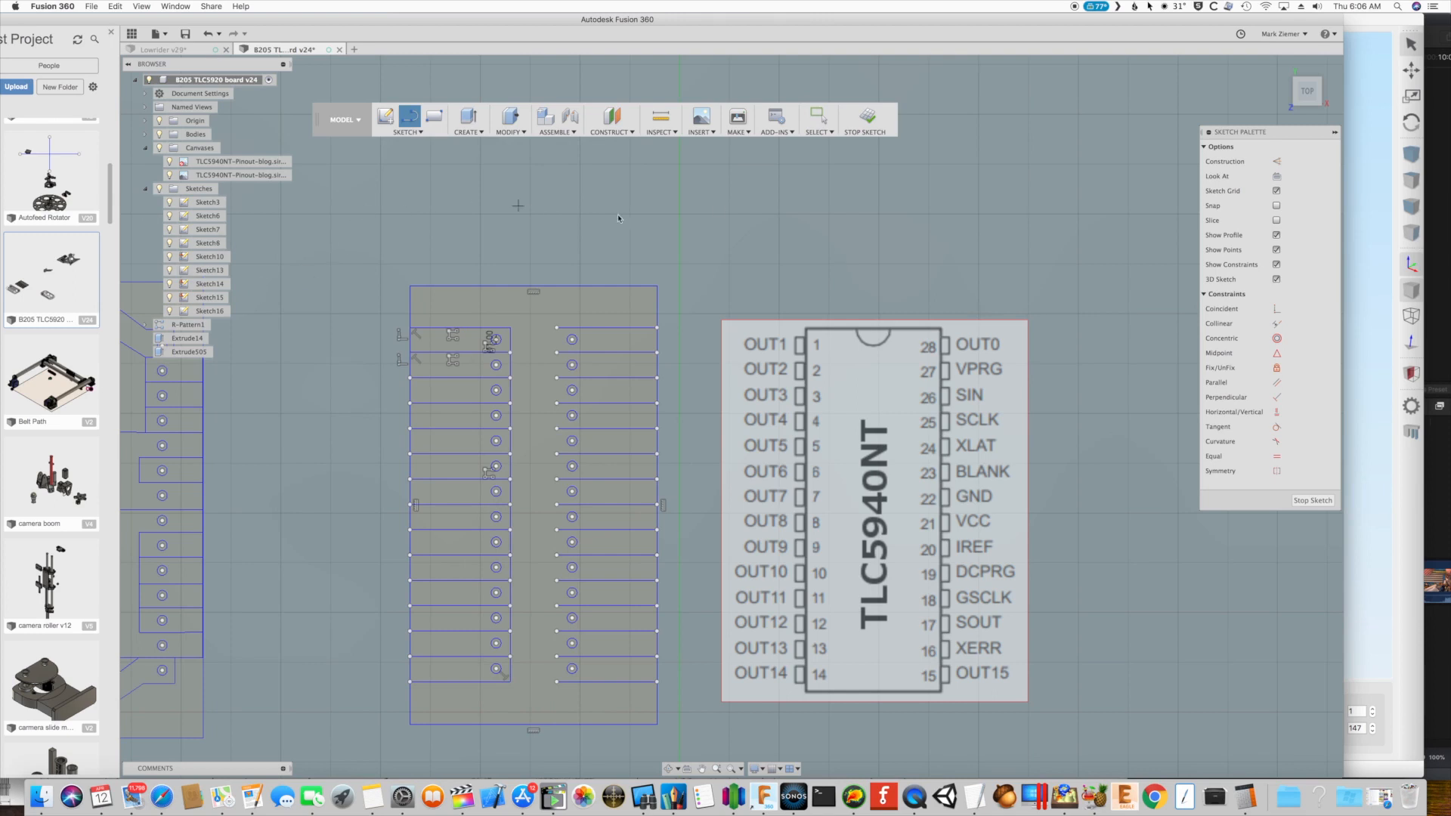
mouse_move(985, 339)
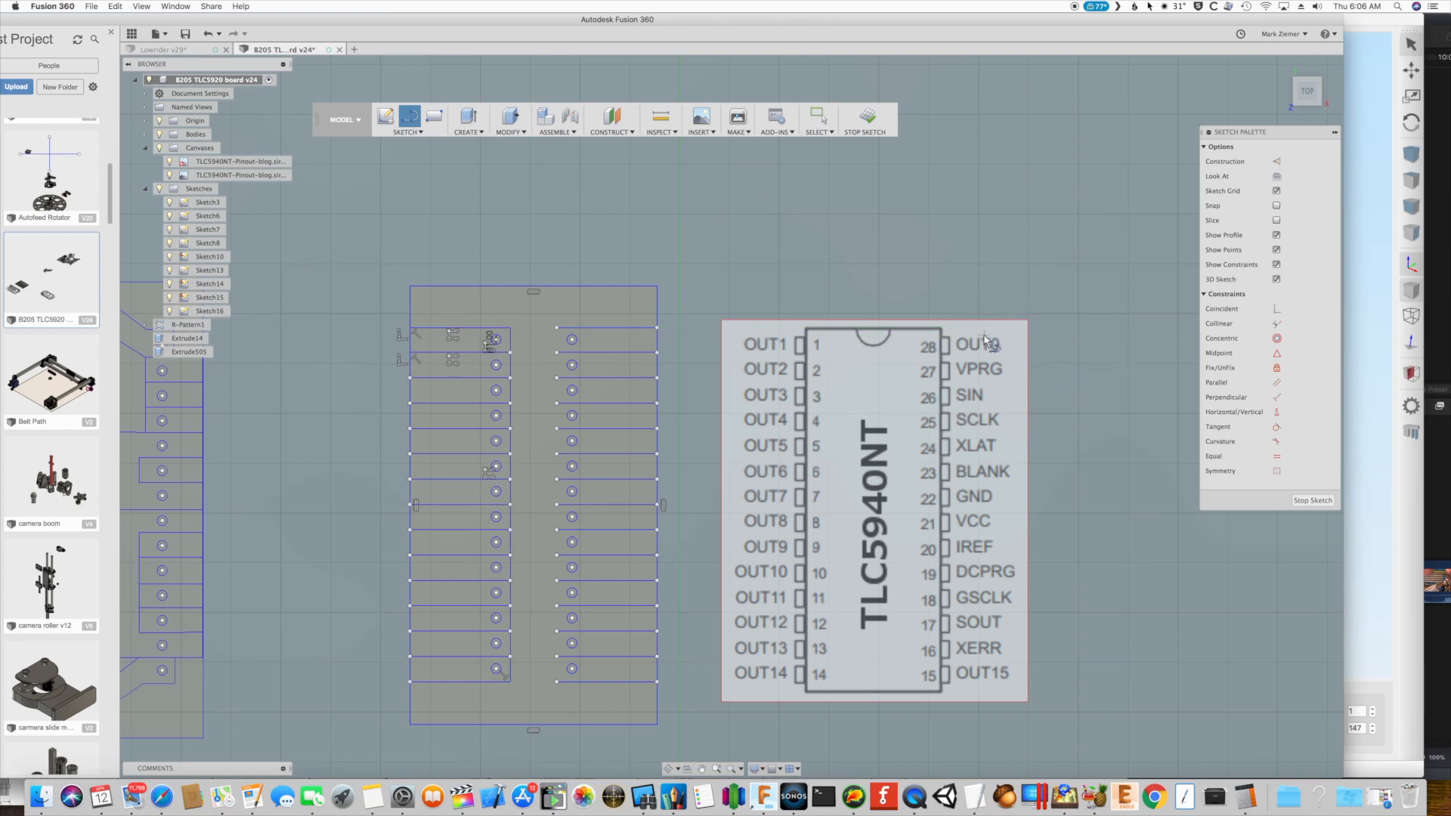
mouse_move(396, 689)
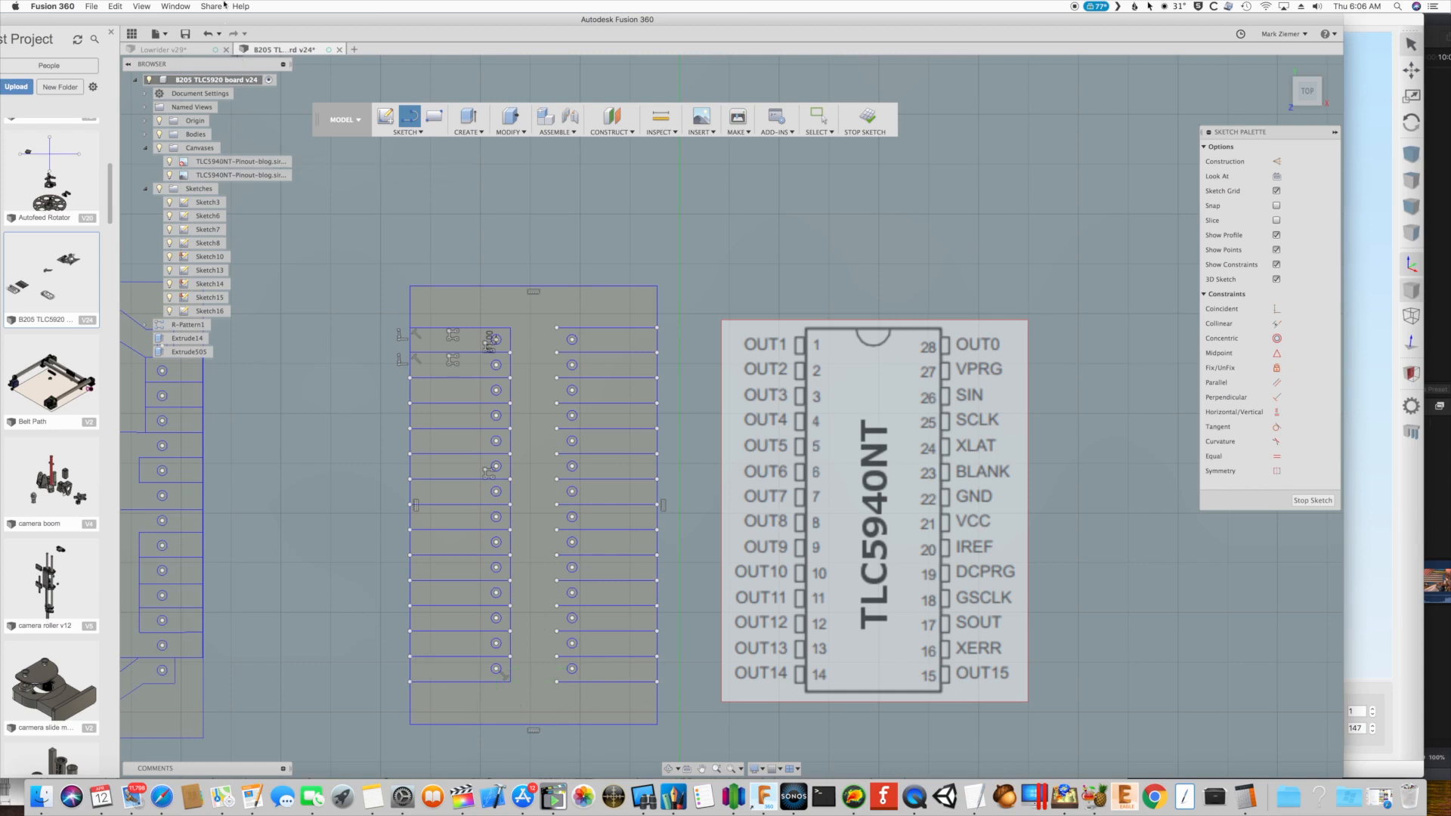
Move the lowest left-side trace line about 4.9 mm down toward the board's bottom edge
click(458, 671)
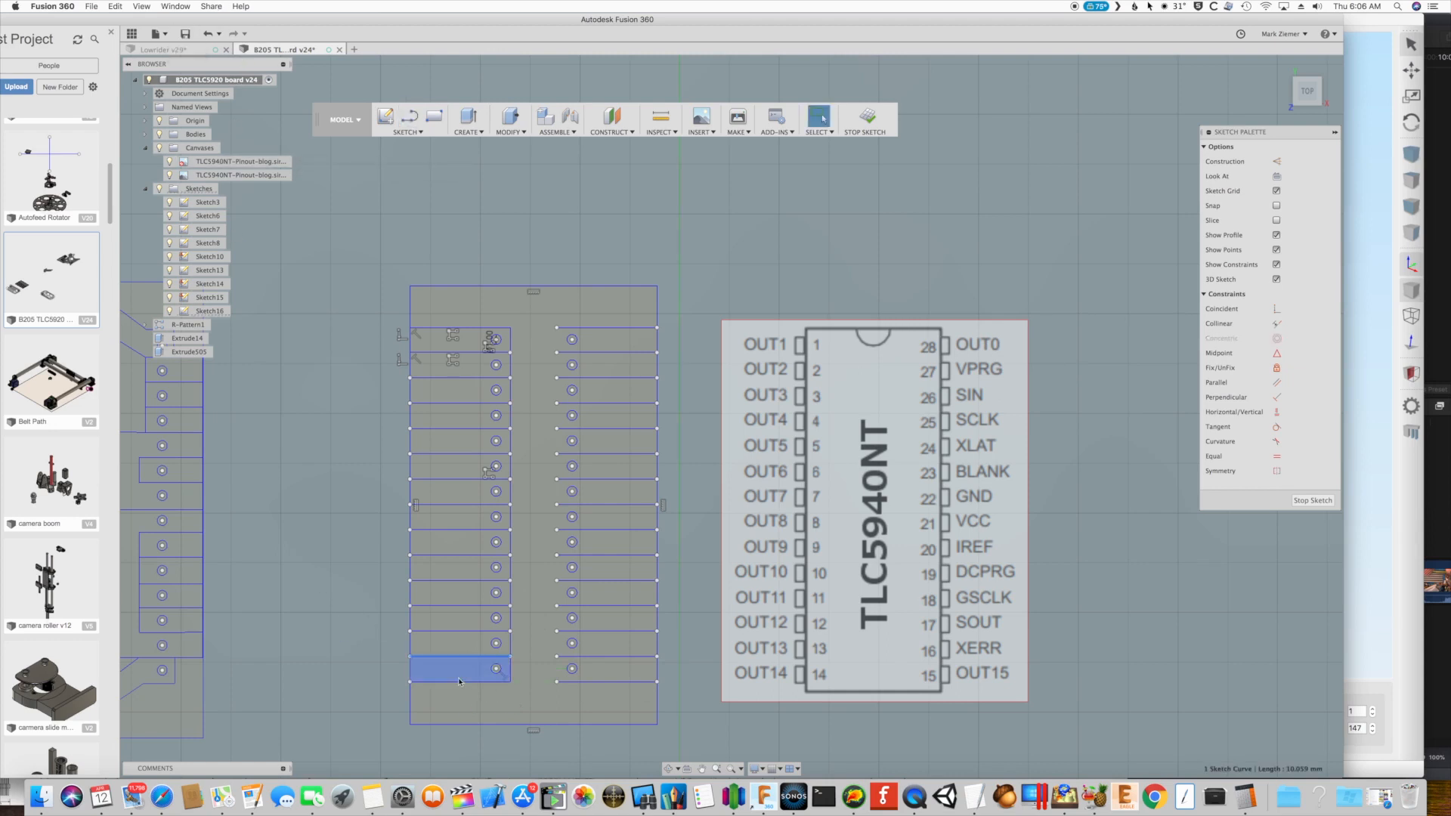
click(458, 592)
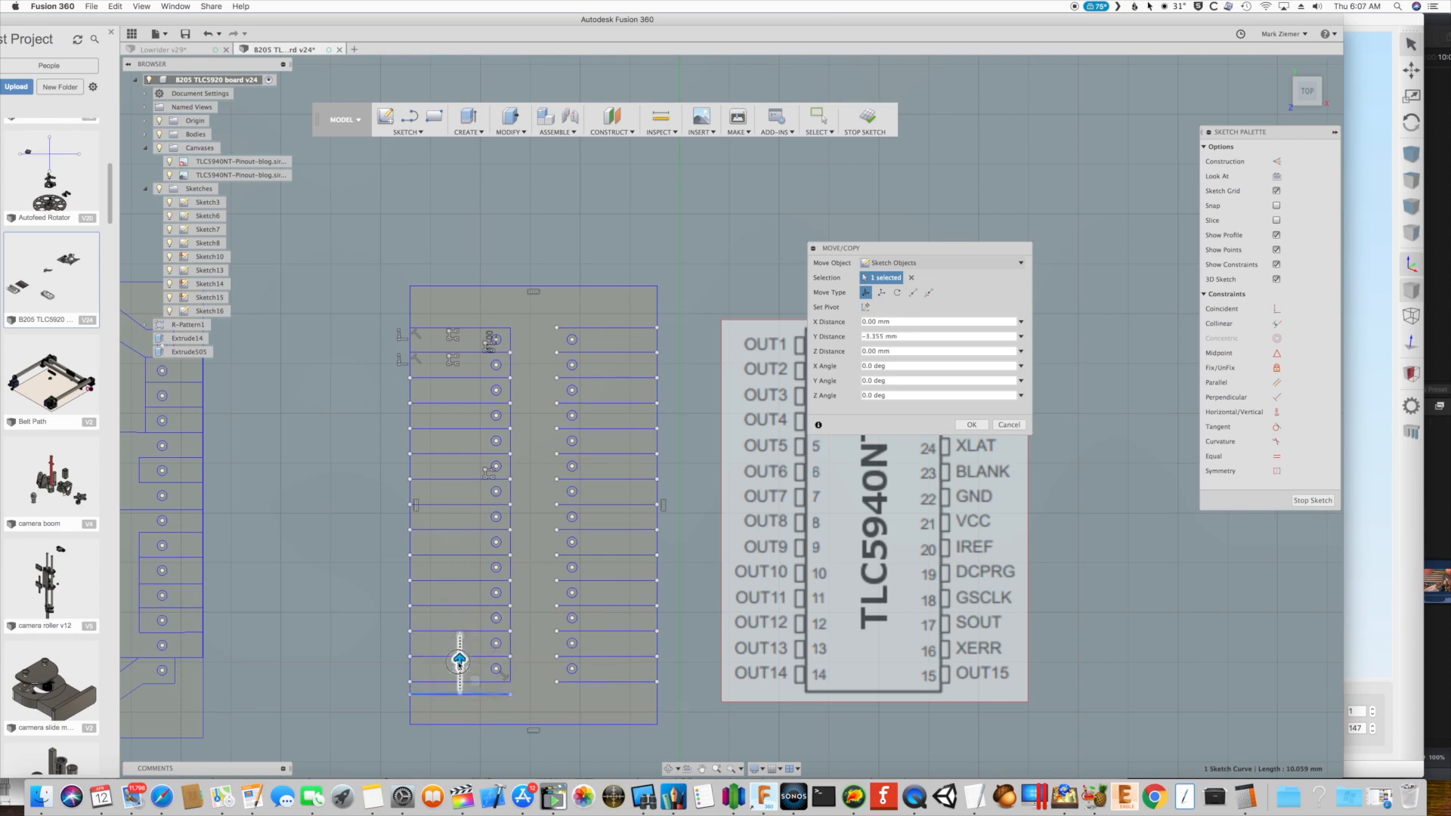
drag(459, 644, 458, 671)
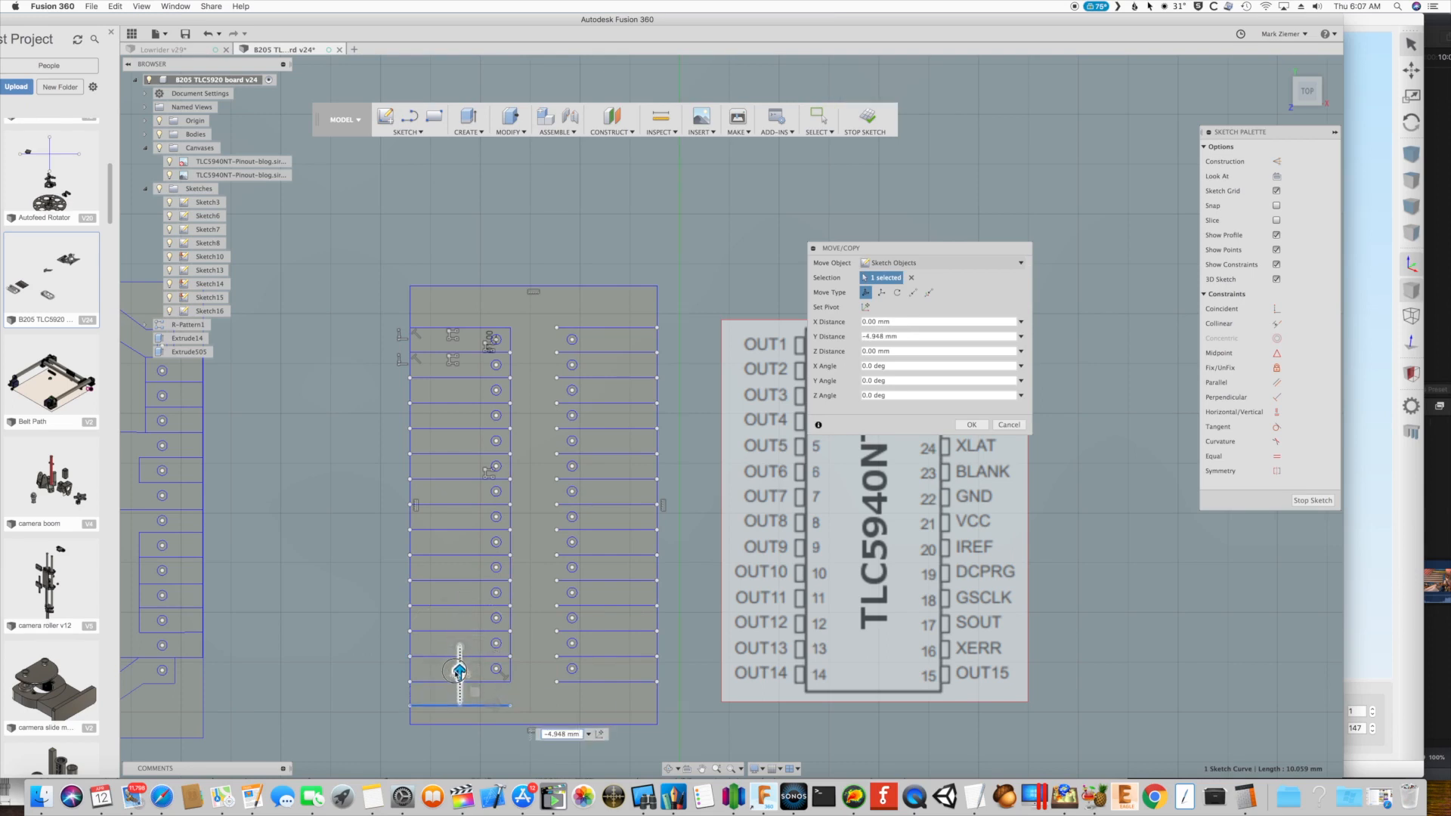
drag(461, 671, 460, 666)
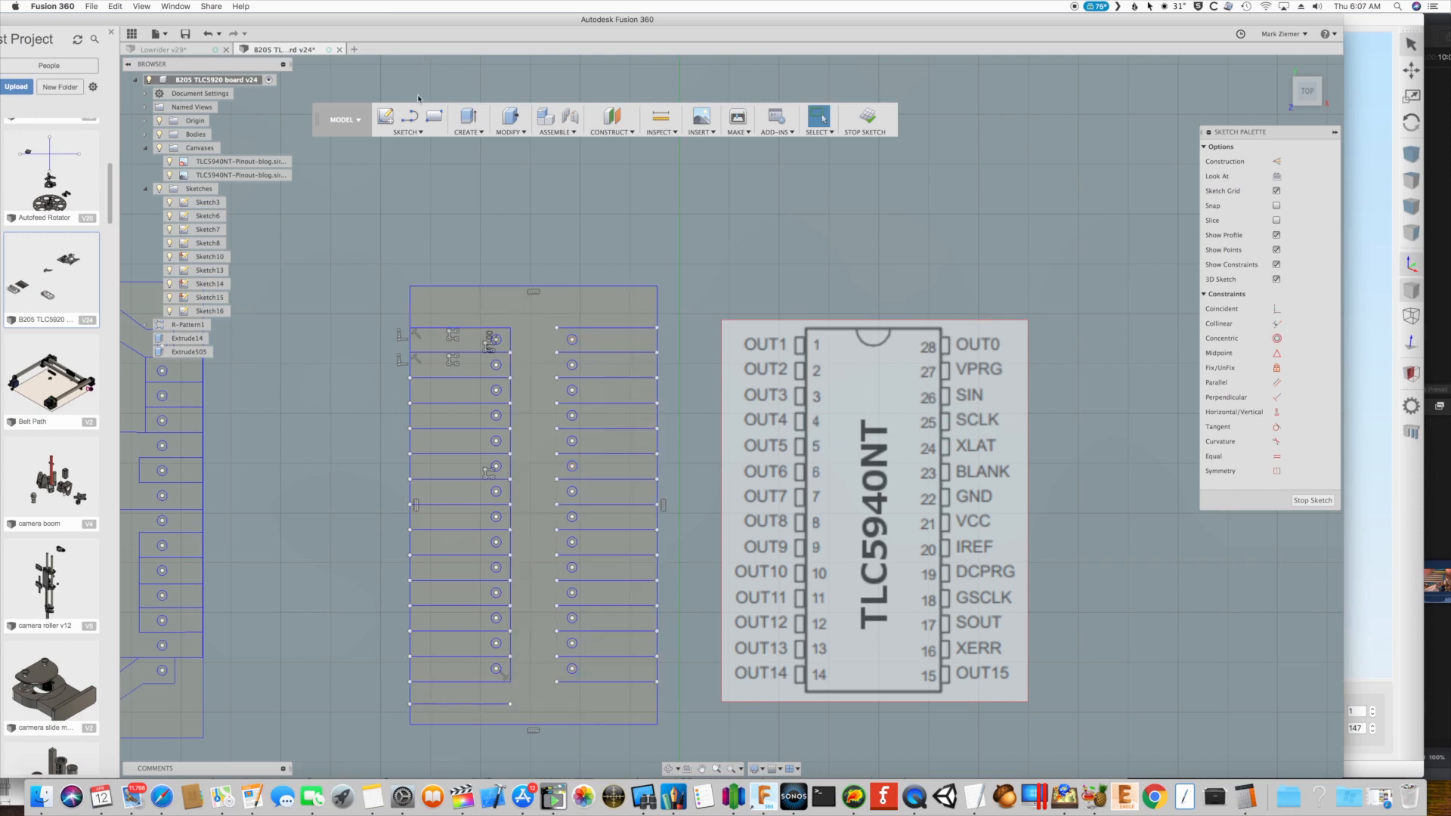
Draw a diagonal trace from the bottom left trace across to the right column's lowest pad
click(405, 118)
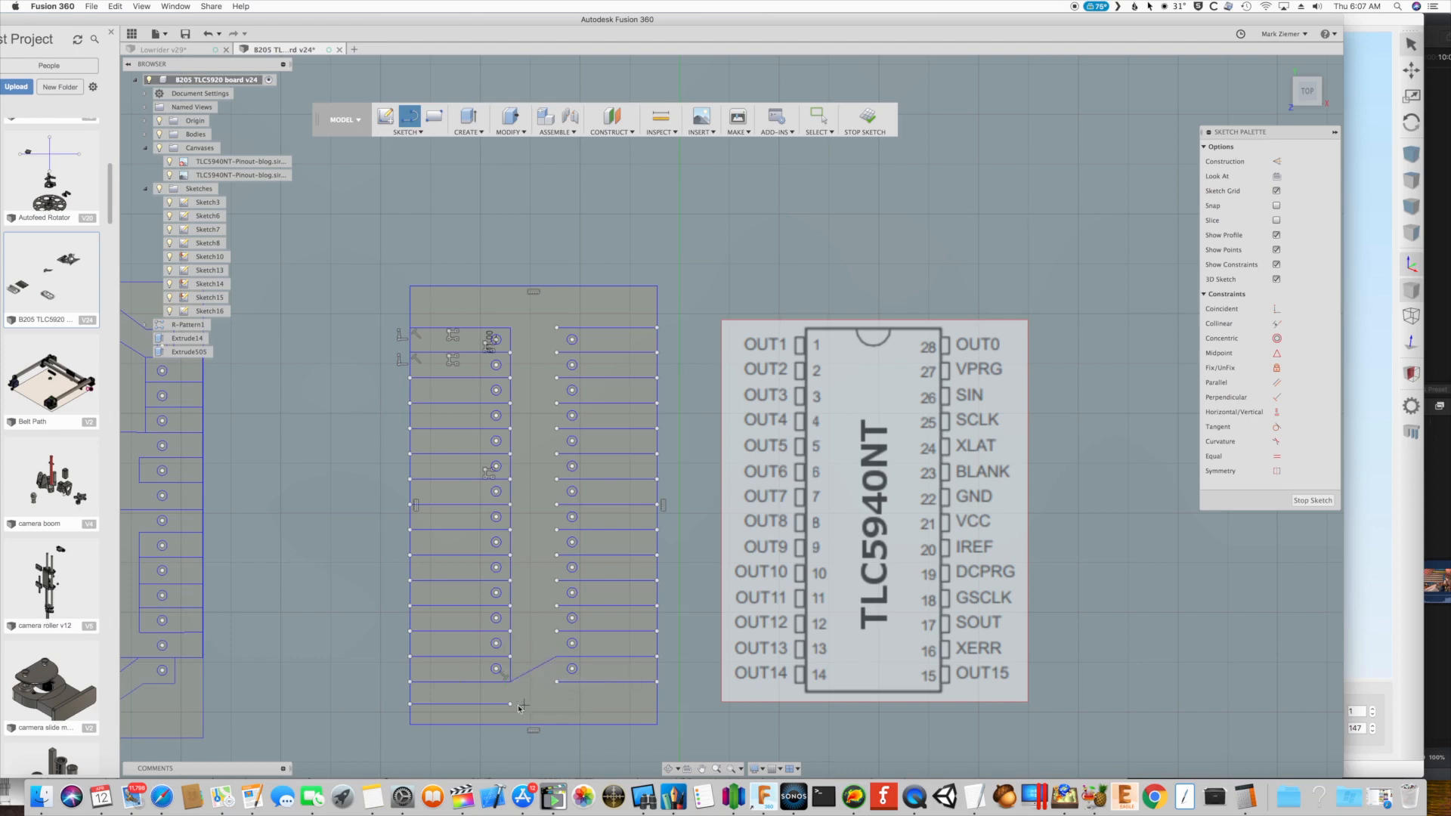
drag(509, 705, 555, 687)
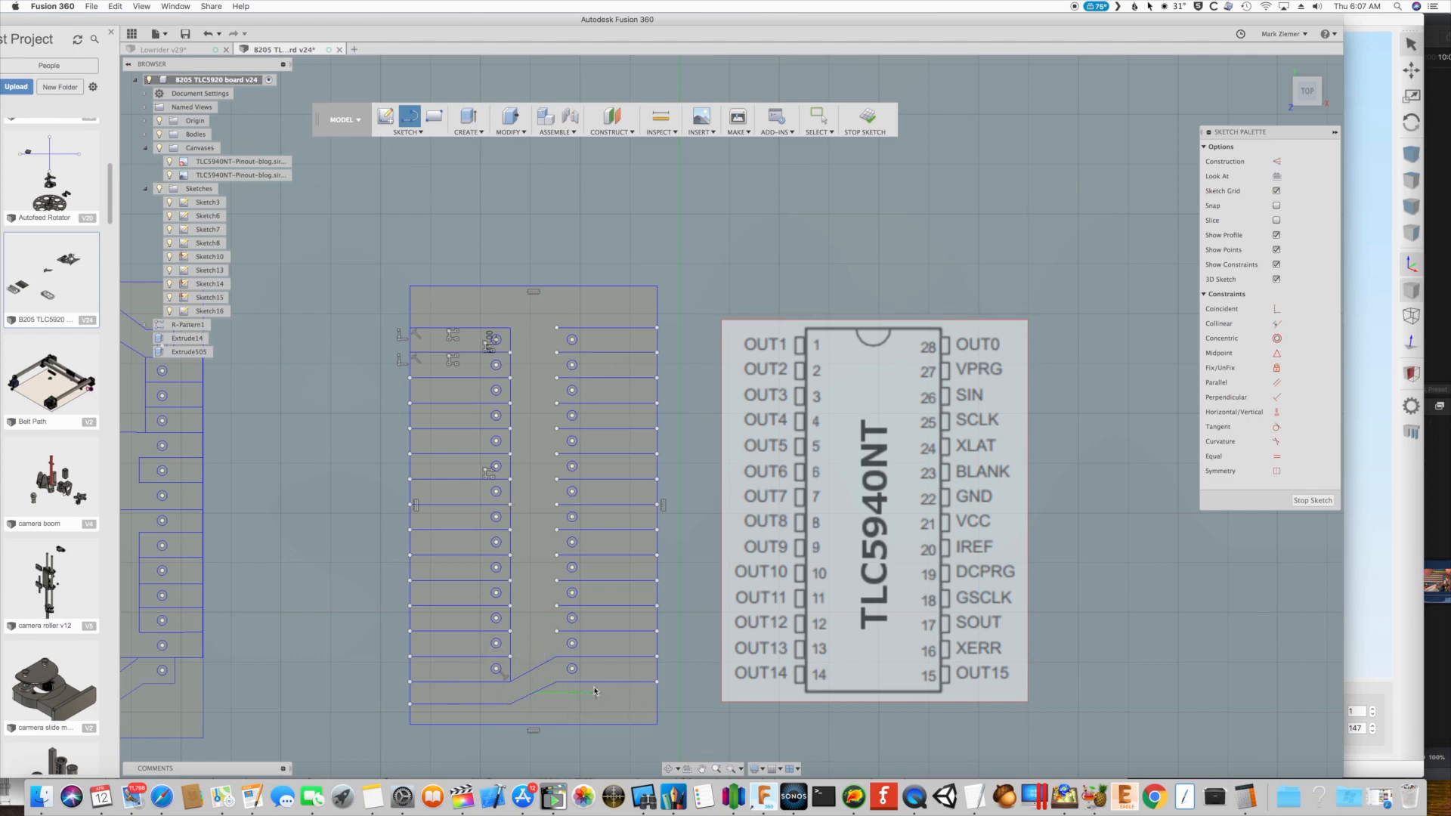
mouse_move(609, 679)
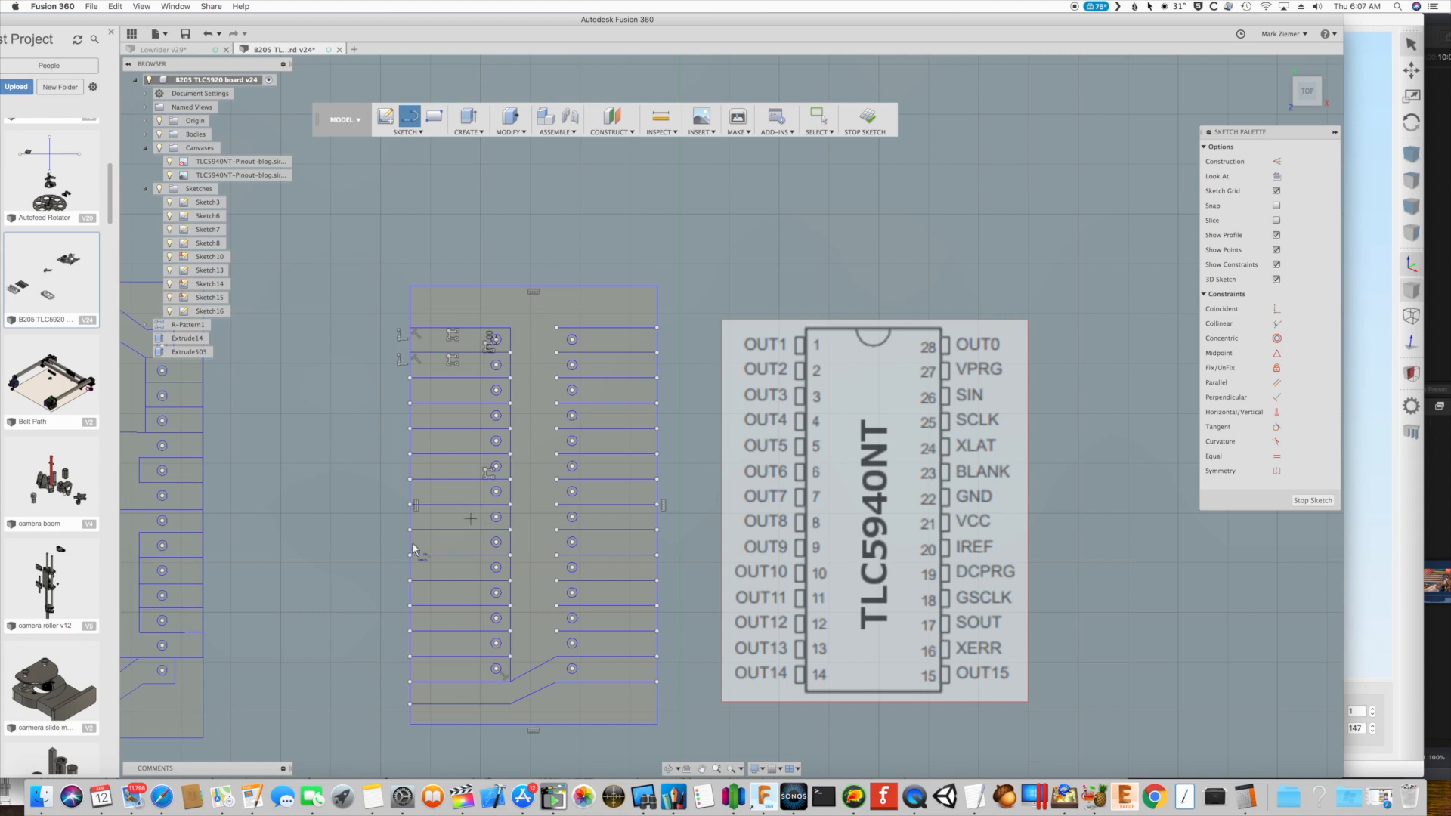
mouse_move(410, 214)
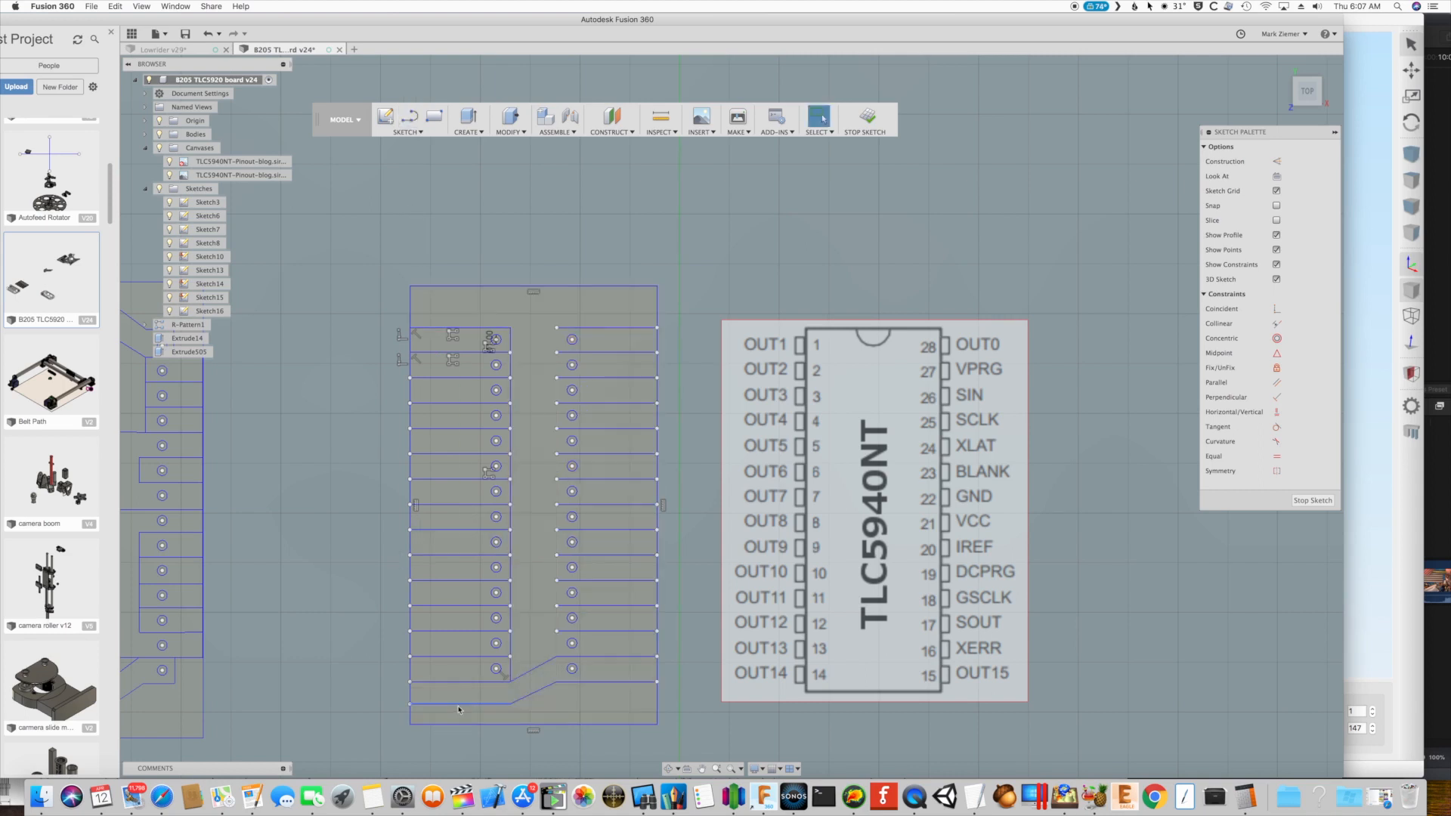
click(458, 709)
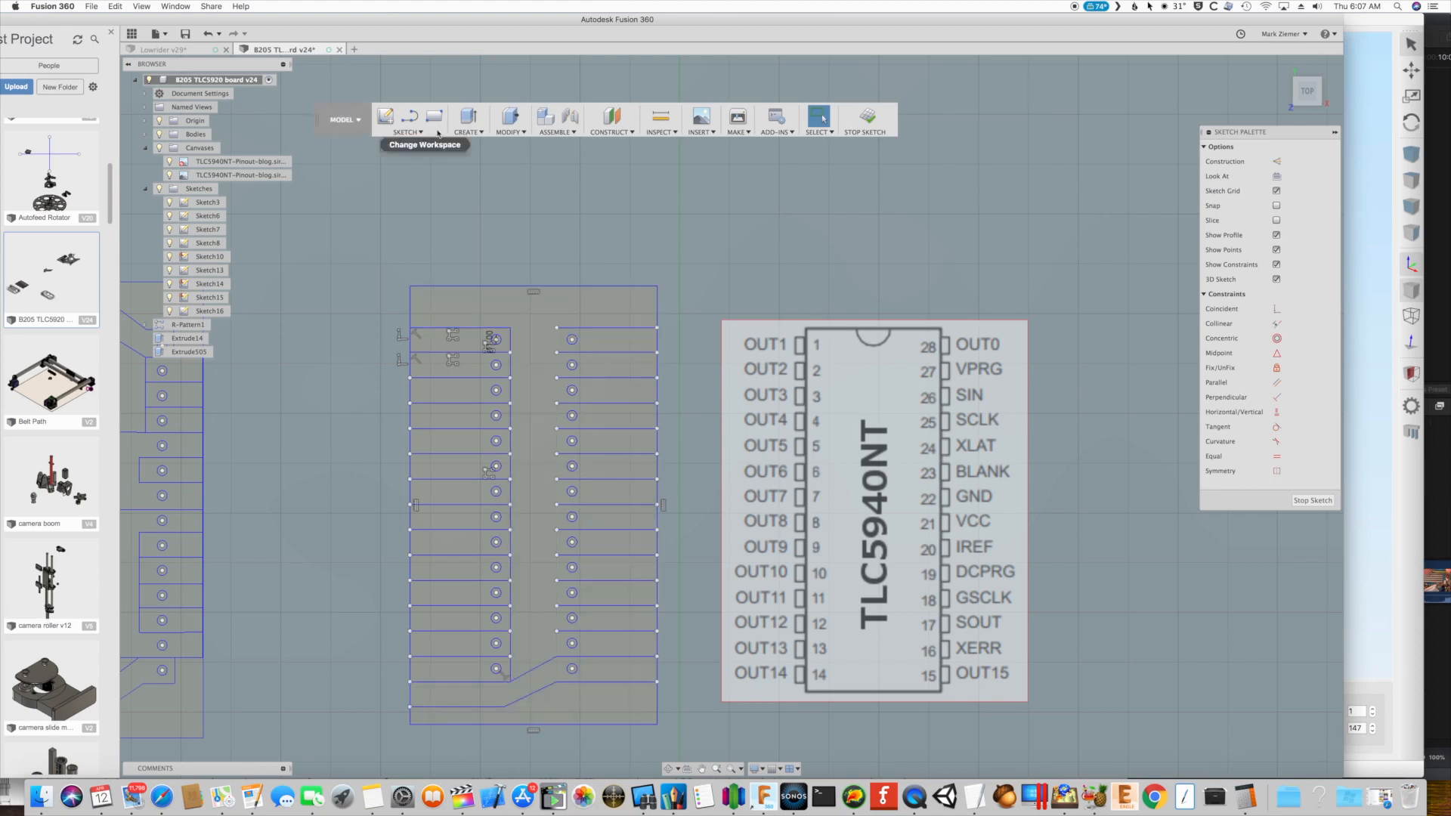
Add a short trace near the bottom right pad, then move the top left trace line upward
click(405, 118)
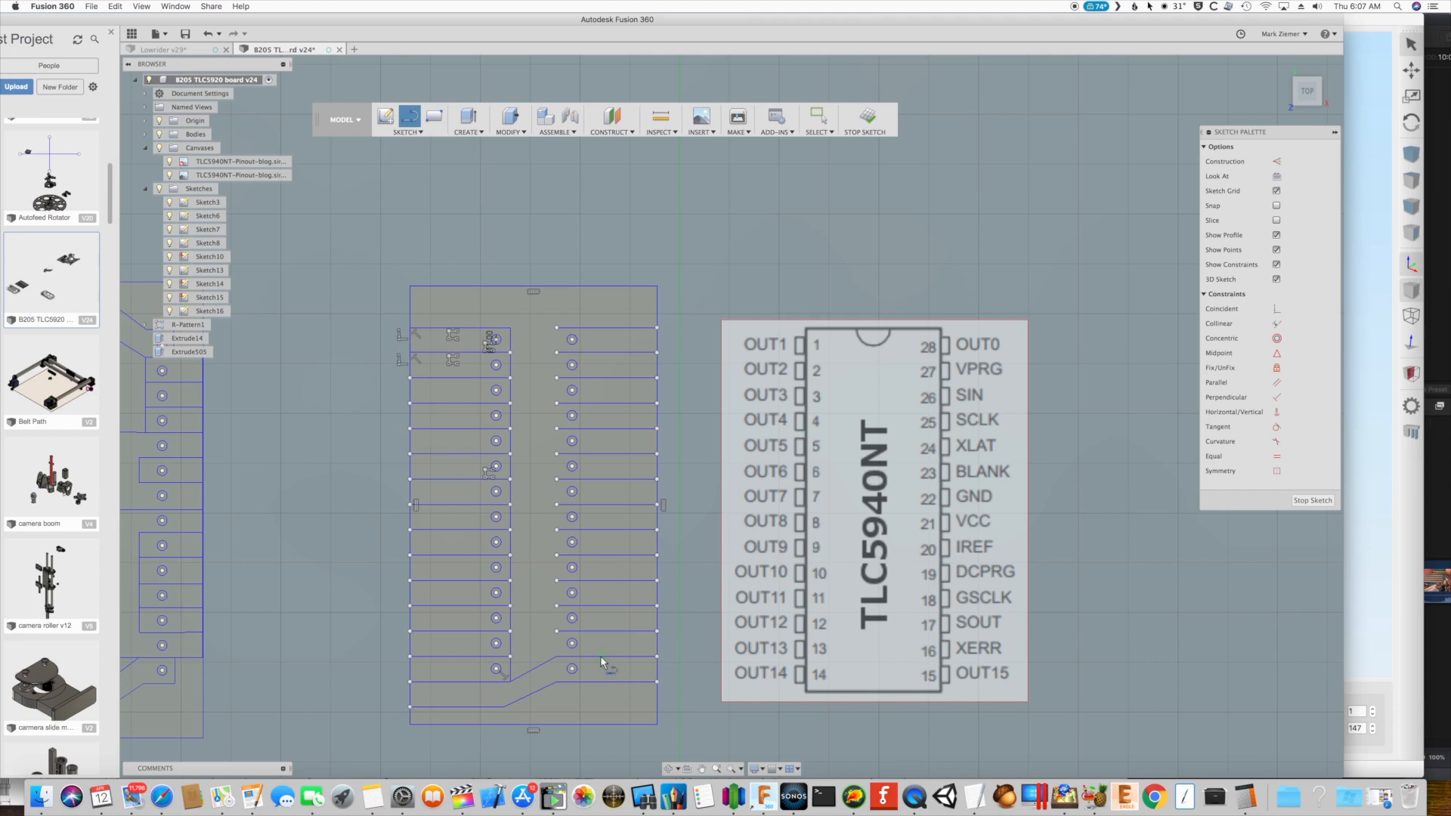
click(599, 684)
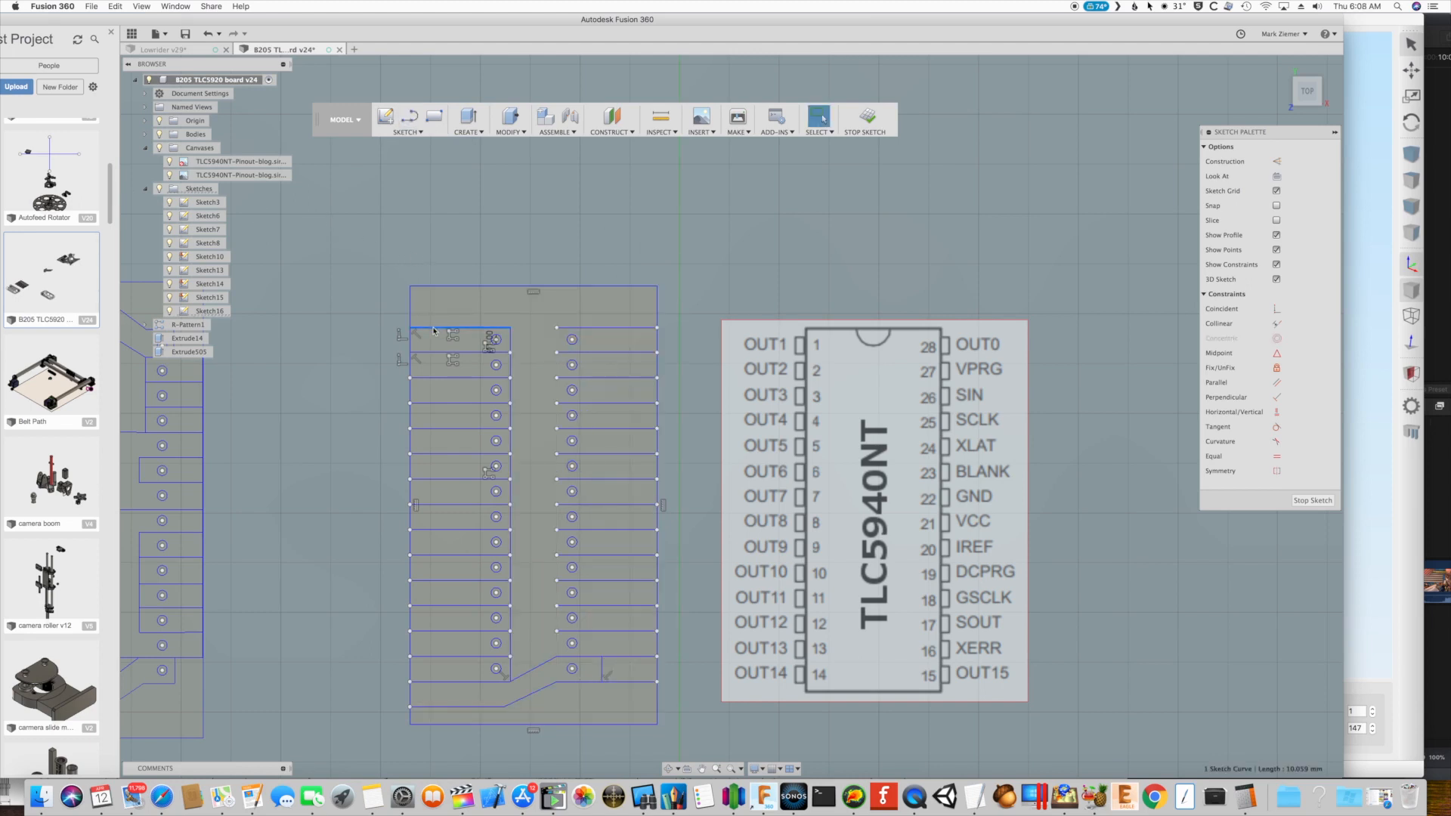
click(817, 115)
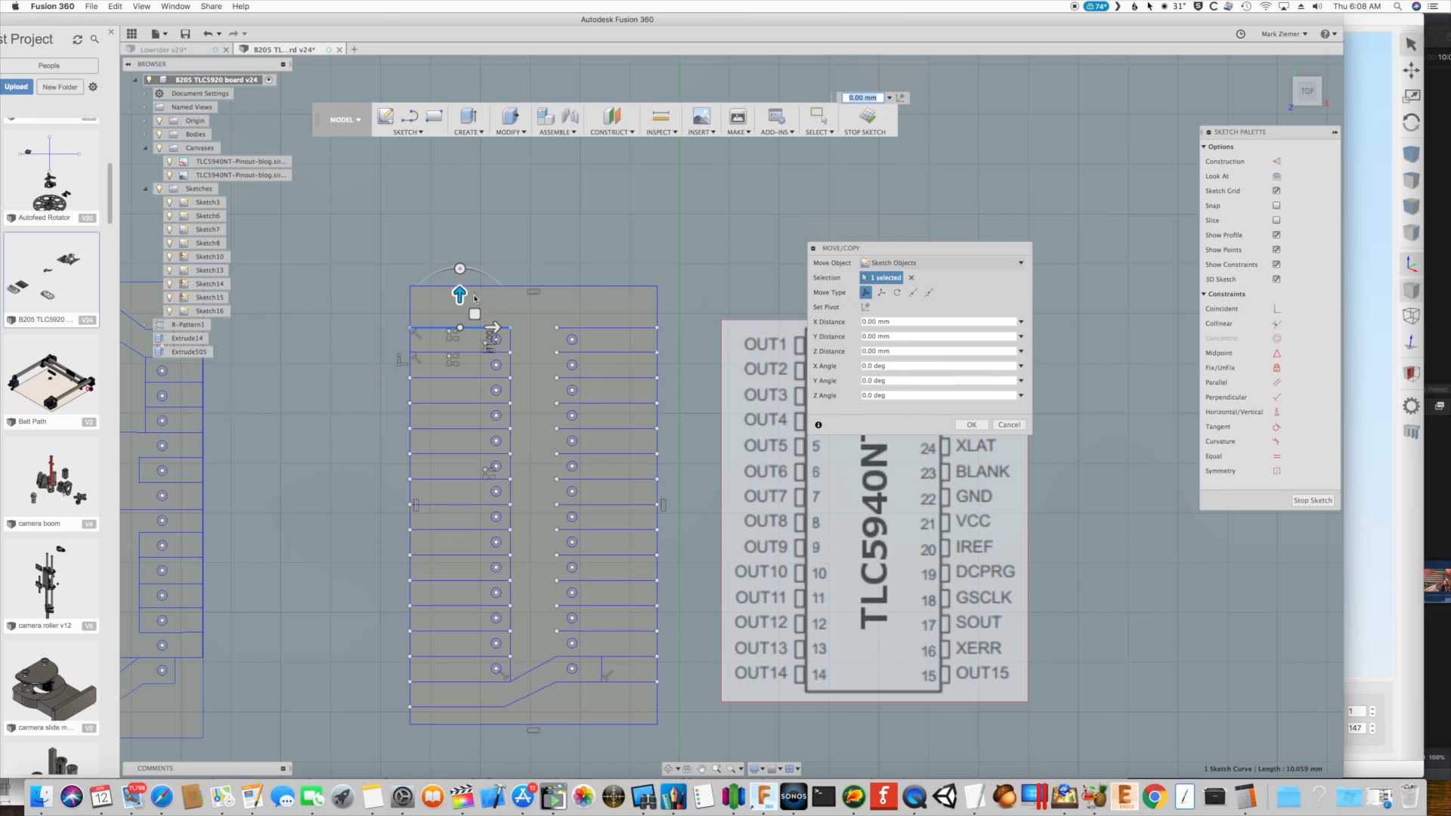
drag(460, 296, 460, 285)
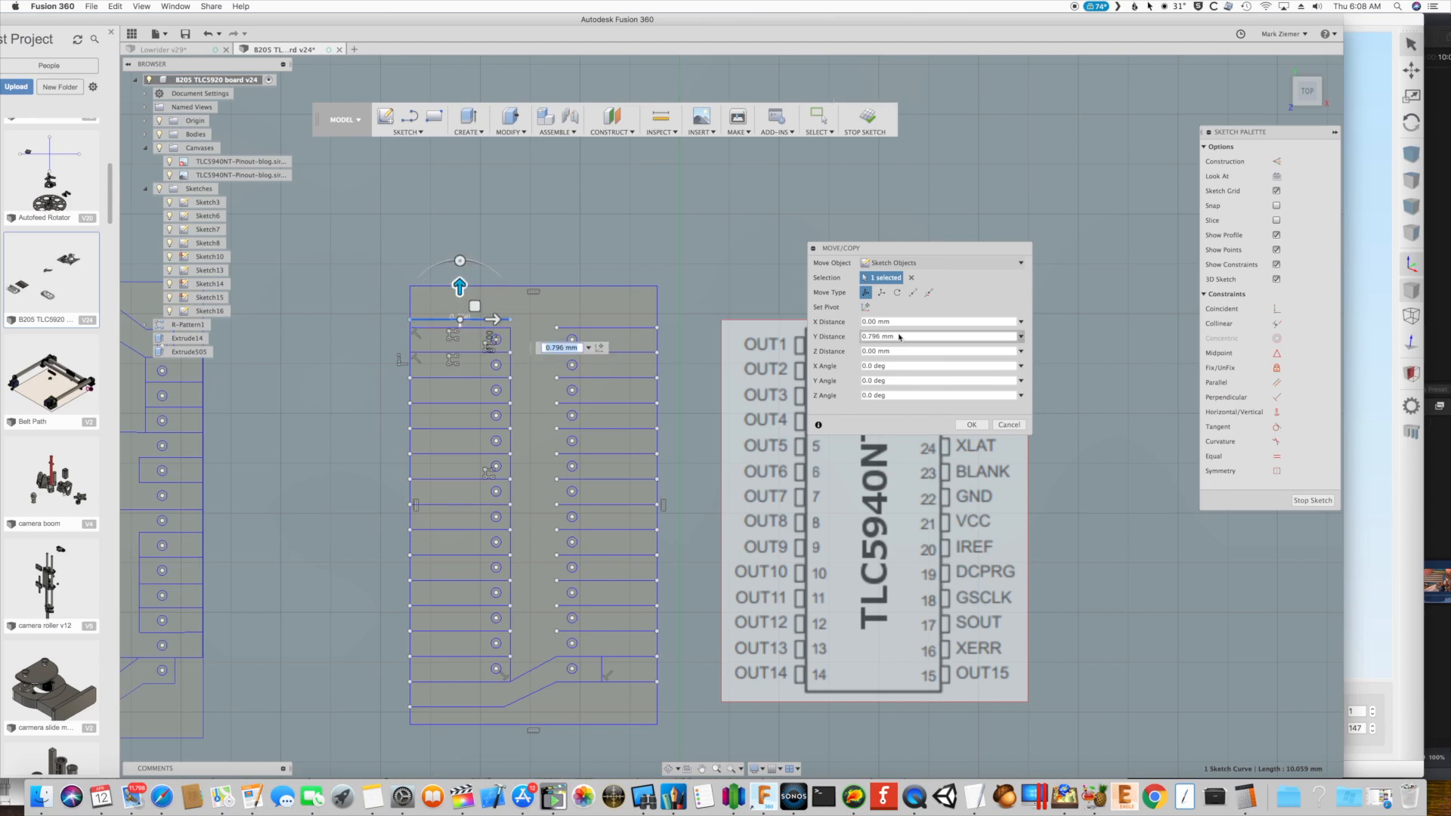
click(934, 335)
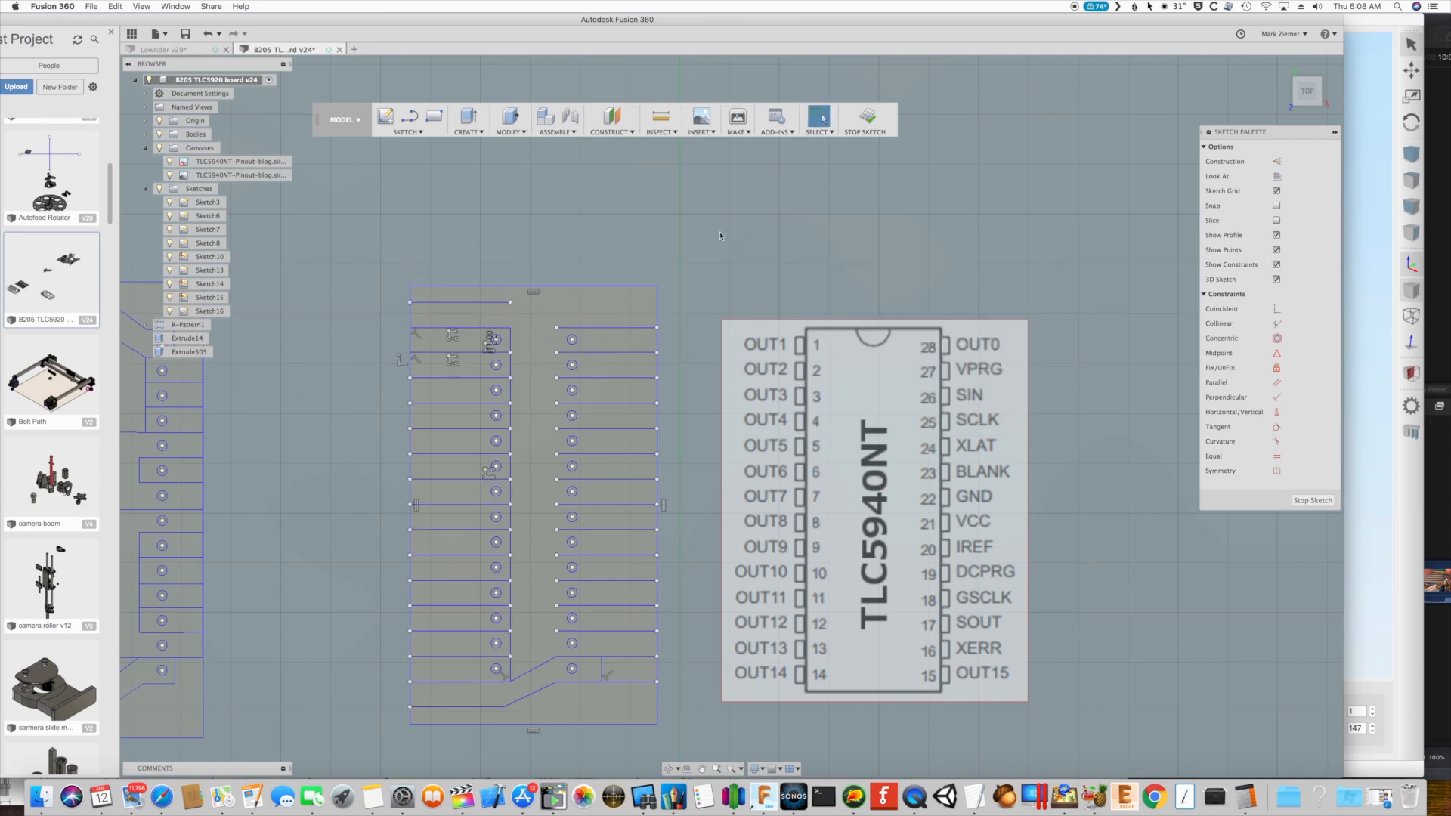
Draw a diagonal trace from the top left trace across to the right pad column
click(405, 119)
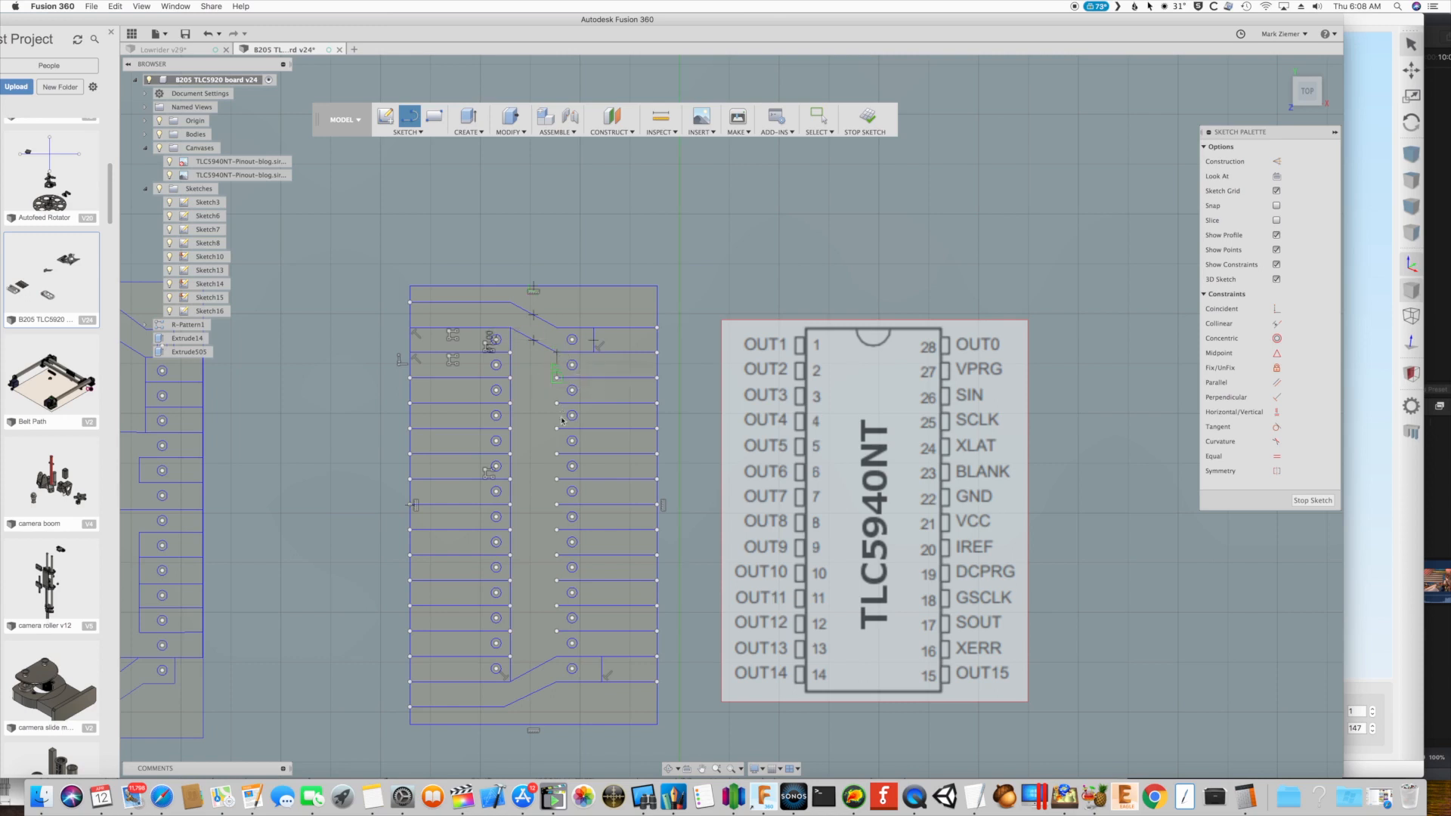
drag(555, 374, 551, 645)
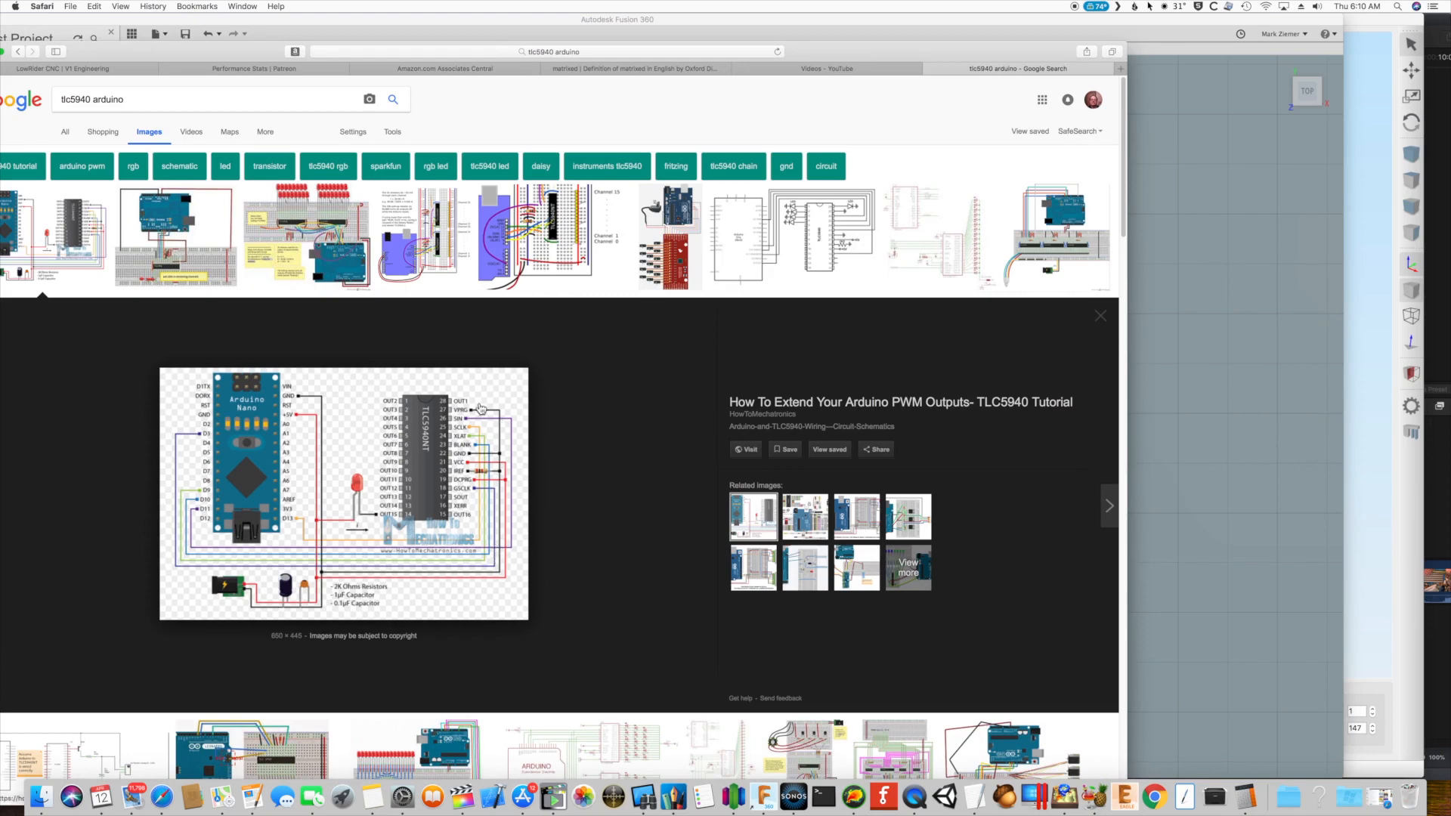
mouse_move(497, 453)
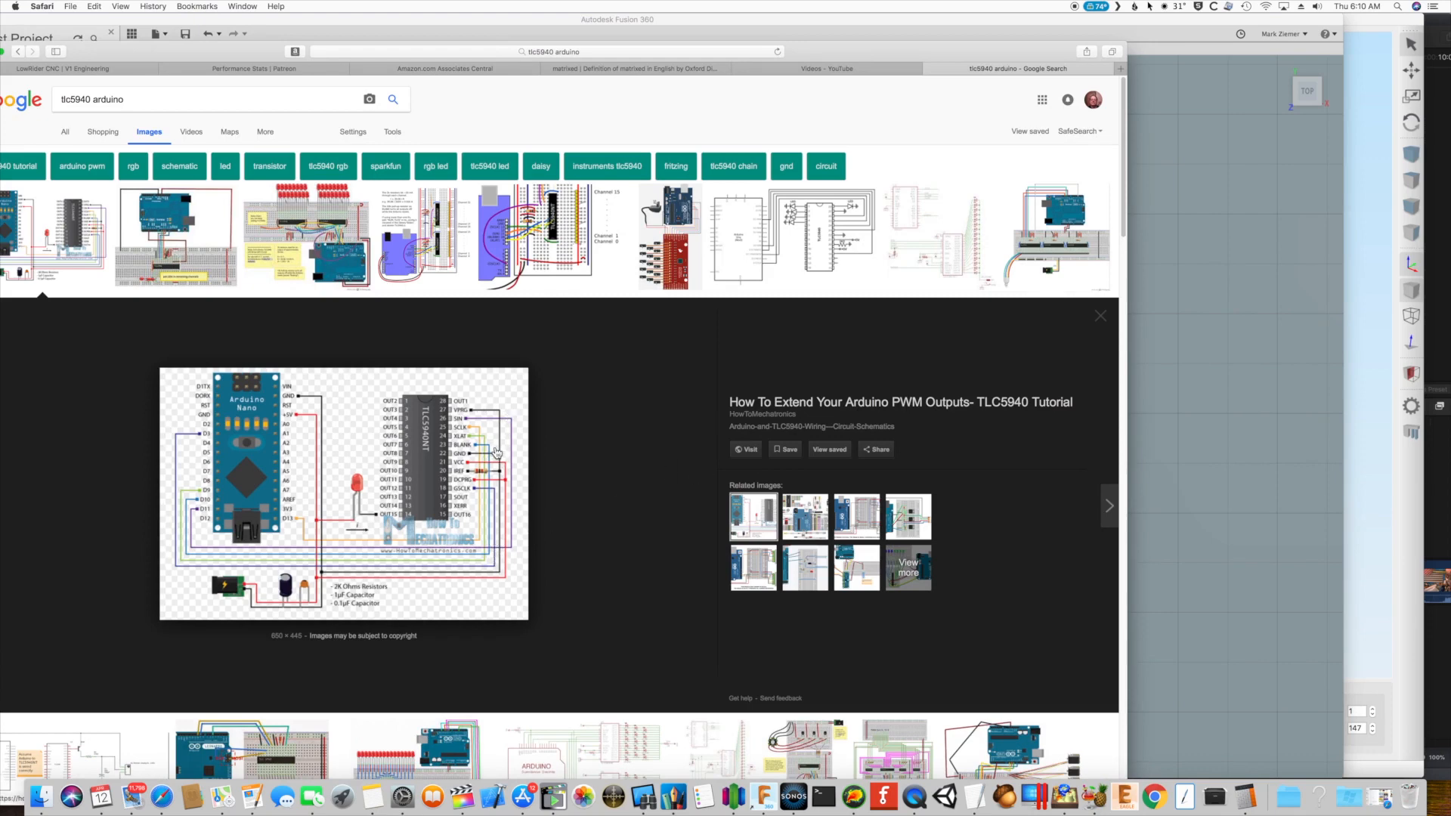
mouse_move(498, 494)
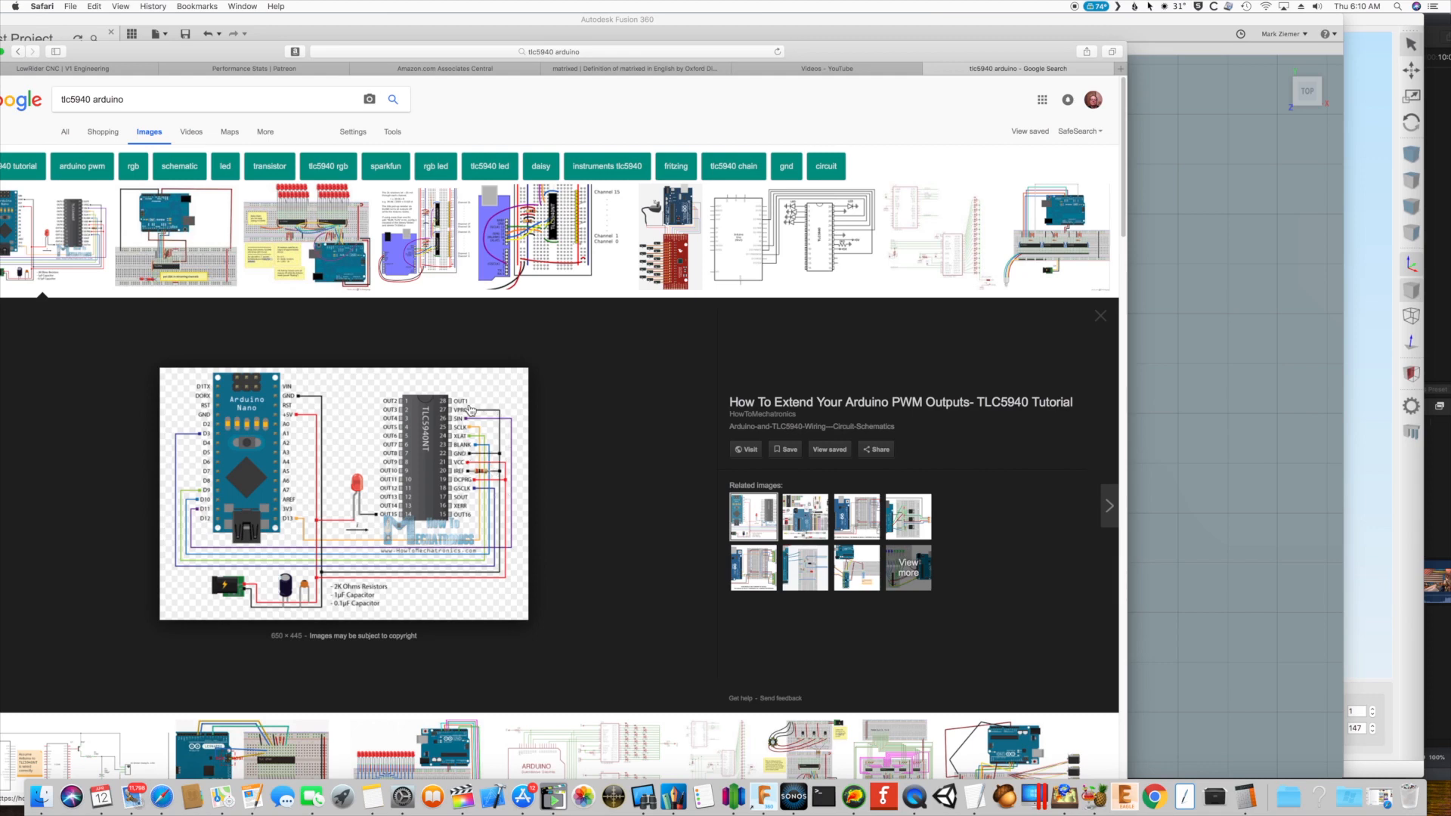
mouse_move(467, 409)
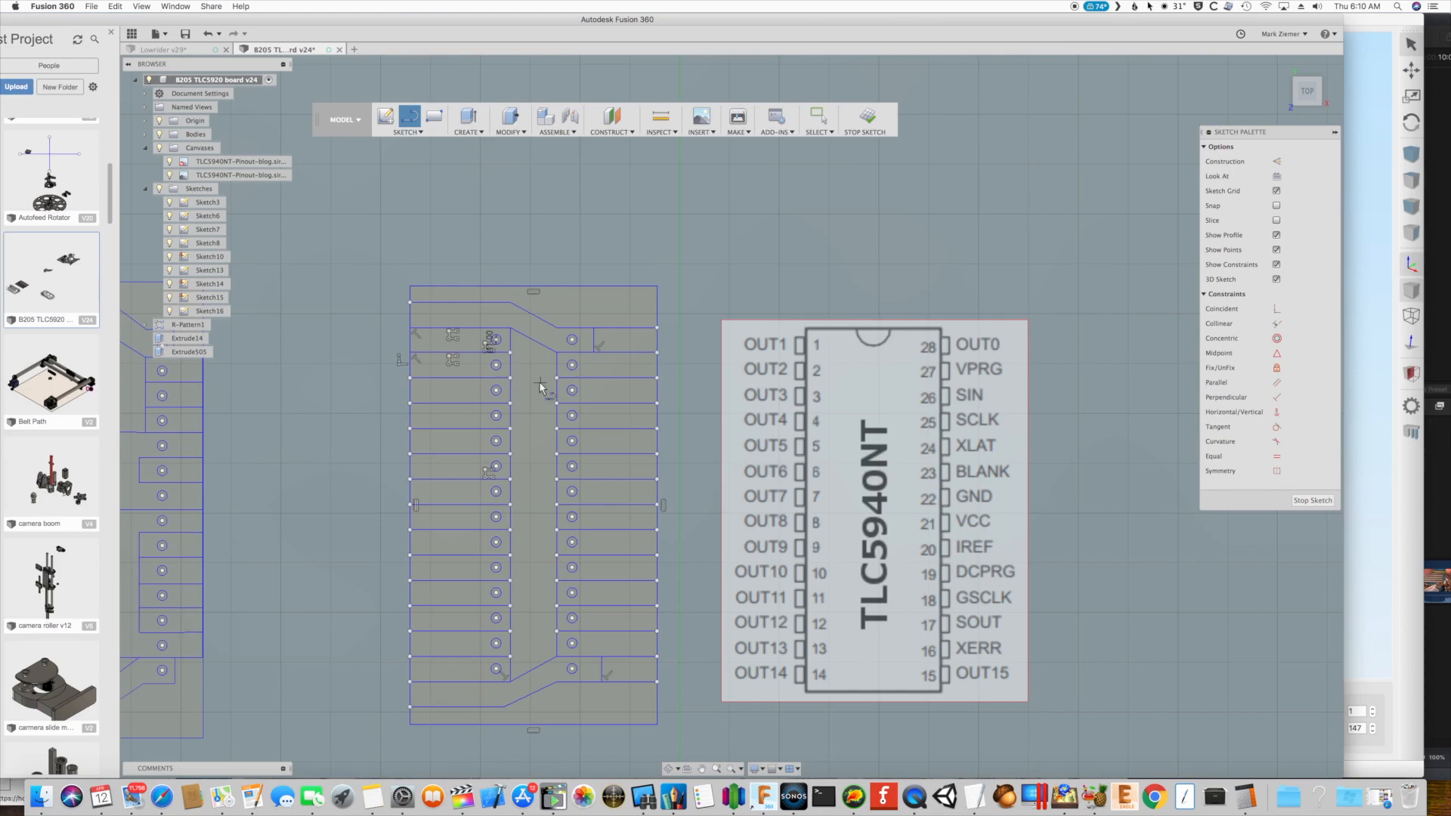
mouse_move(523, 444)
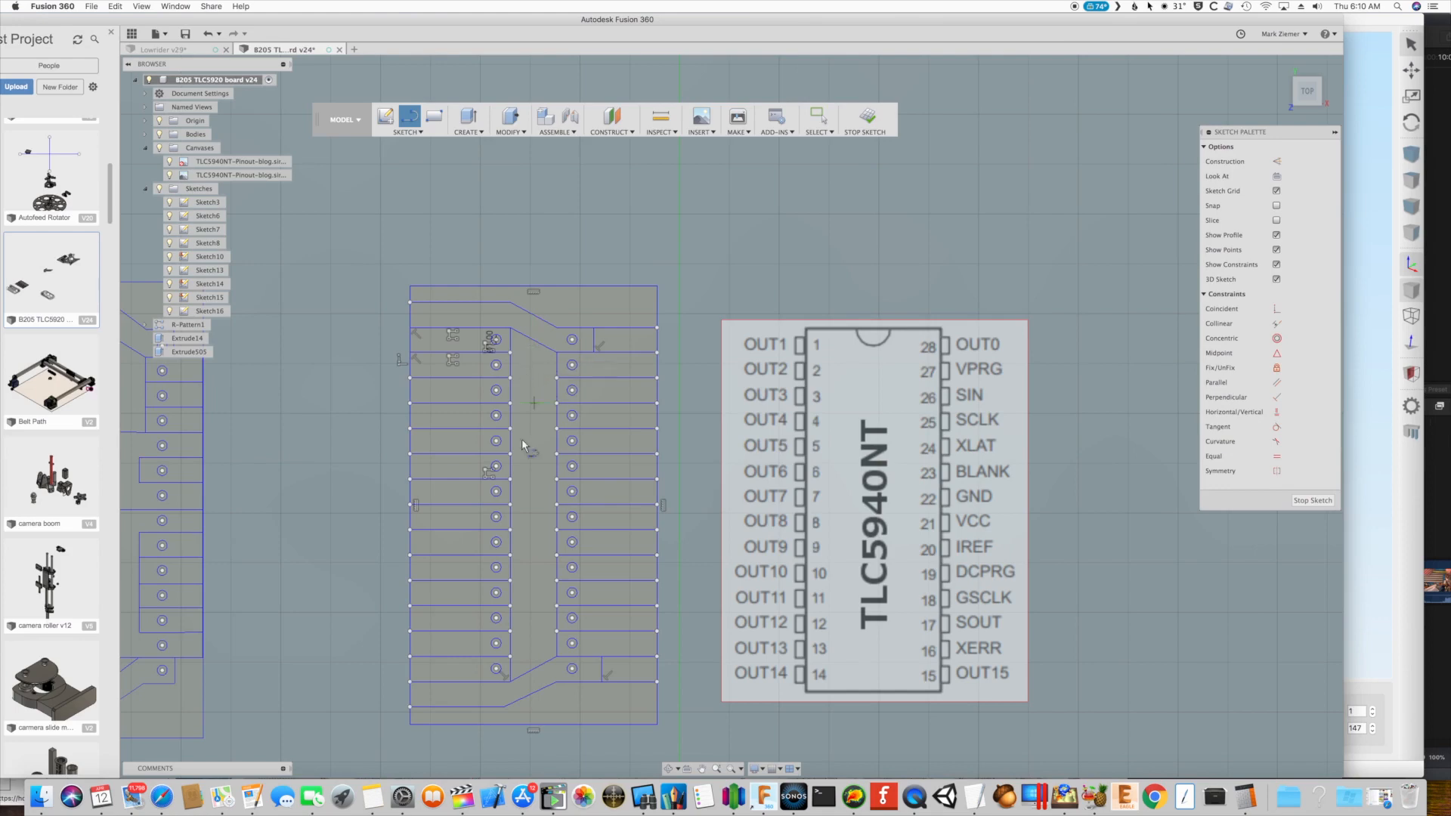
mouse_move(387, 209)
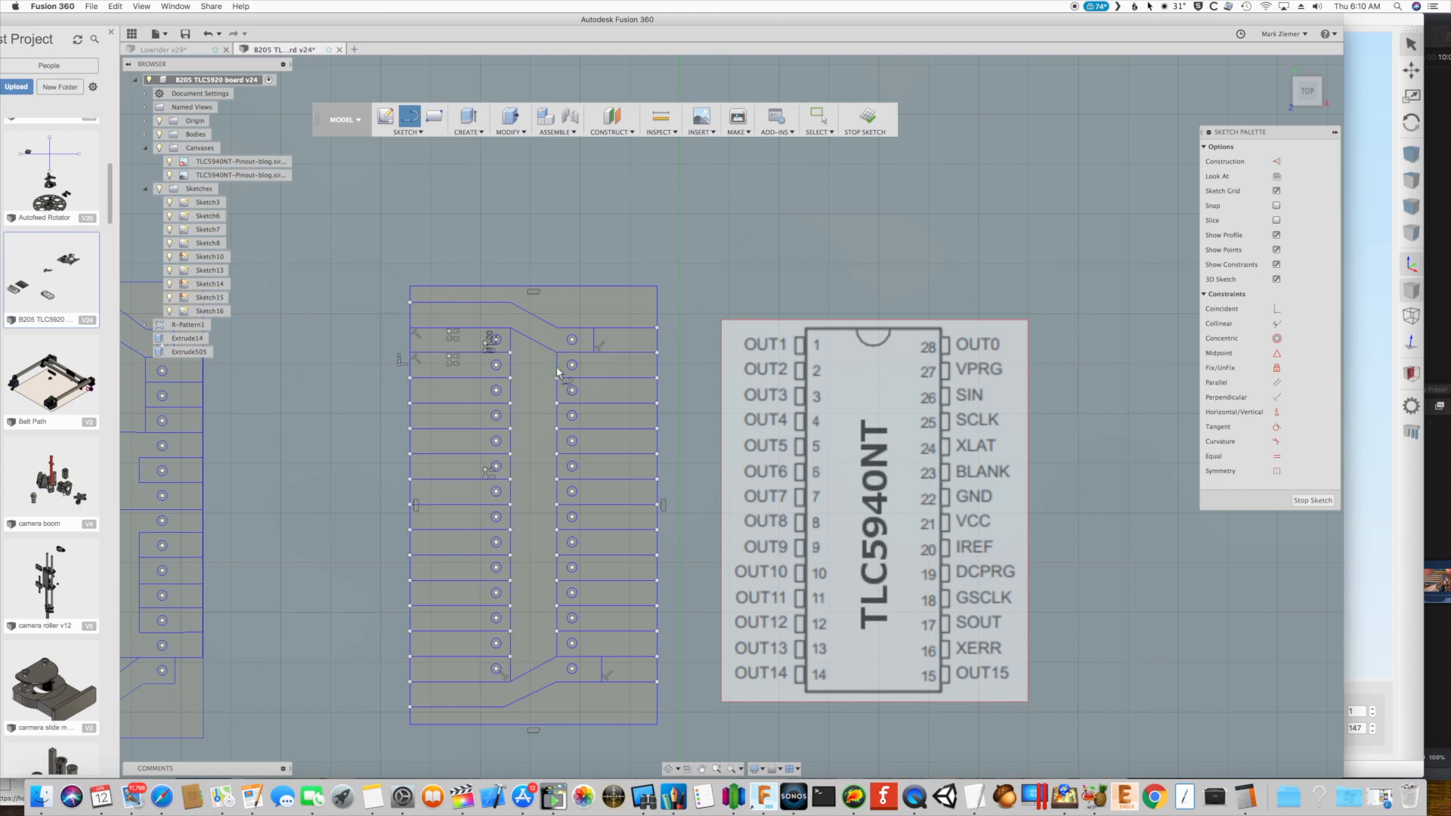
Trim away an excess trace segment in the board sketch with the Trim tool
click(408, 118)
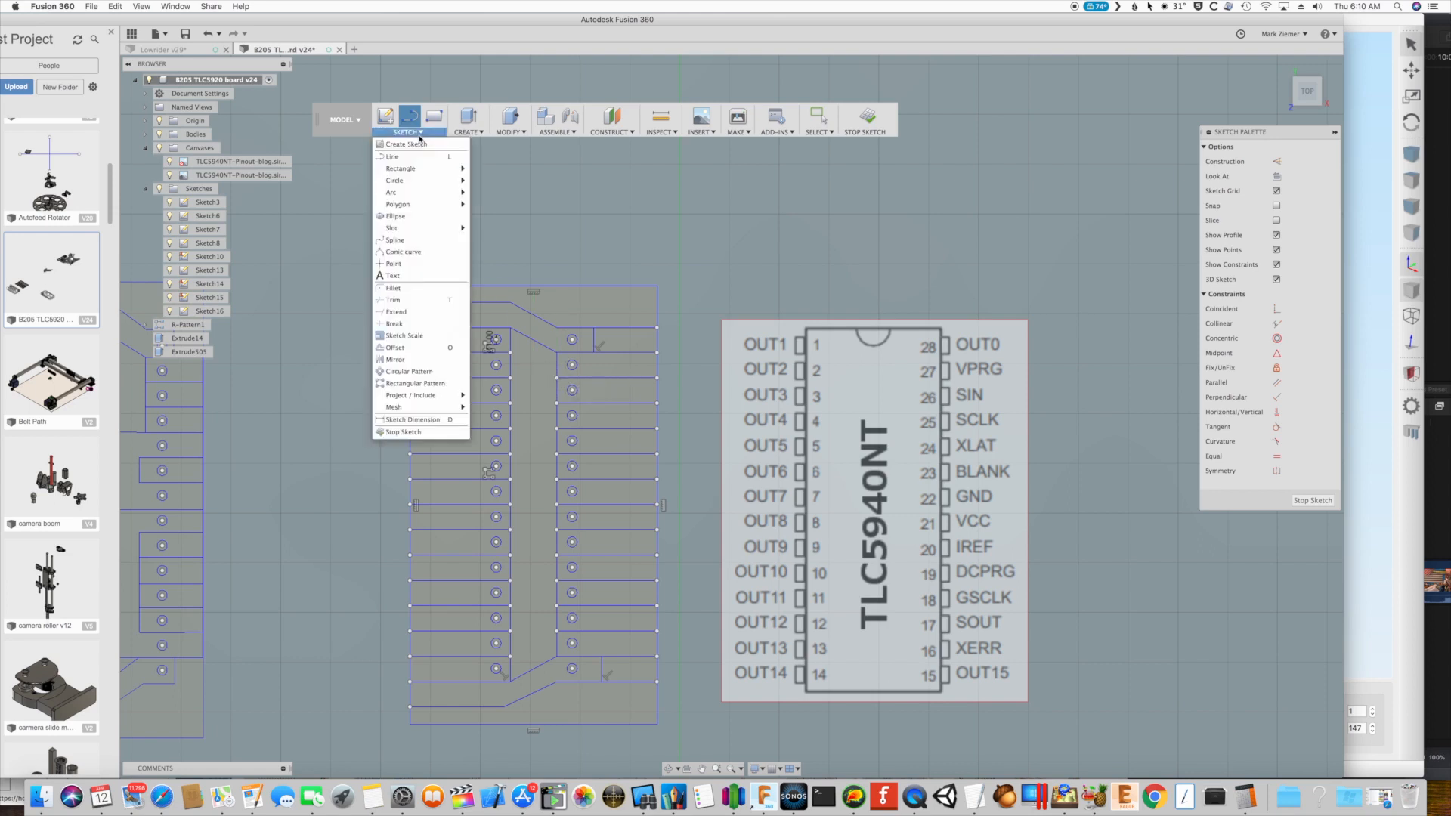
mouse_move(409, 240)
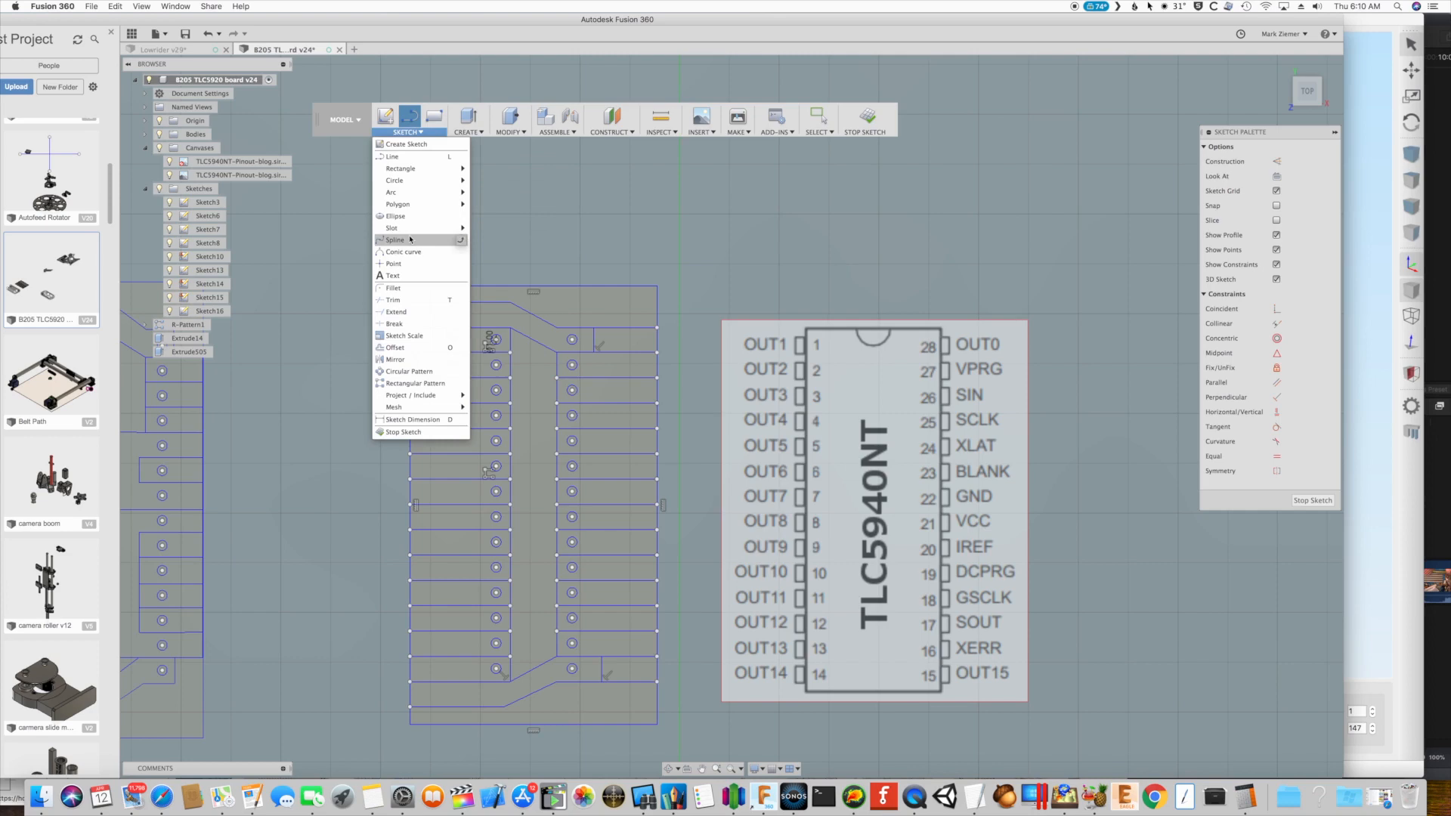
mouse_move(392, 299)
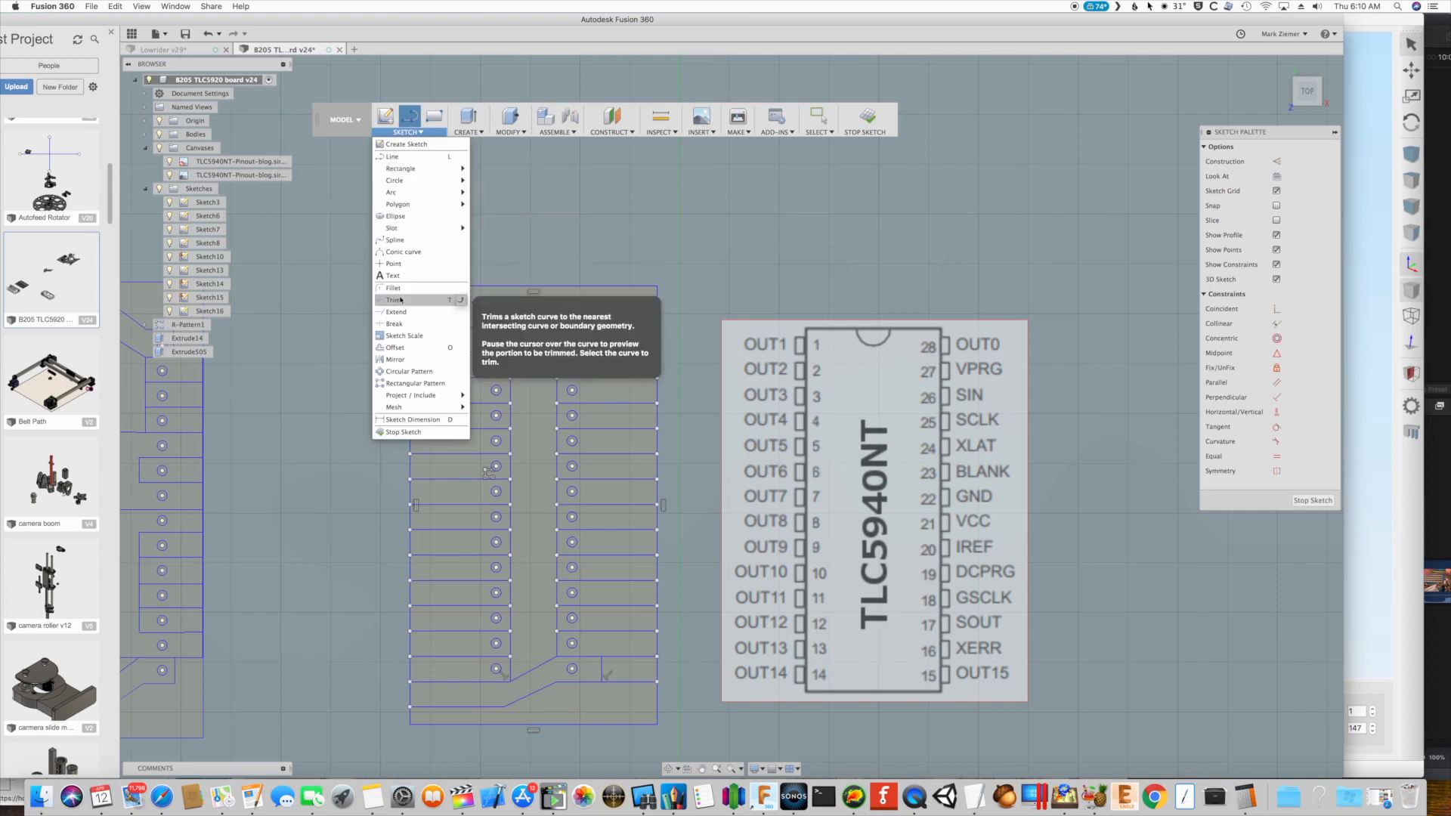
click(392, 300)
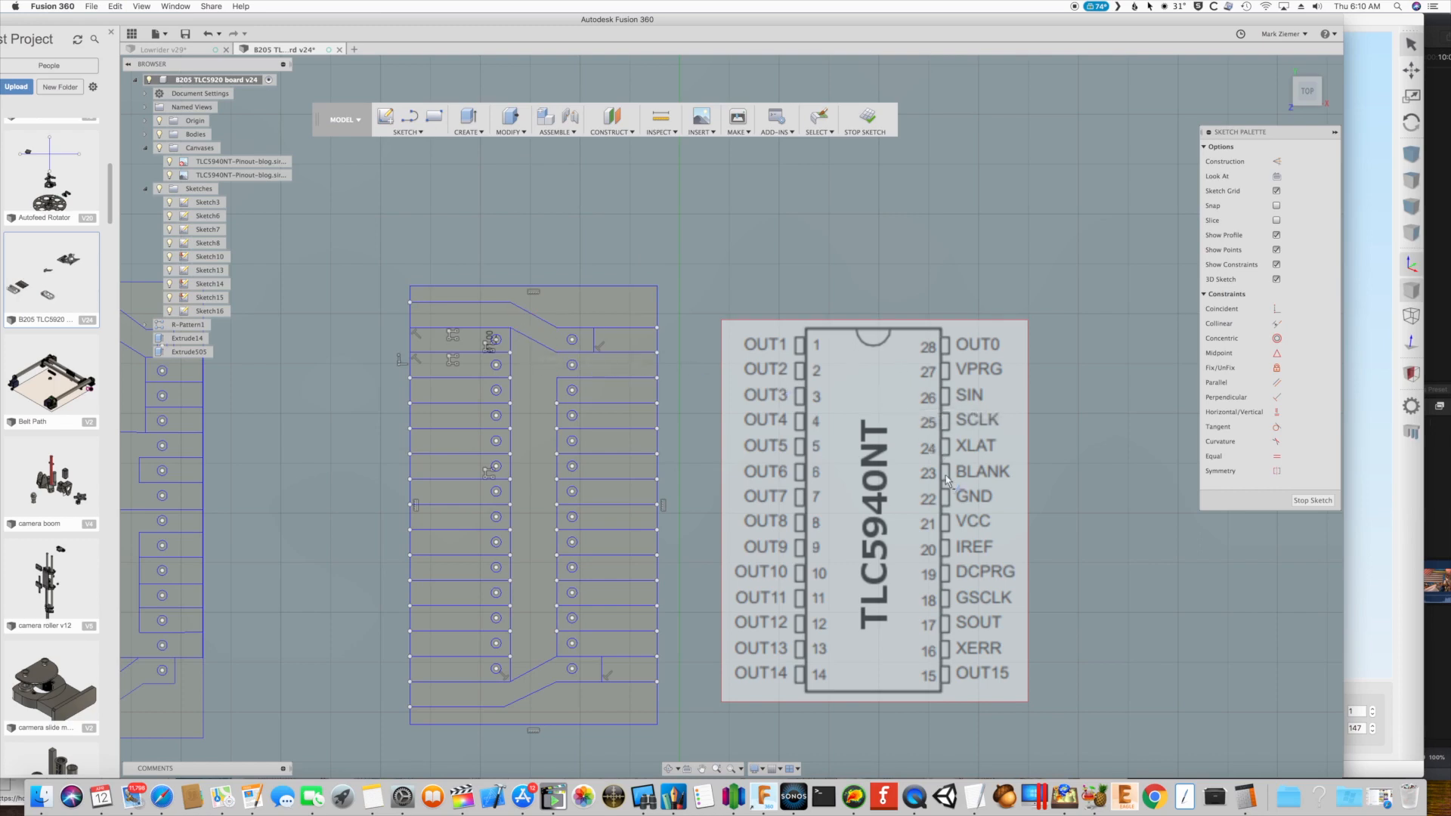
mouse_move(922, 349)
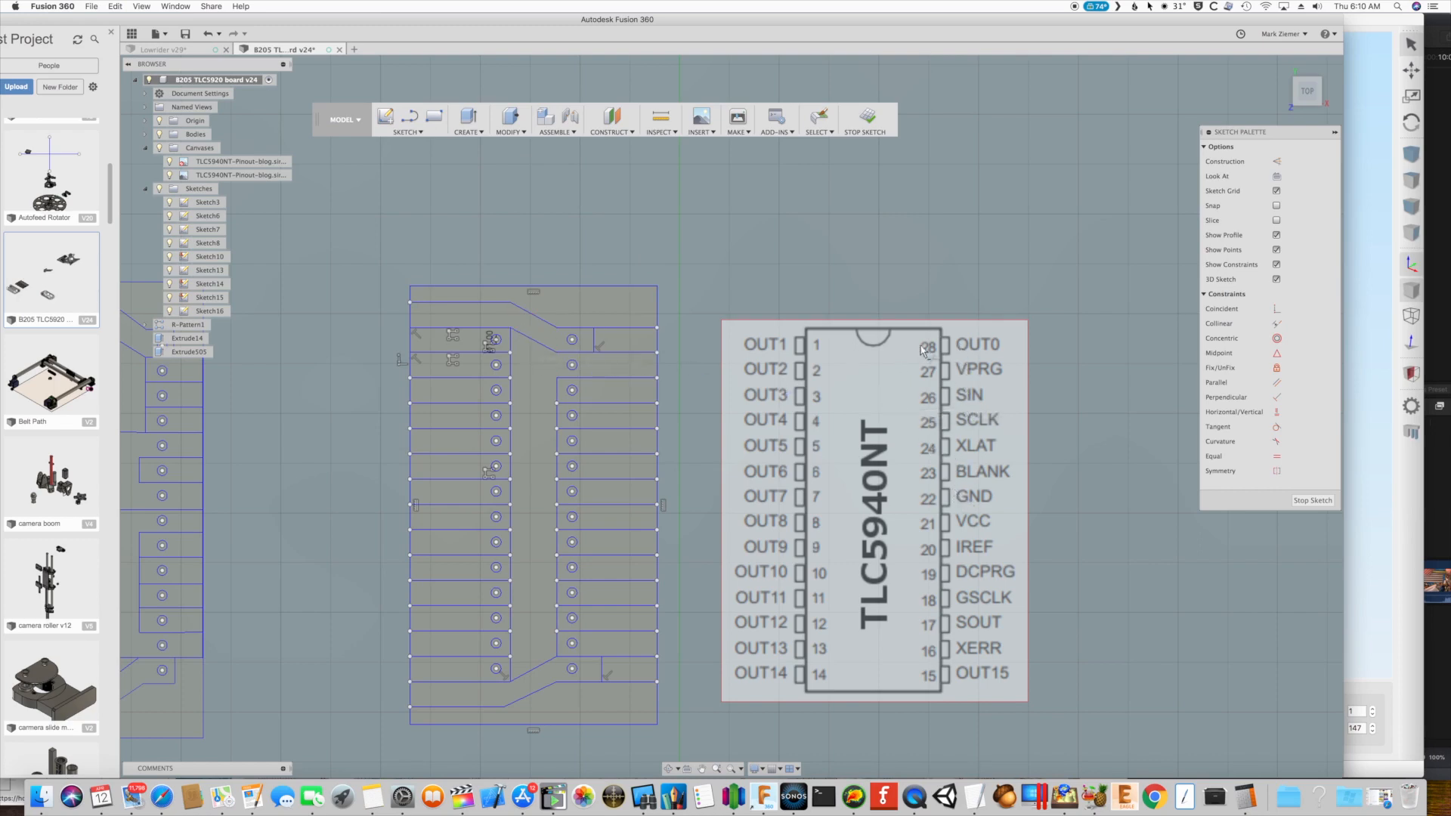
mouse_move(572, 341)
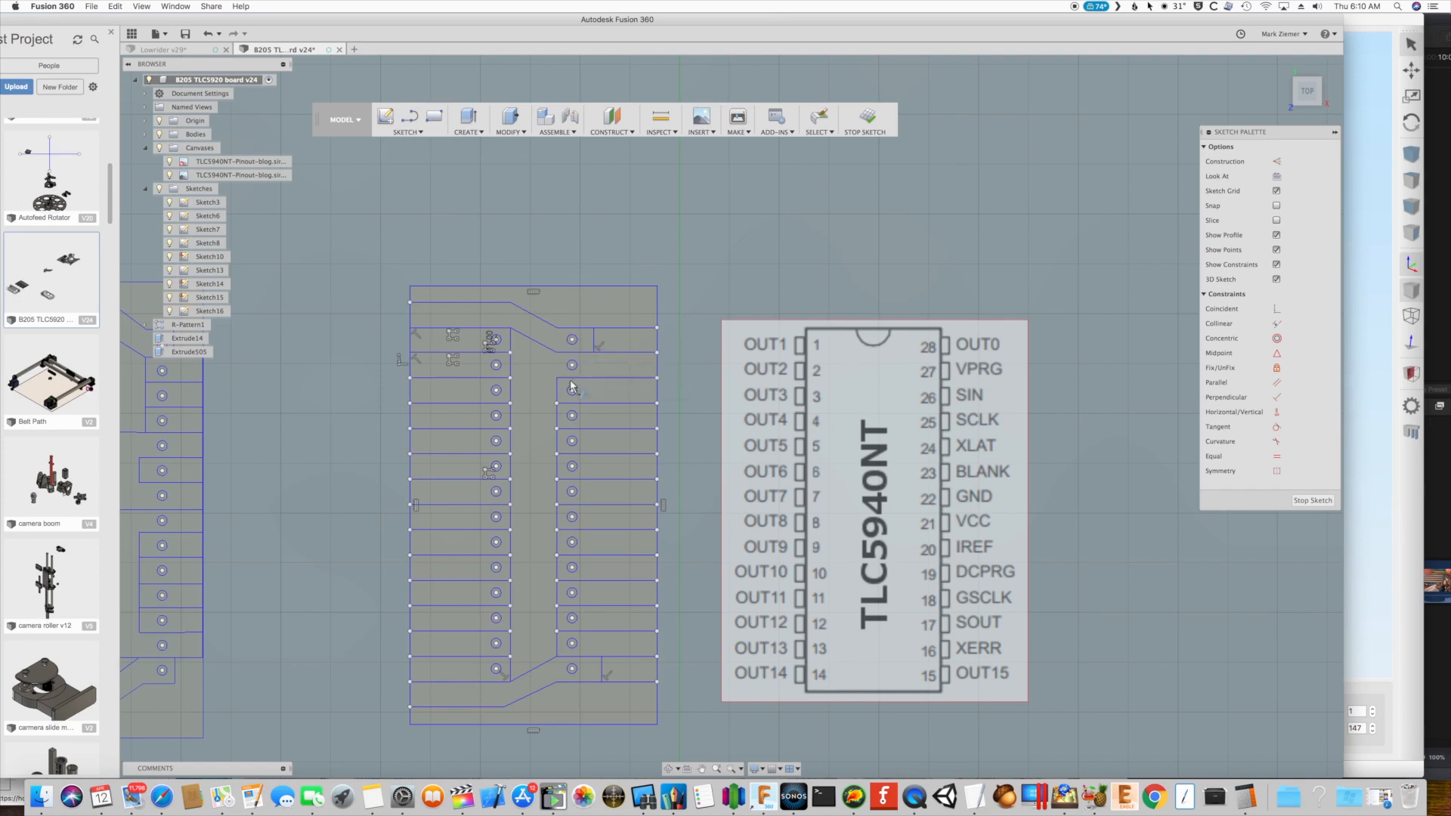
click(571, 417)
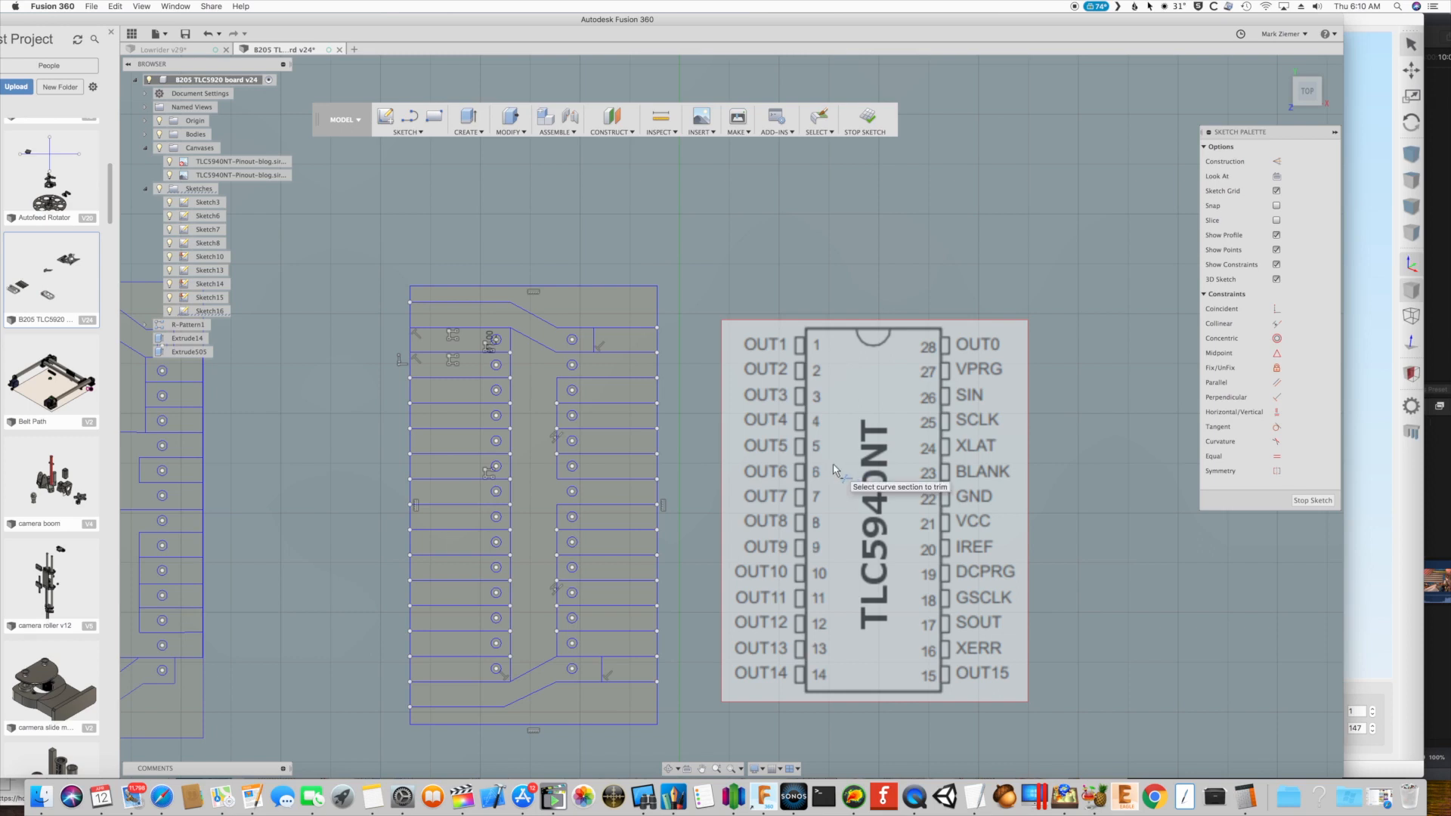
mouse_move(522, 535)
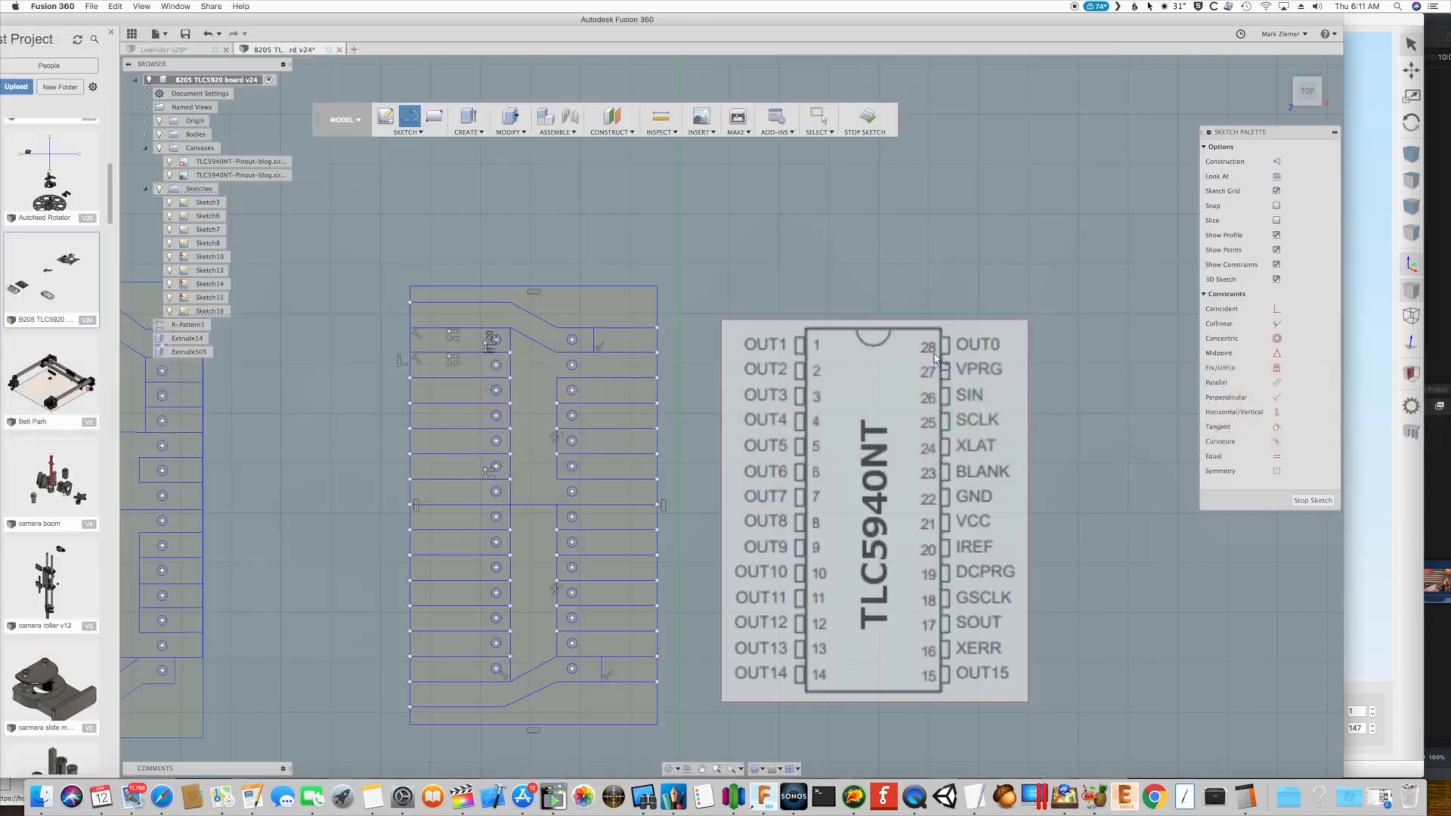
mouse_move(716, 379)
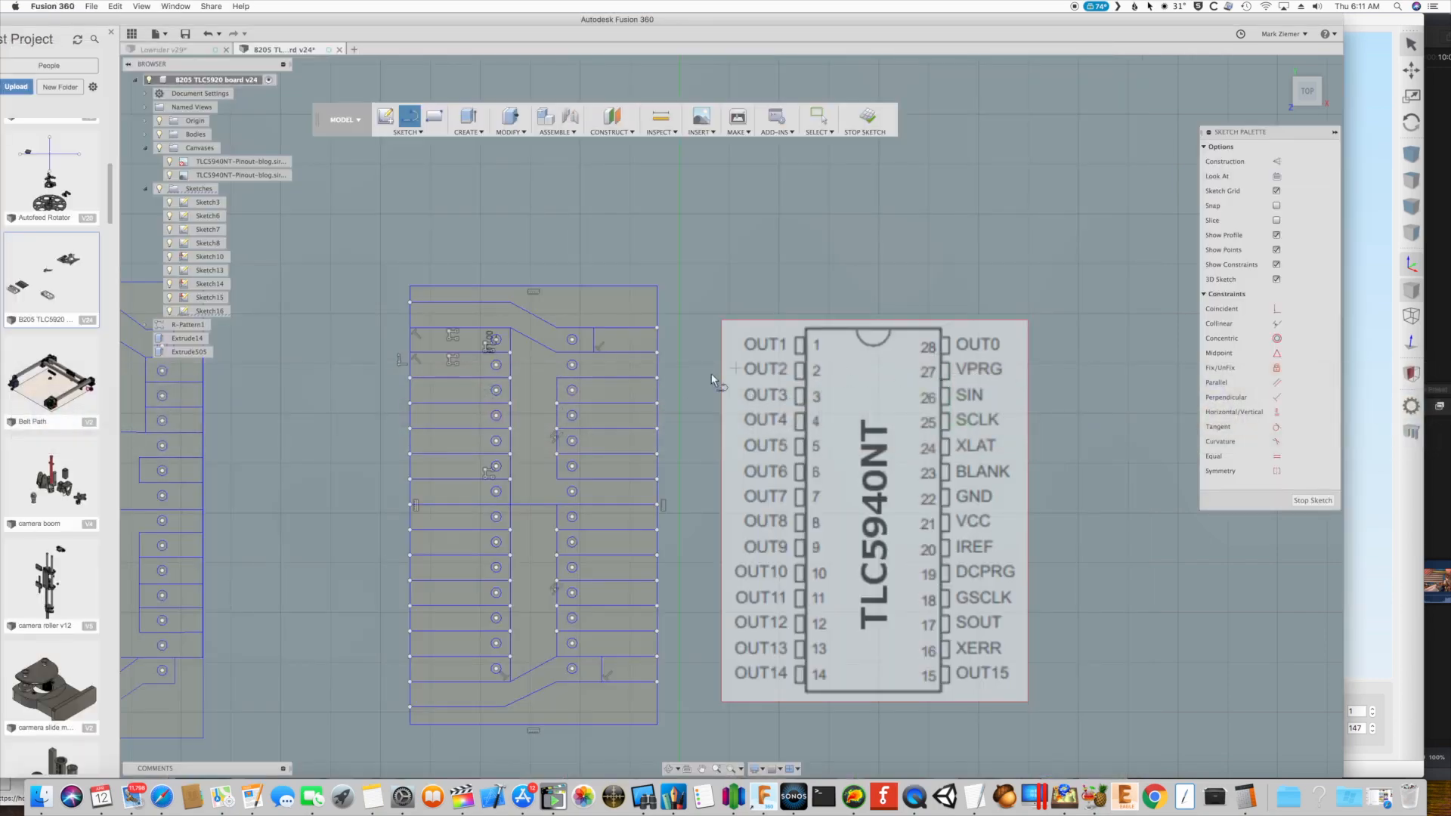
mouse_move(631, 395)
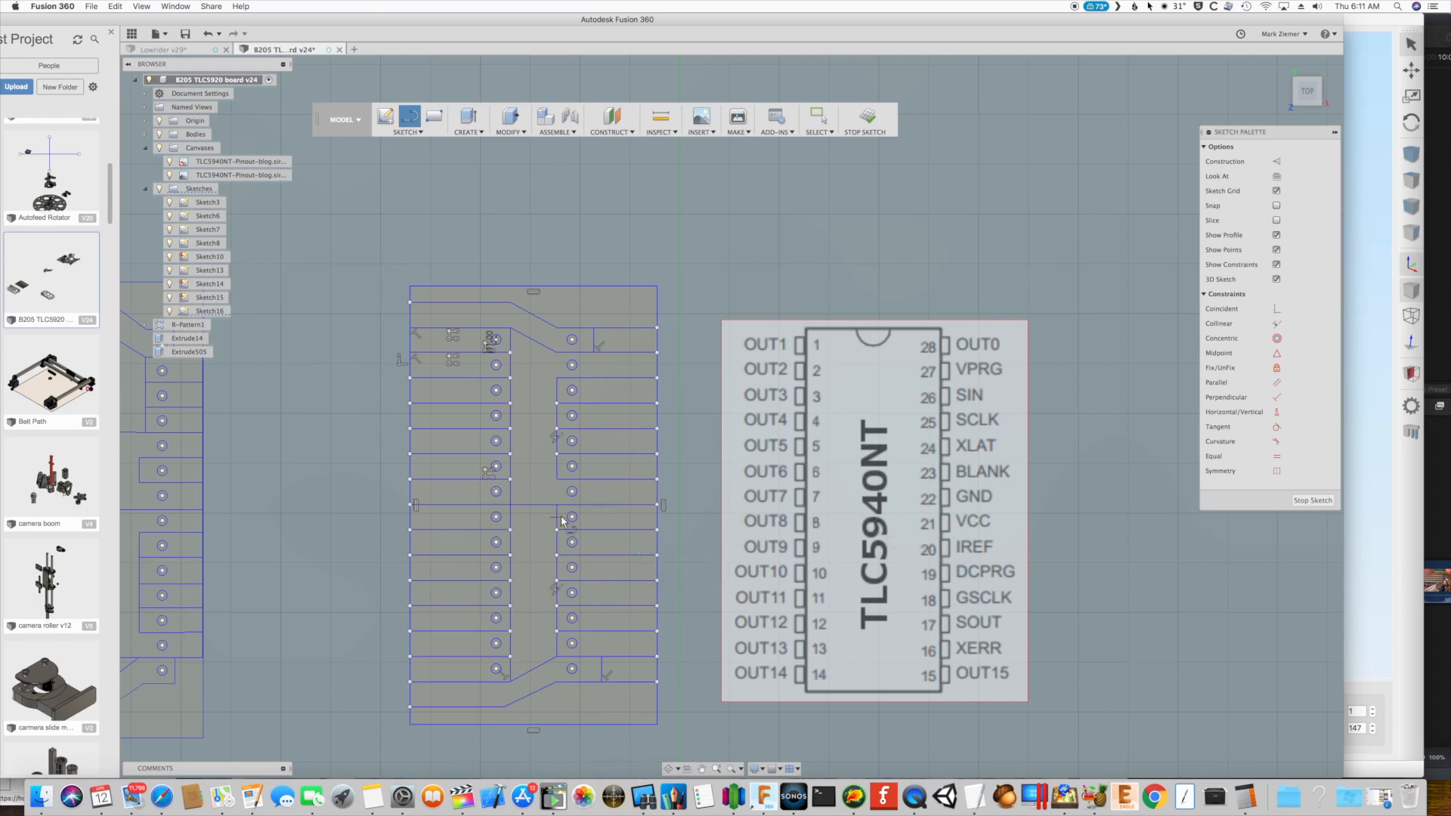
mouse_move(574, 519)
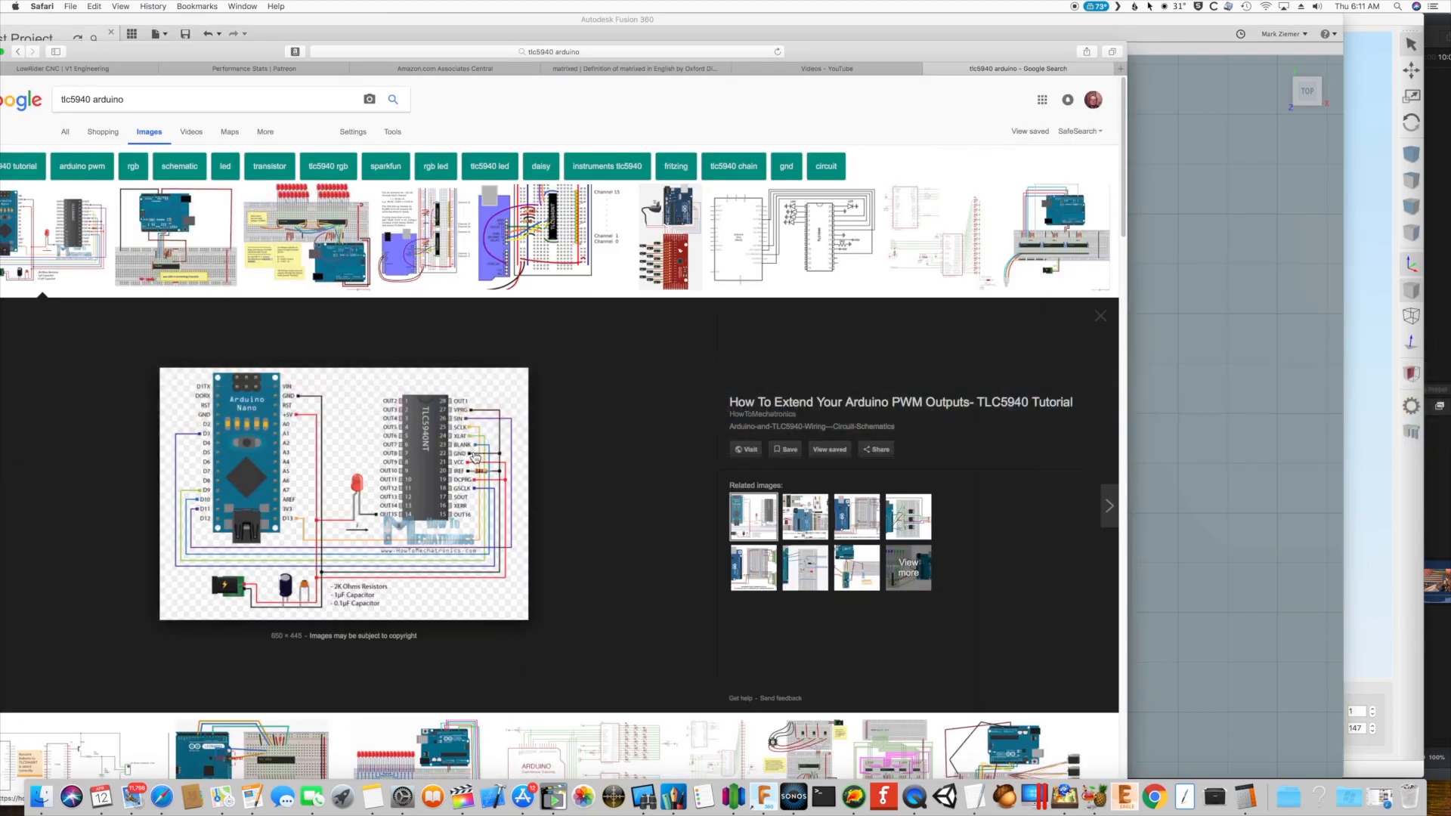
mouse_move(488, 469)
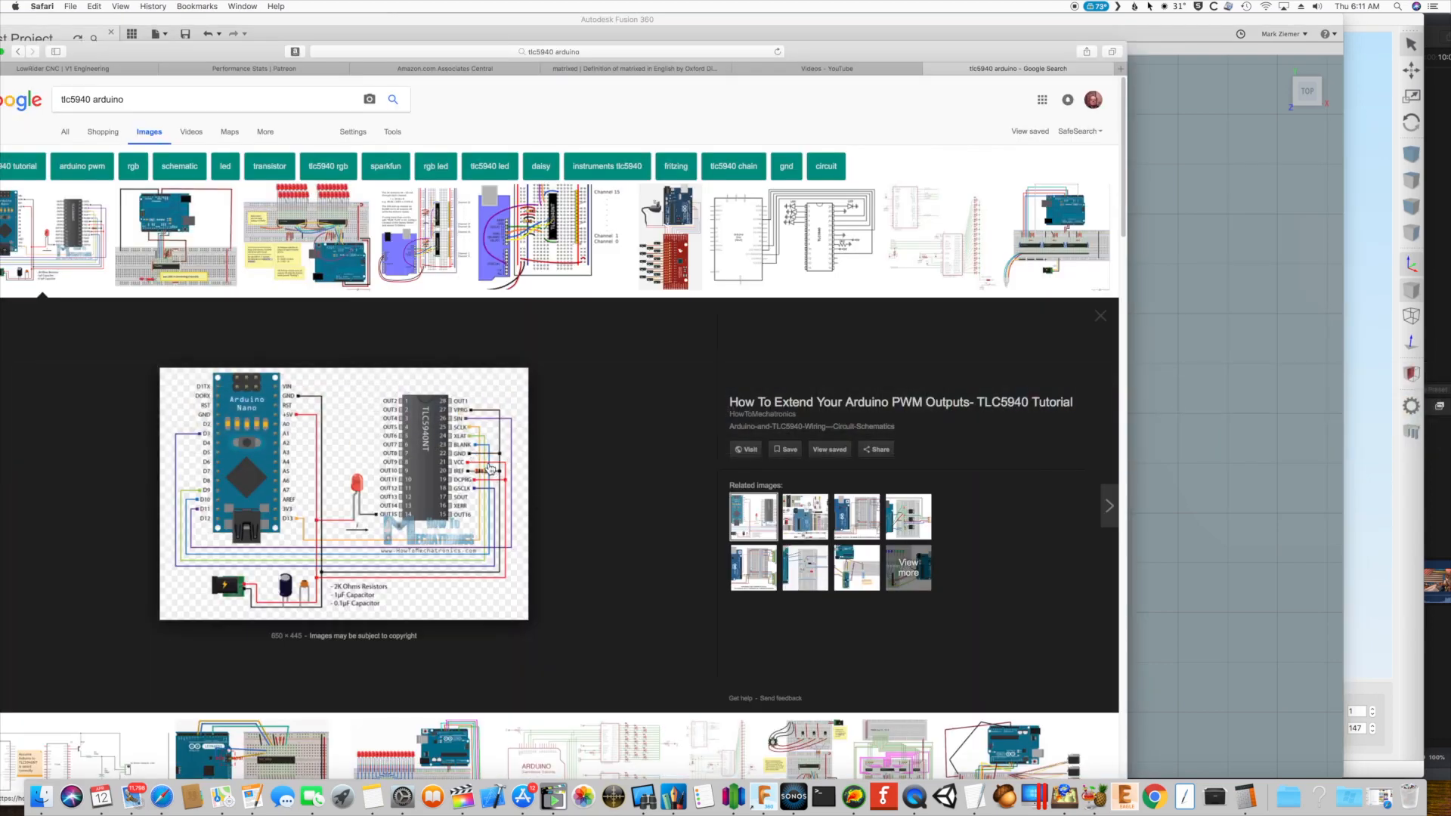
mouse_move(467, 483)
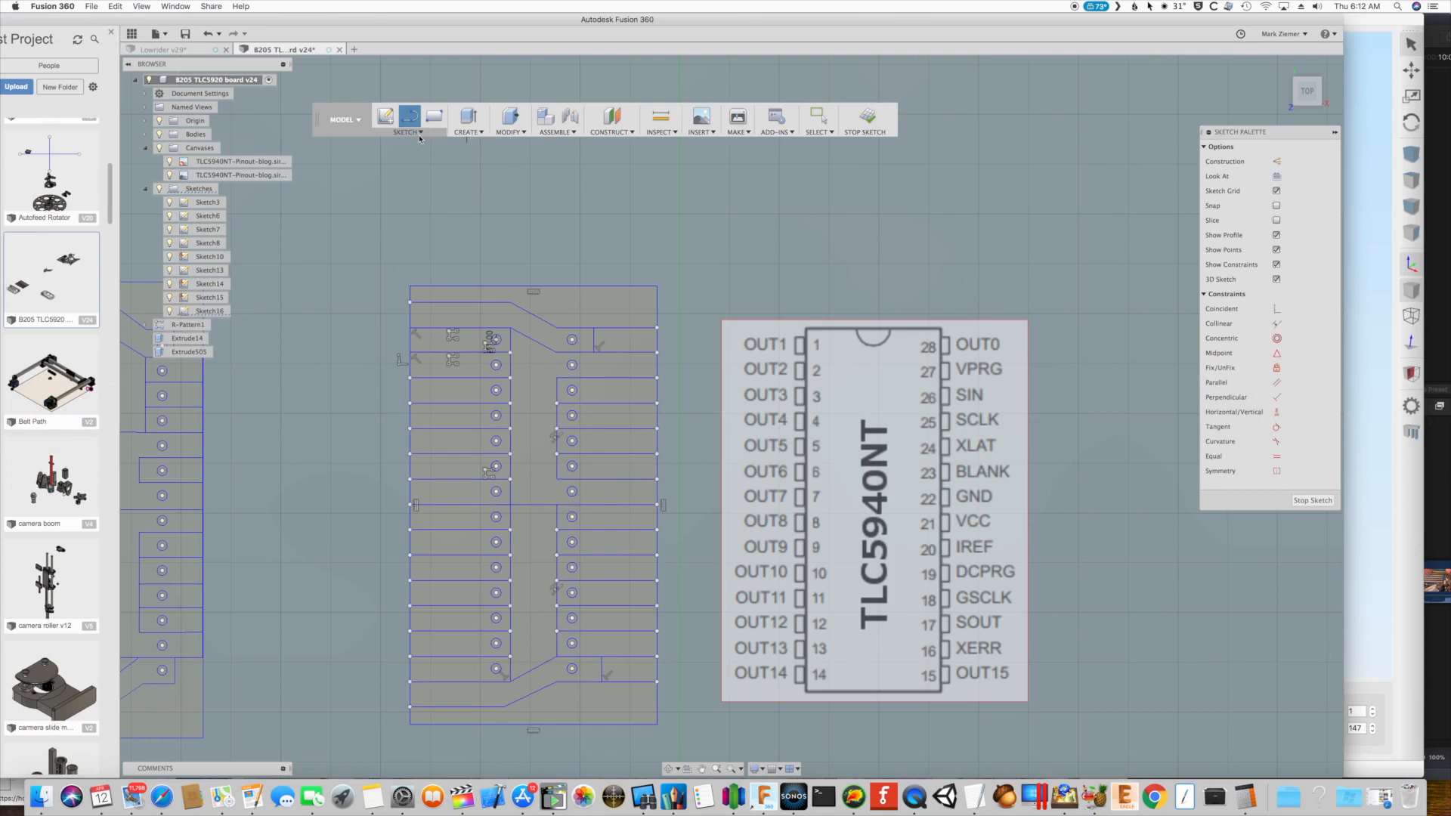
Trim the old right-column traces and start a new connecting trace line from a pin hole
click(406, 118)
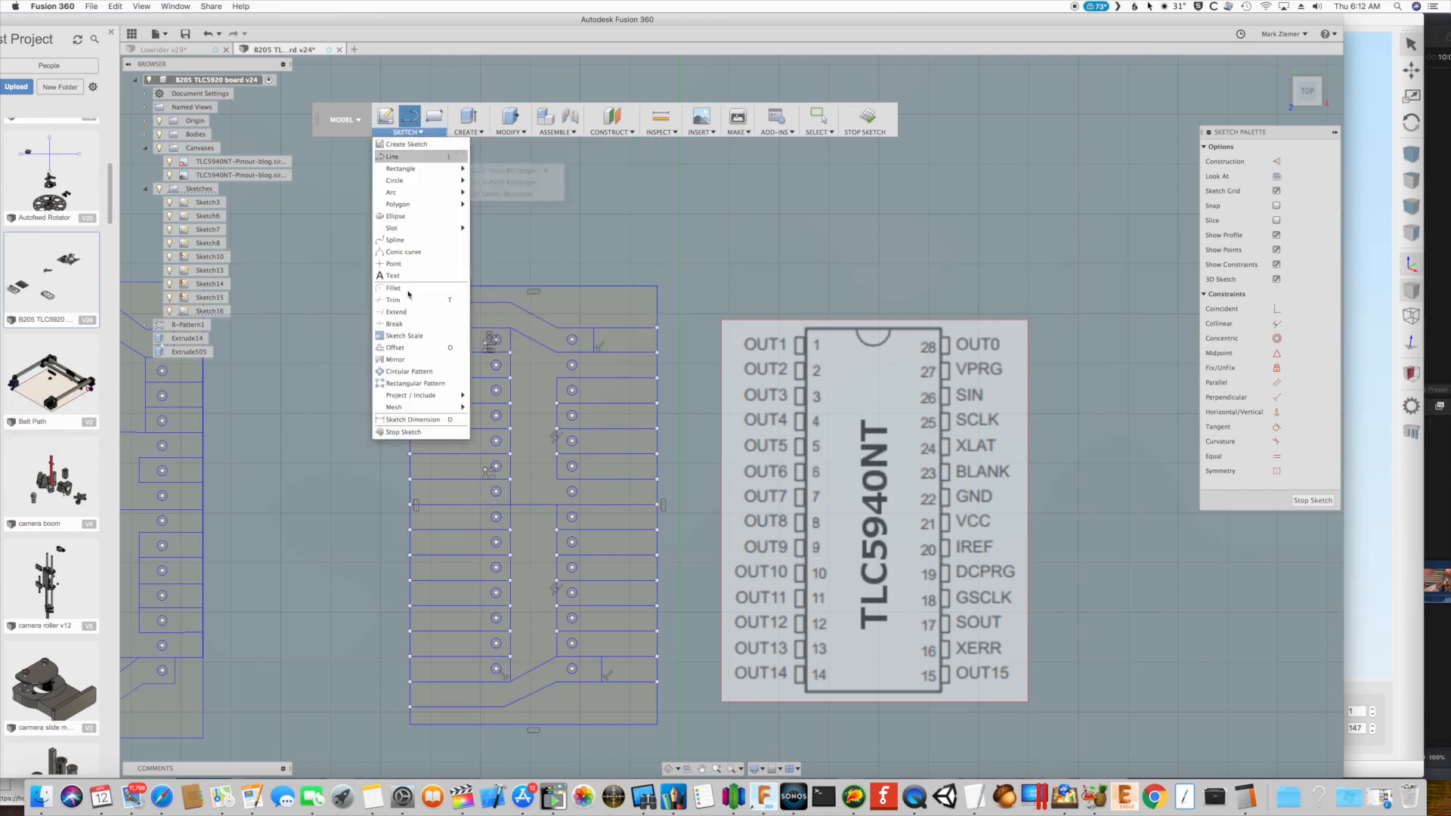
click(392, 299)
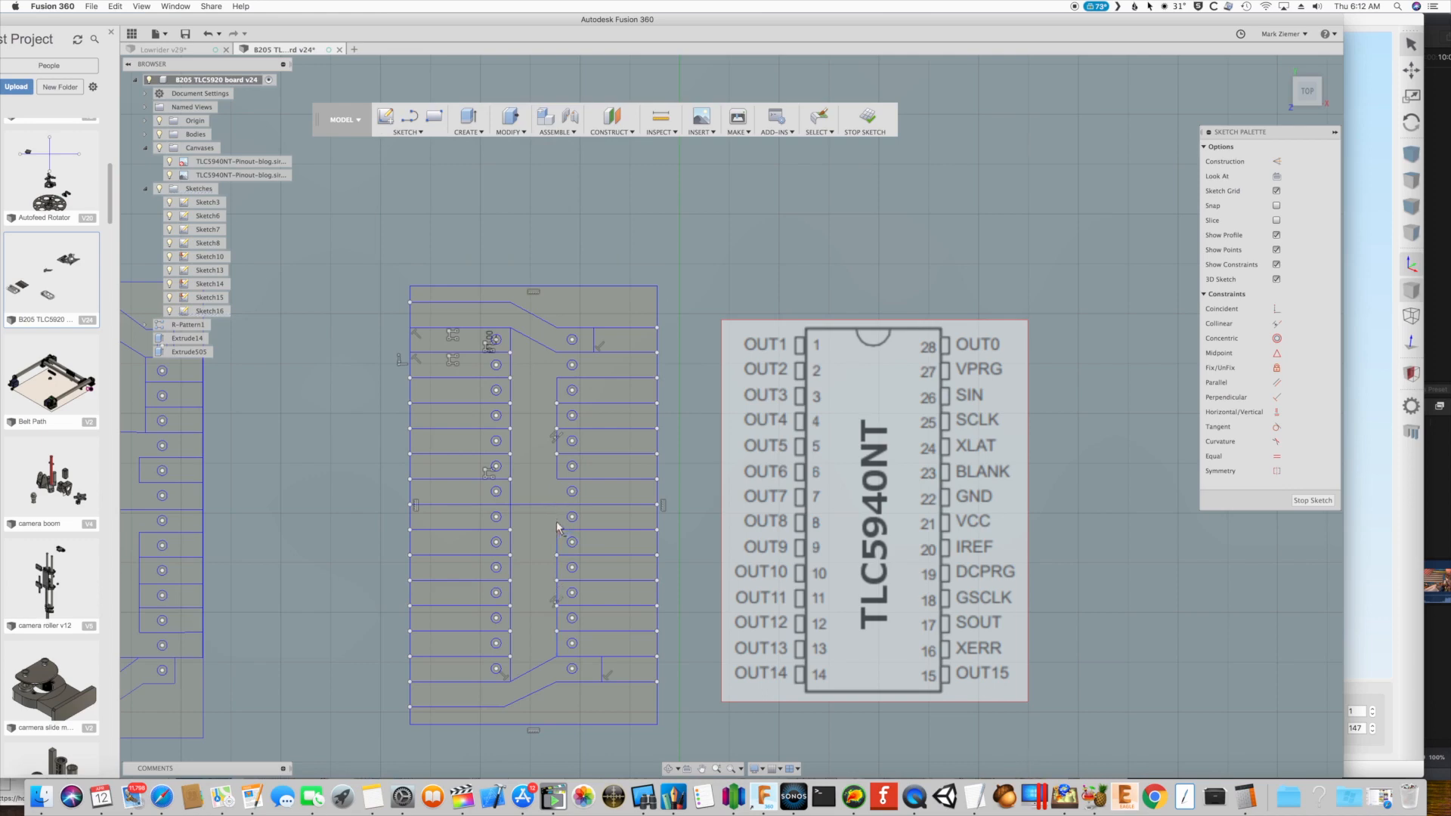
mouse_move(555, 568)
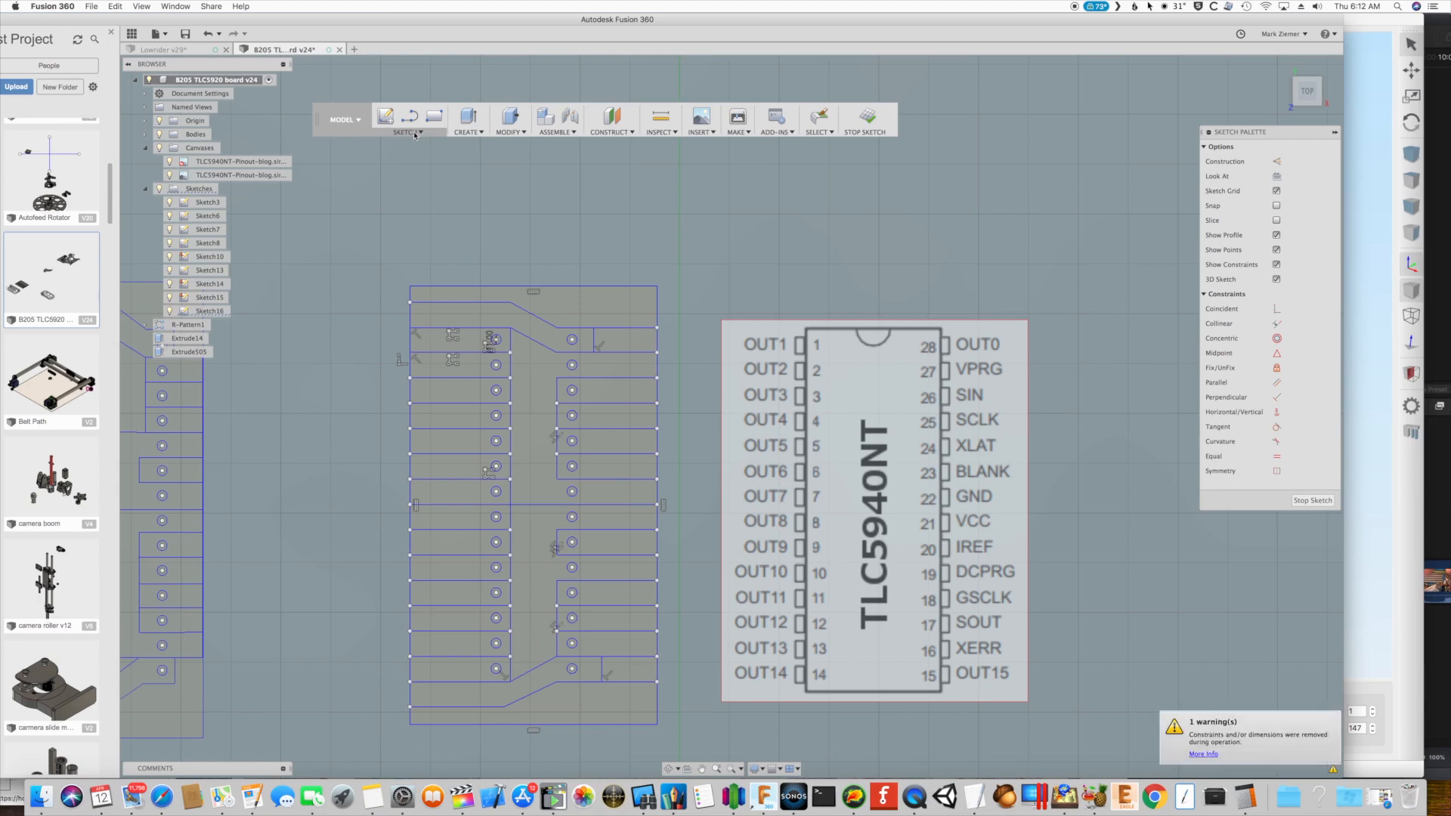
click(407, 118)
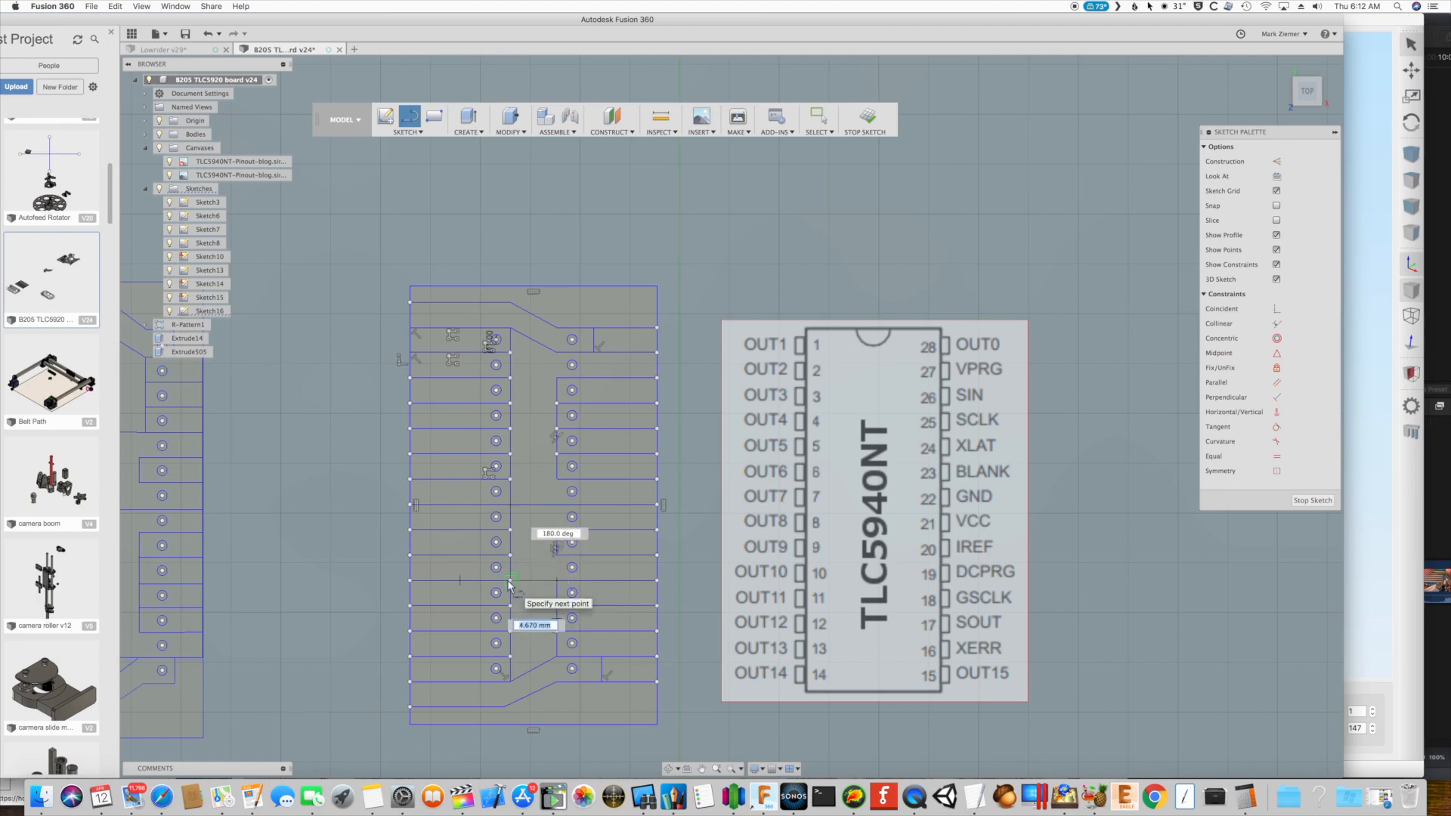
mouse_move(356, 640)
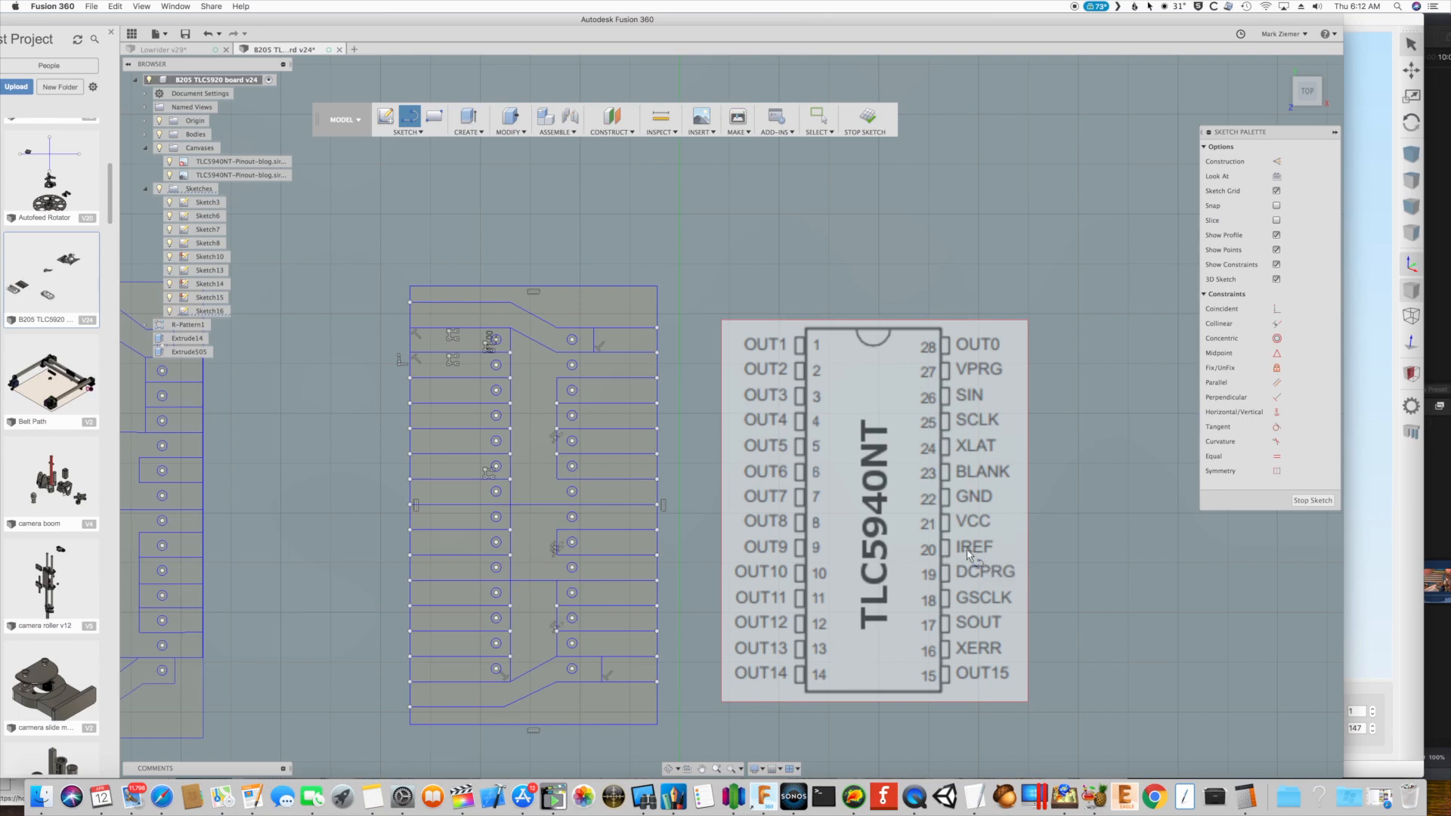
mouse_move(780, 541)
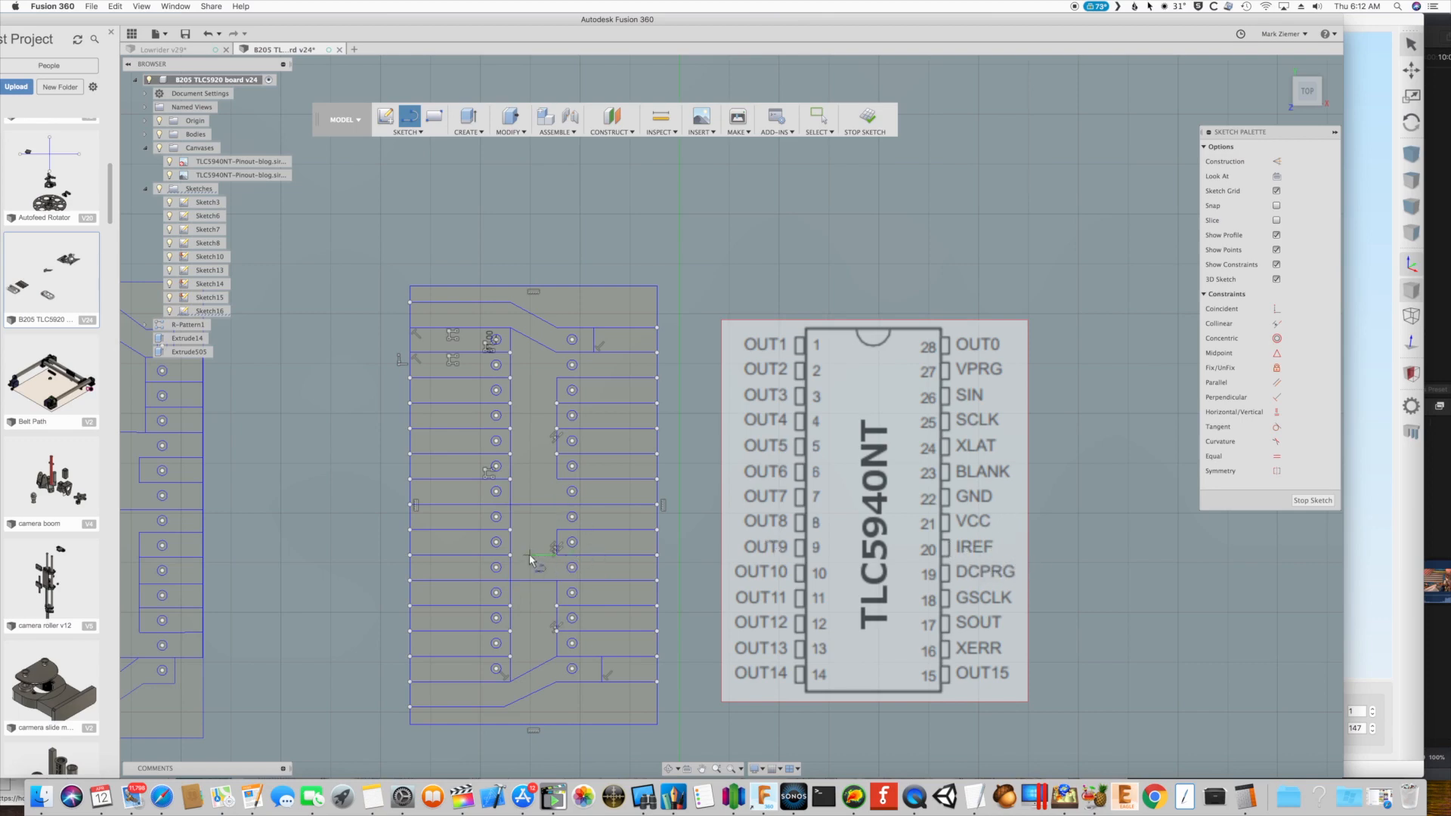
mouse_move(522, 475)
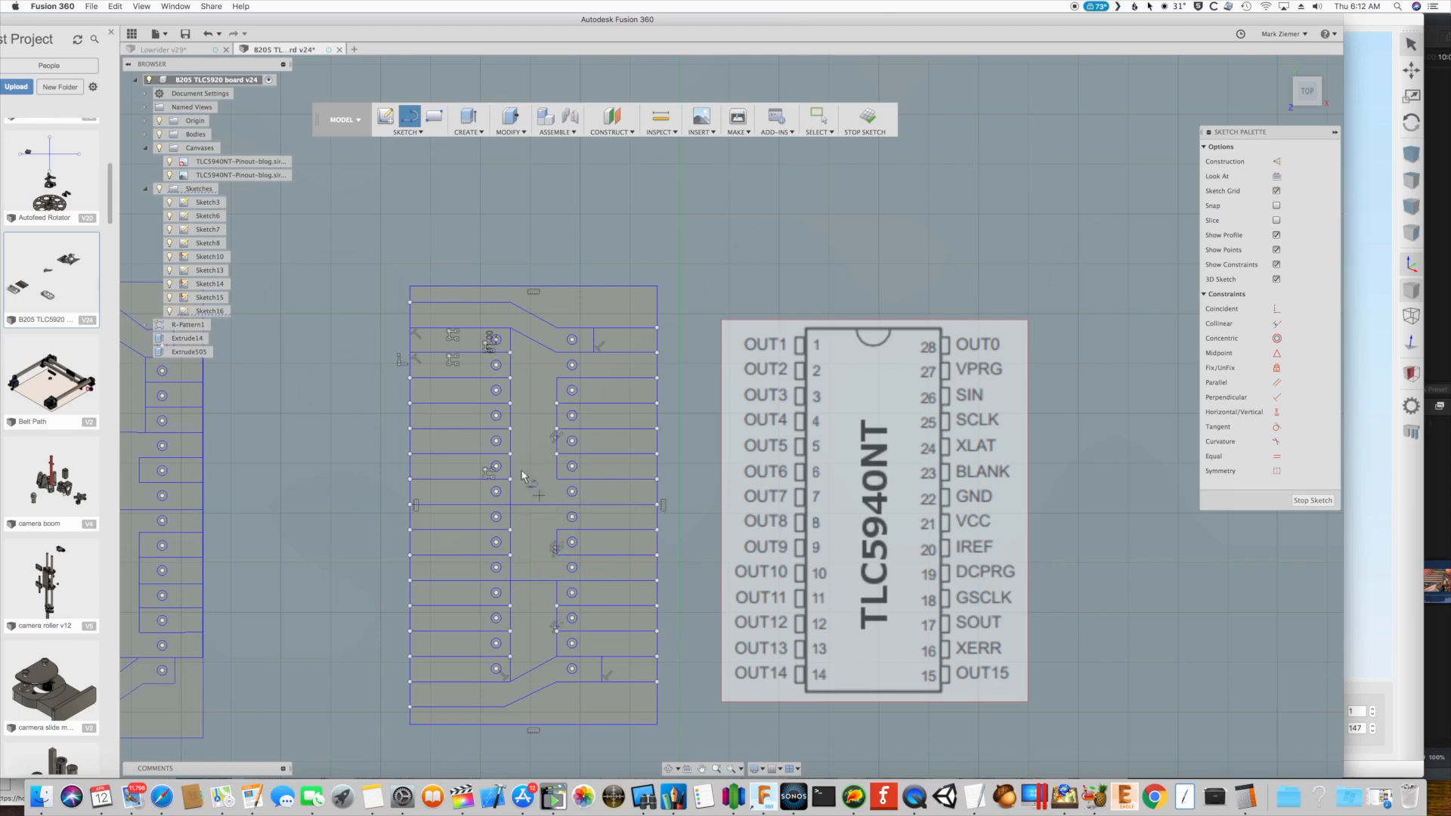
mouse_move(569, 465)
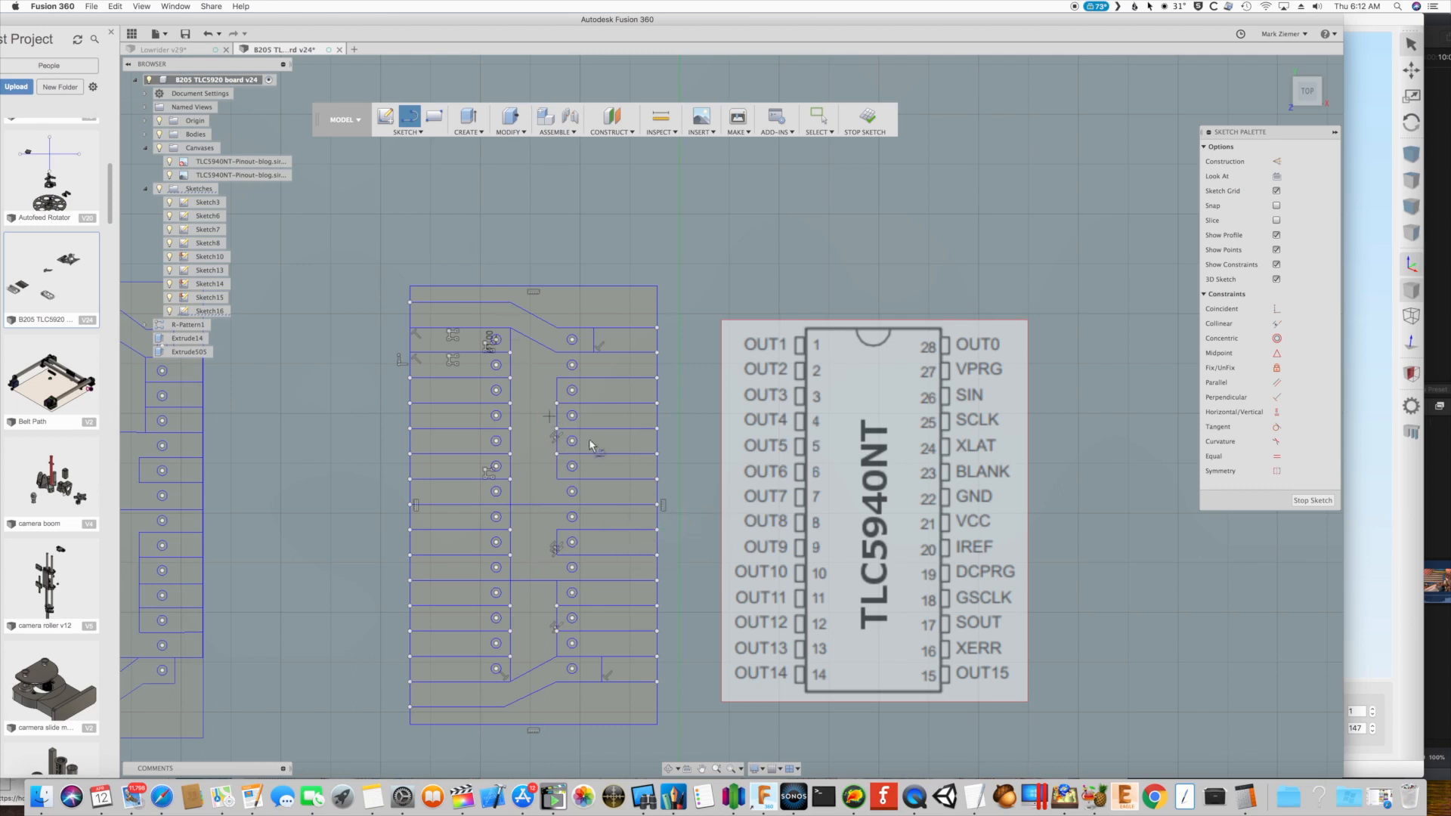
mouse_move(593, 539)
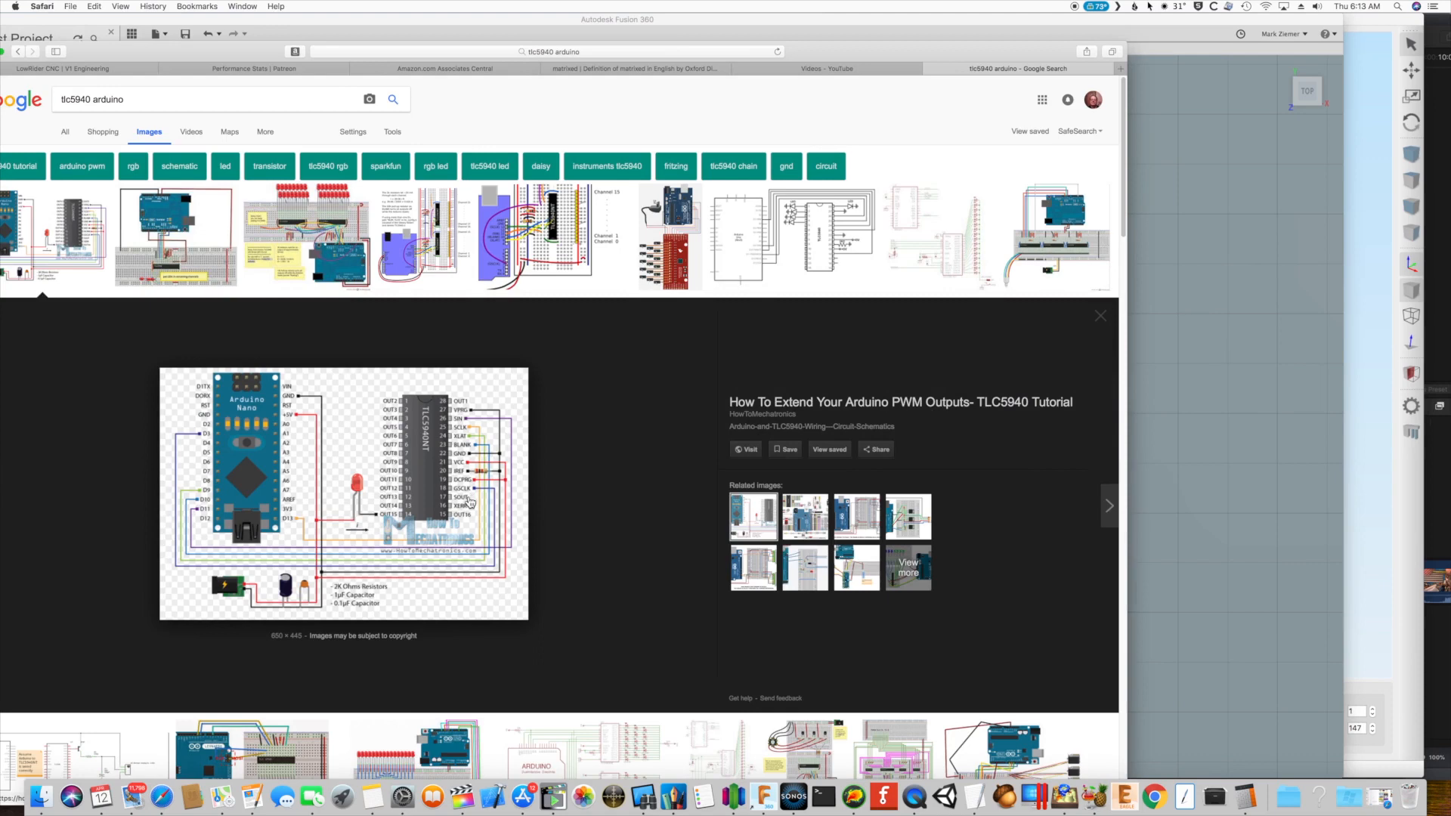
mouse_move(467, 505)
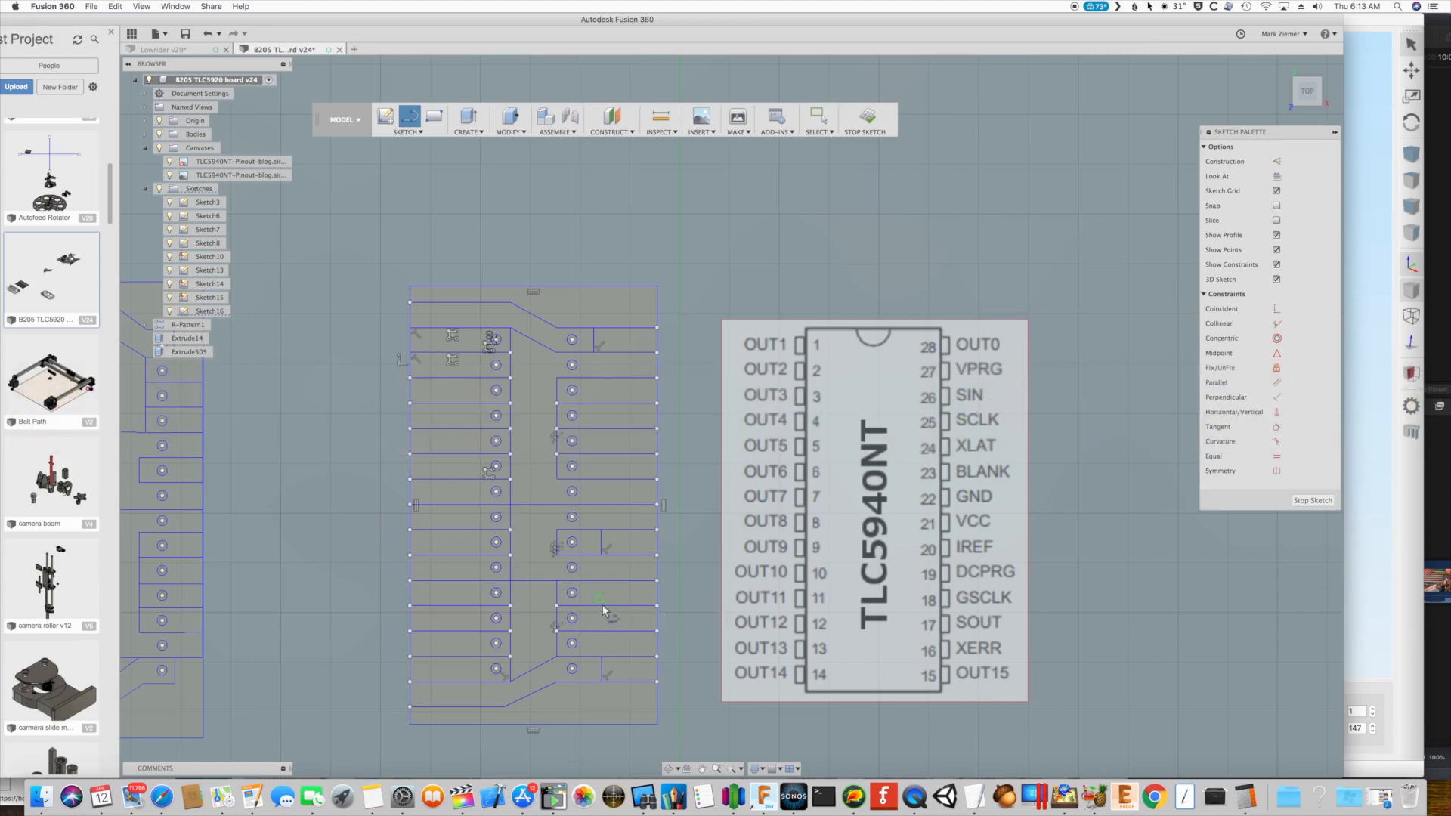
mouse_move(602, 660)
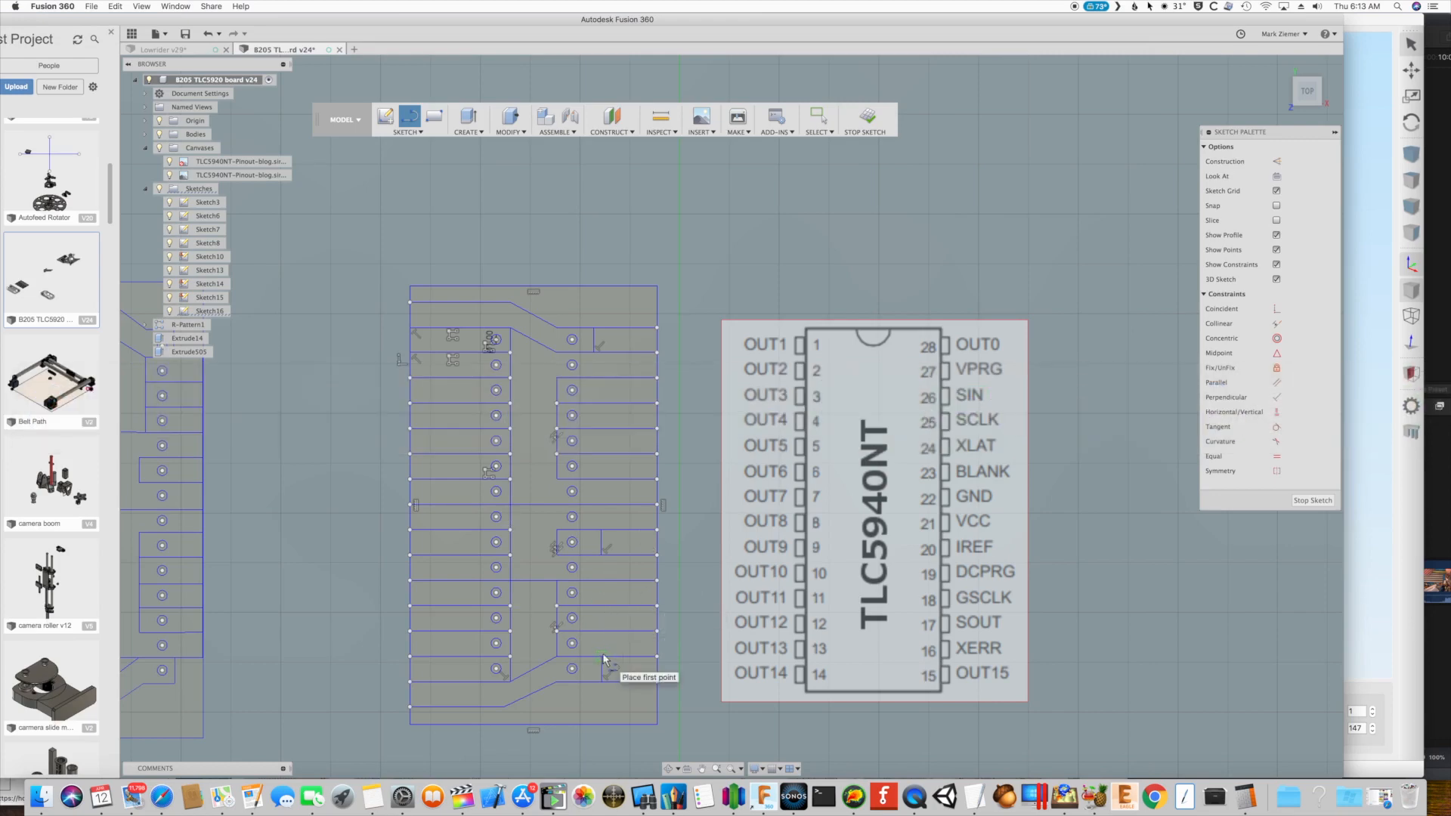
Place the start point of a new trace between the lower pads
click(602, 659)
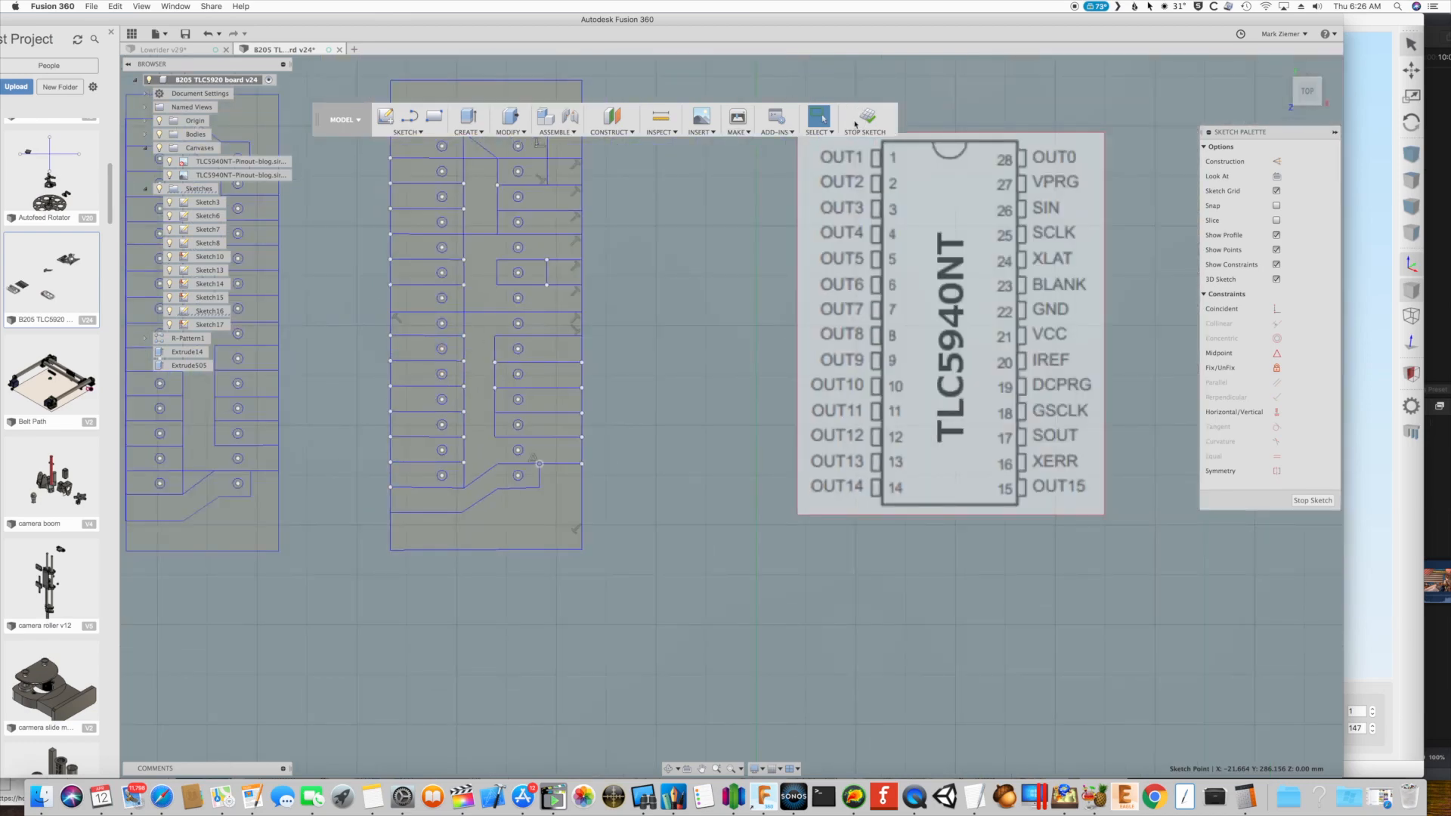
Finish the board sketch and bring up Sketch16's options in the browser
click(865, 119)
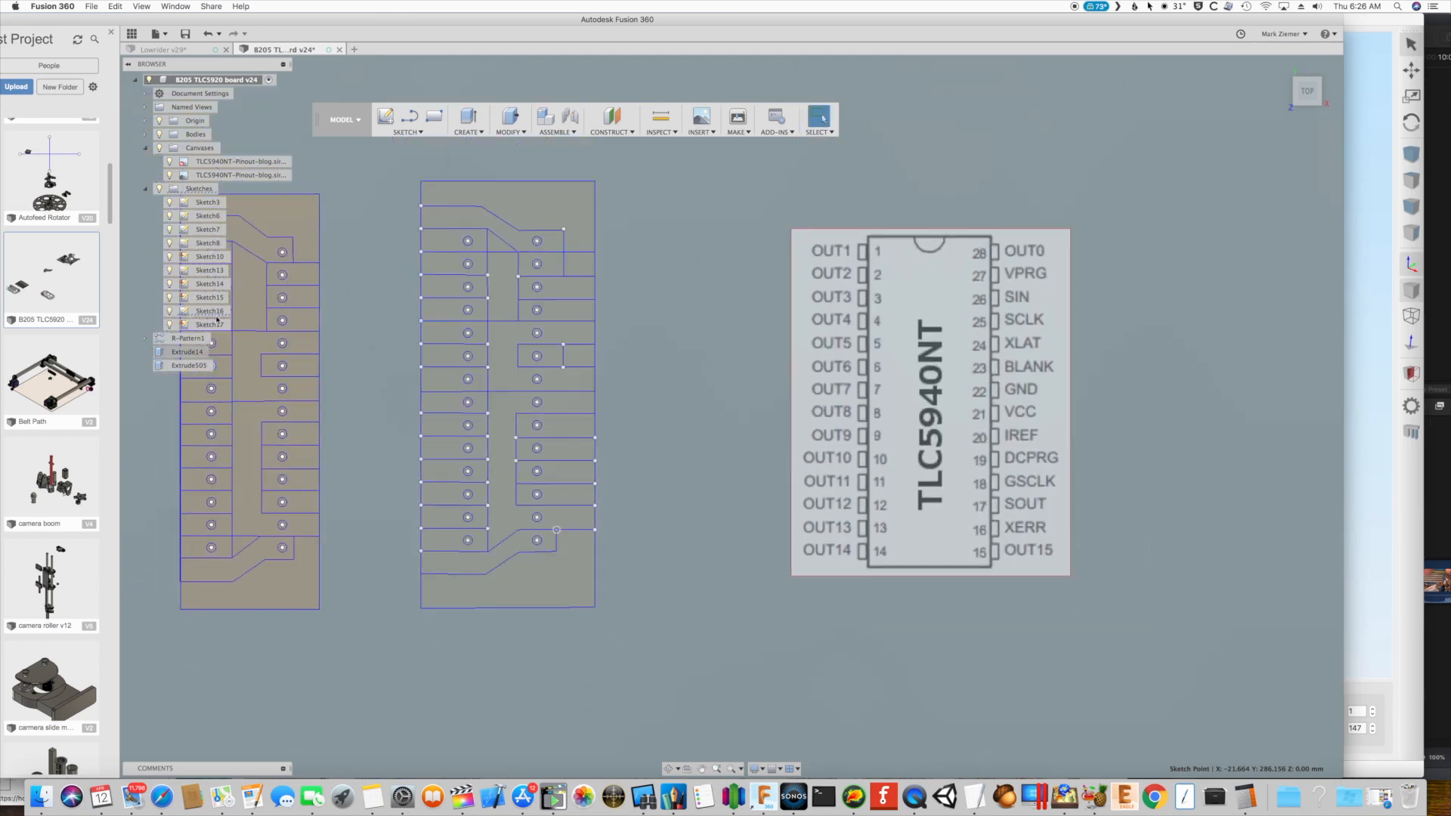
click(209, 311)
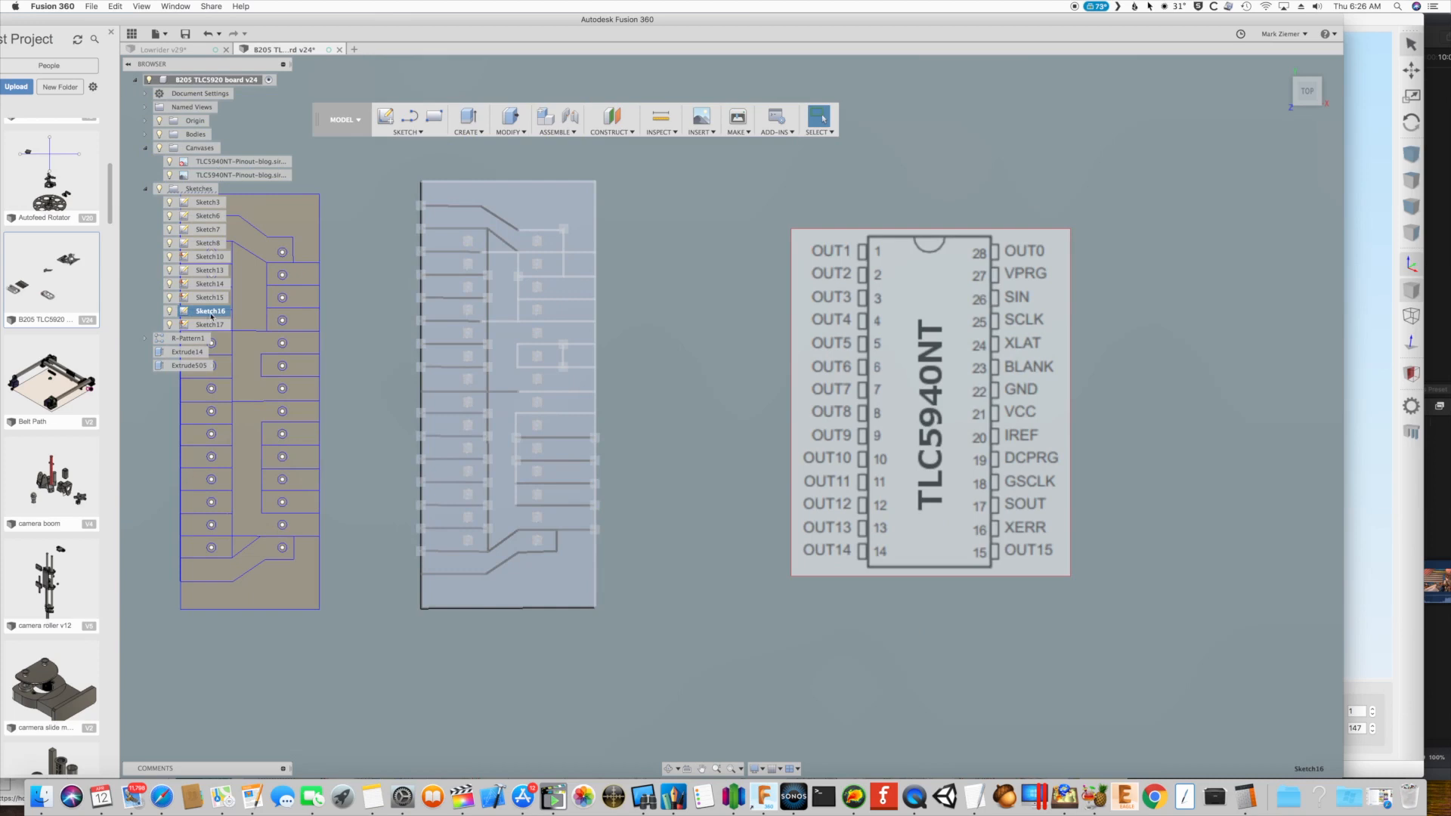
right_click(210, 311)
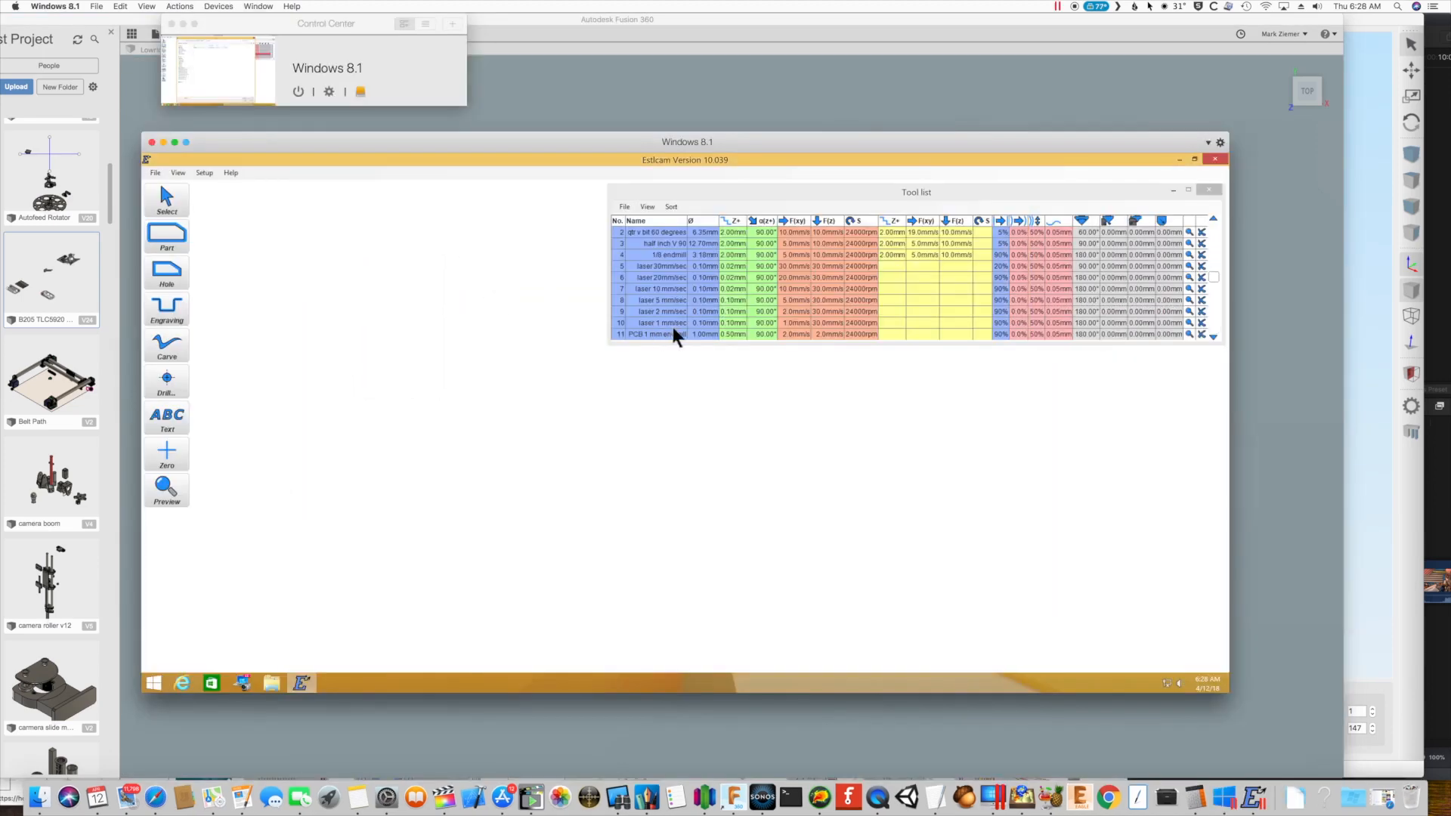
Commit the PCB endmill's 1.00 mm diameter in the tool list
click(657, 335)
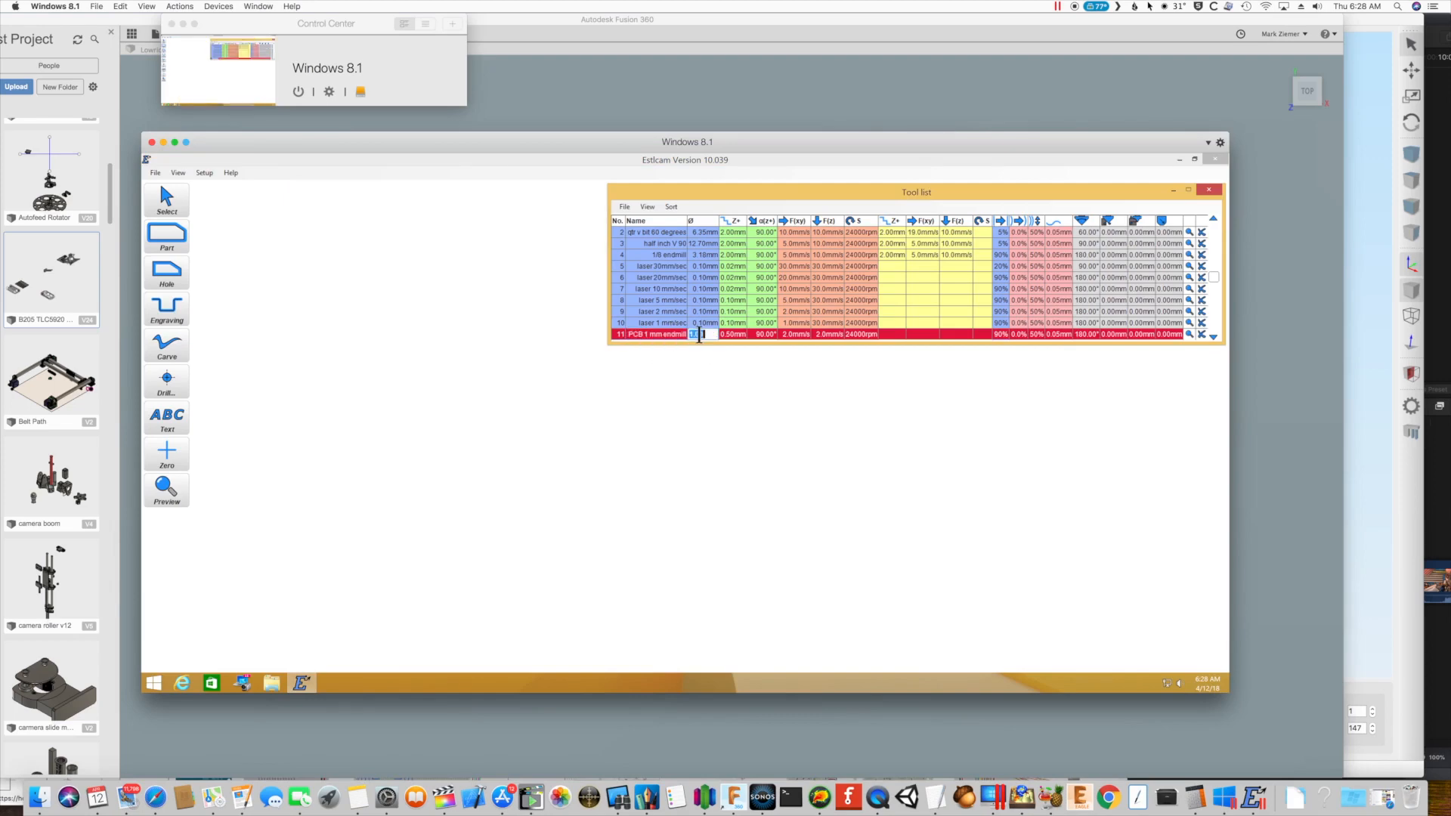
click(696, 334)
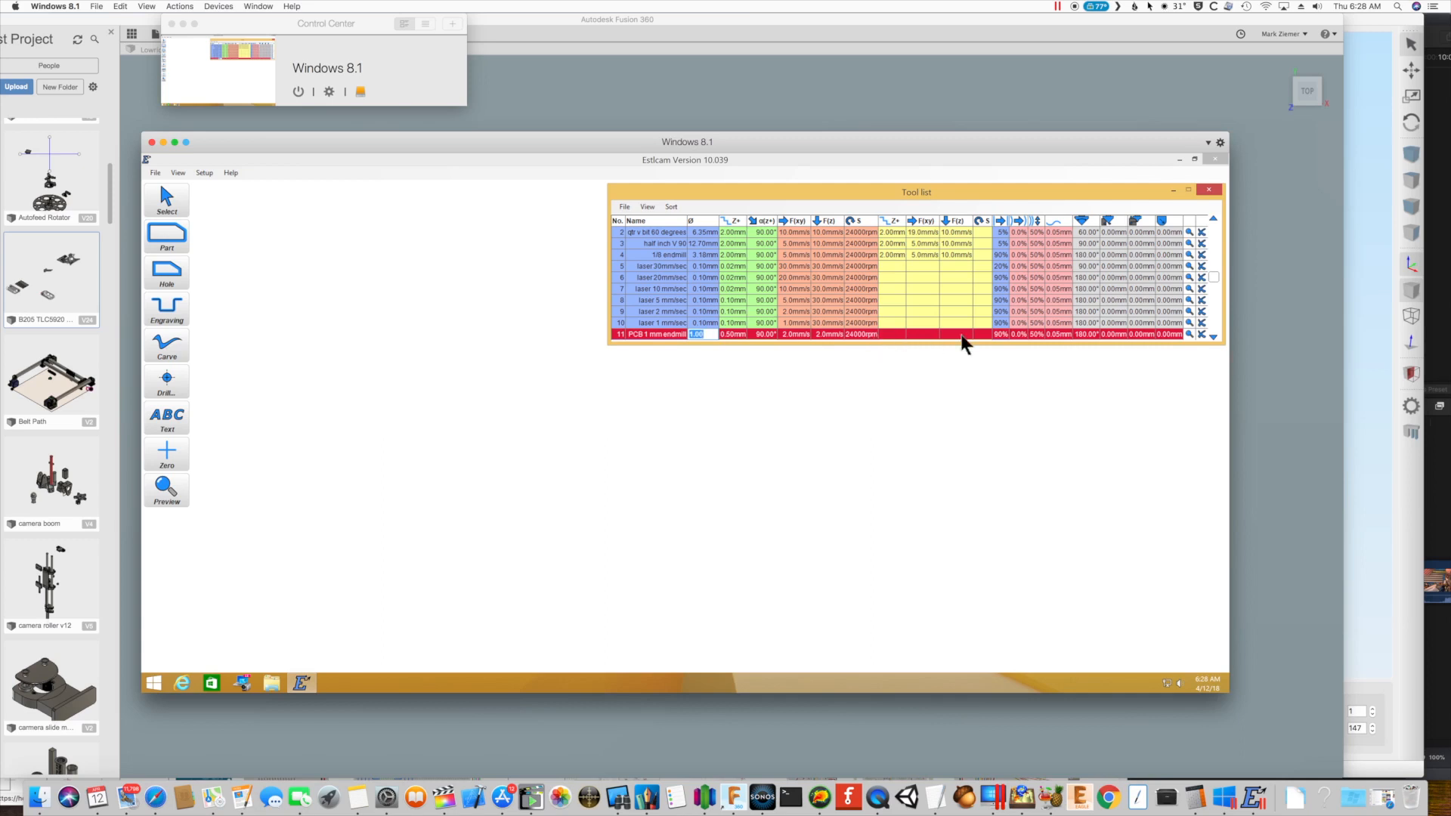
mouse_move(472, 312)
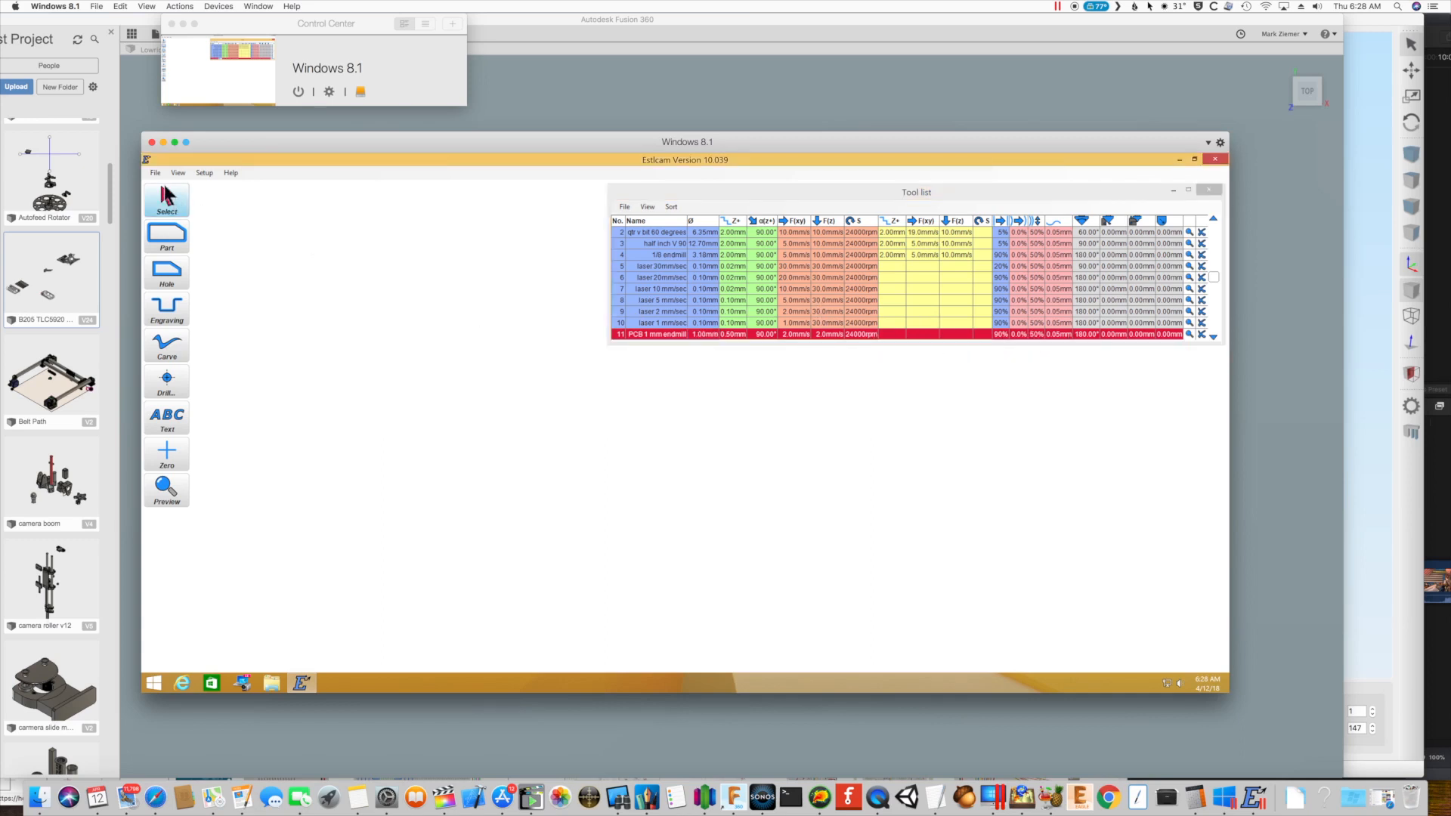
Import the exported demo.dxf drawing with millimetres as its length unit
click(155, 173)
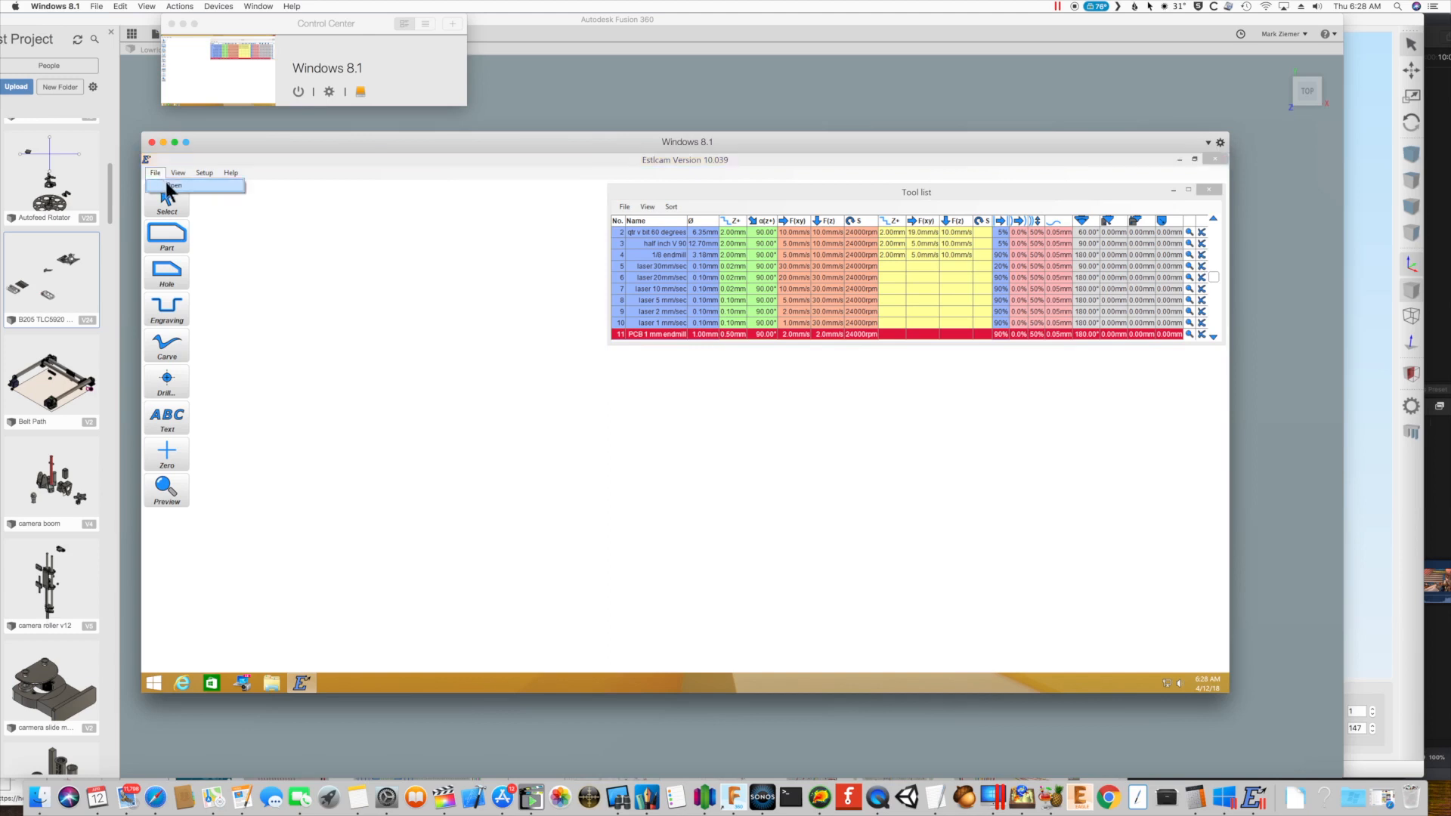
click(174, 186)
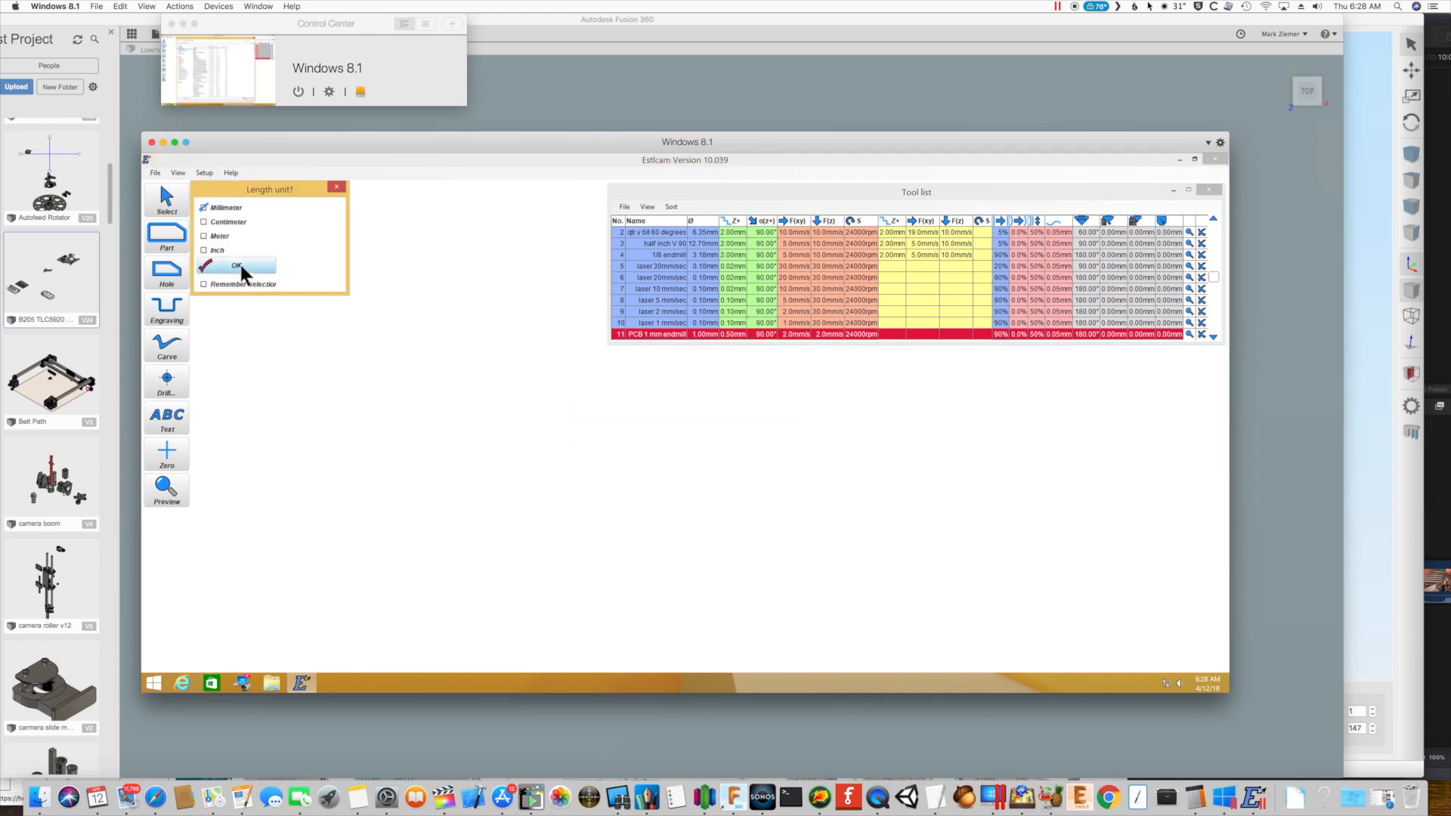
click(236, 266)
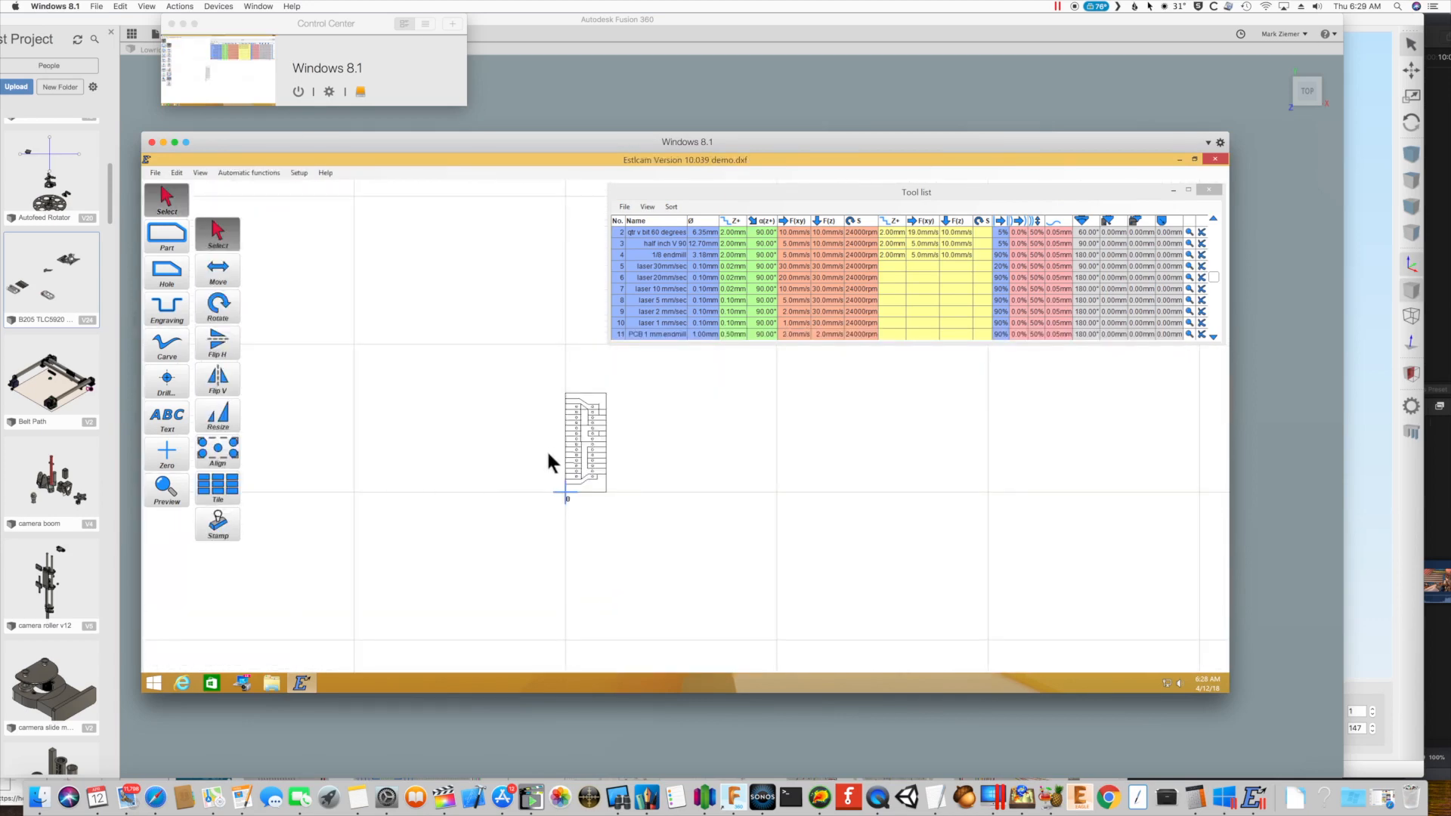
mouse_move(488, 378)
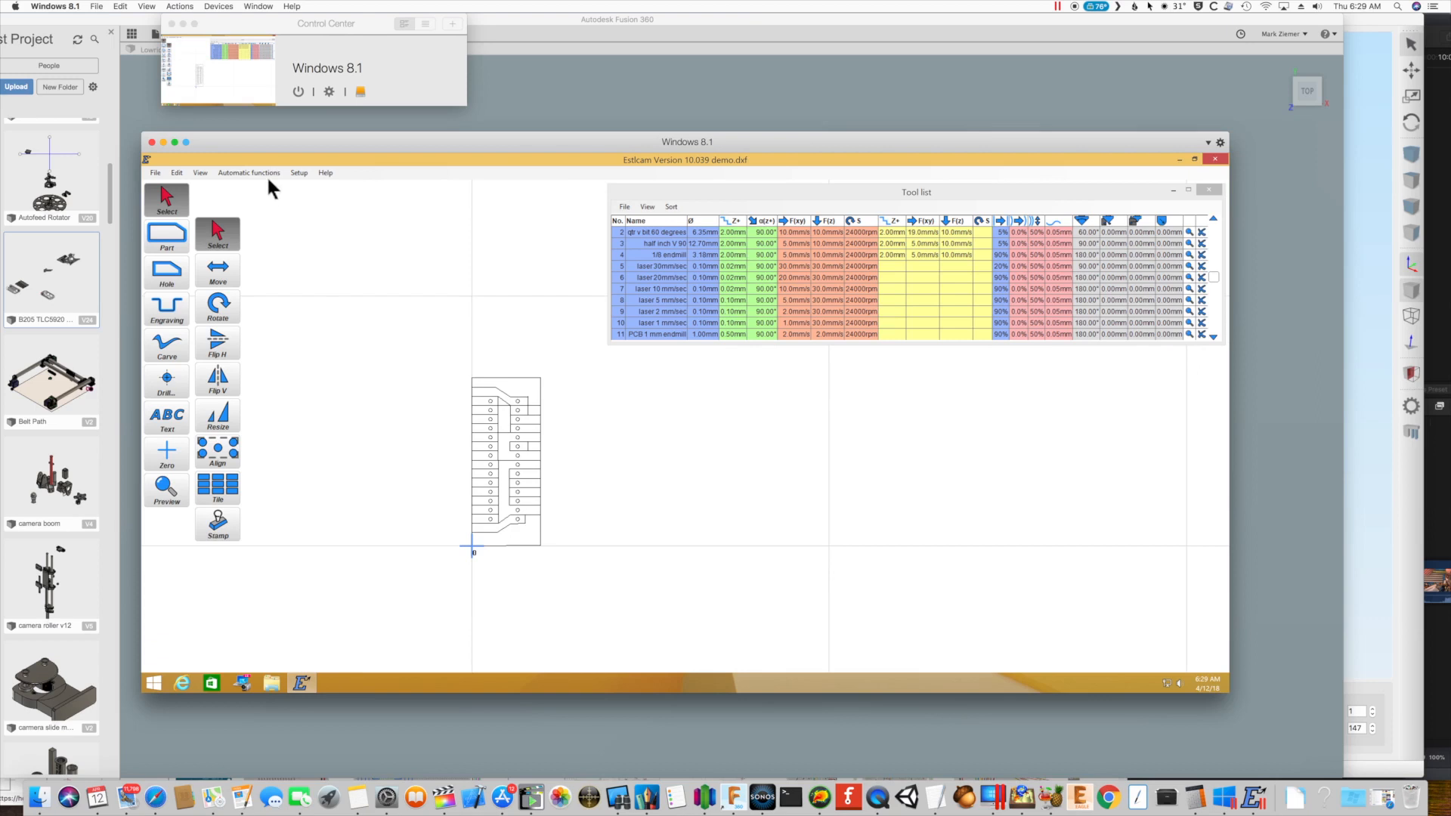
Create objects automatically with a 0.90–1.1 mm drill range and engraving enabled
click(248, 173)
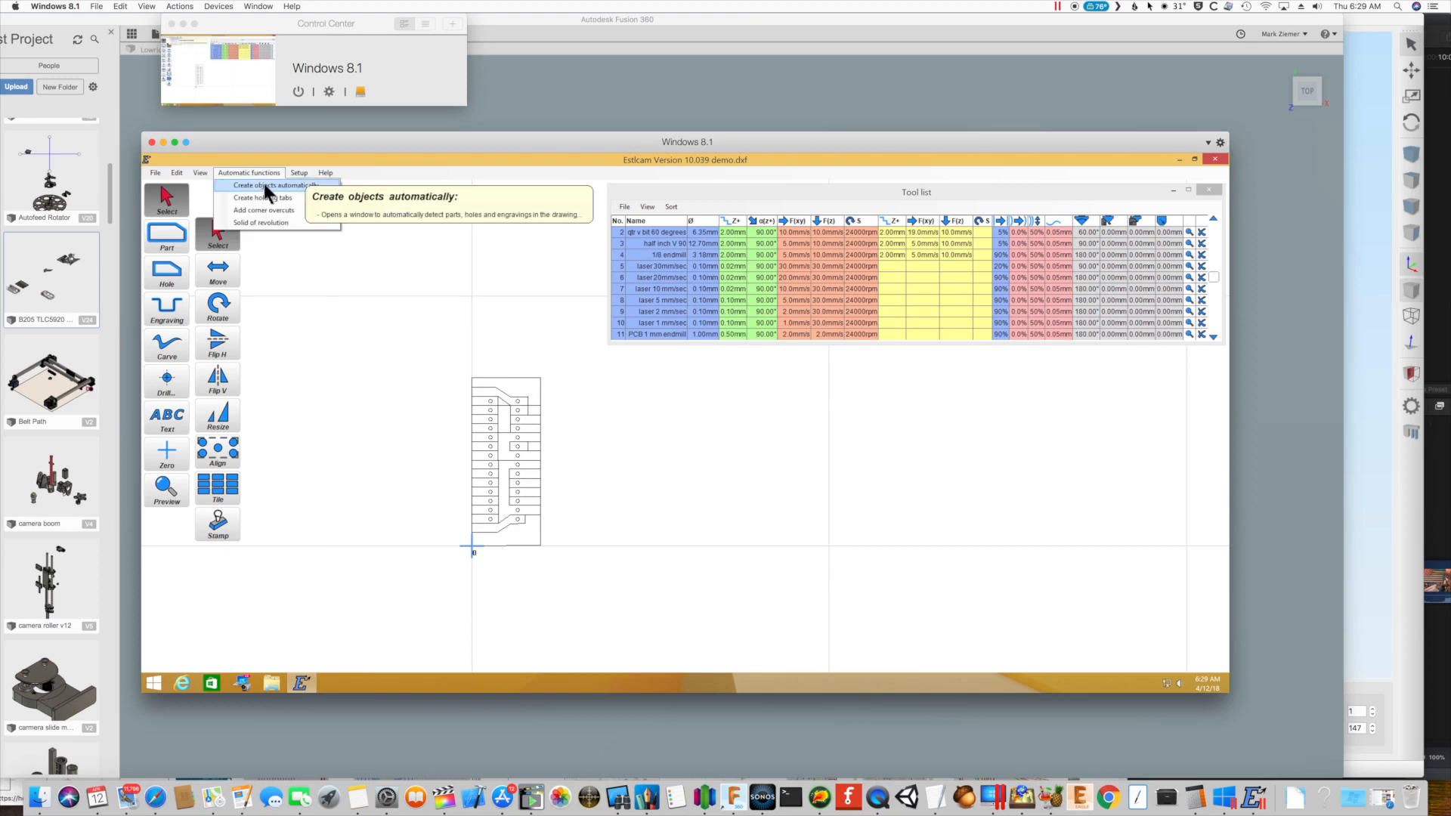
click(269, 185)
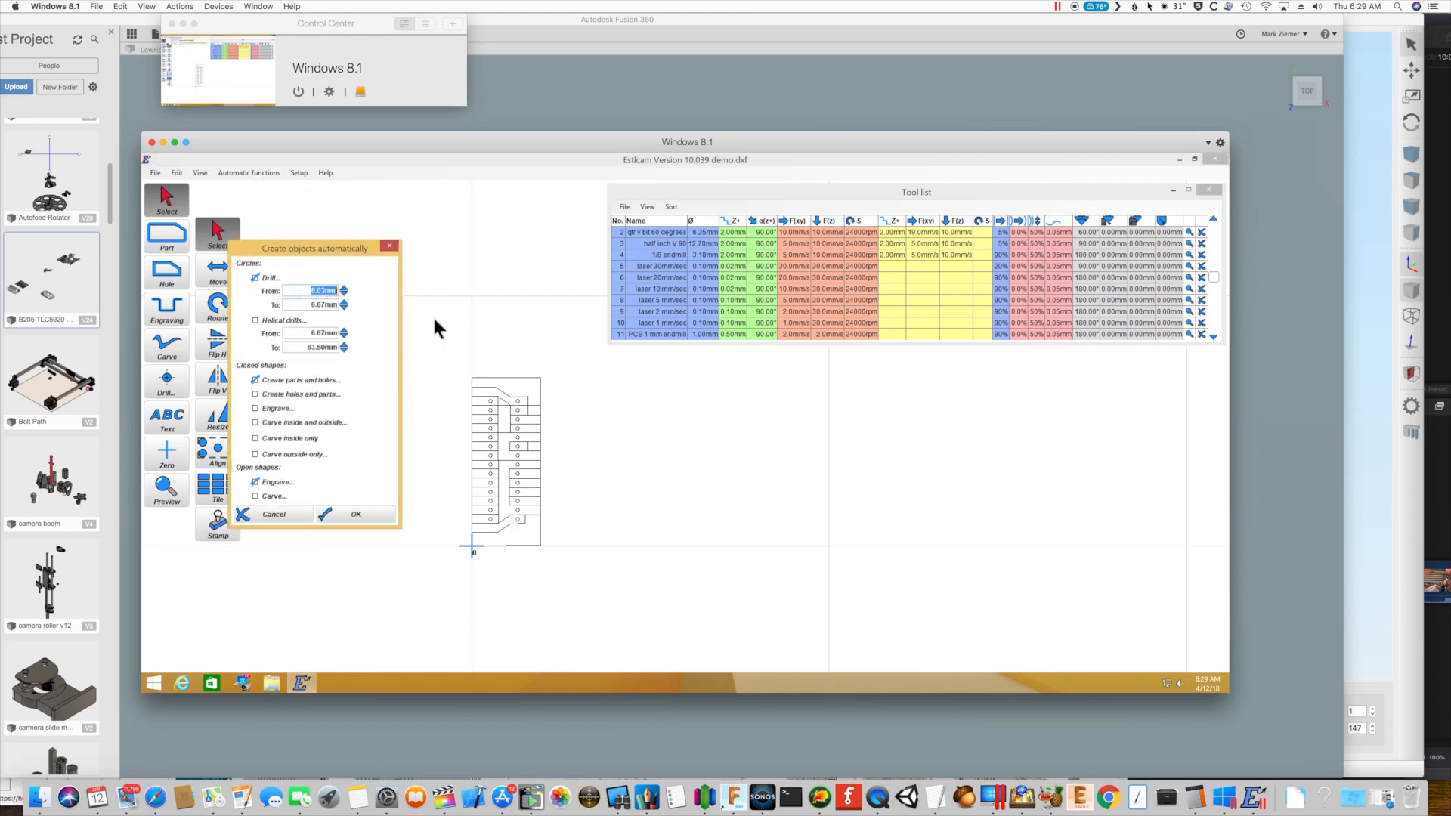
mouse_move(362, 380)
text(0.9)
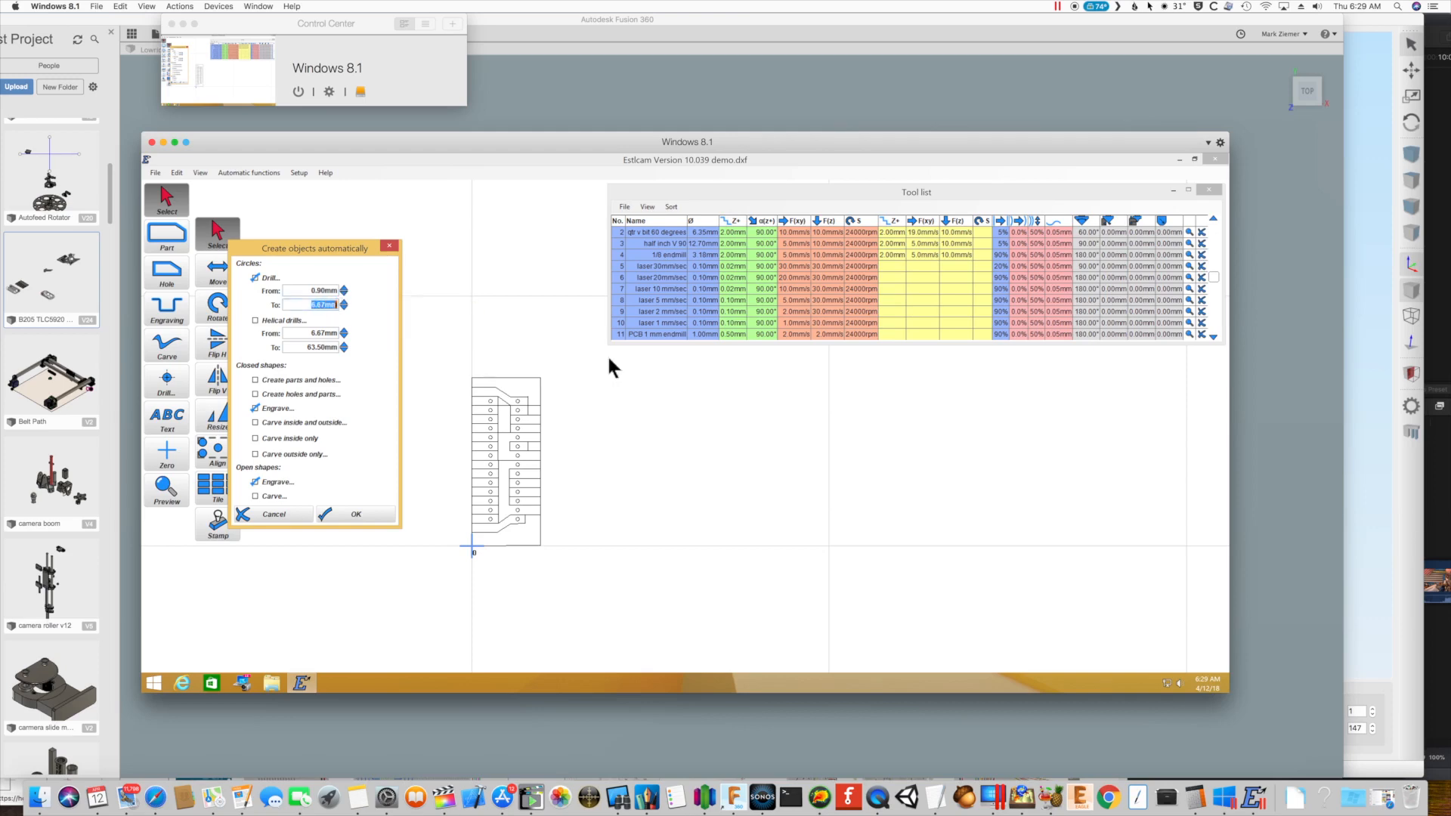
text(1.1)
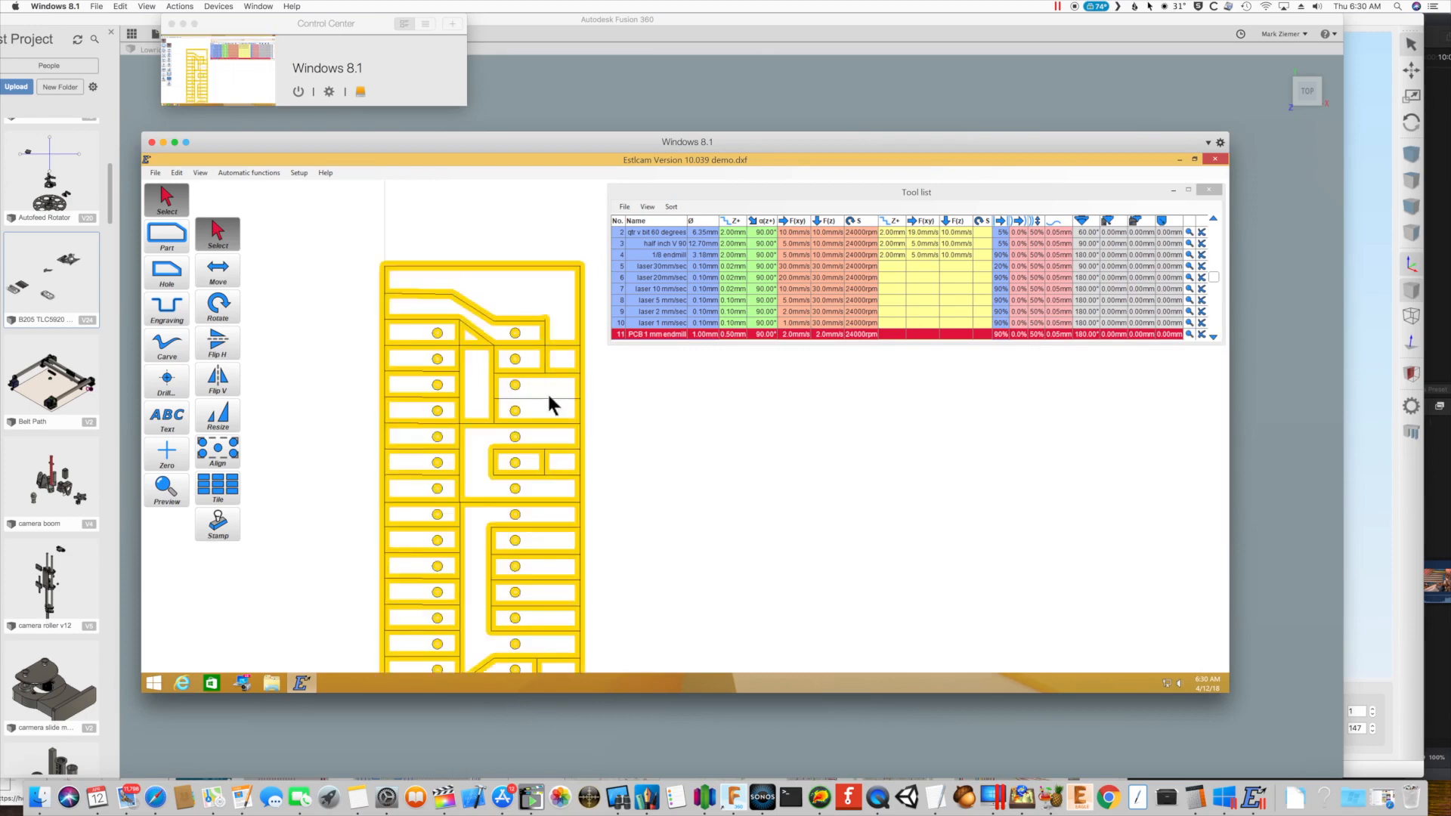
mouse_move(207, 322)
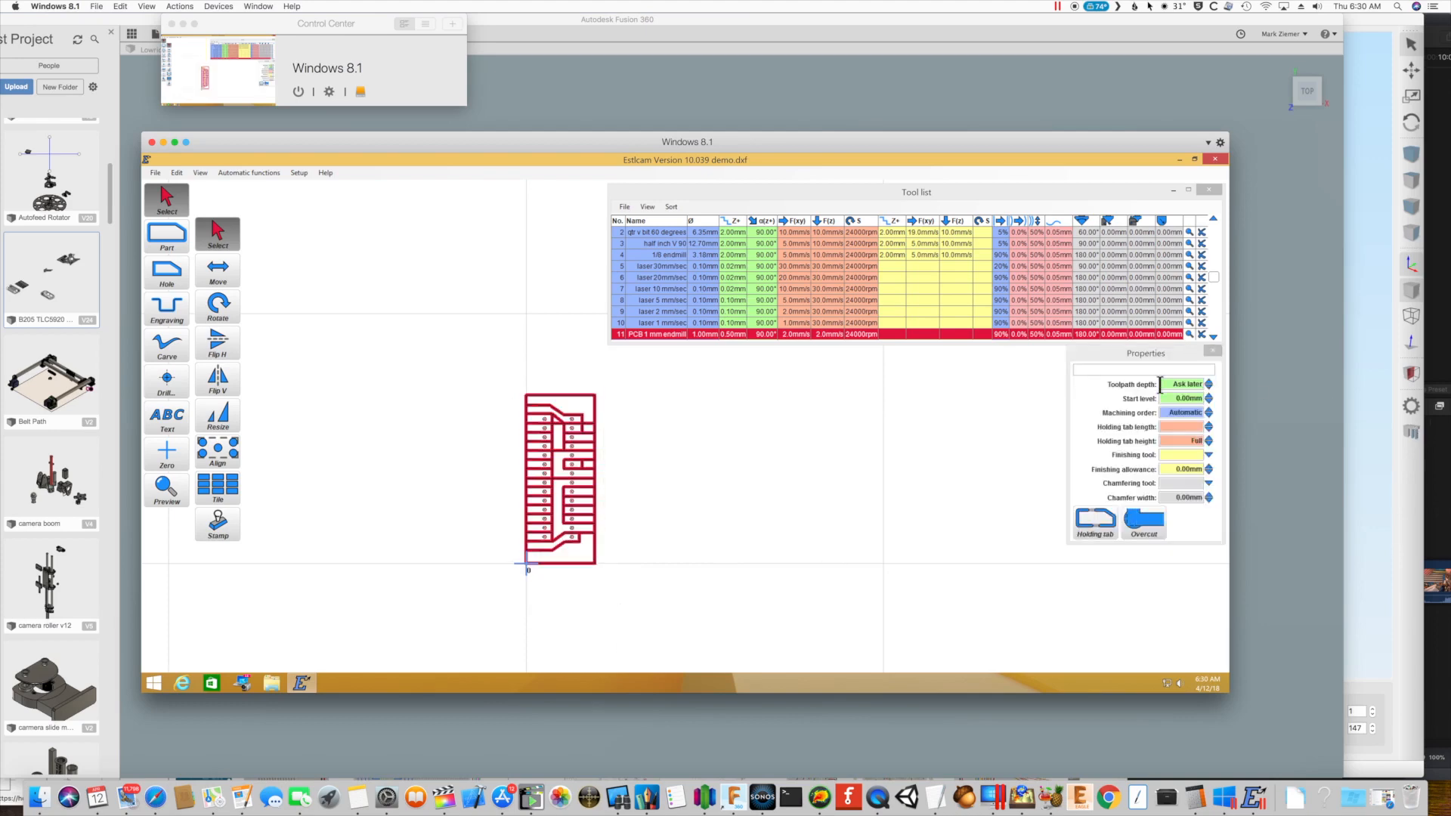
Set the traces' toolpath depth, then select the board outline for its 3.00 mm cut with 3.18 mm tabs
click(1184, 384)
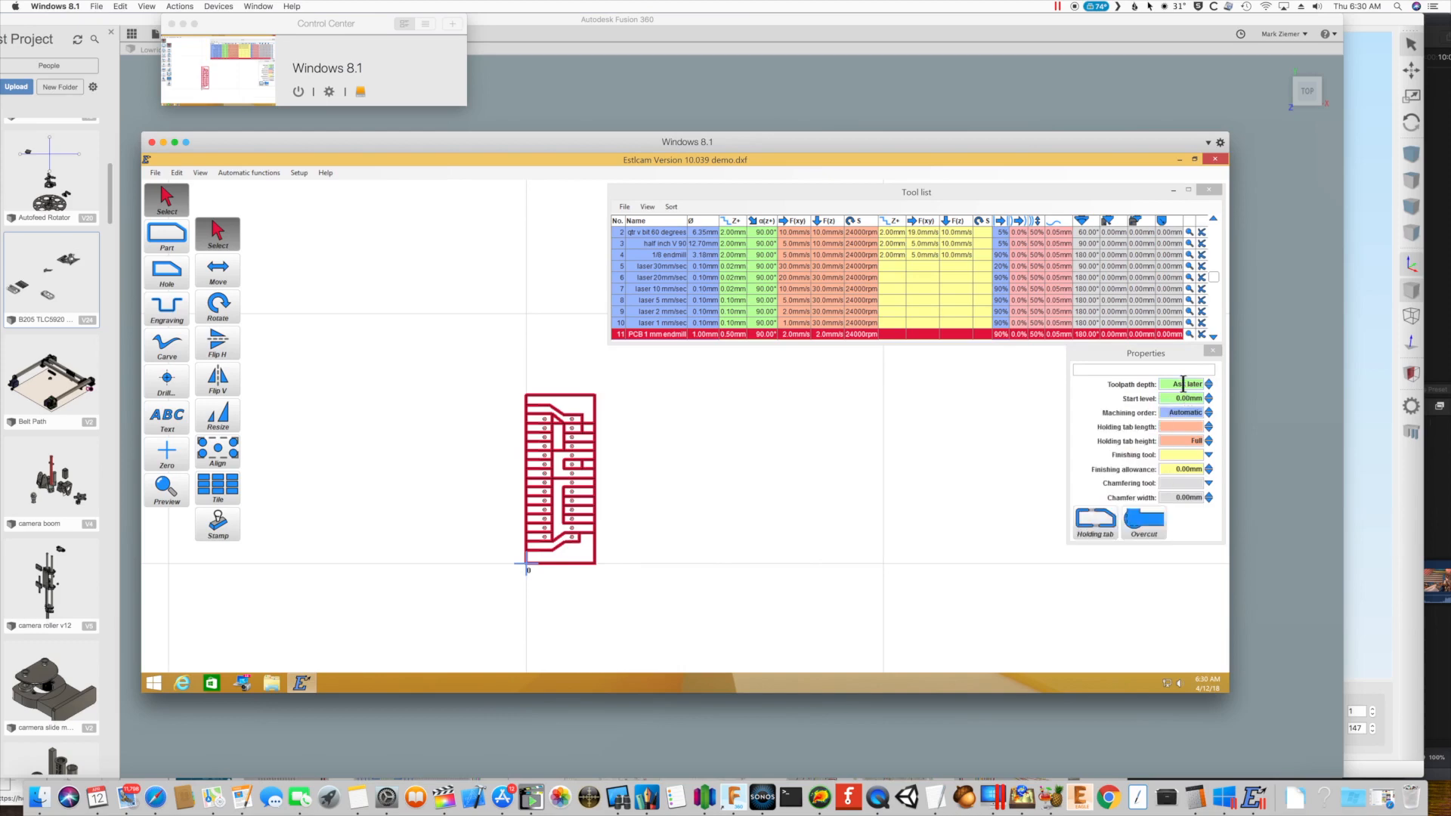
mouse_move(1184, 384)
text(0.5)
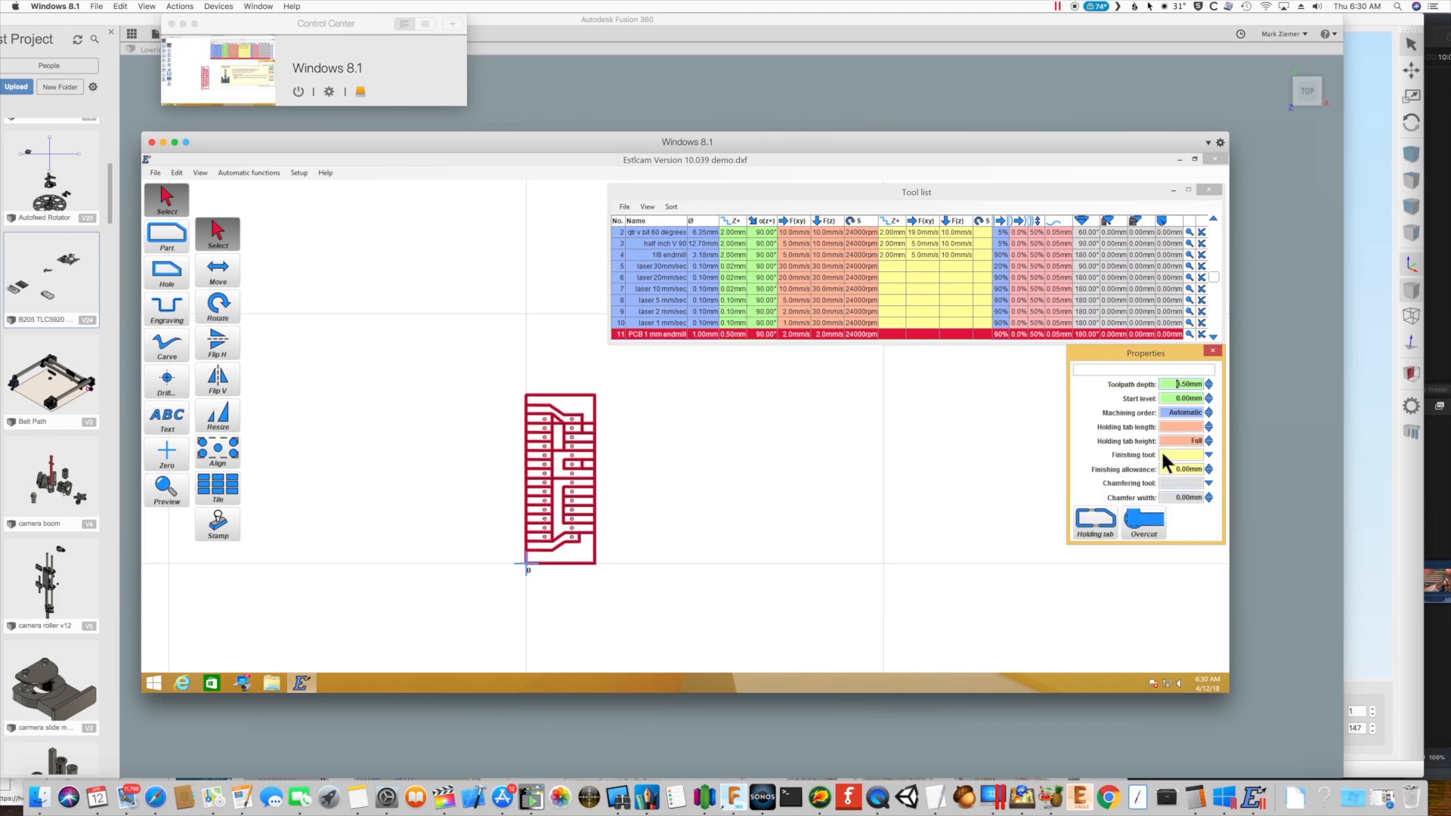
mouse_move(1175, 426)
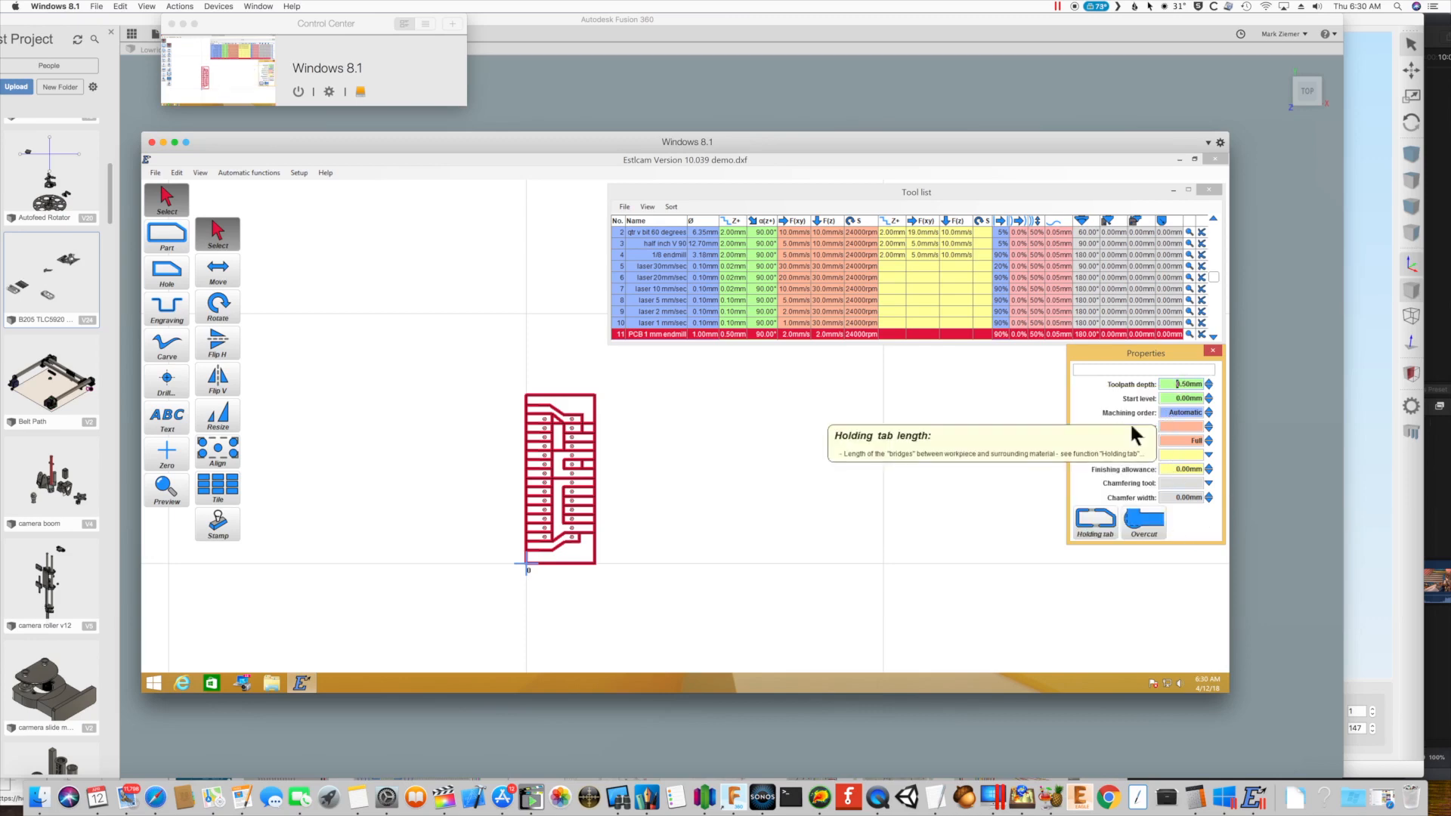
mouse_move(486, 511)
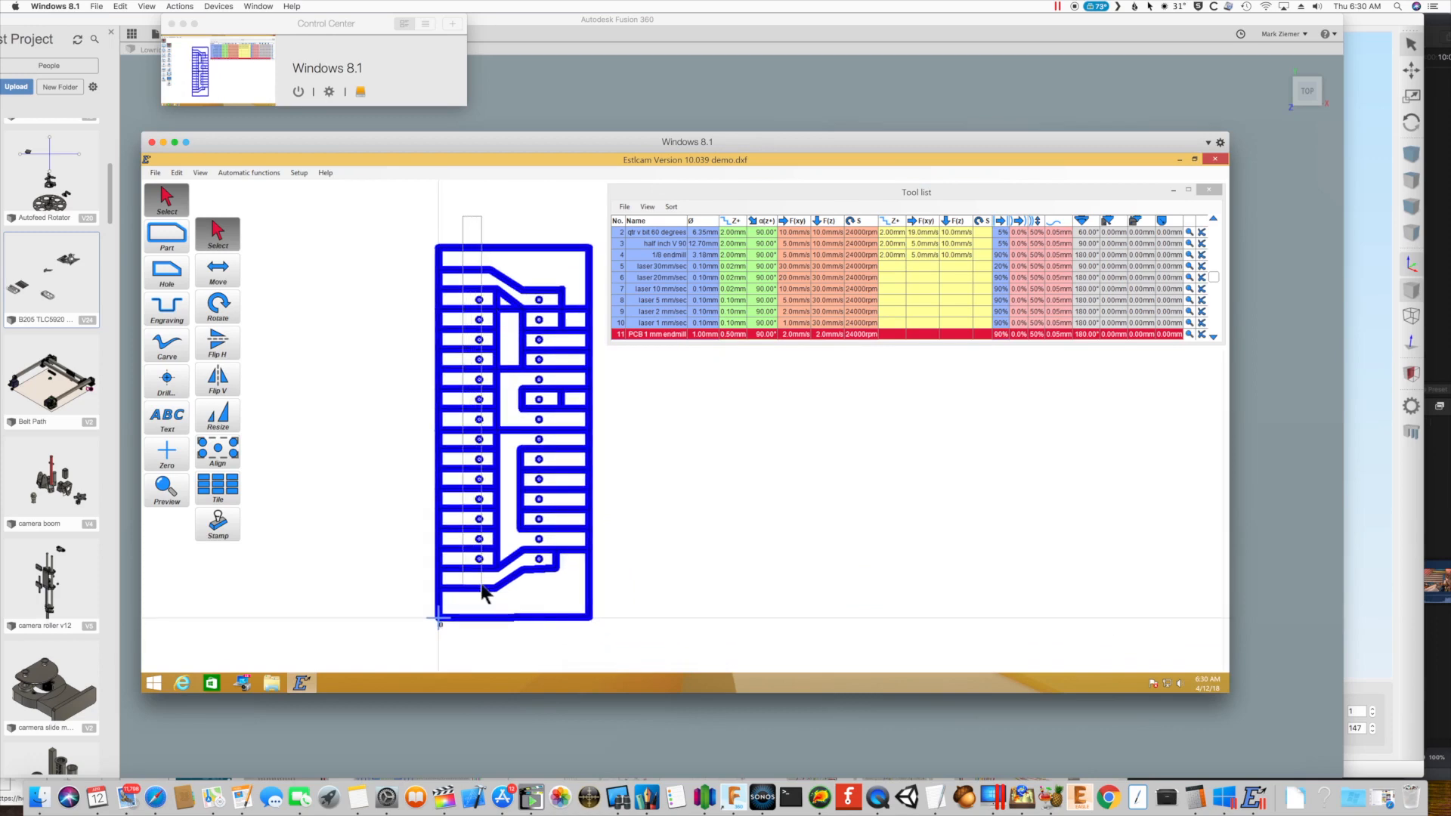
click(479, 559)
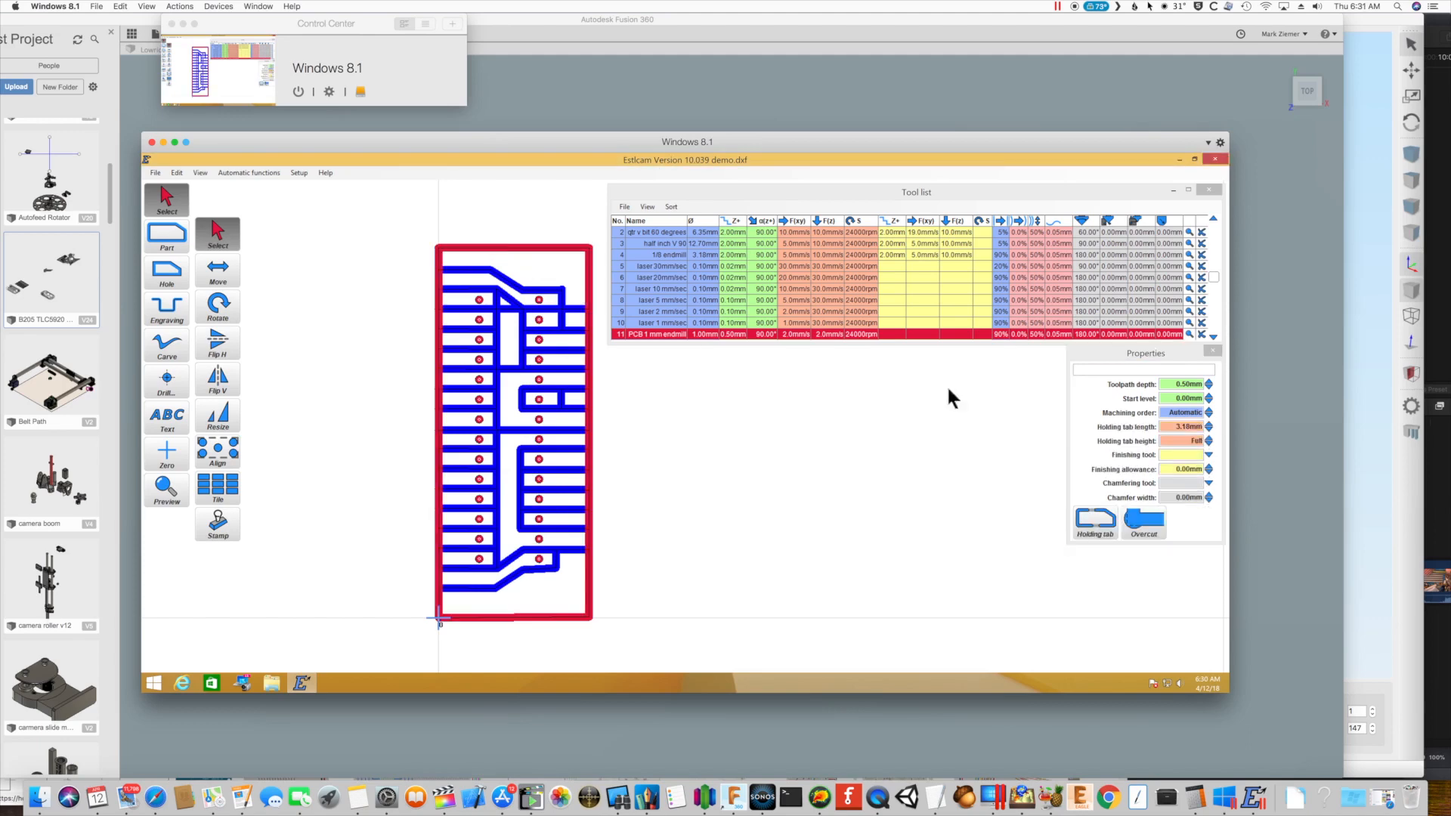
mouse_move(1184, 383)
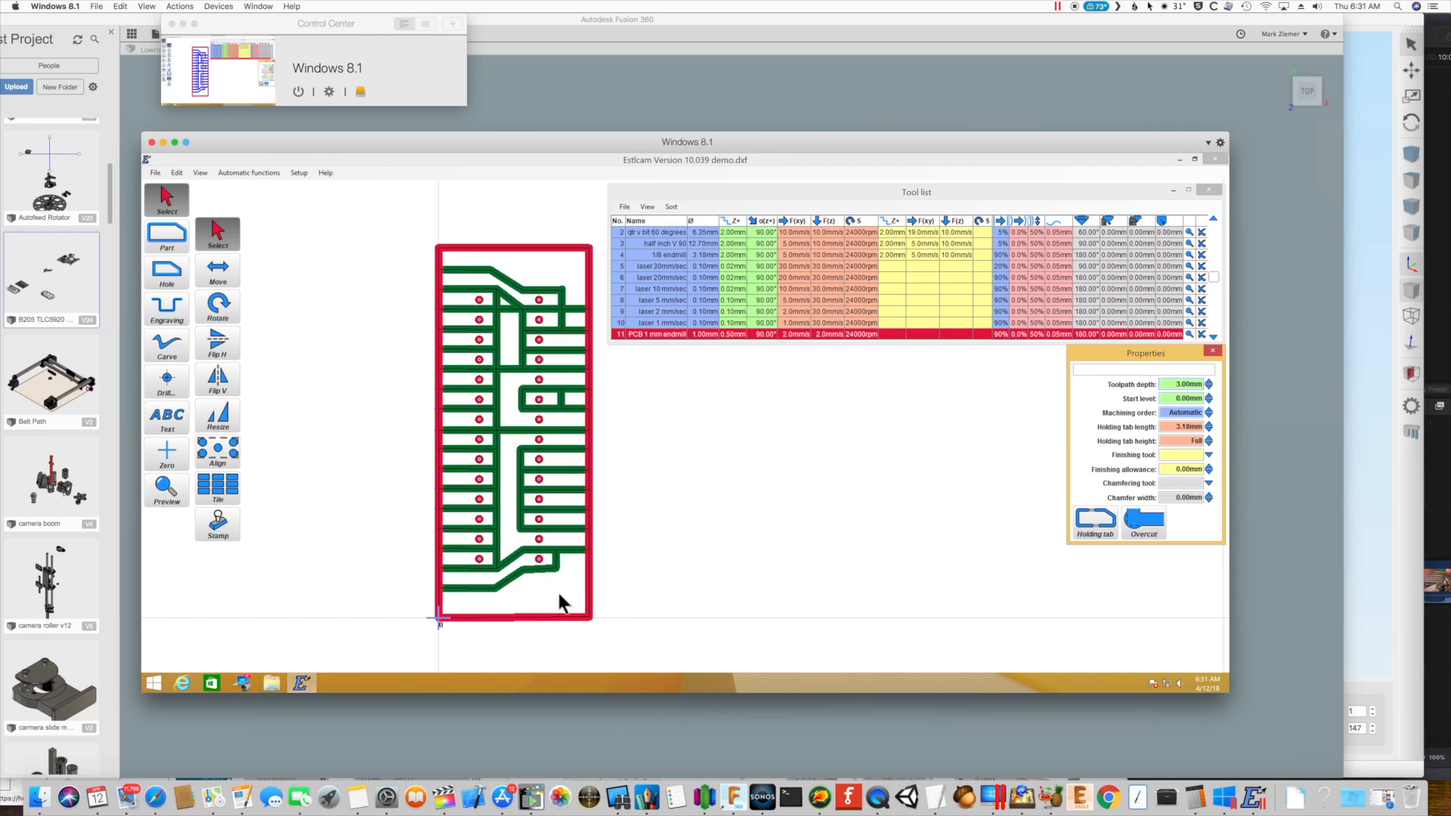
mouse_move(523, 444)
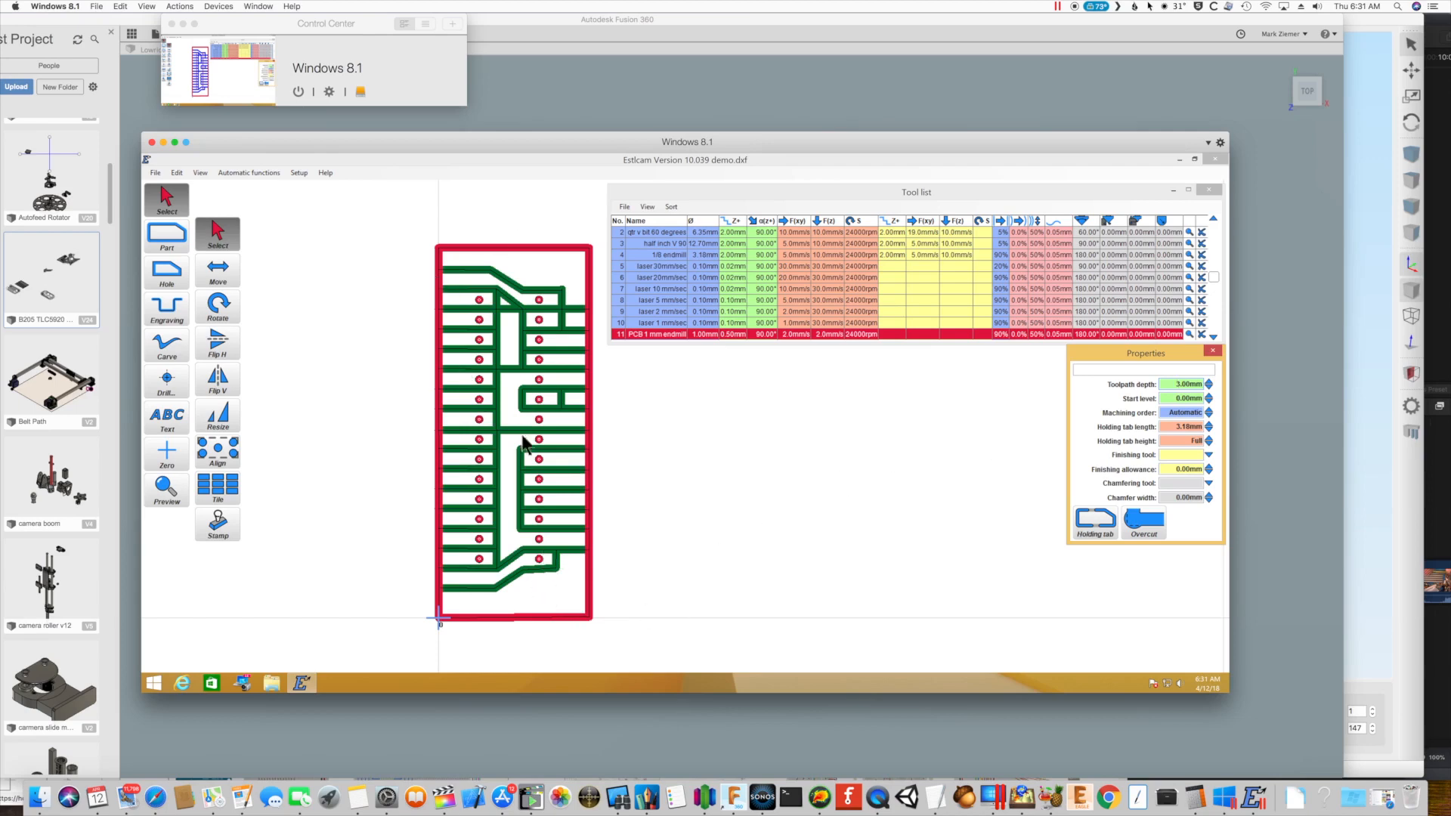
mouse_move(842, 529)
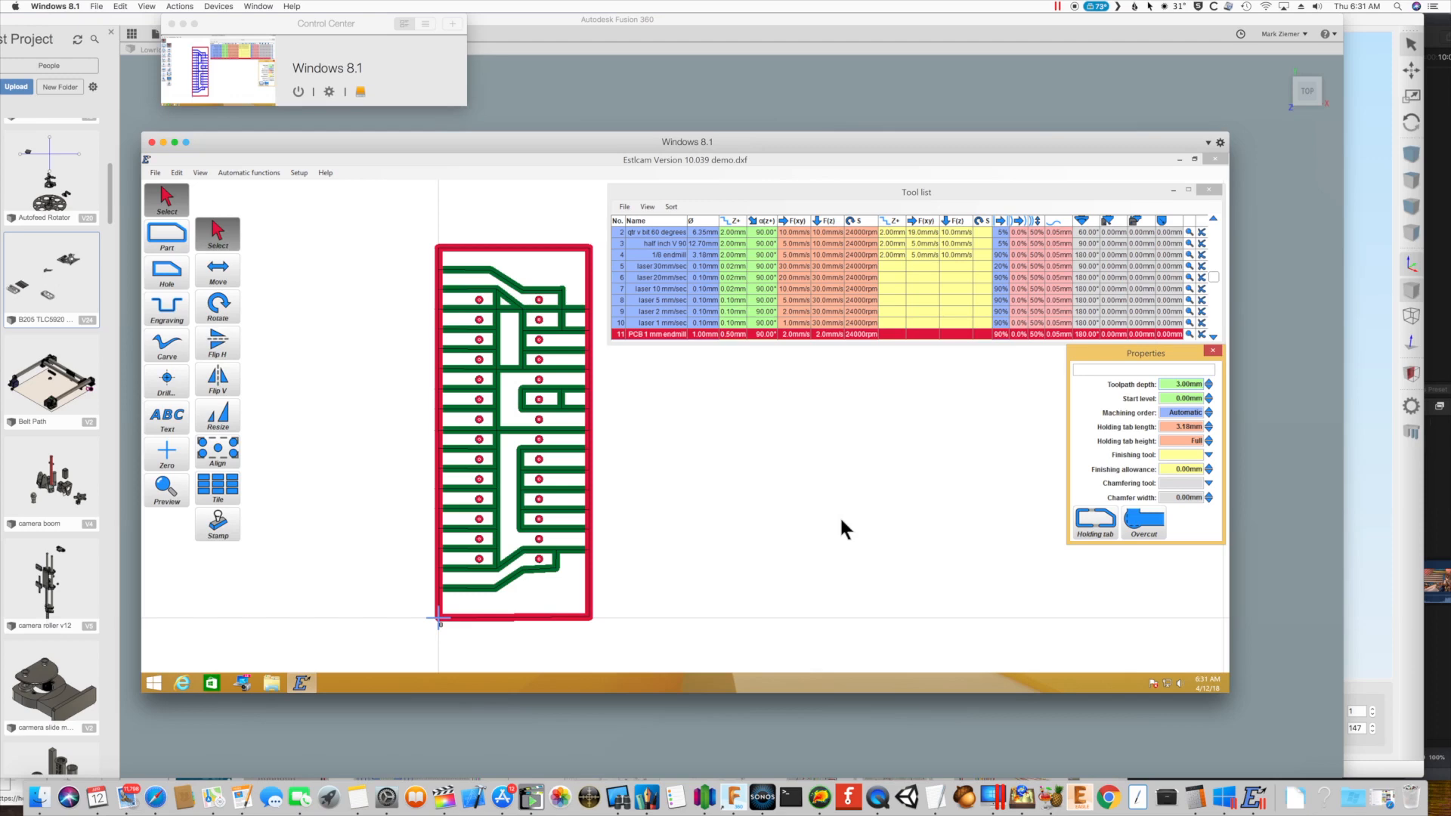
mouse_move(161, 190)
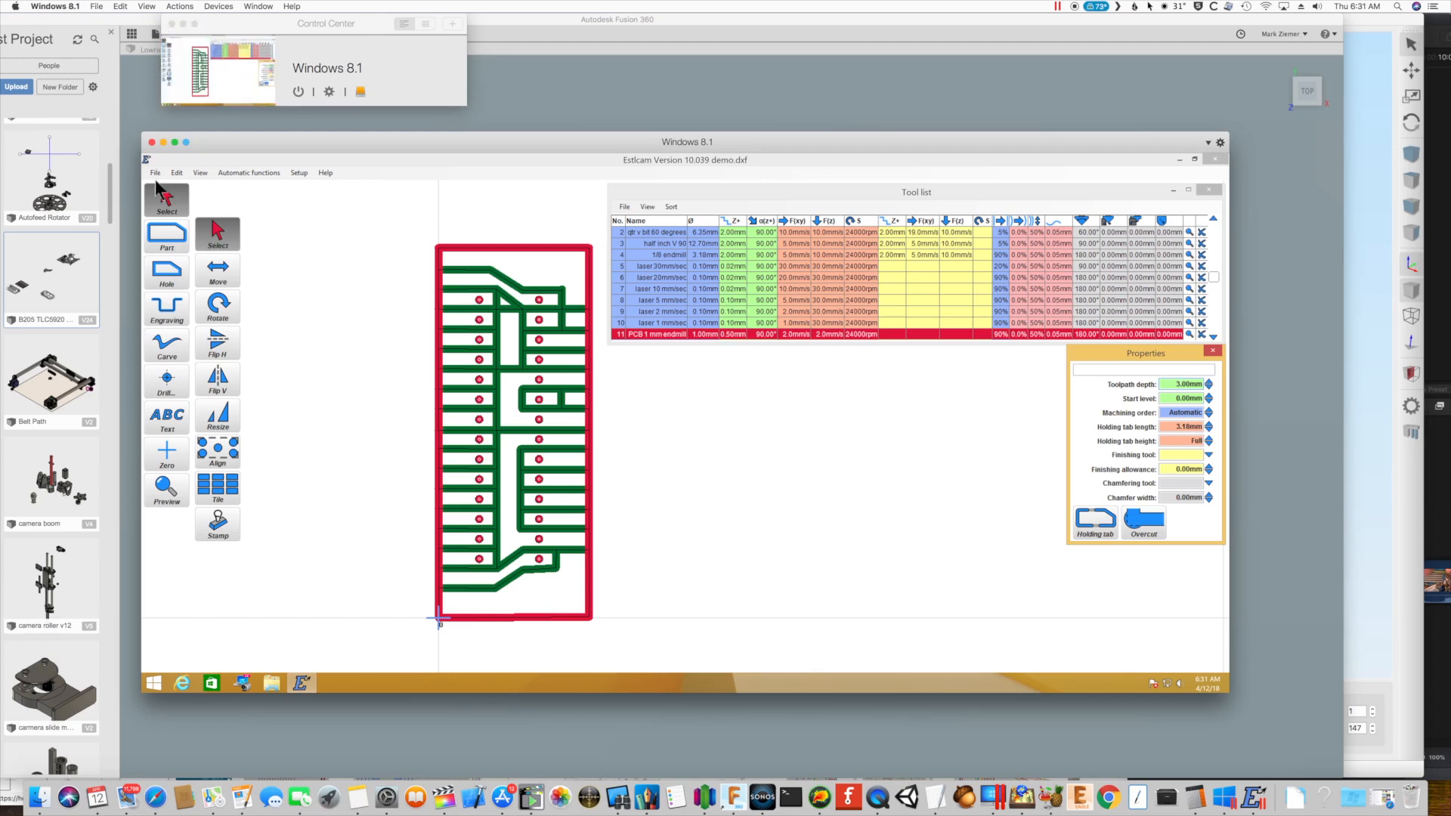
Save the CNC program to Downloads and dismiss the ~24 minute machining time estimate
click(155, 173)
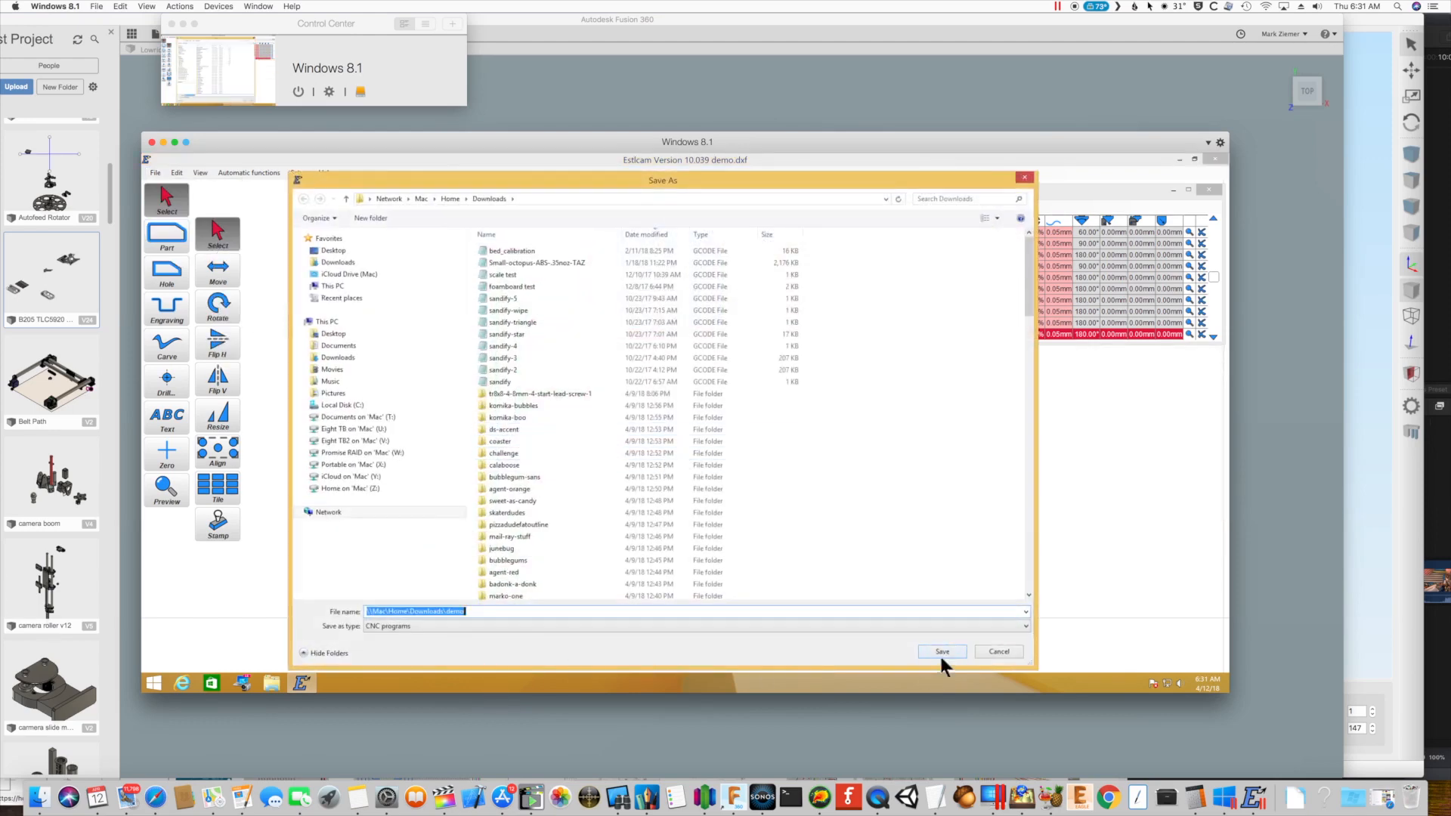
click(941, 651)
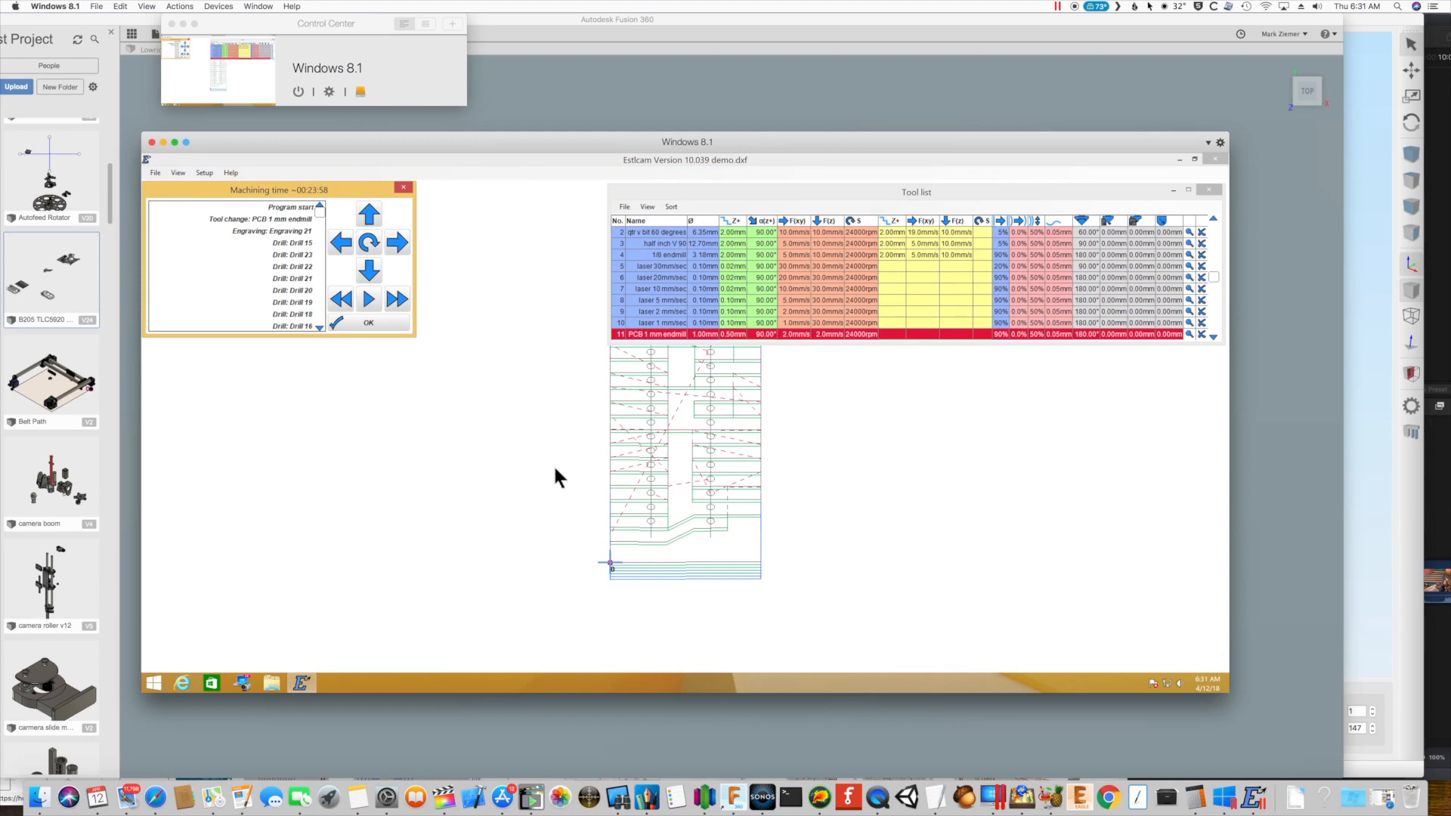
click(368, 323)
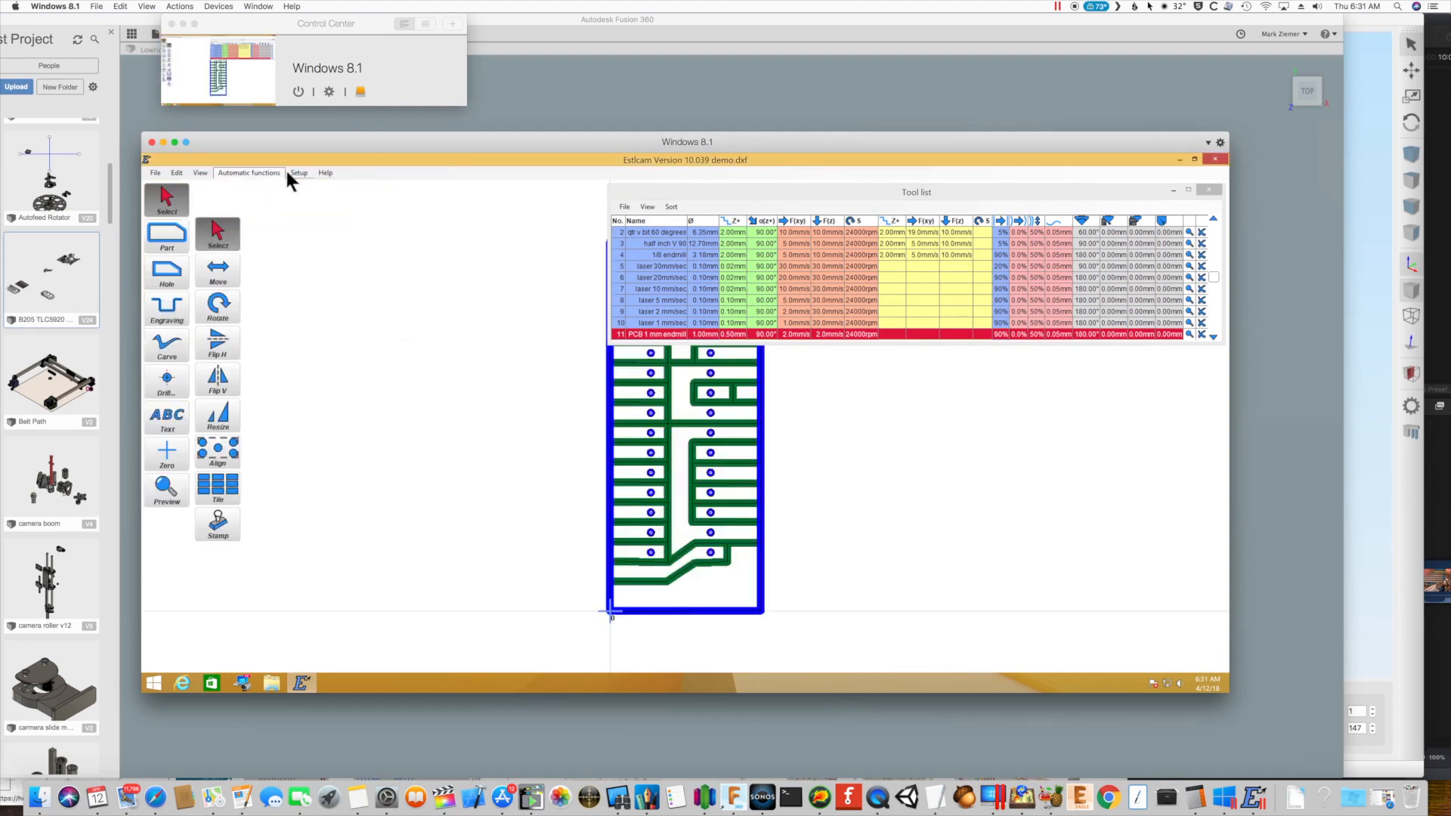
Bring up Setup options to reach the basic settings with the Marlin preset
click(298, 173)
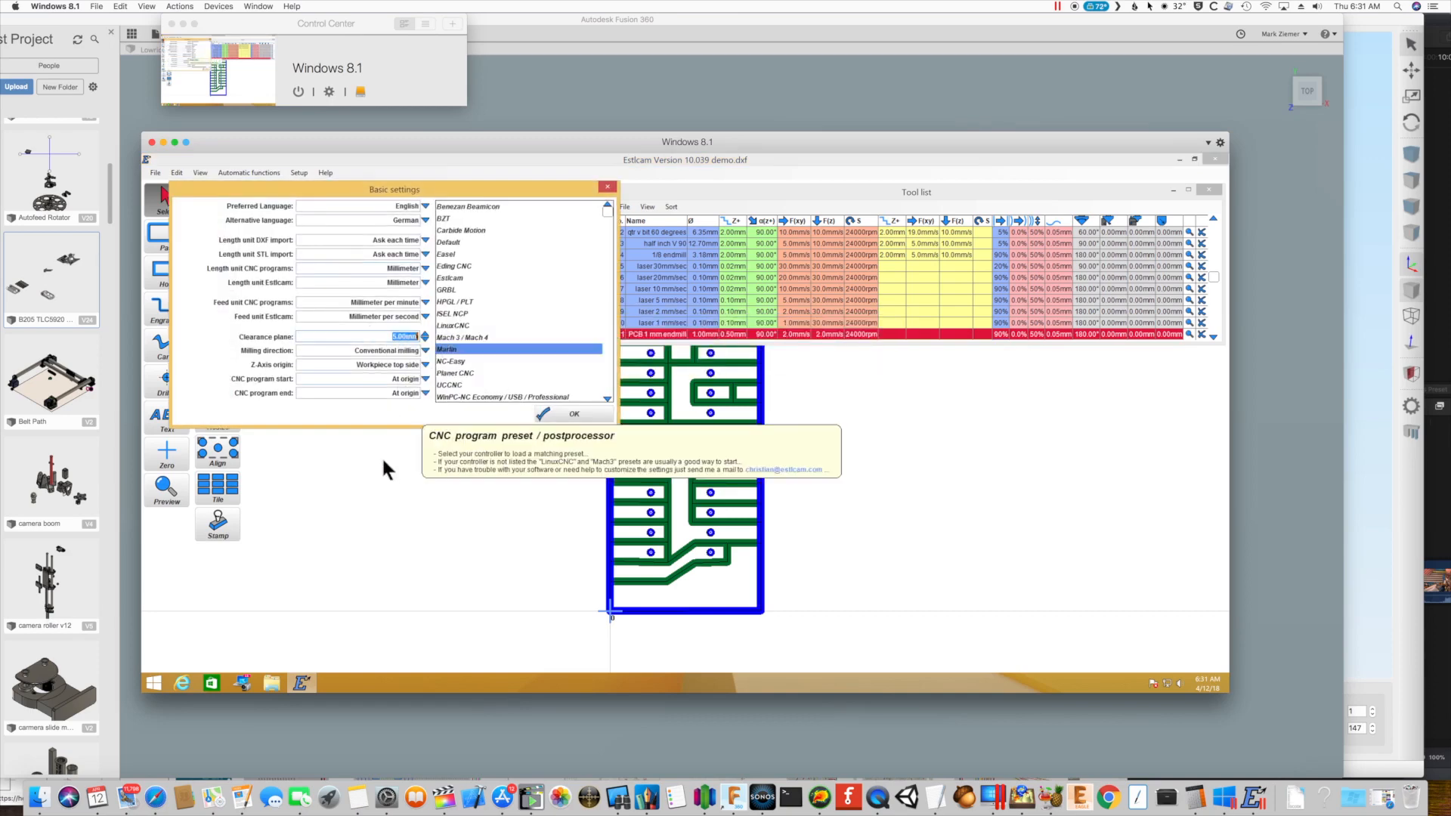
mouse_move(448, 513)
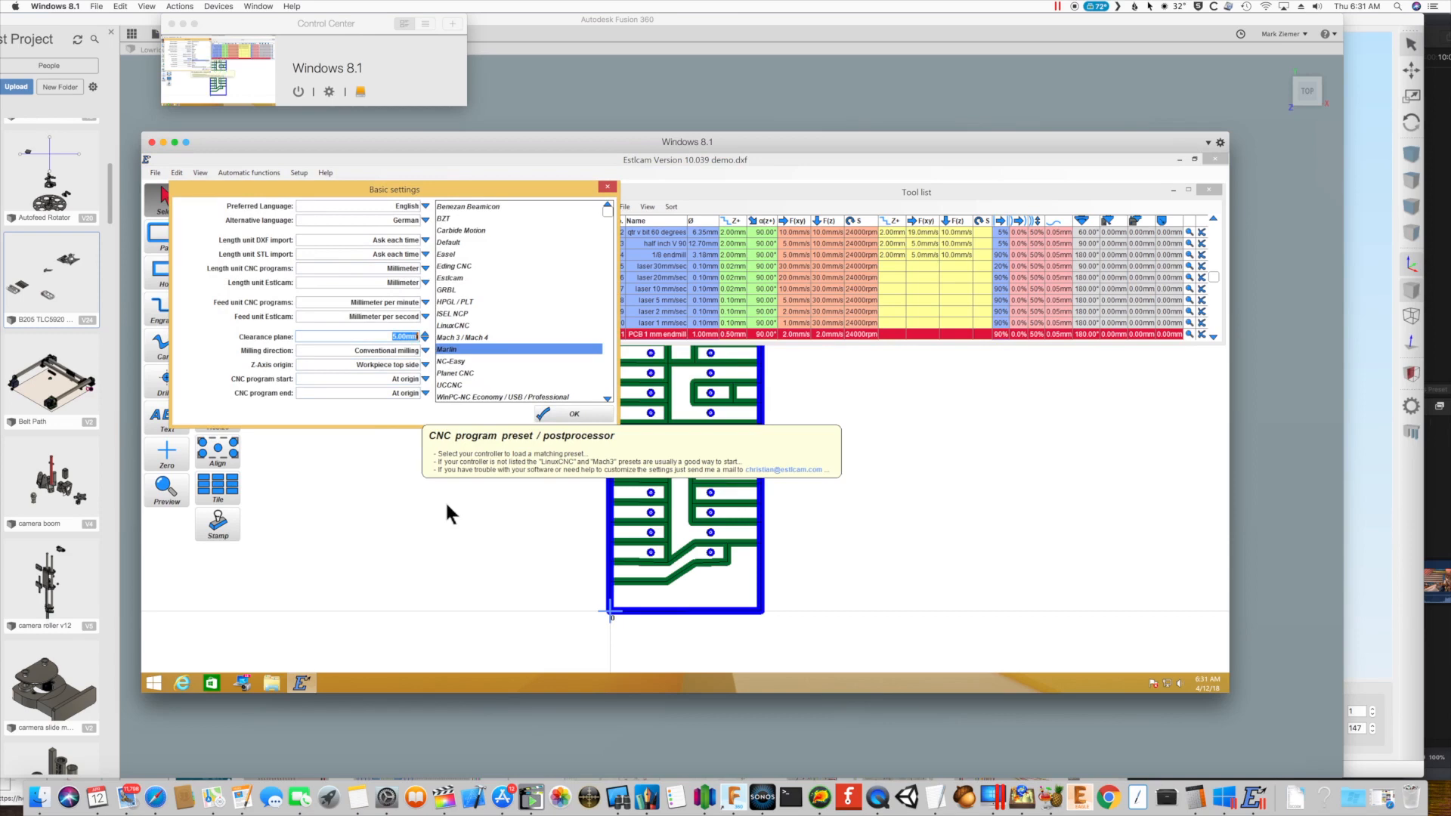
mouse_move(671, 545)
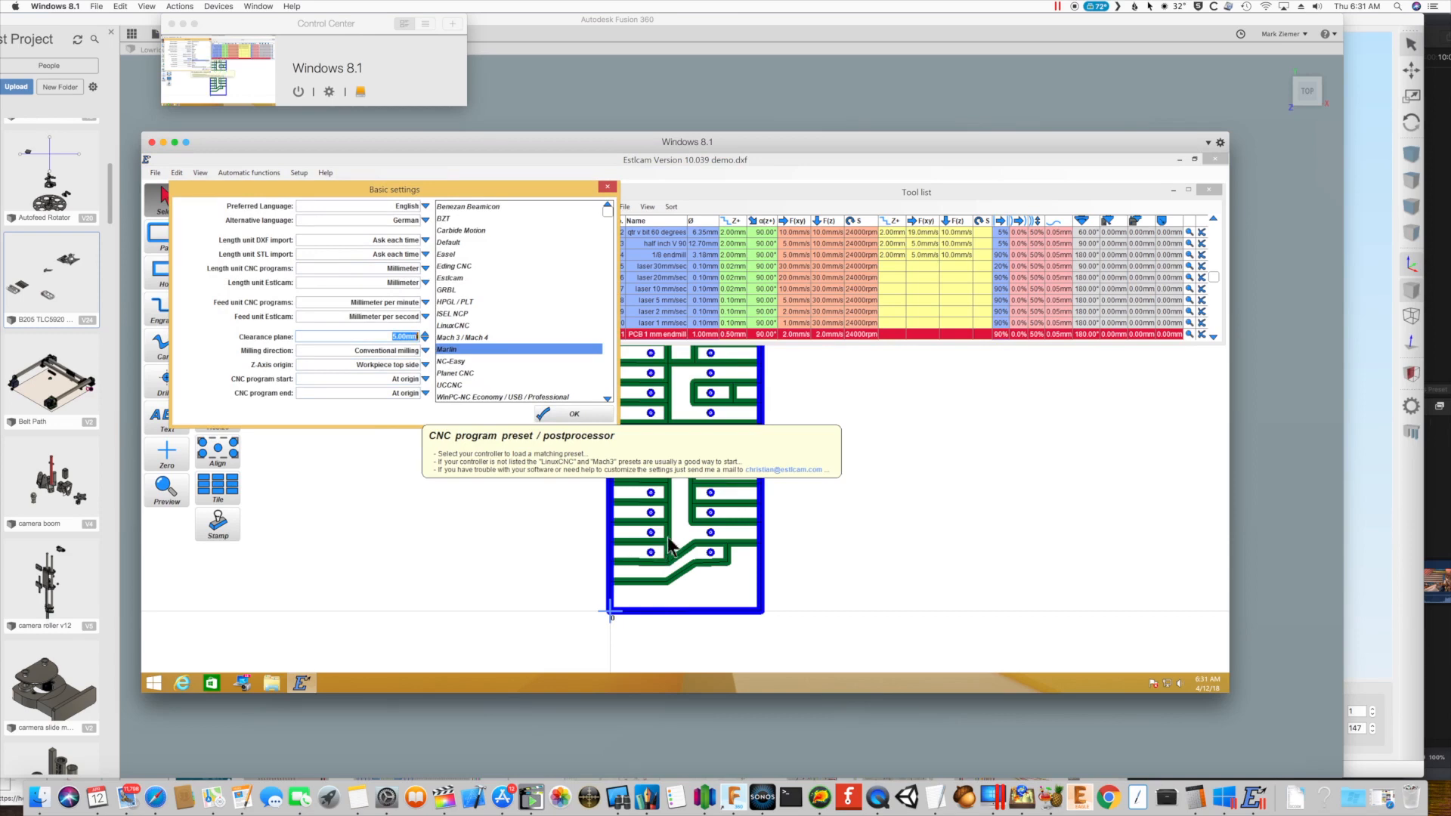
mouse_move(968, 601)
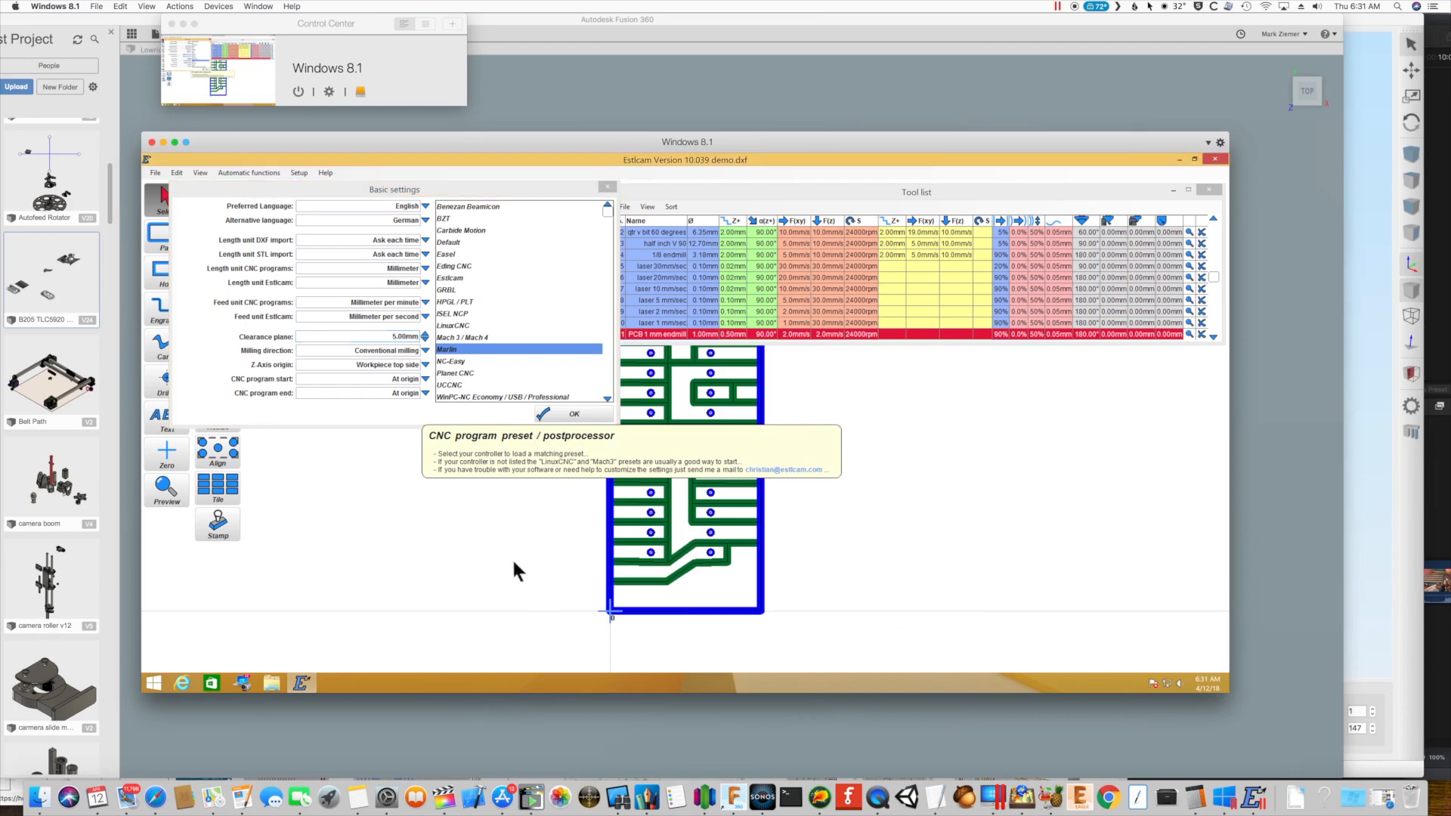
mouse_move(940, 607)
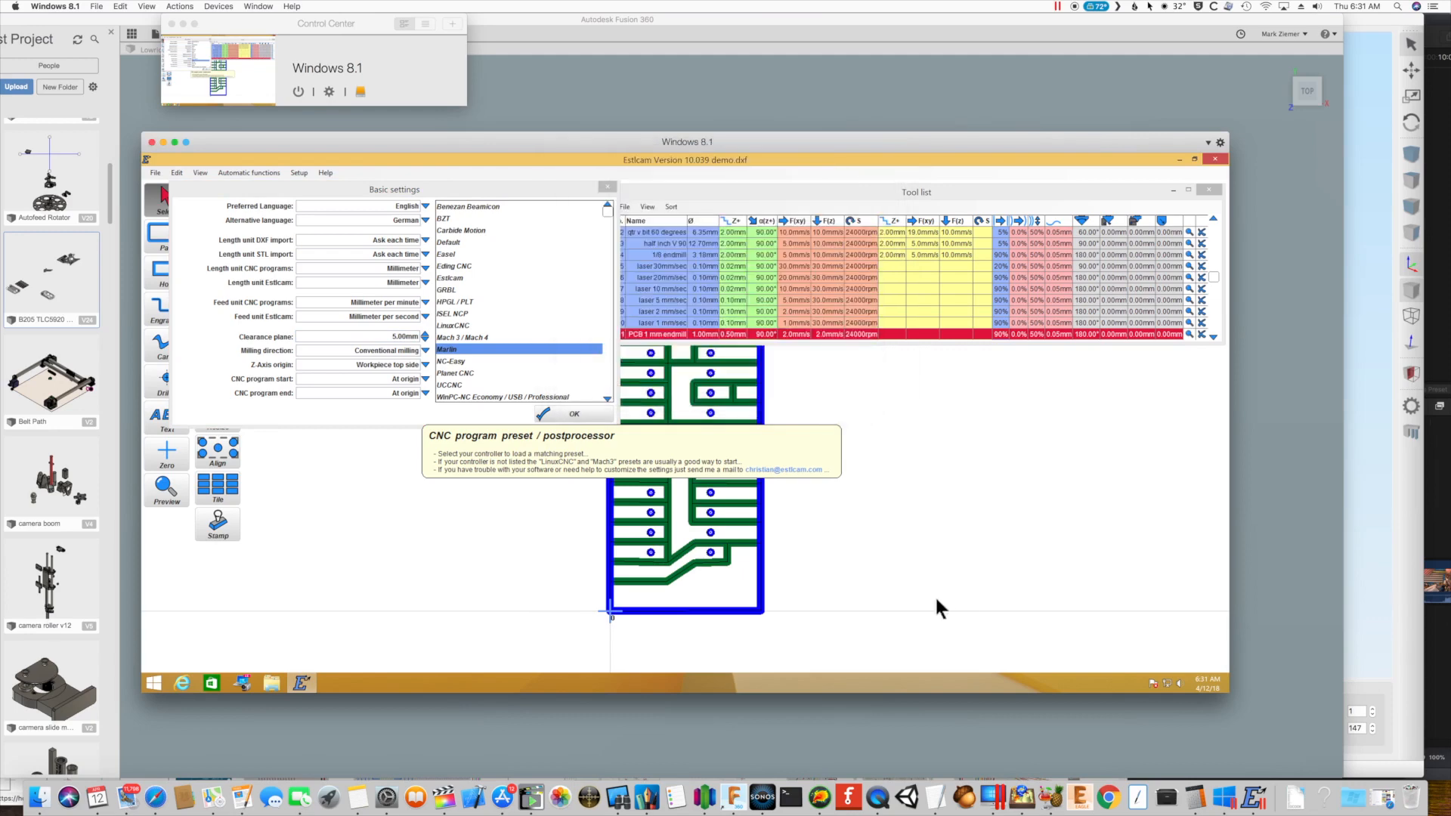